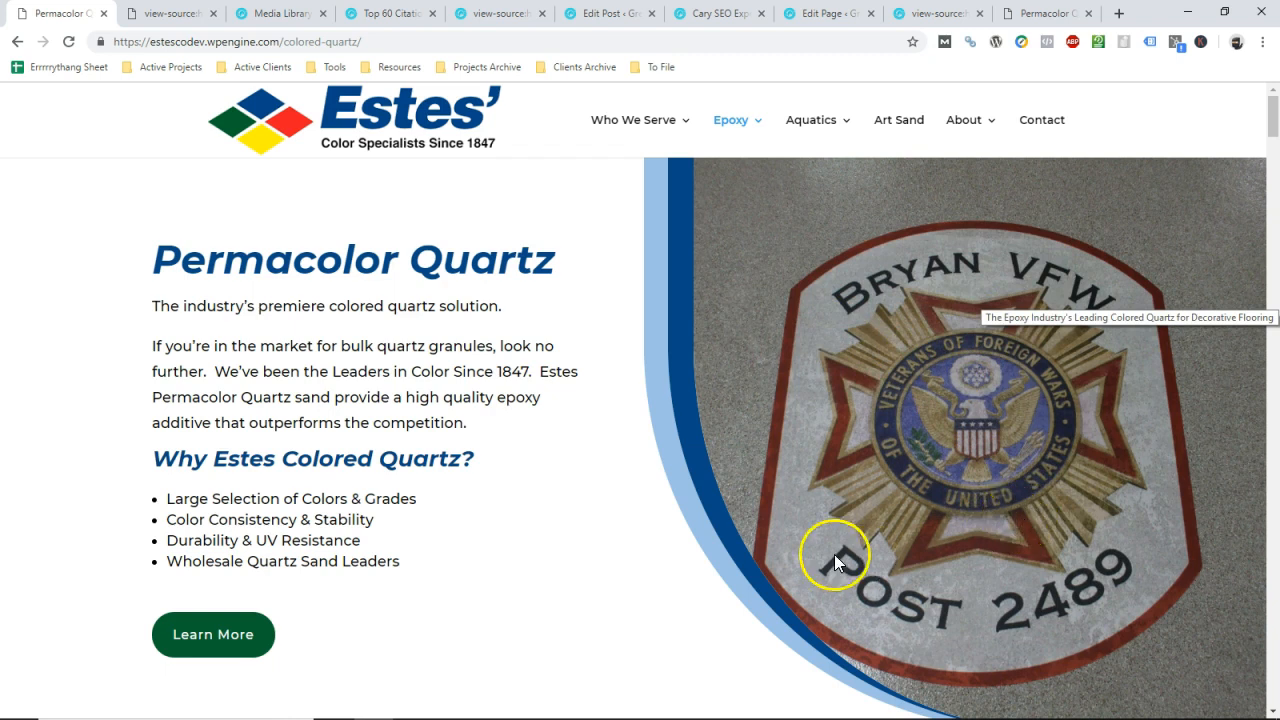
mouse_move(605, 539)
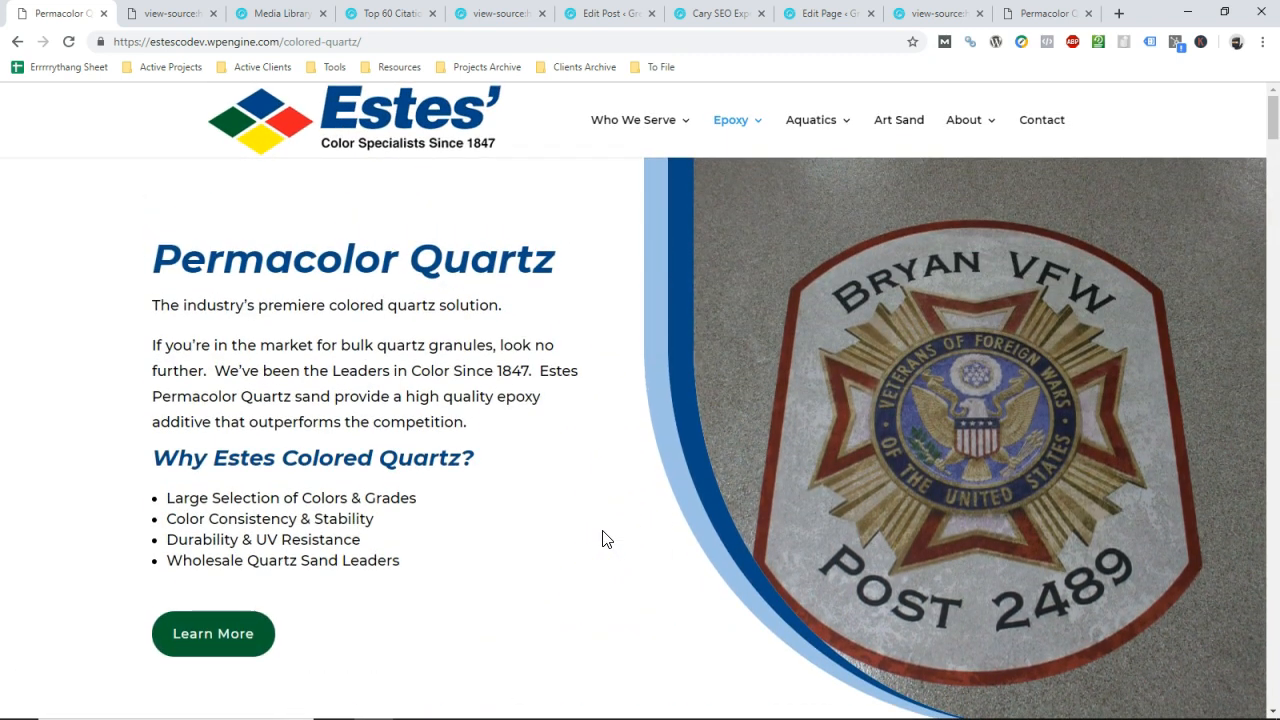
mouse_move(553, 366)
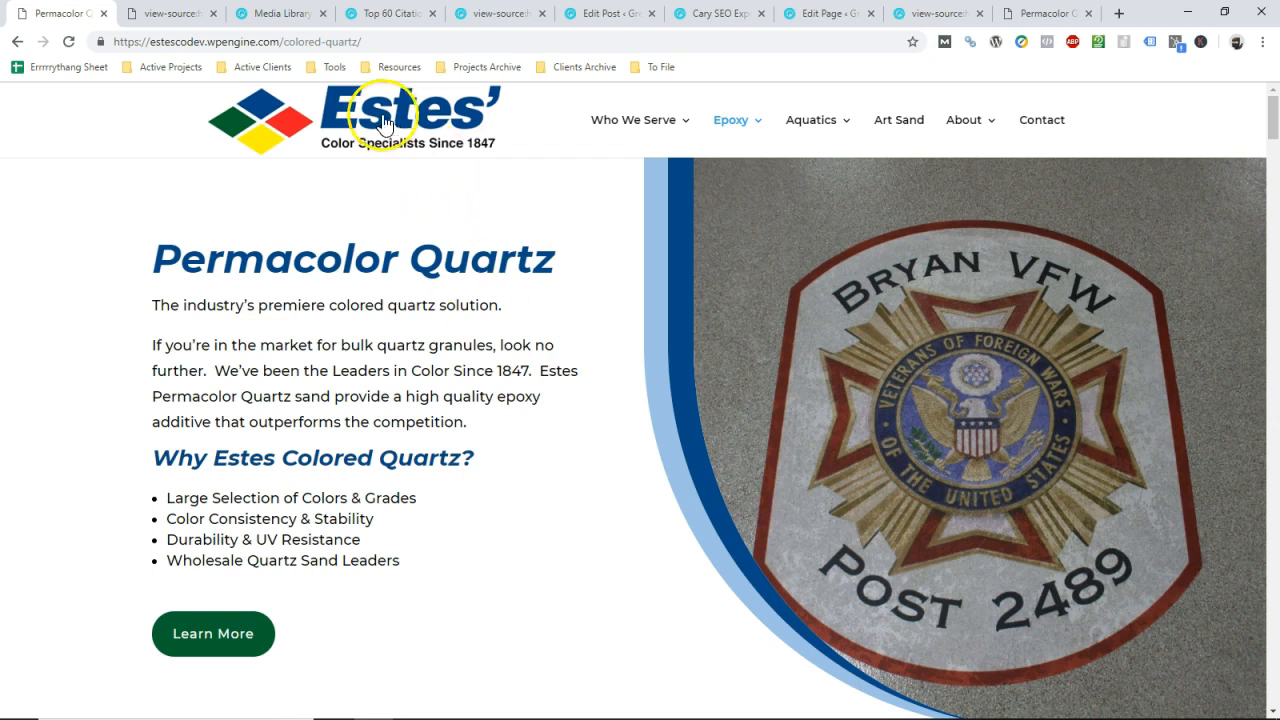
Review the Top 60 citation image's attachment details, then return to the live Permacolor Quartz page.
left_click(281, 13)
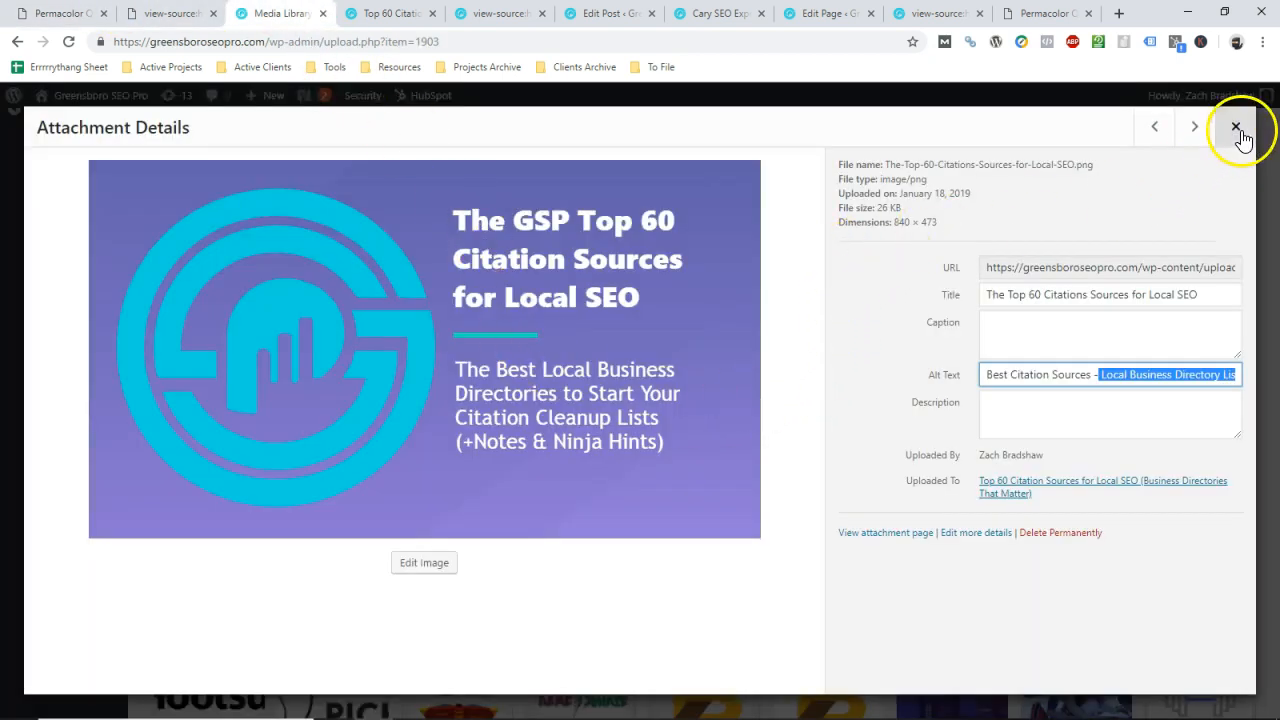
left_click(1231, 126)
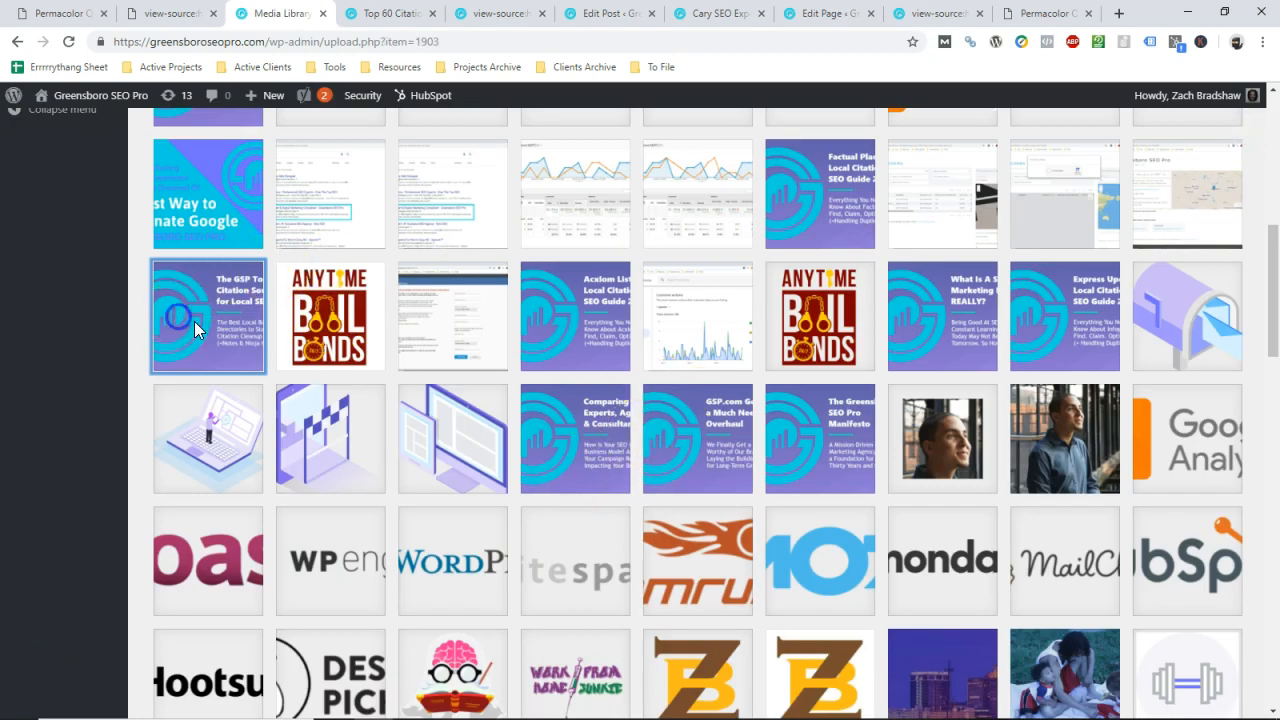
left_click(207, 316)
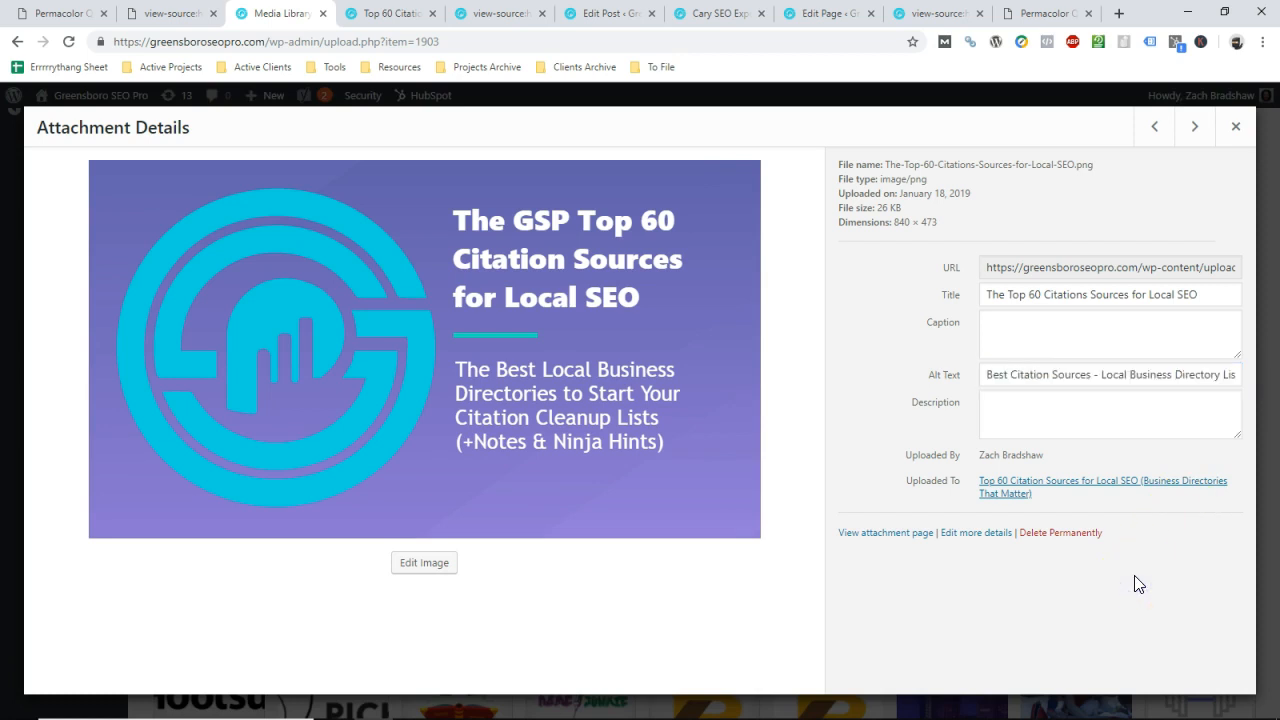
left_click(60, 14)
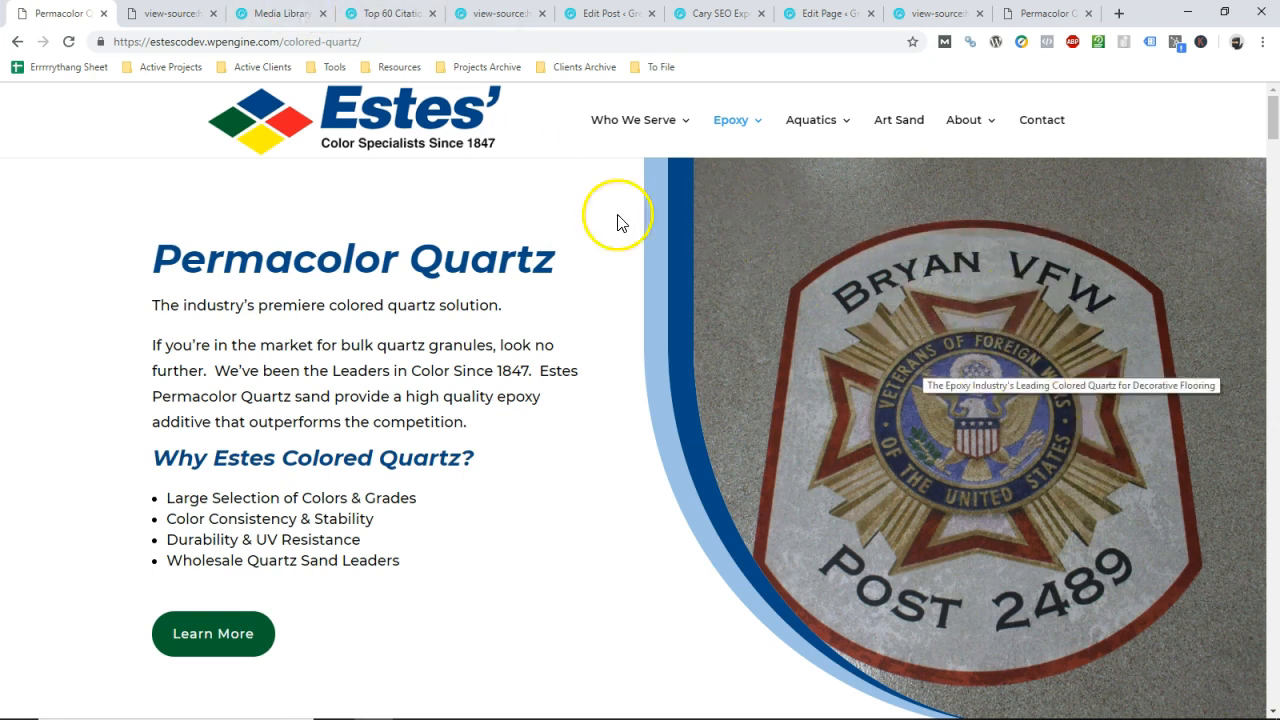
mouse_move(1012, 327)
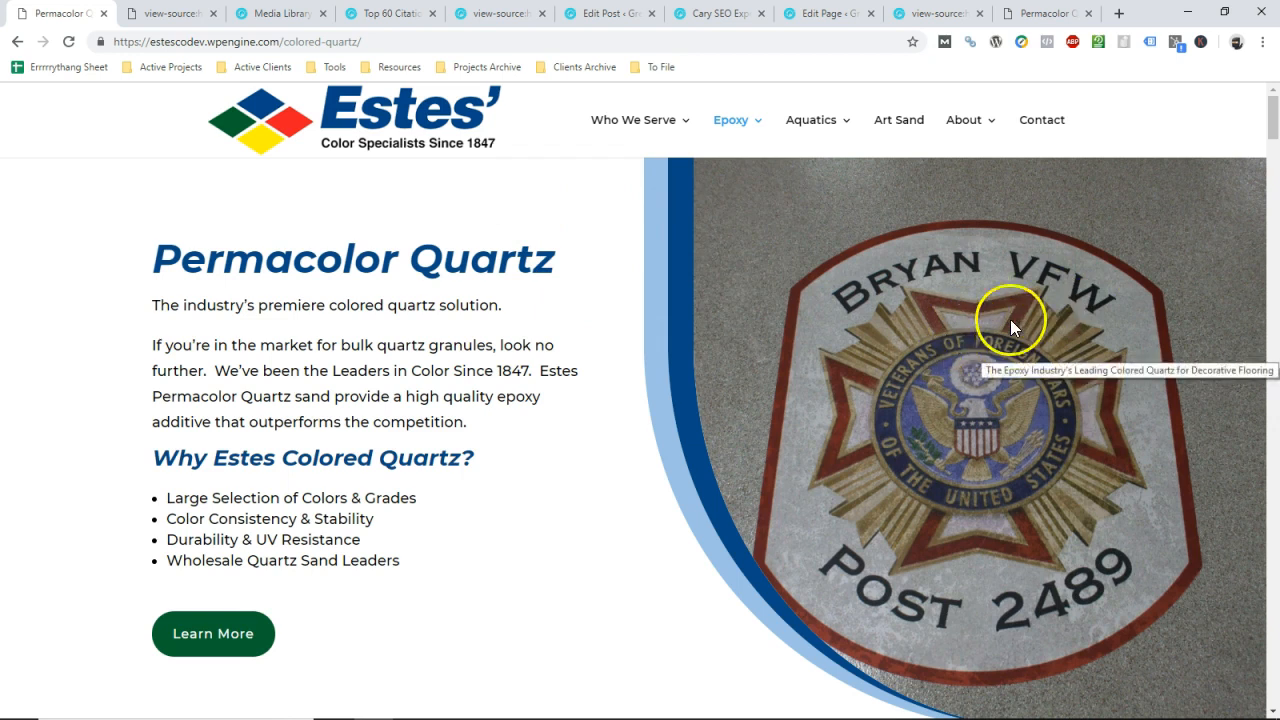
mouse_move(1150, 345)
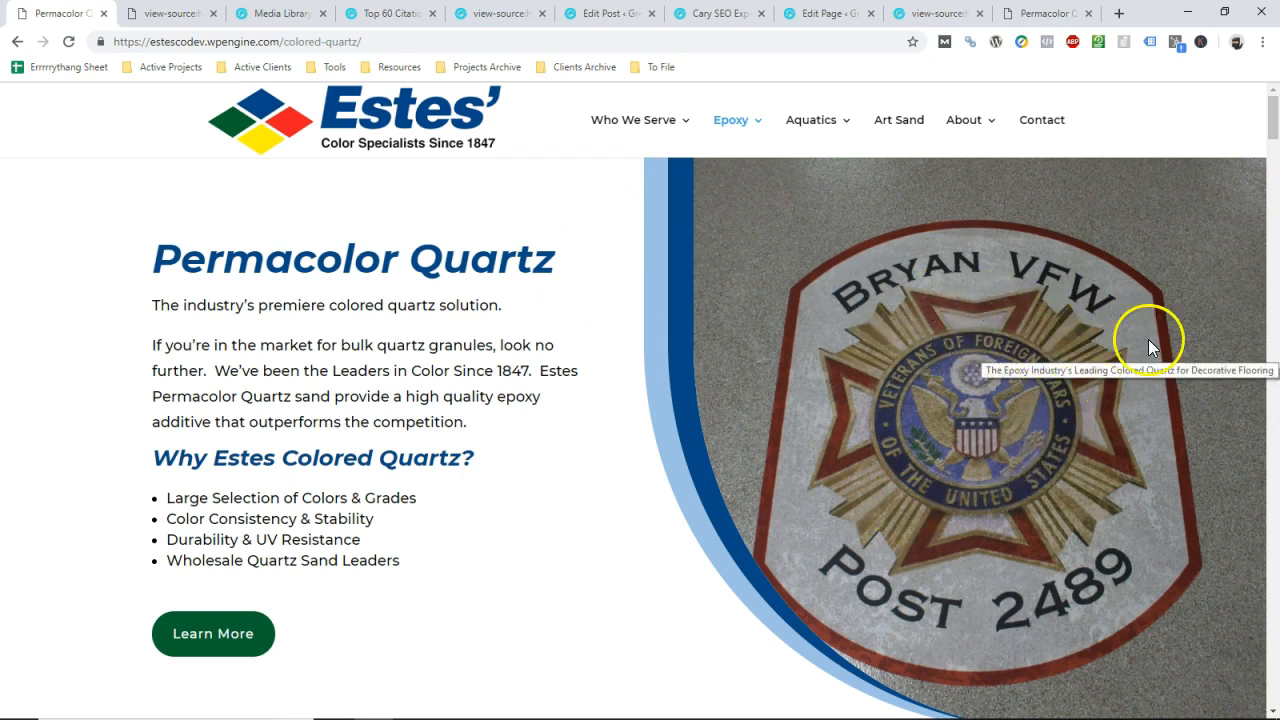
mouse_move(960, 315)
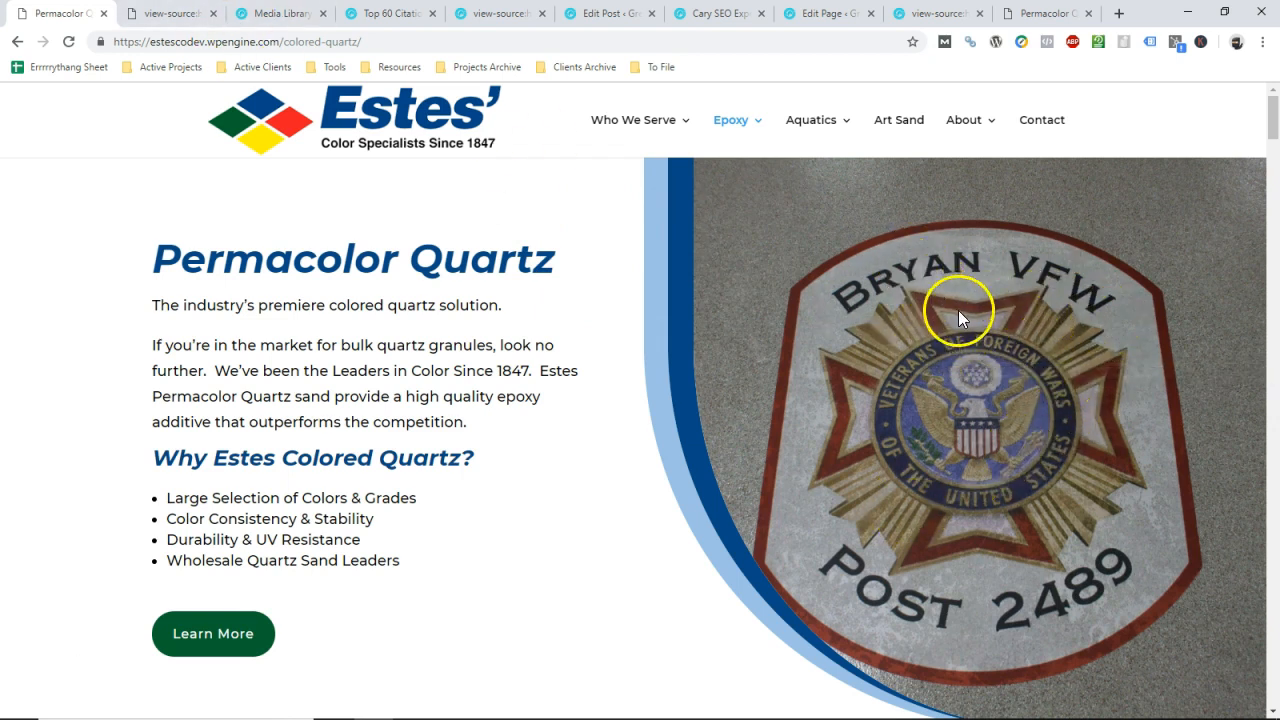
mouse_move(333, 106)
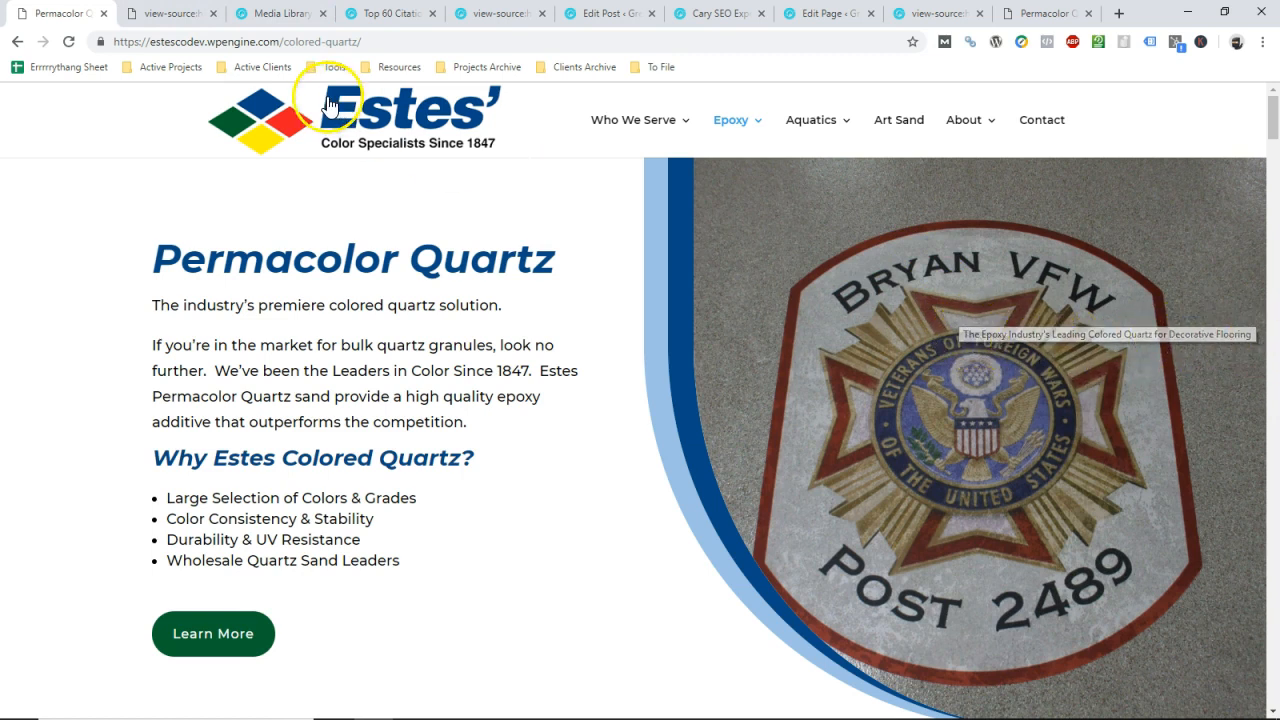
mouse_move(485, 513)
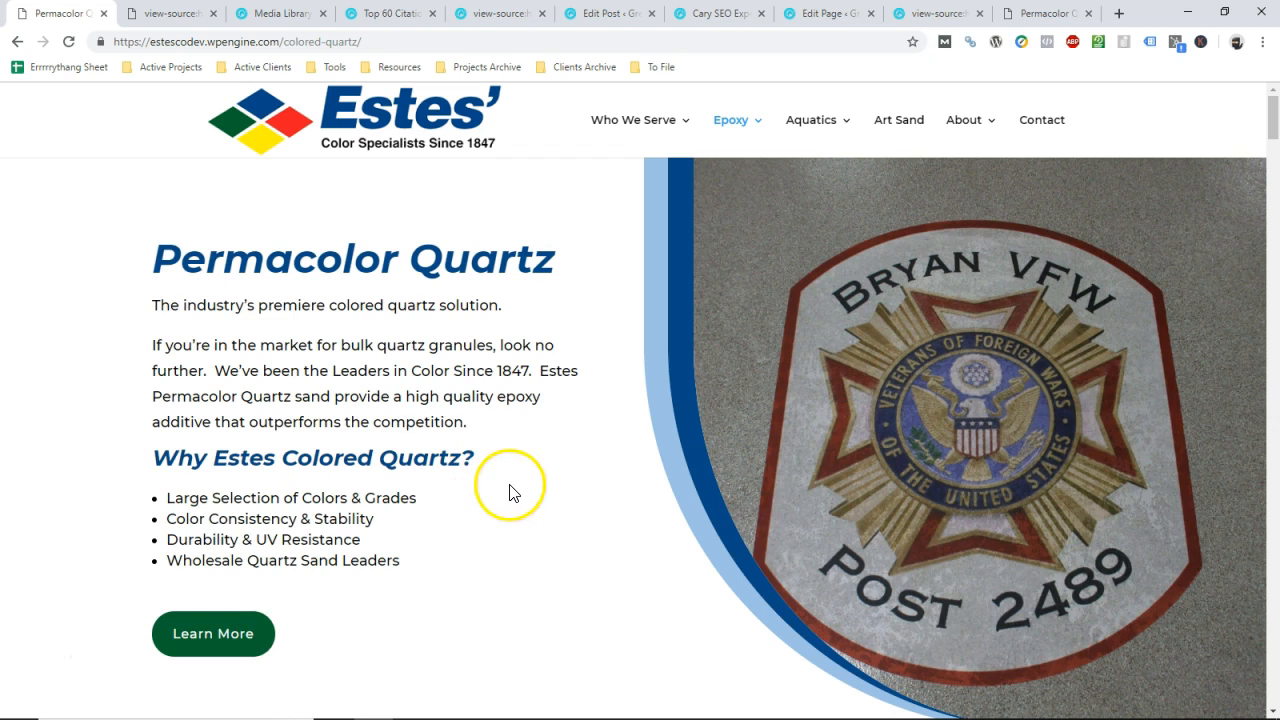
Open the Permacolor Quartz page source and step to the floor image's second alt= match.
right_click(513, 490)
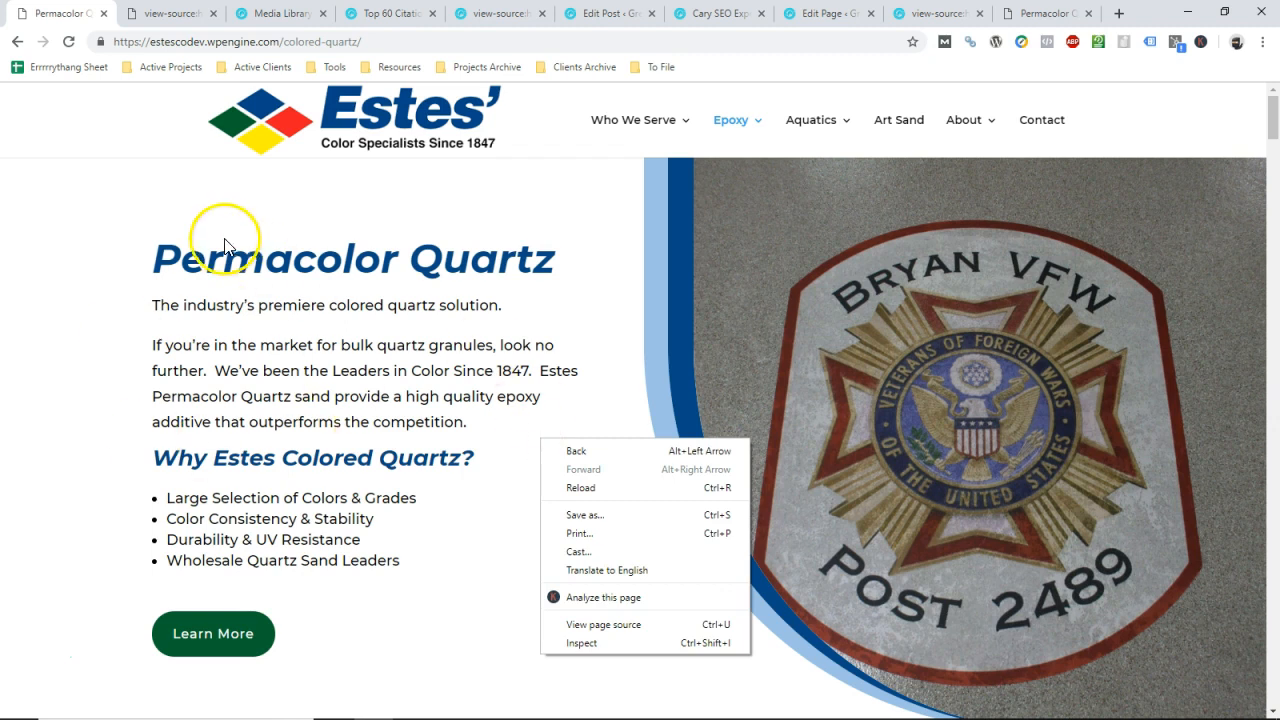
mouse_move(603, 646)
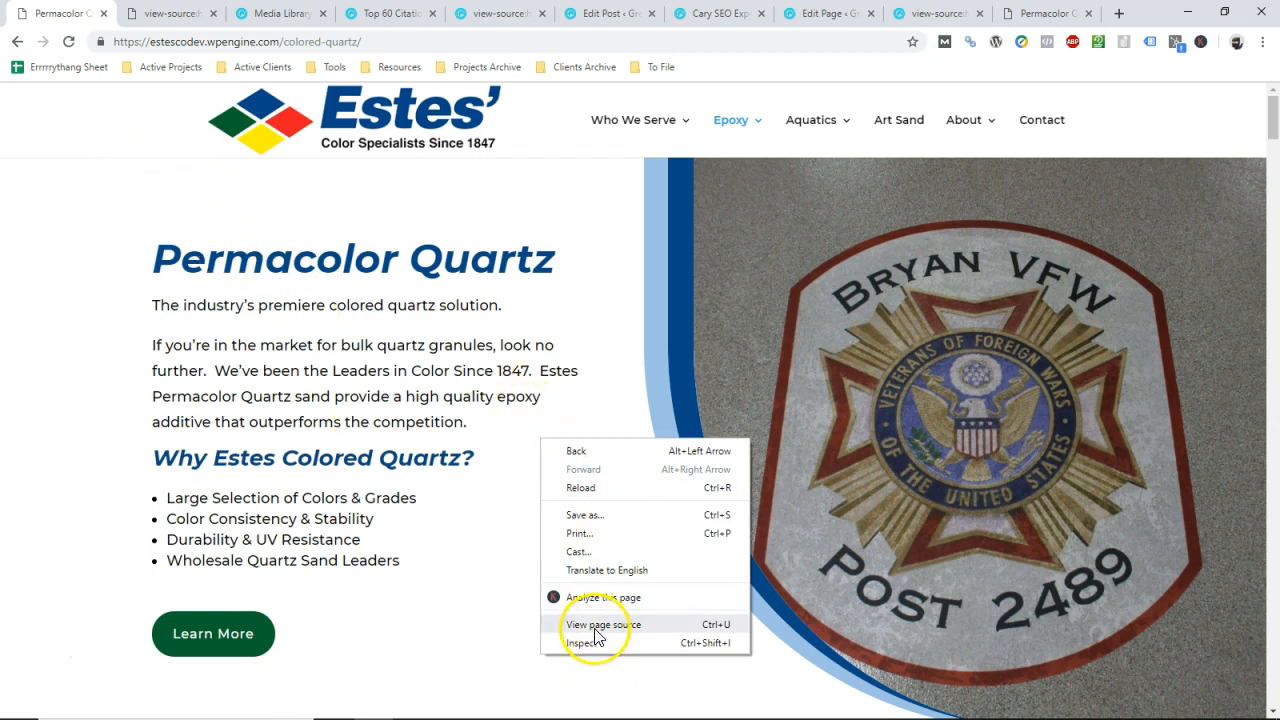
mouse_move(508, 635)
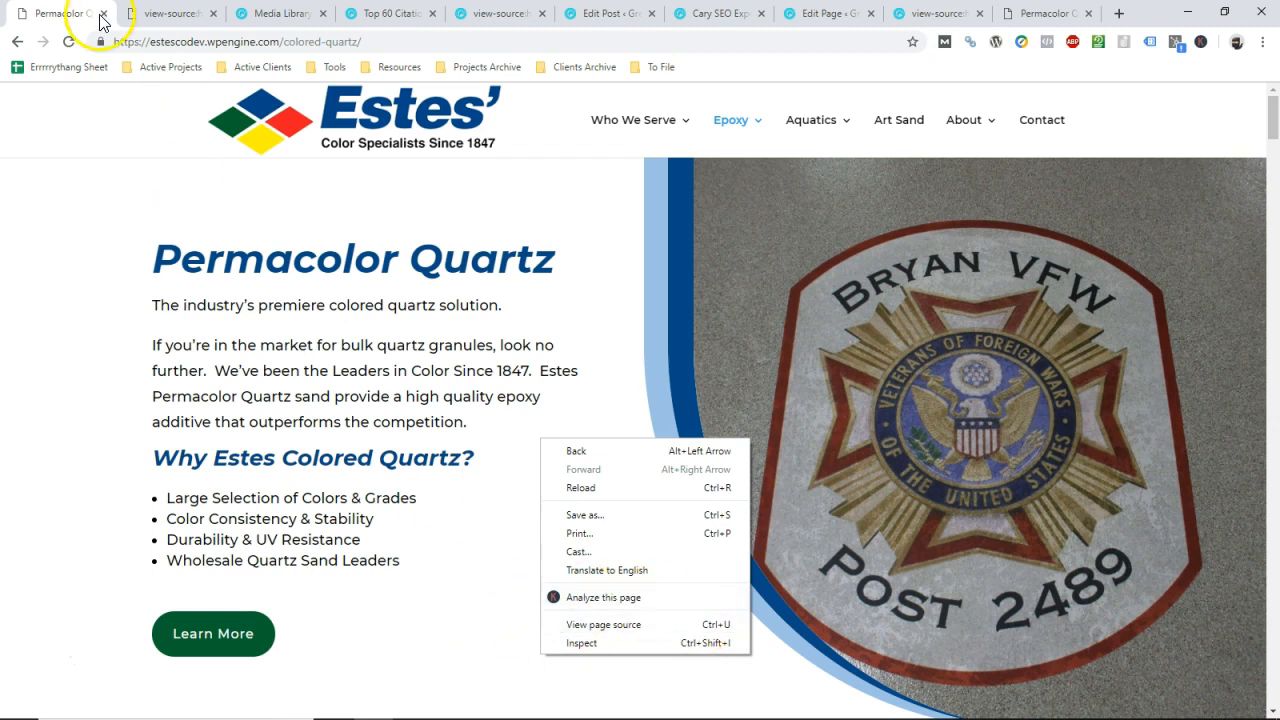
left_click(603, 624)
type("alt=")
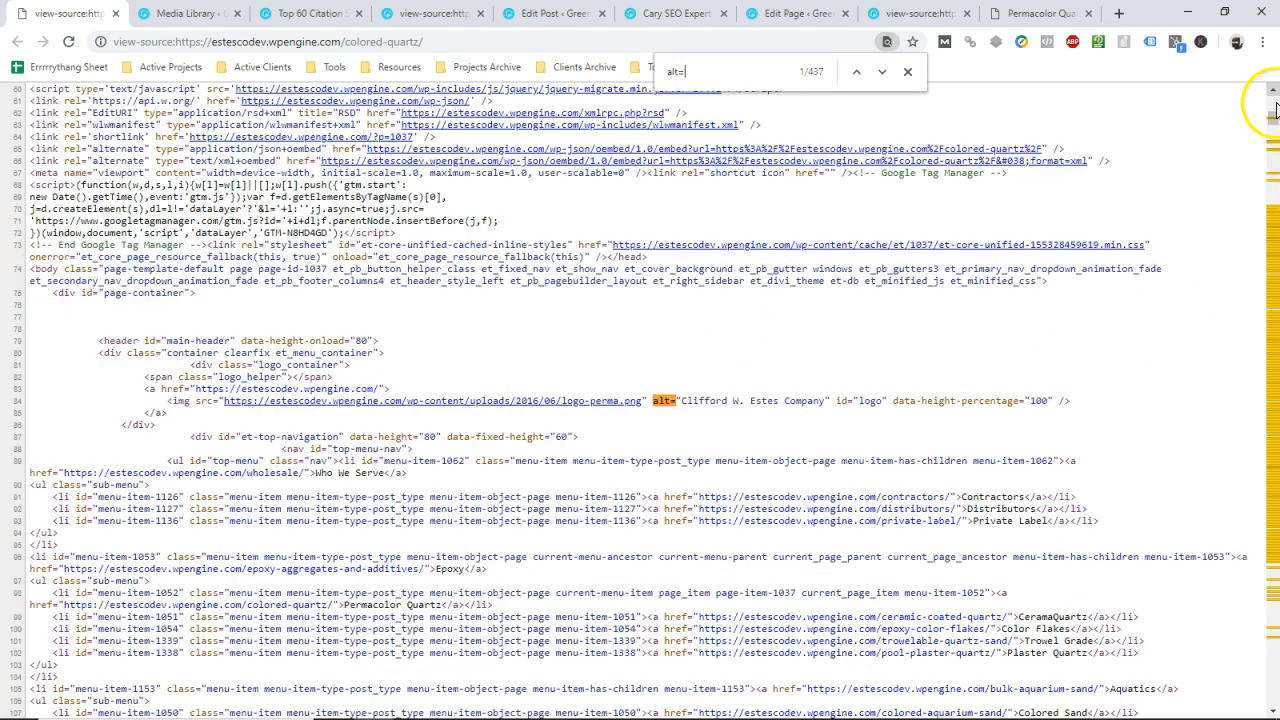
mouse_move(1240, 280)
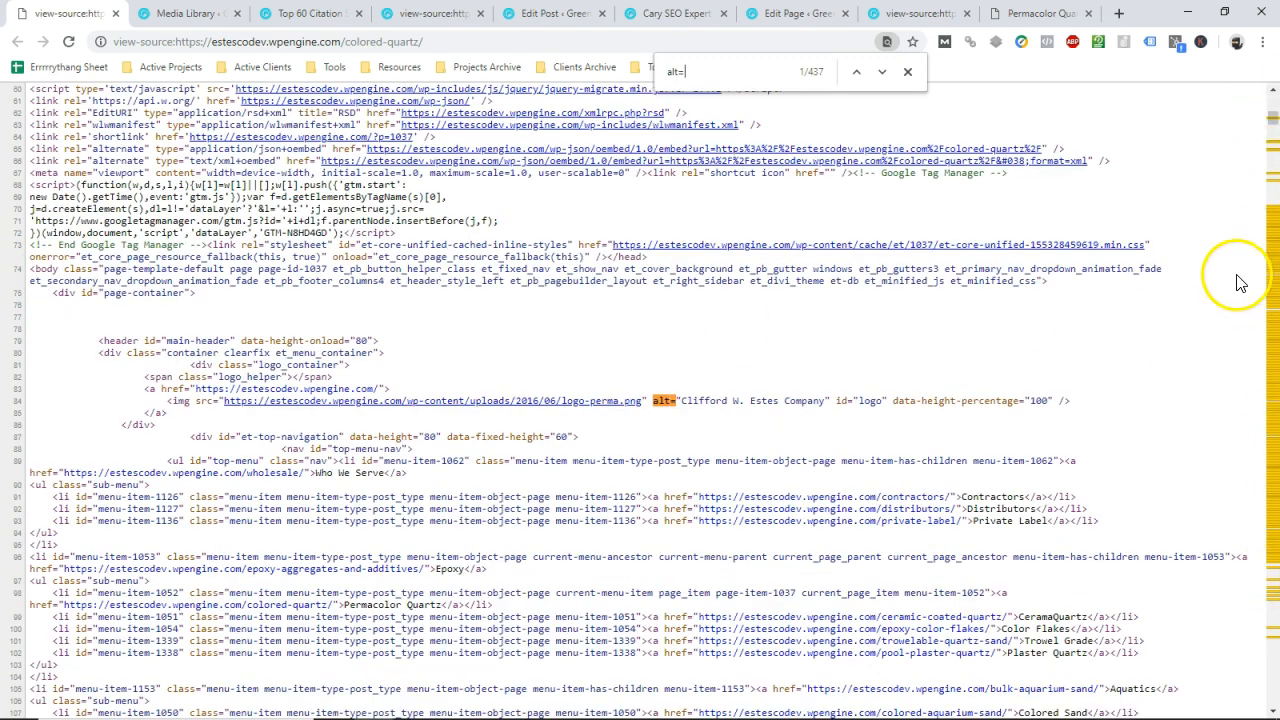
mouse_move(1265, 510)
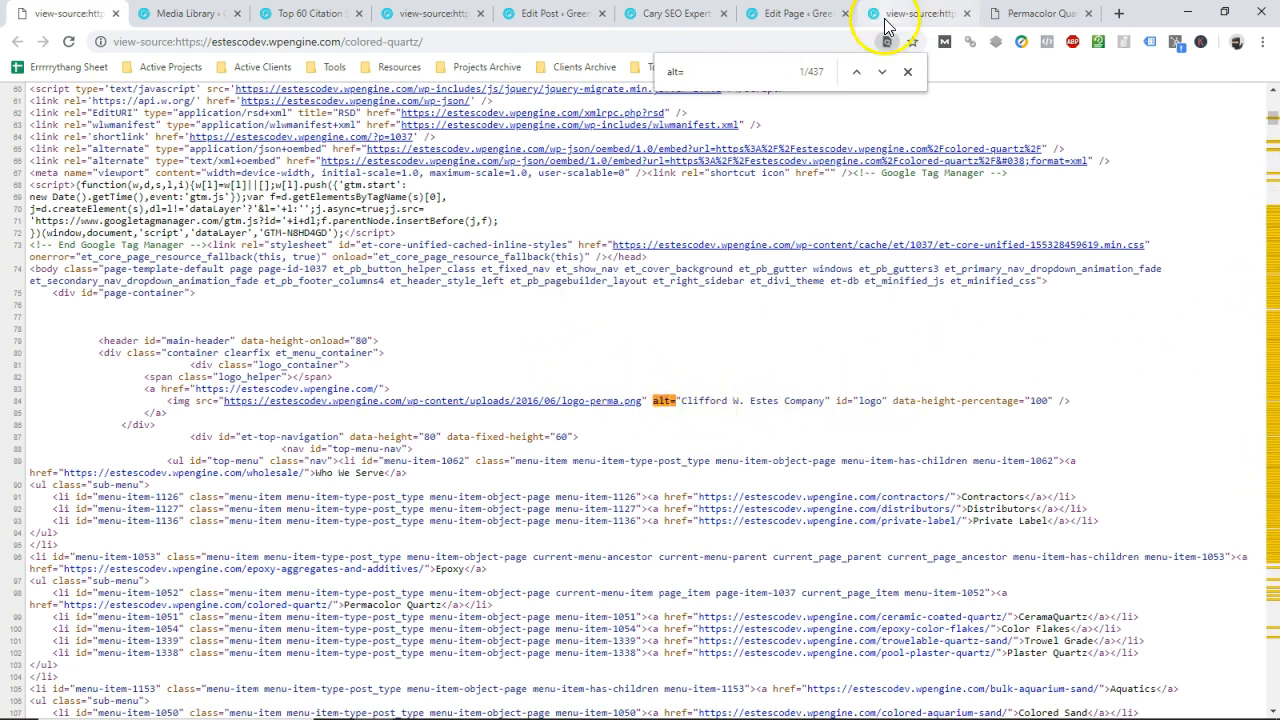
left_click(882, 71)
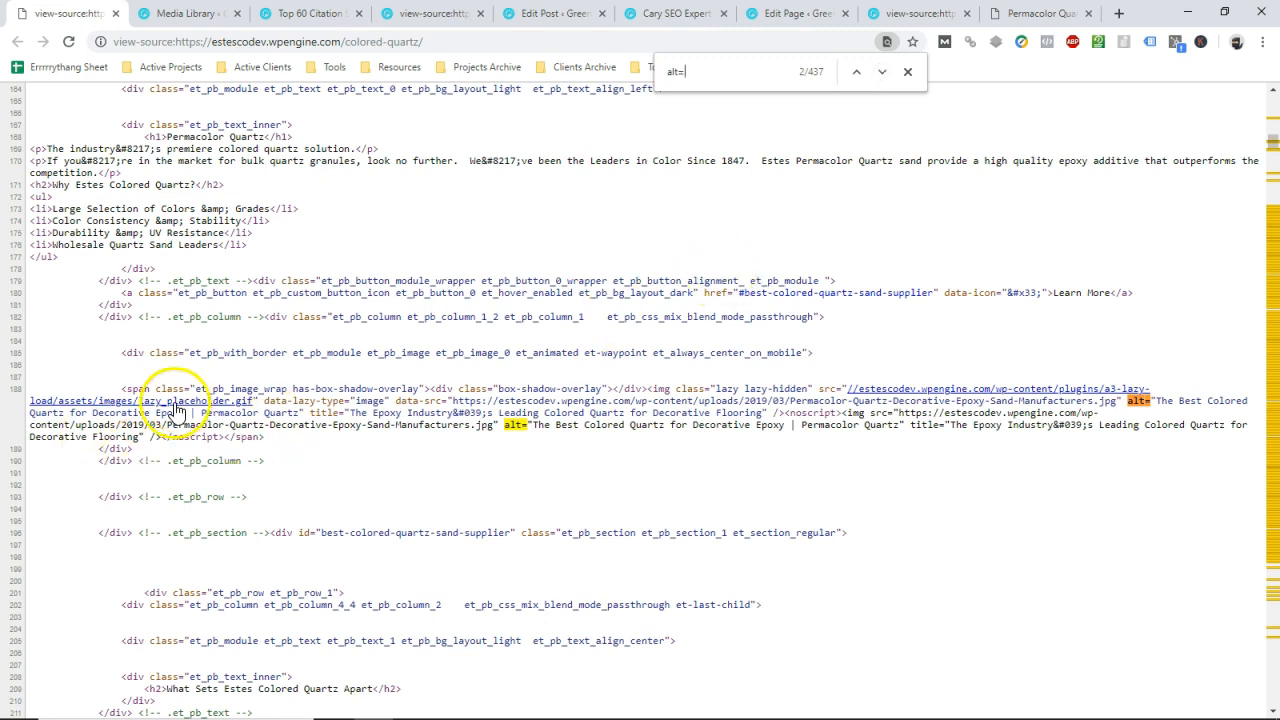
mouse_move(807, 450)
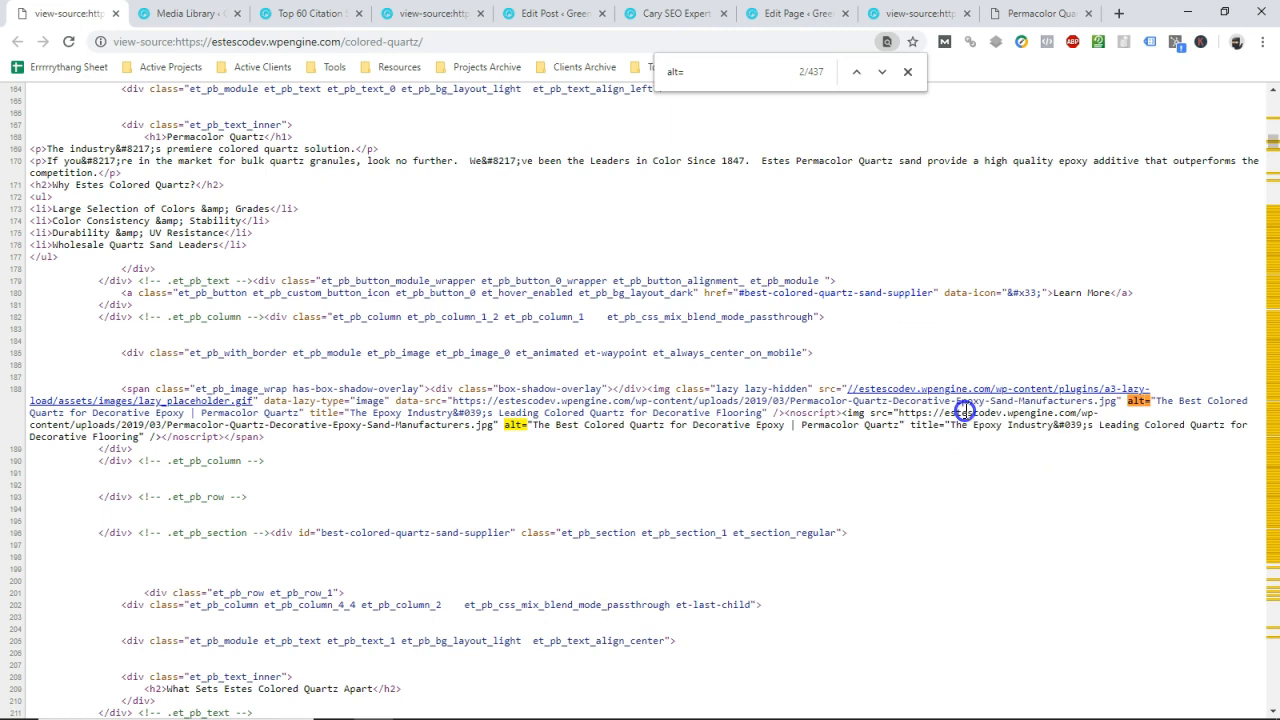
mouse_move(1130, 432)
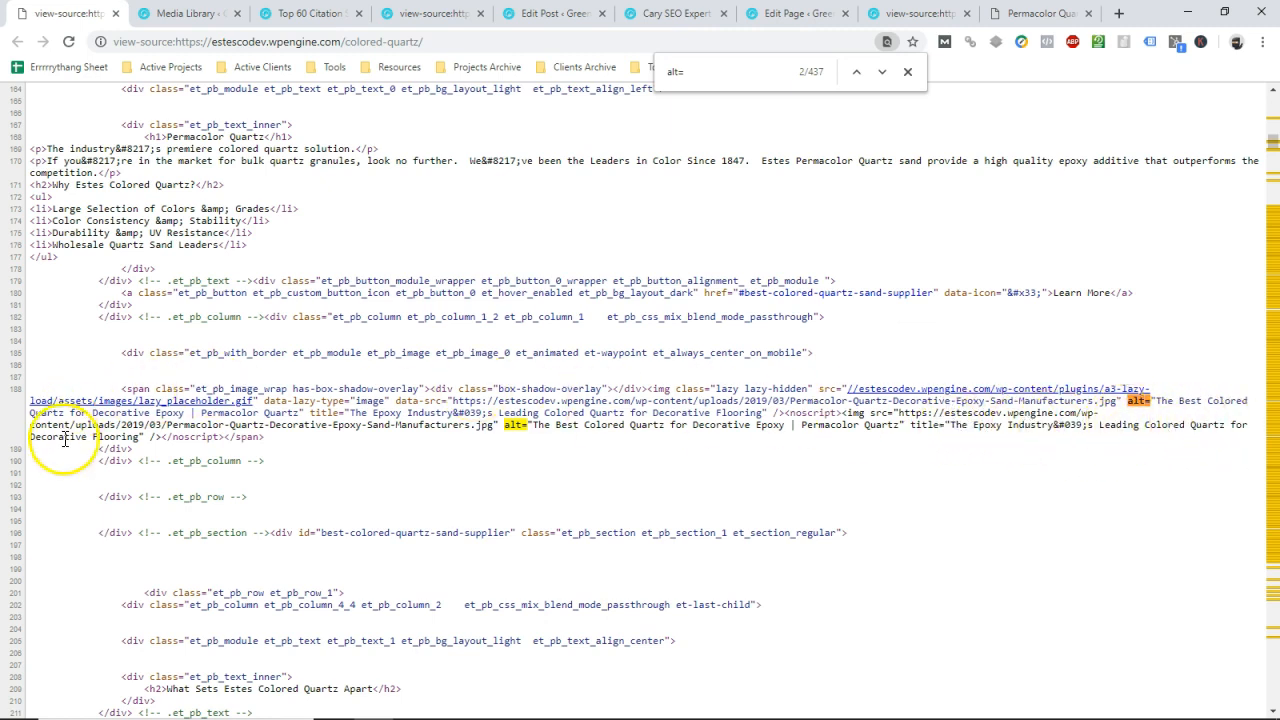
left_click(1253, 44)
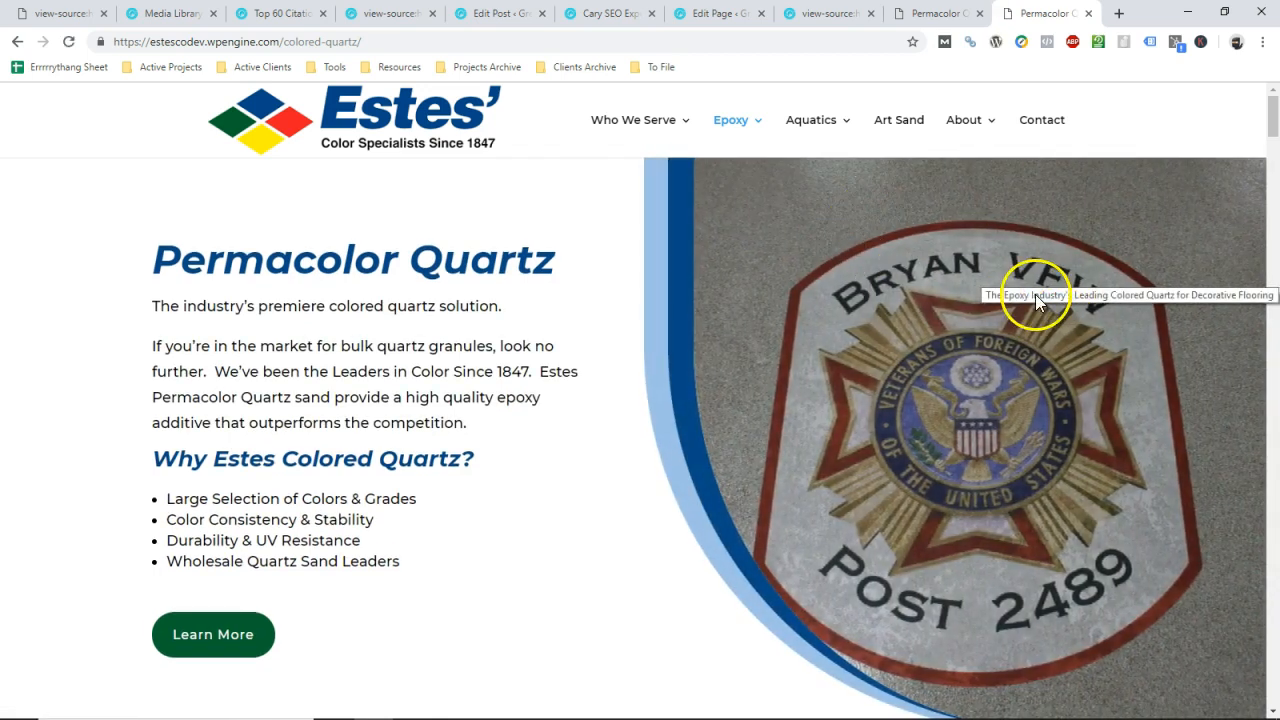
mouse_move(1040, 315)
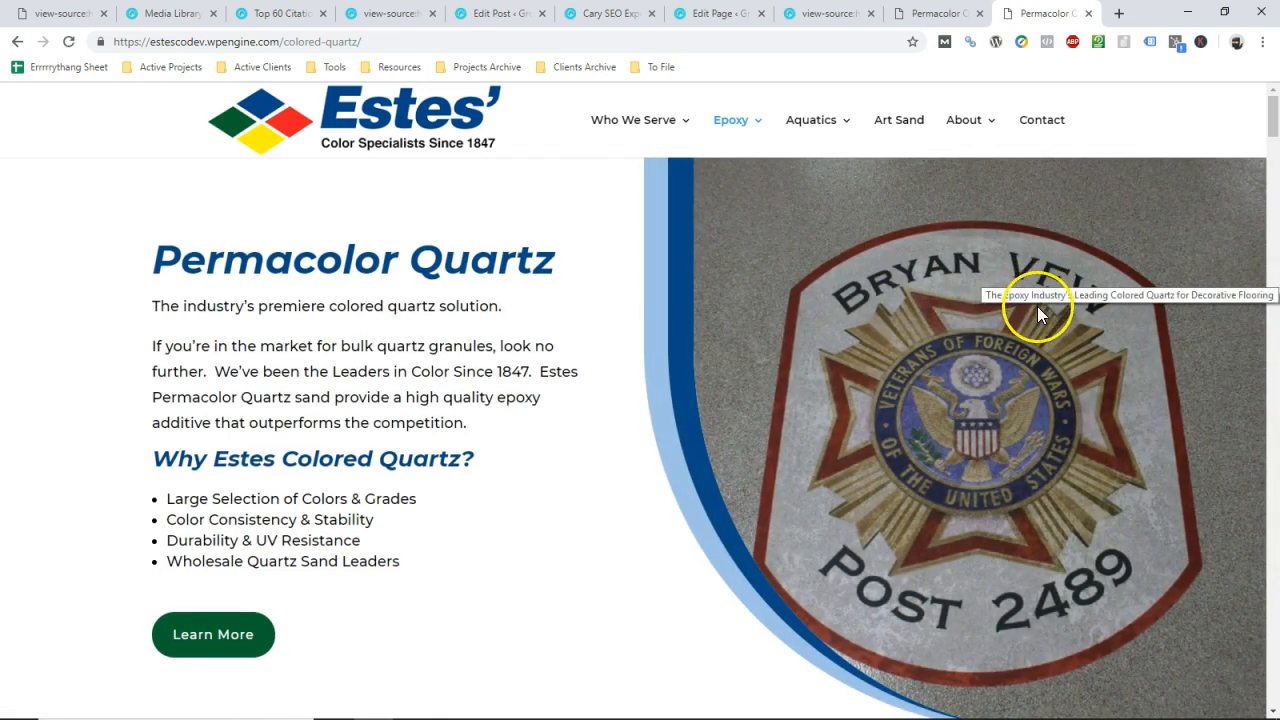
mouse_move(956, 355)
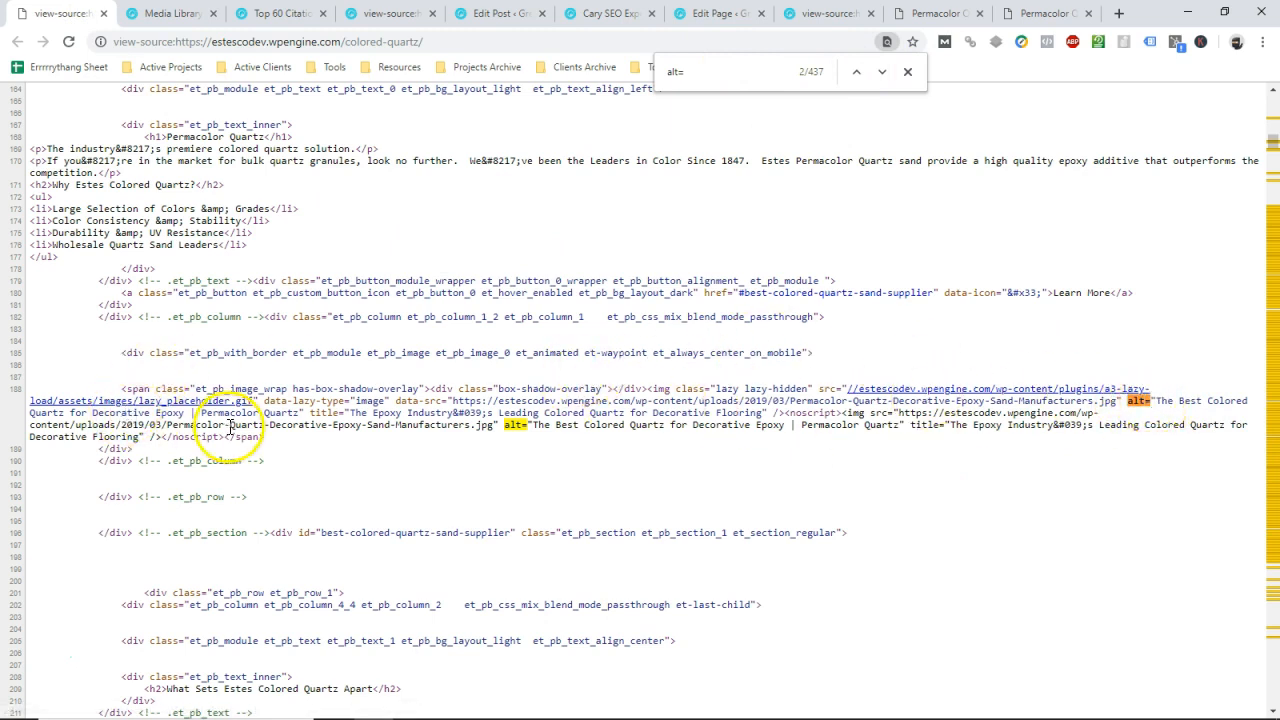
mouse_move(373, 433)
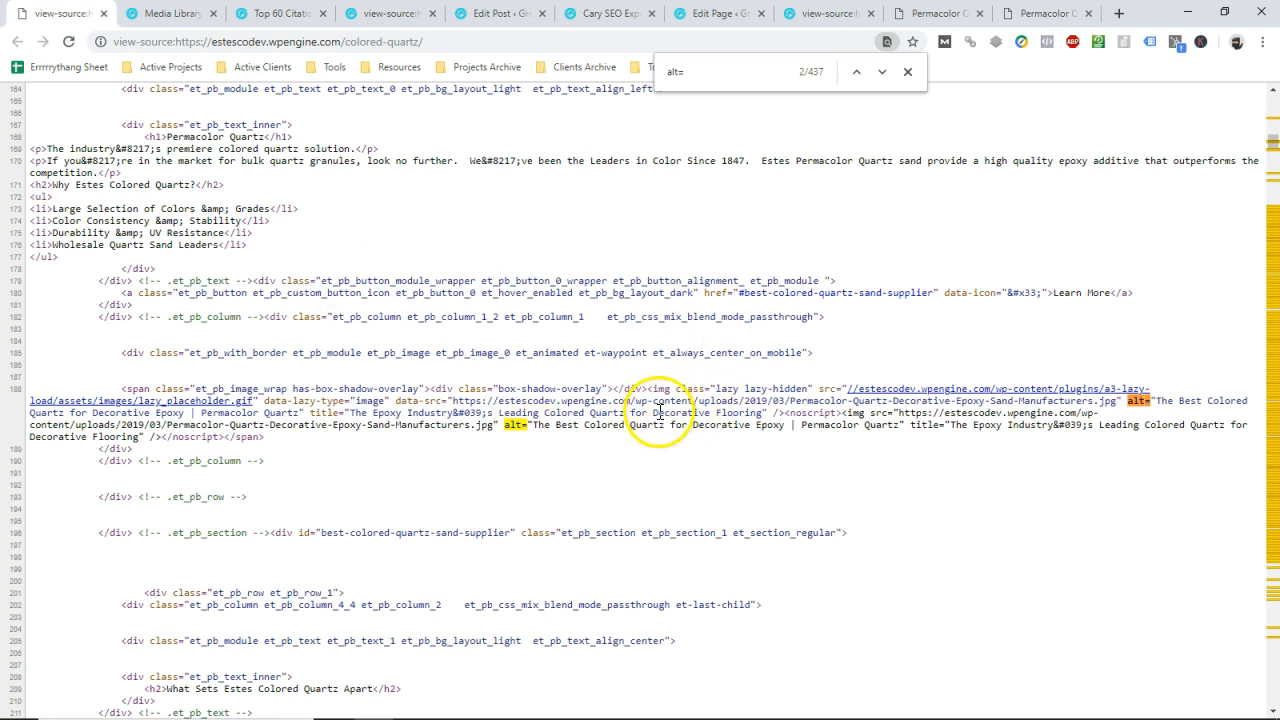
mouse_move(690, 465)
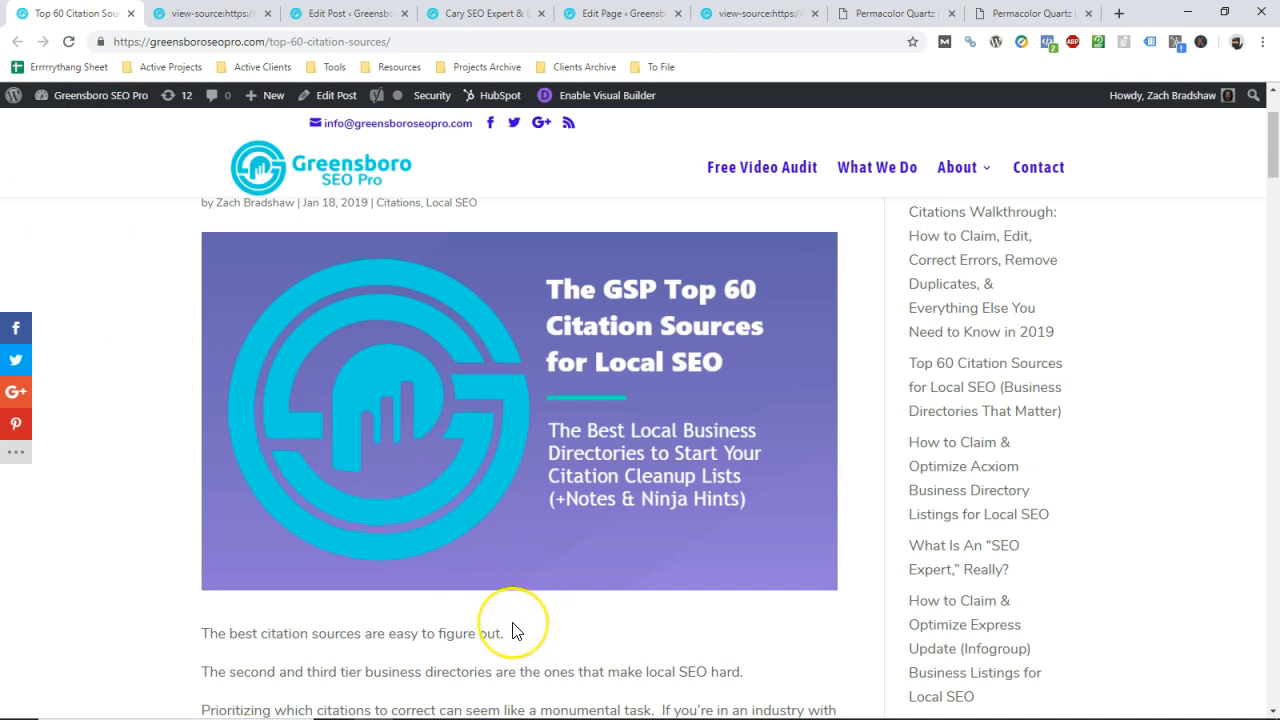
mouse_move(530, 619)
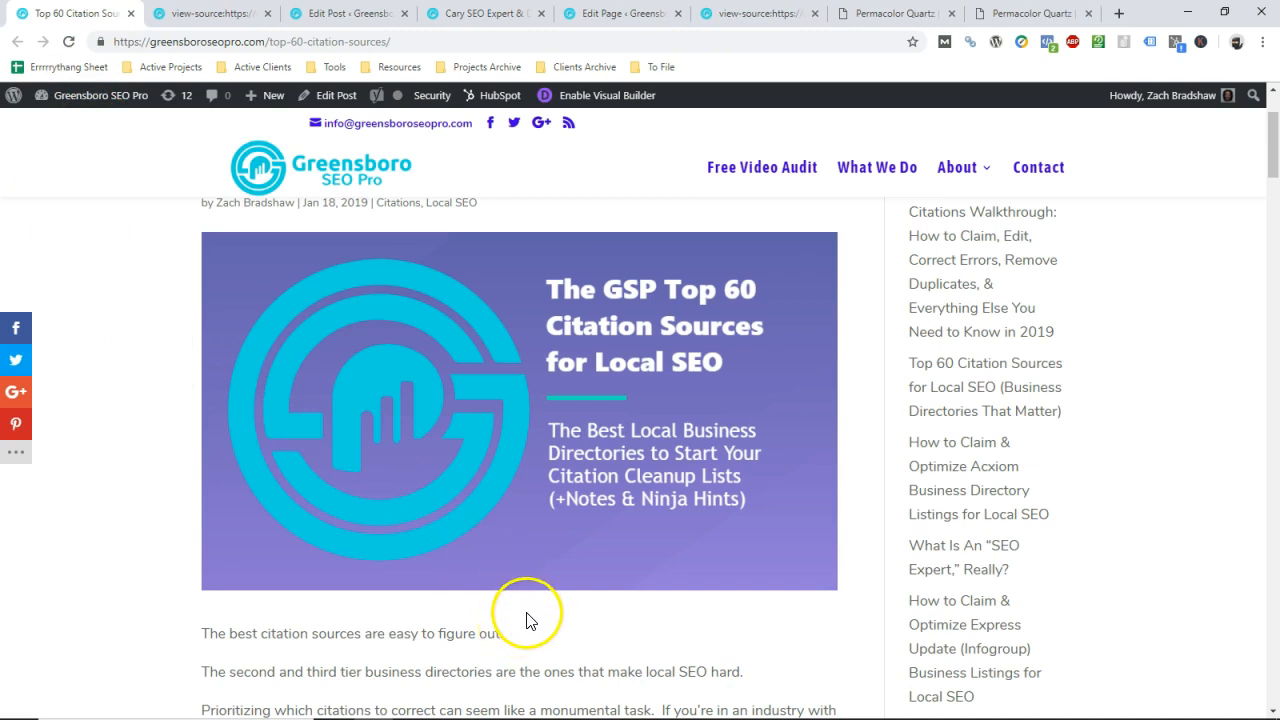
mouse_move(616, 211)
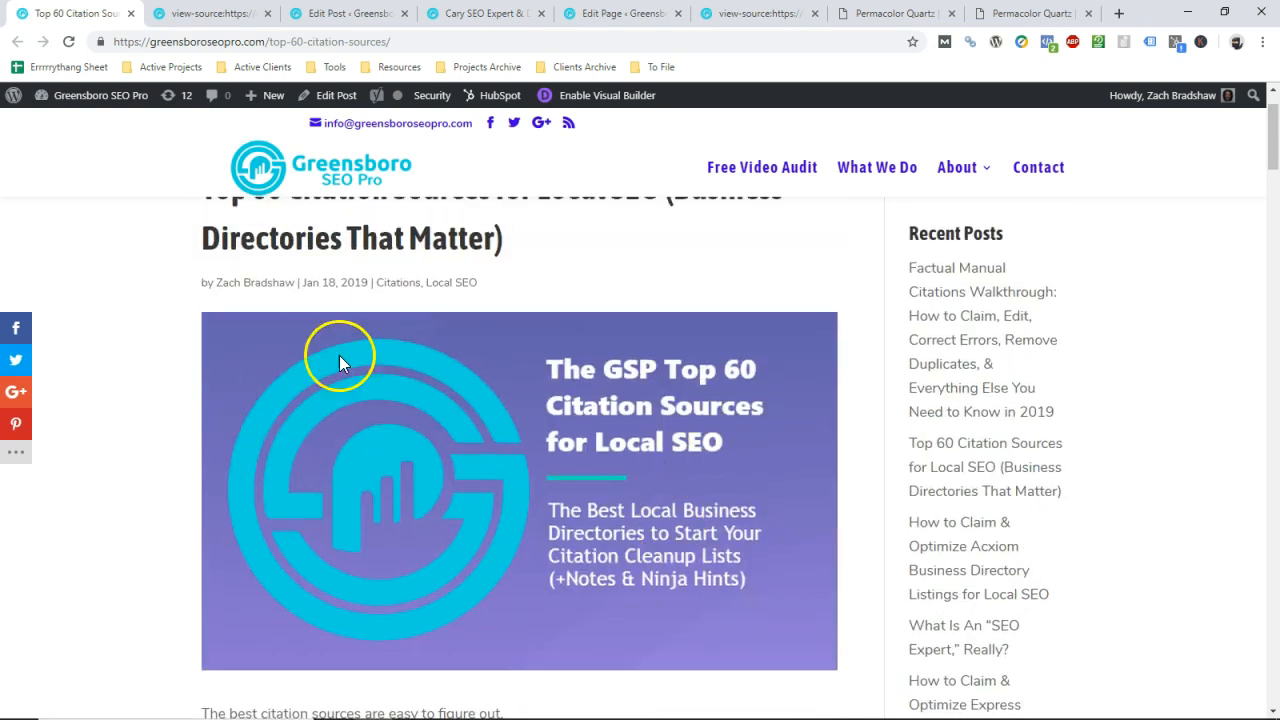
Replace the post's featured image alt text with 'Boost Google Maps Rank'.
scroll("down", 3)
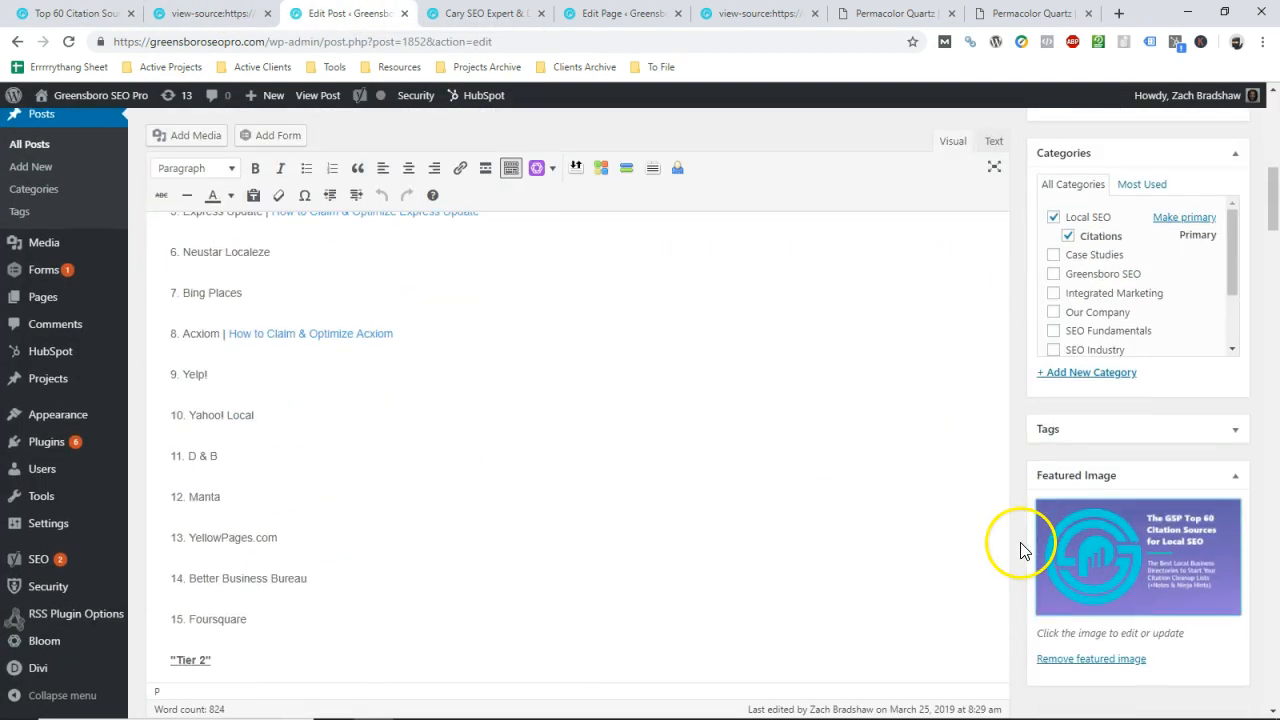
left_click(1137, 556)
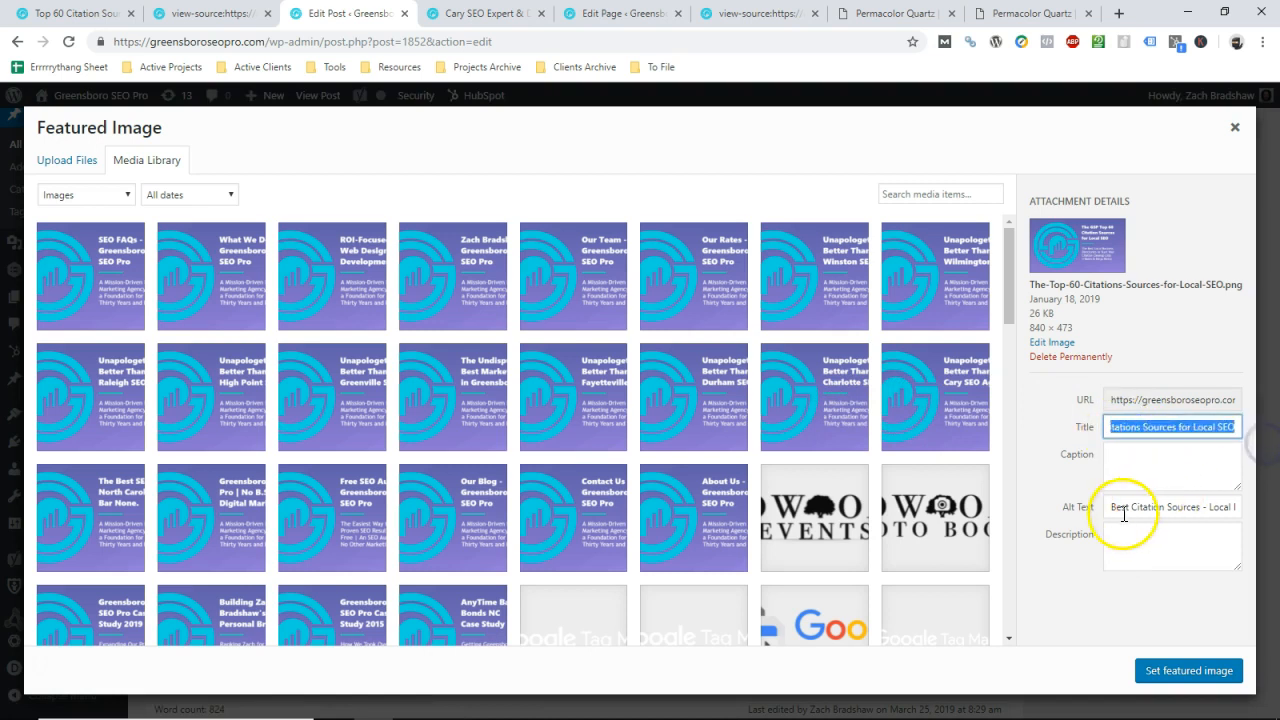
left_click(1140, 513)
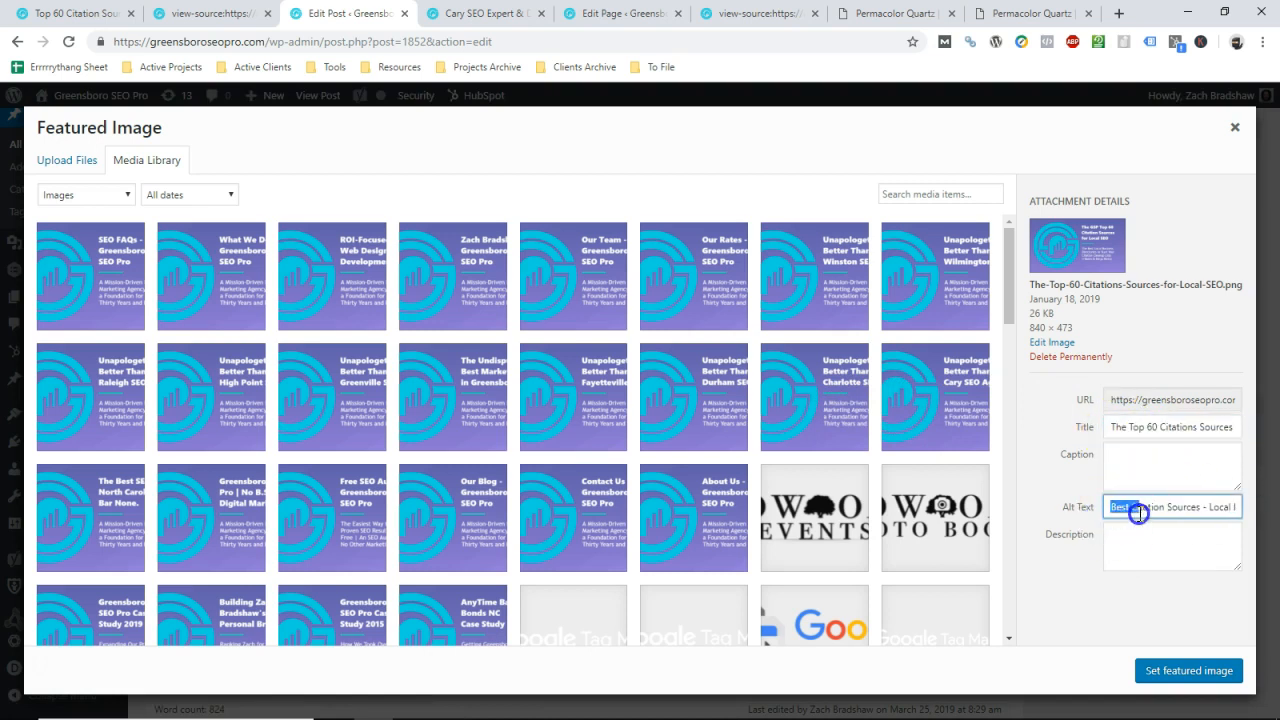
type("Boost Google Maps Rank")
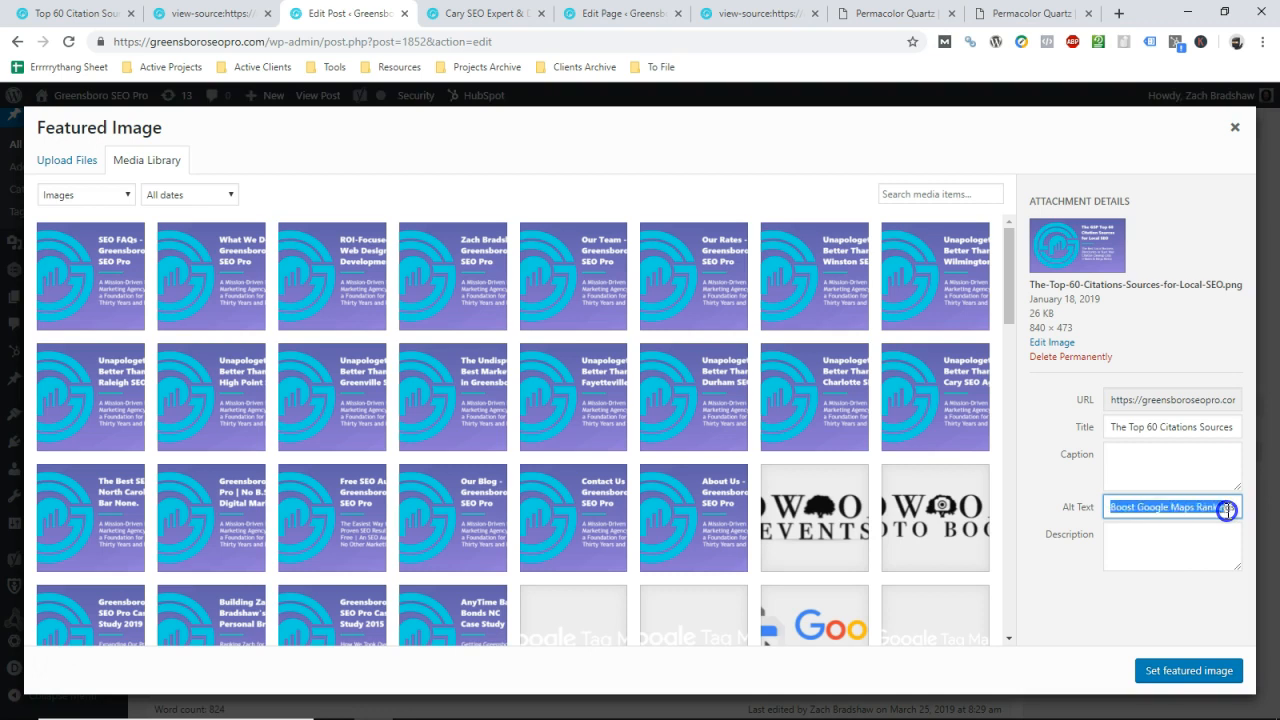
left_click(1190, 671)
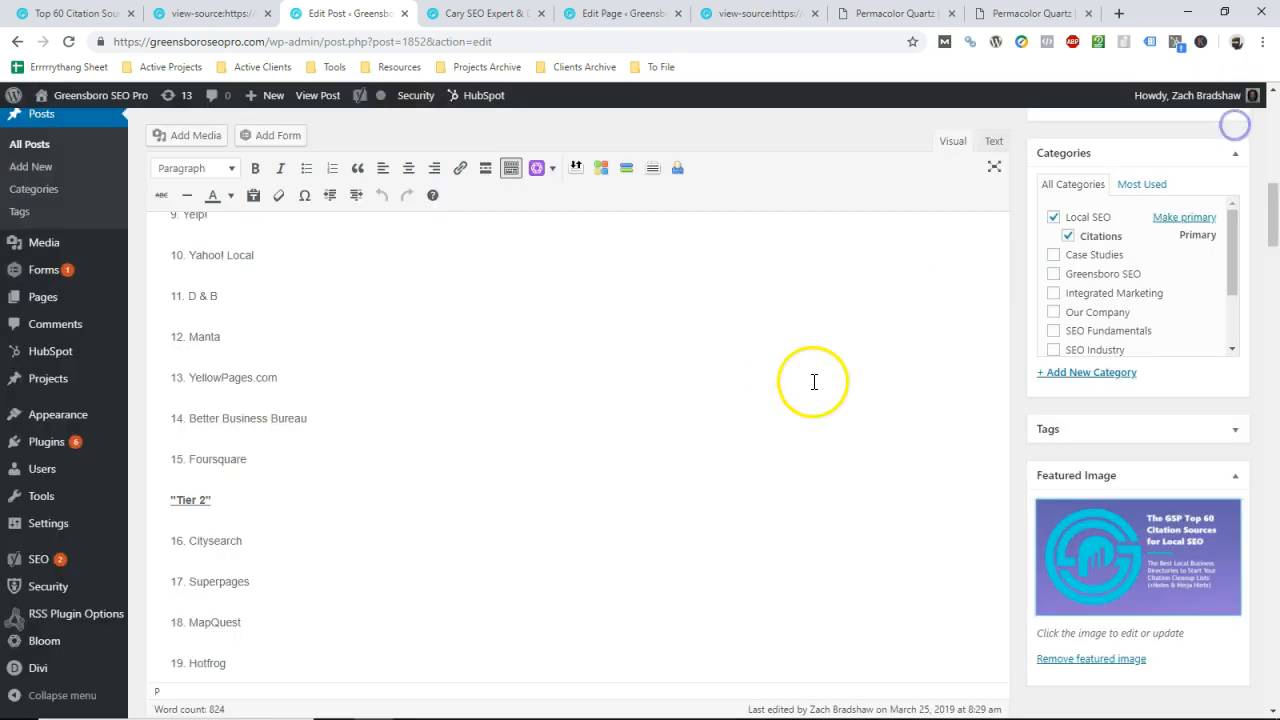
left_click(210, 14)
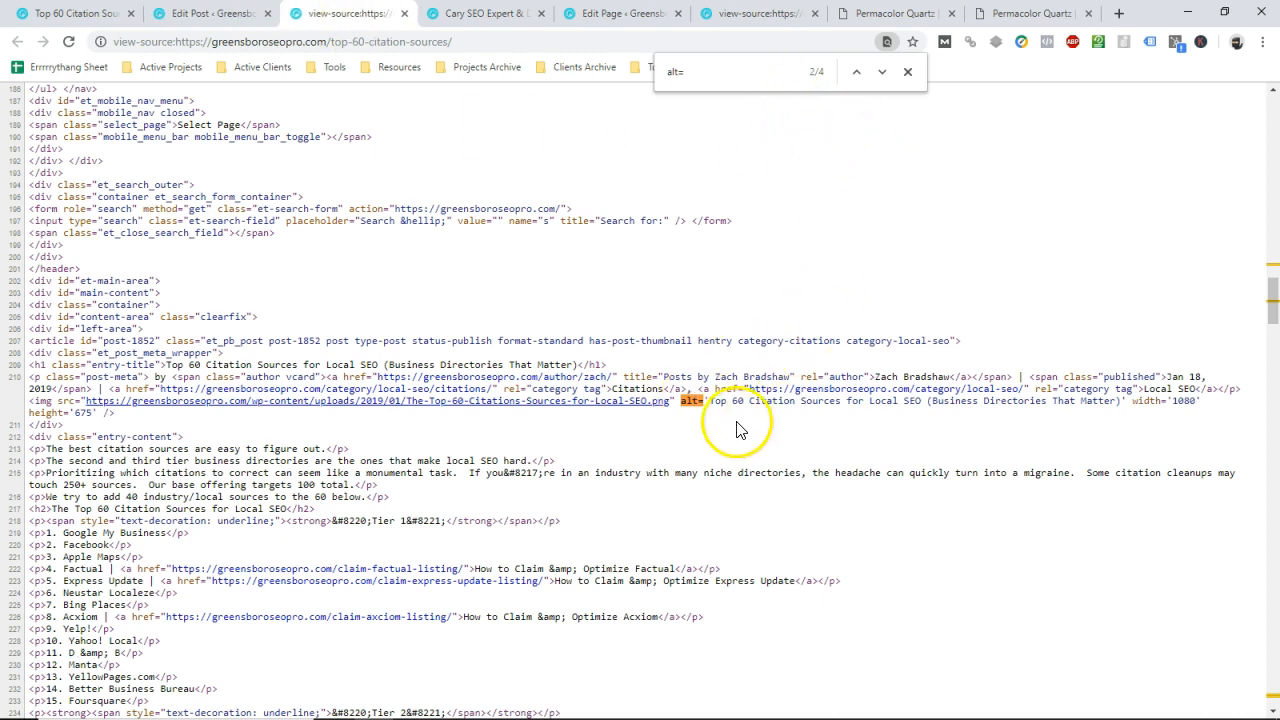
mouse_move(456, 410)
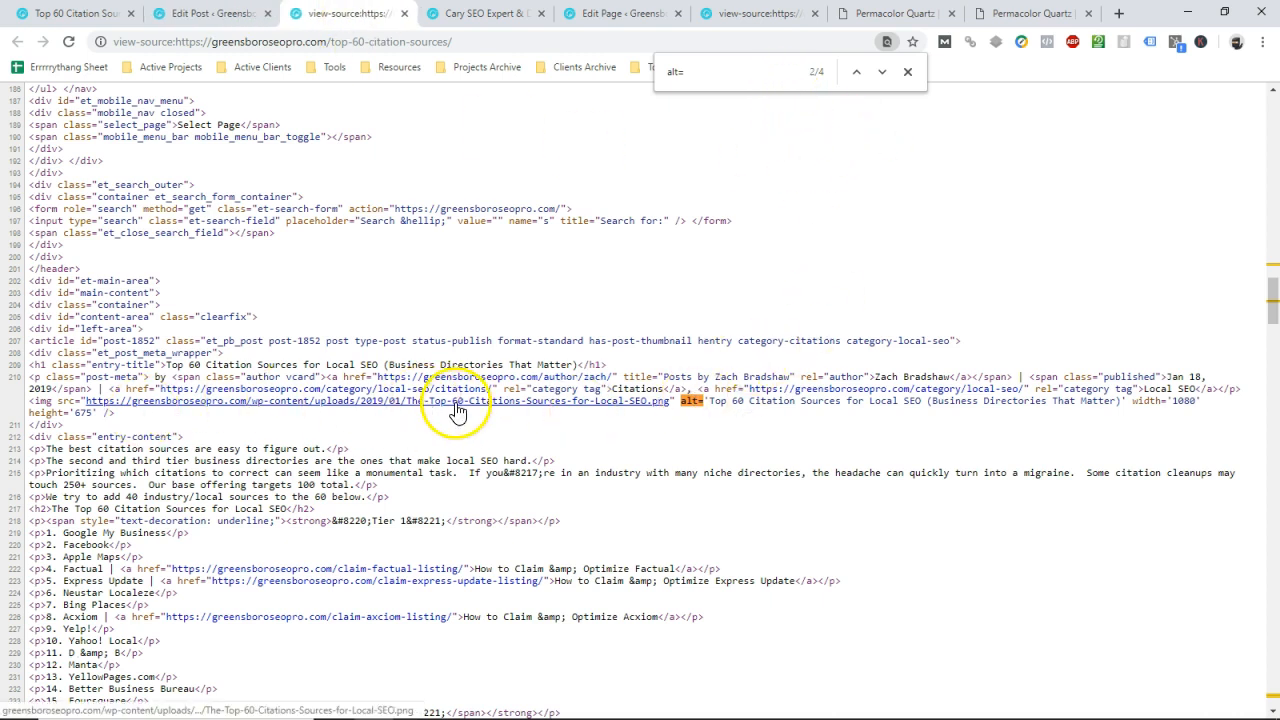
Highlight the featured image's alt text in the page source, then switch to the live post.
left_click(213, 16)
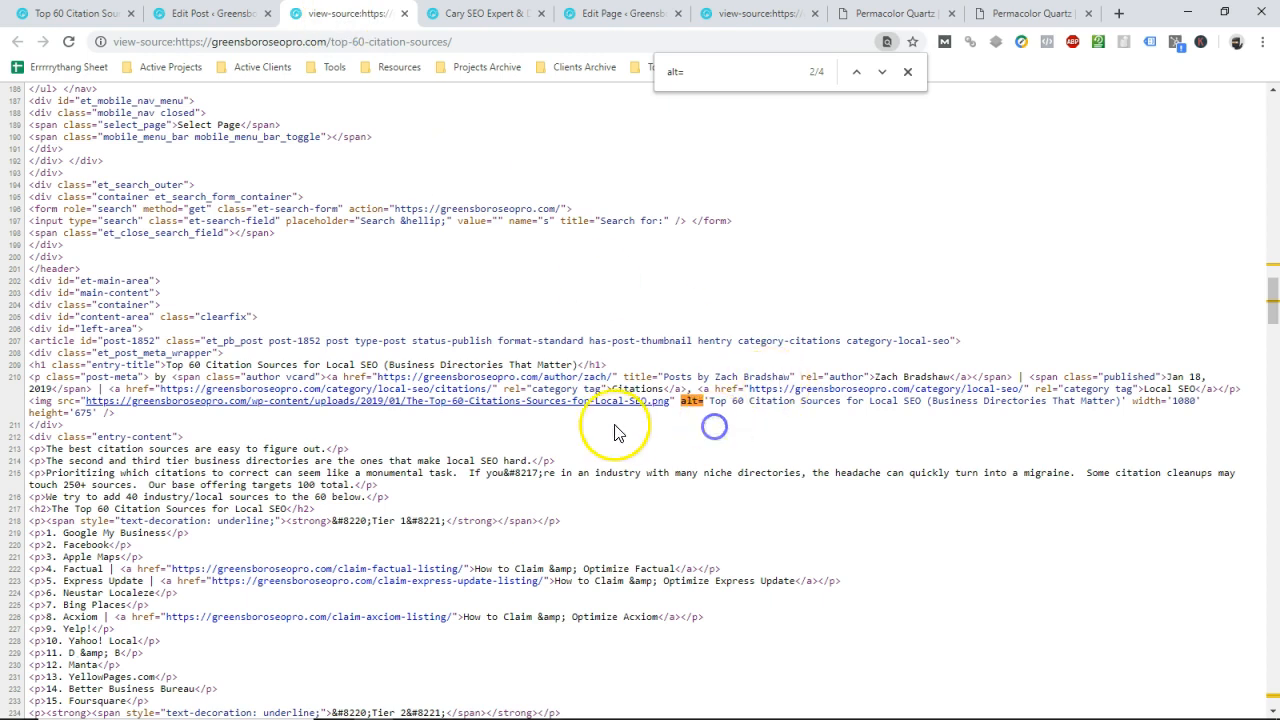
mouse_move(668, 401)
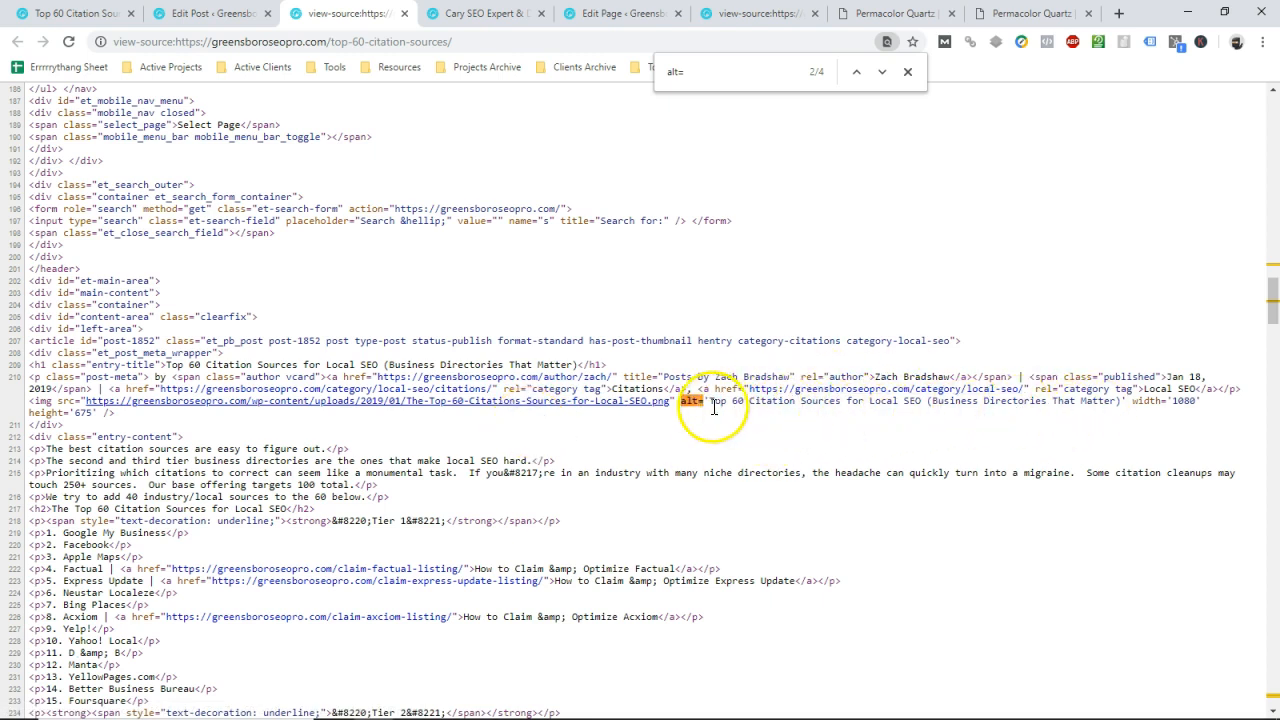
left_click_drag(710, 400, 945, 413)
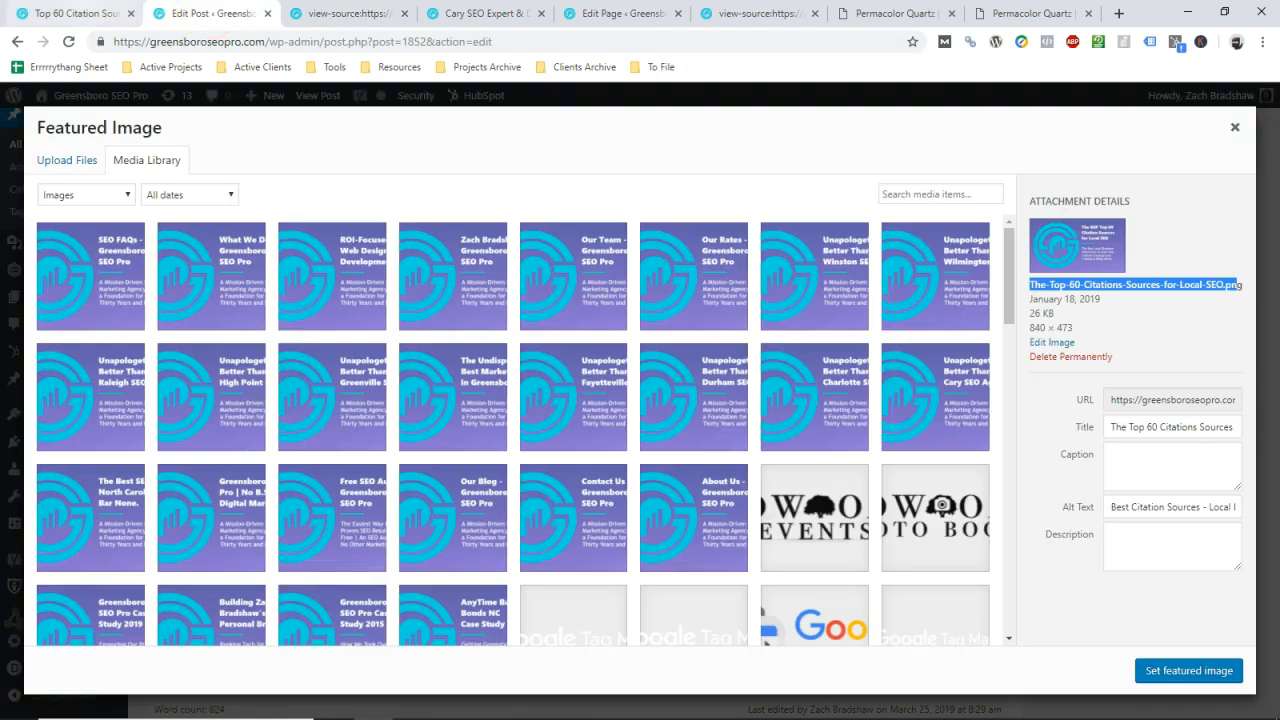
left_click(85, 15)
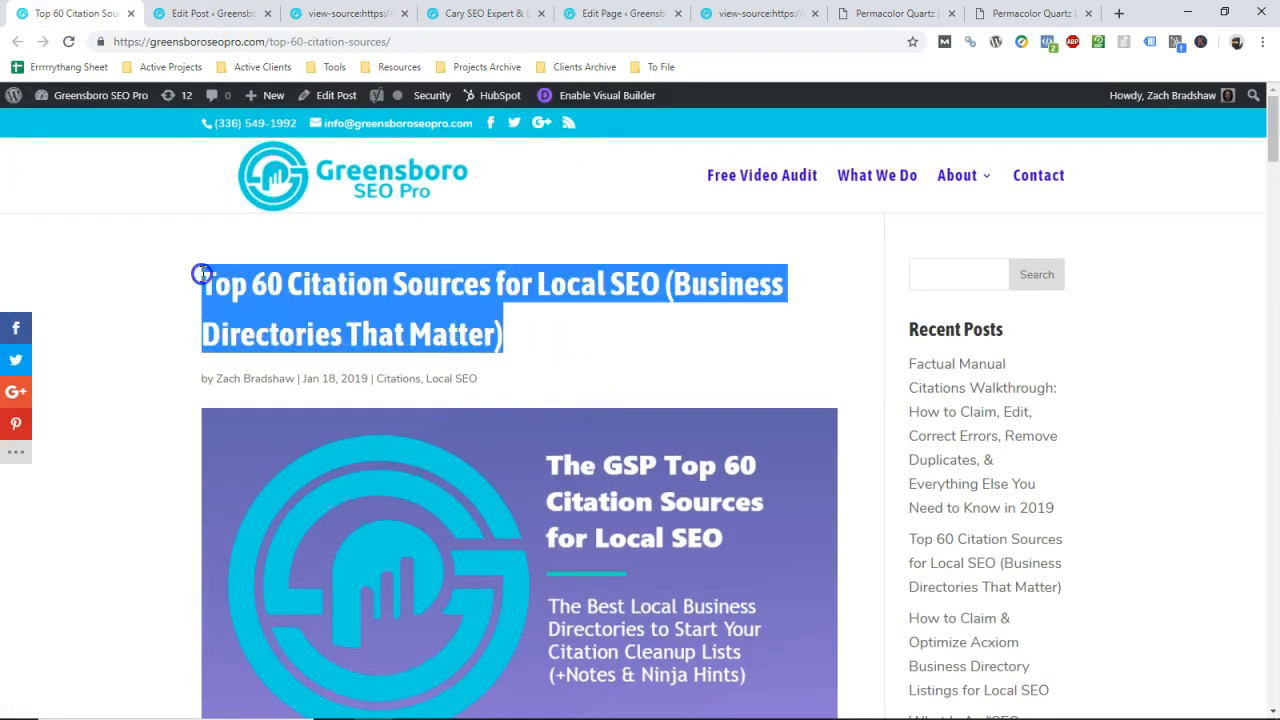
mouse_move(670, 416)
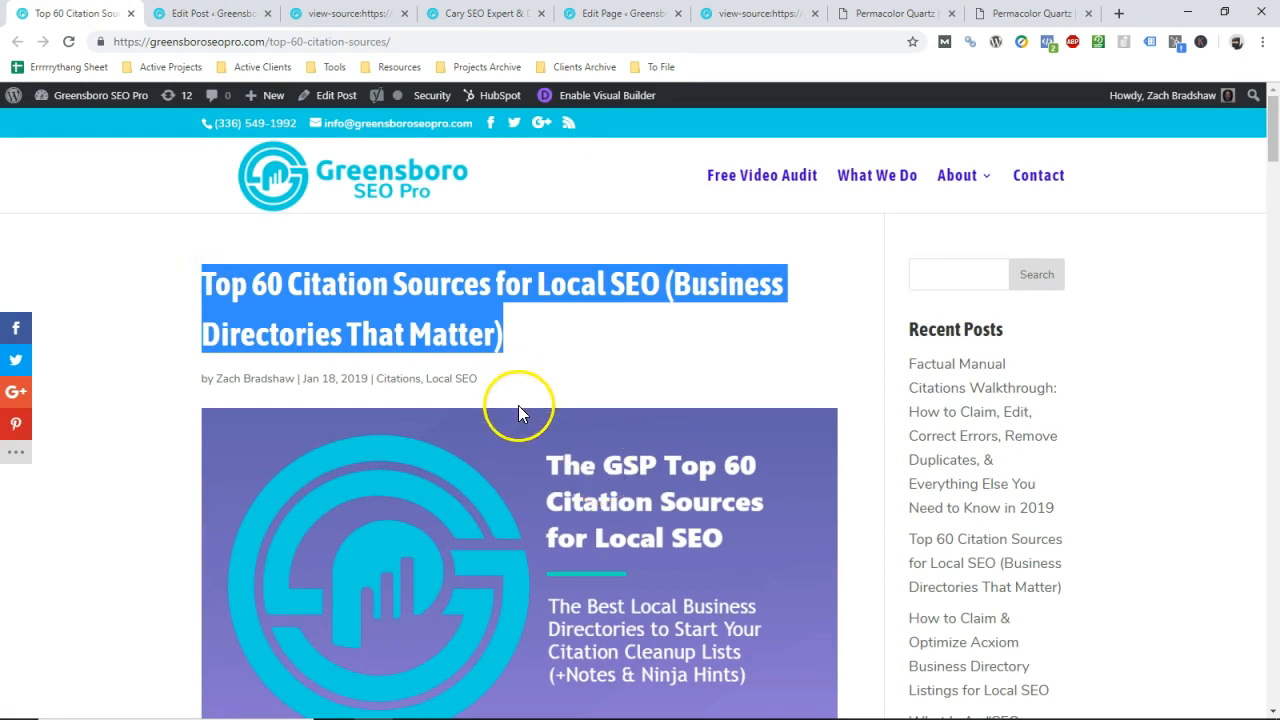
Scroll the live Top 60 Citation Sources post to view its featured graphic.
scroll("down", 3)
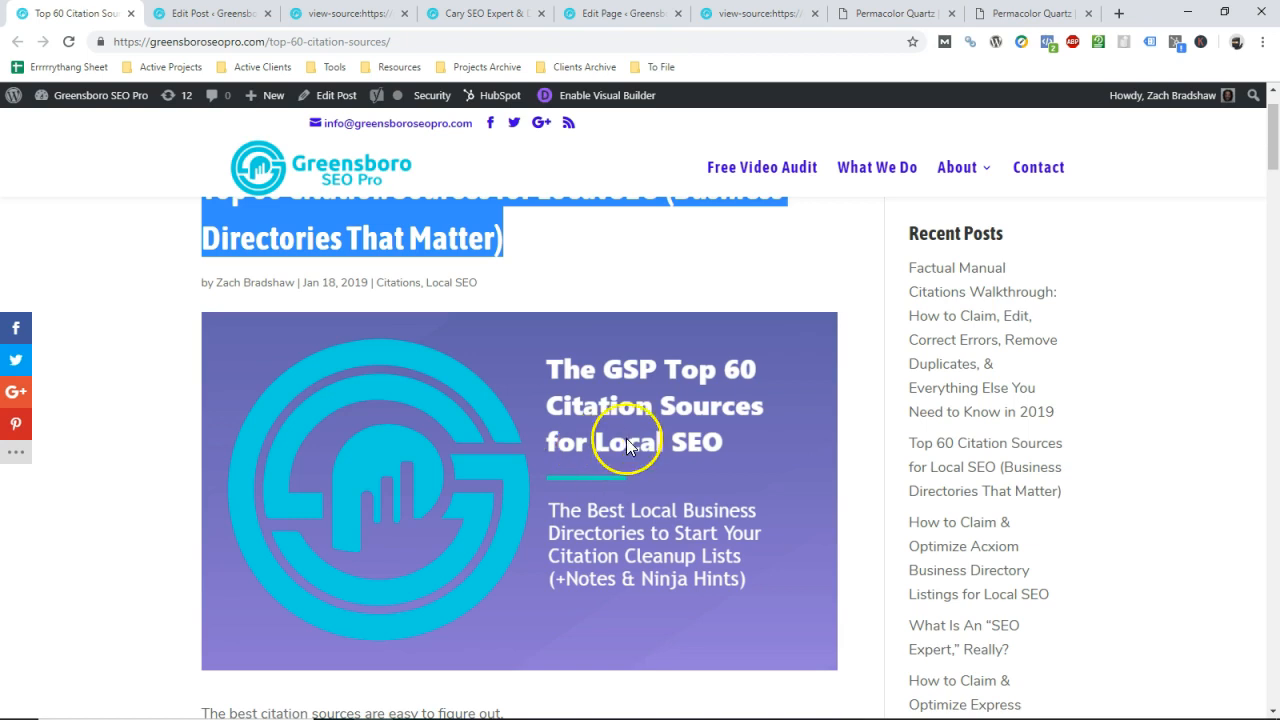
mouse_move(695, 425)
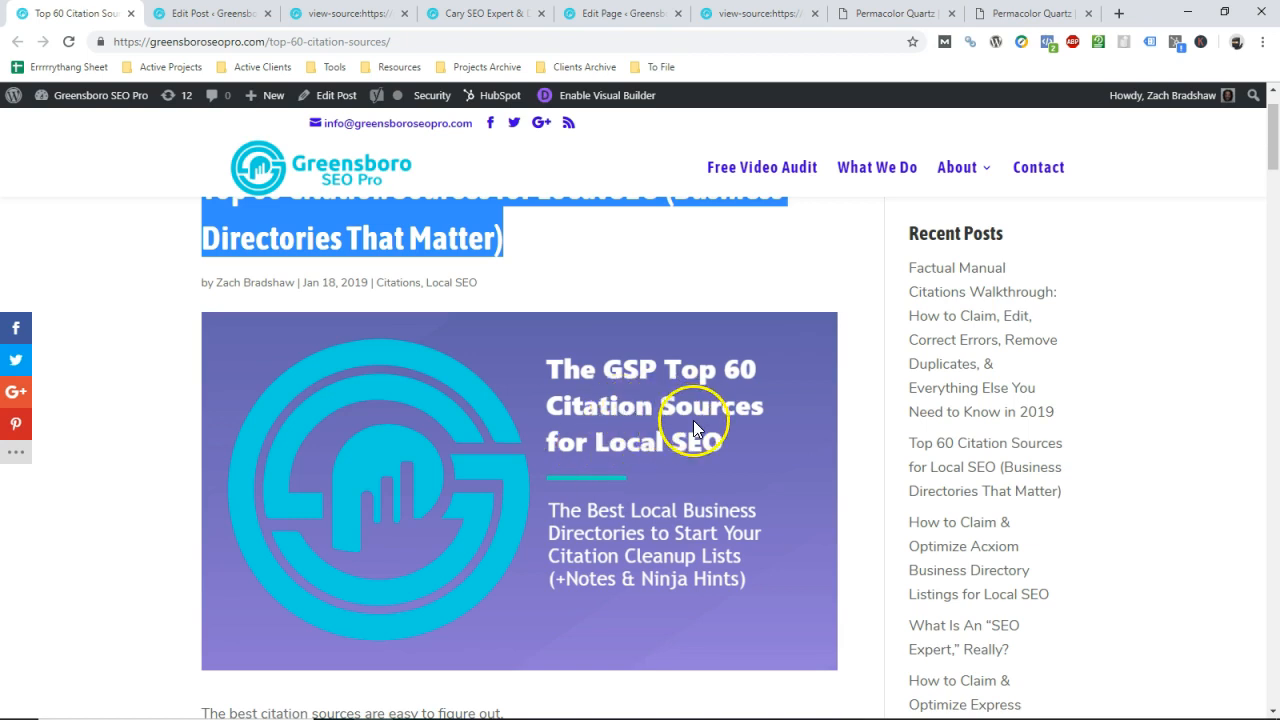
scroll("up", 3)
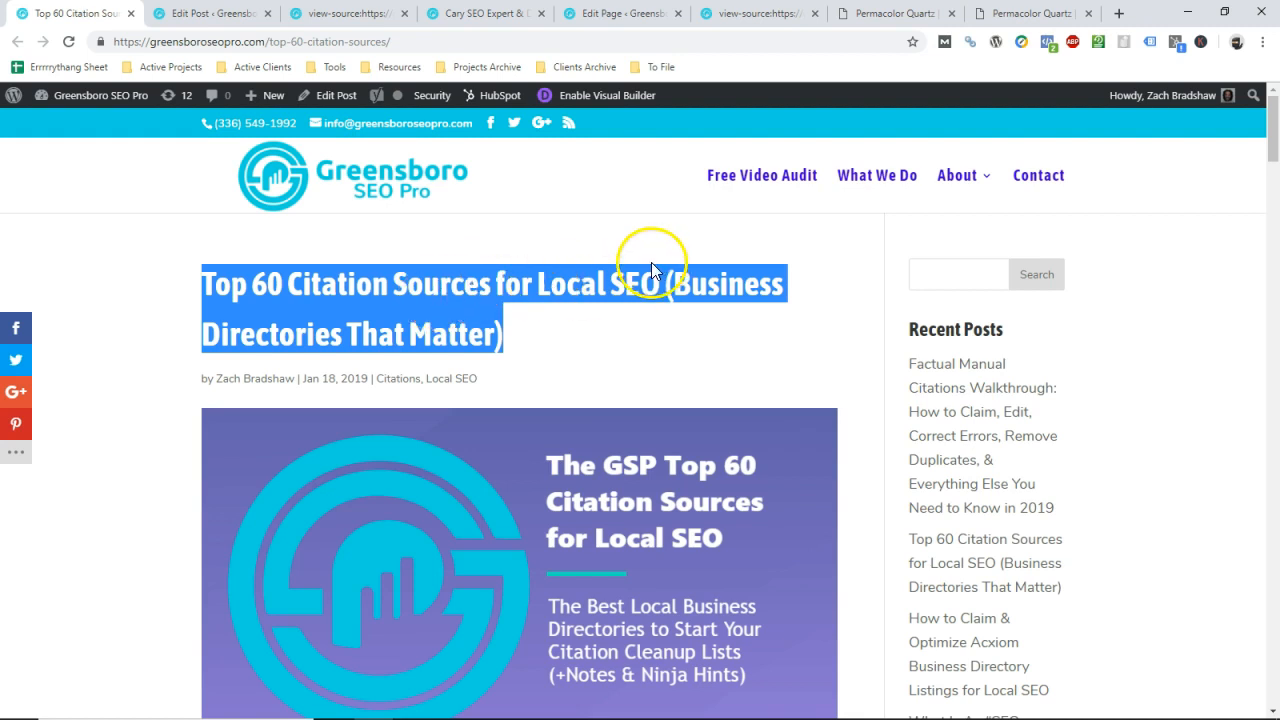
mouse_move(492, 312)
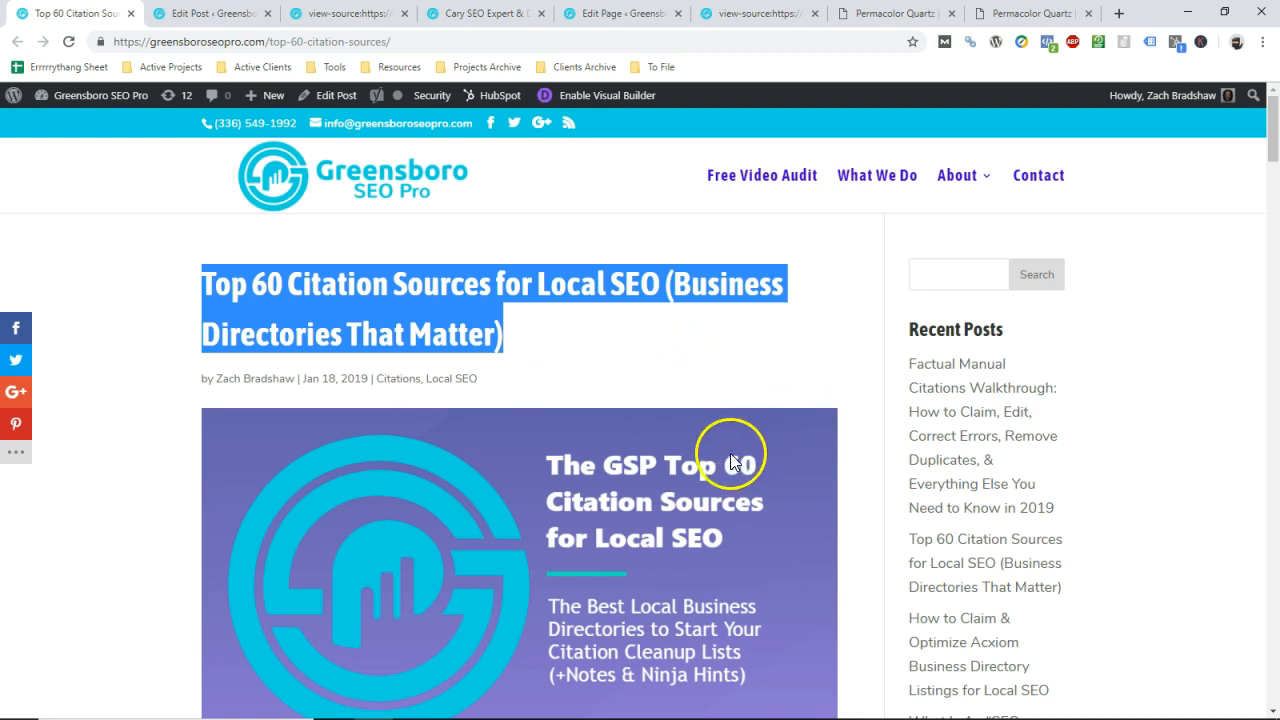
mouse_move(387, 320)
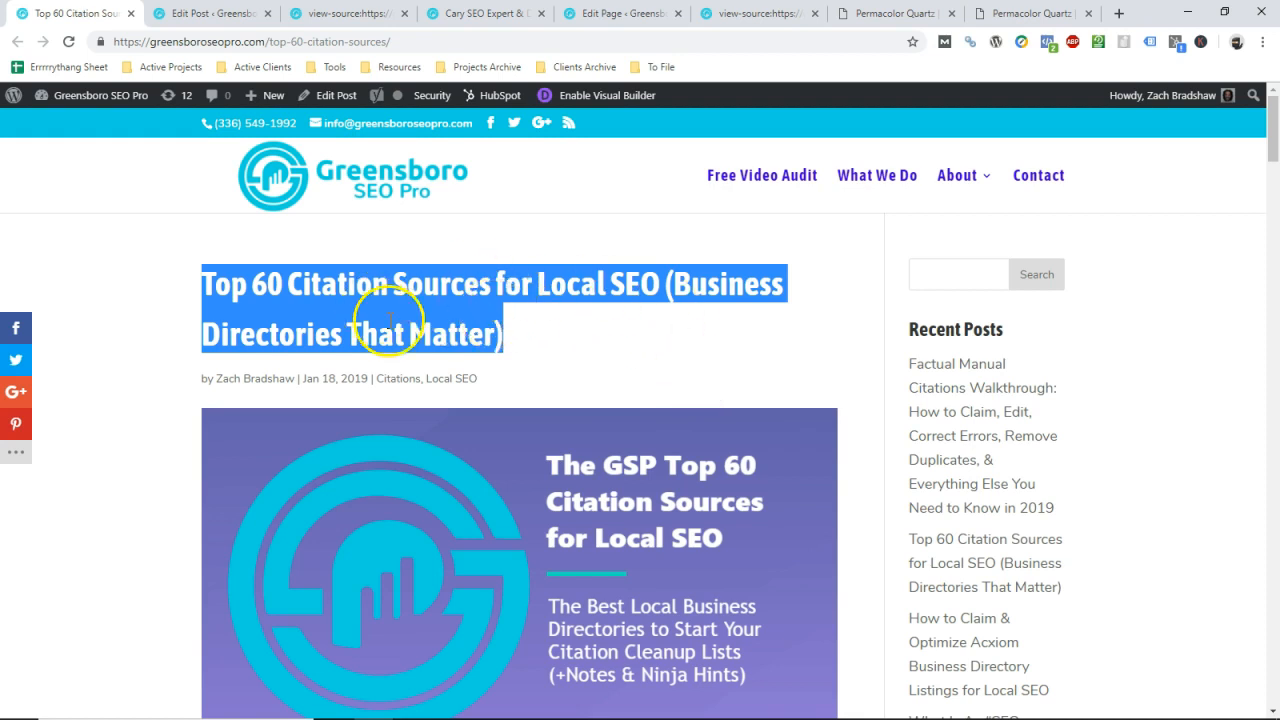
scroll("down", 3)
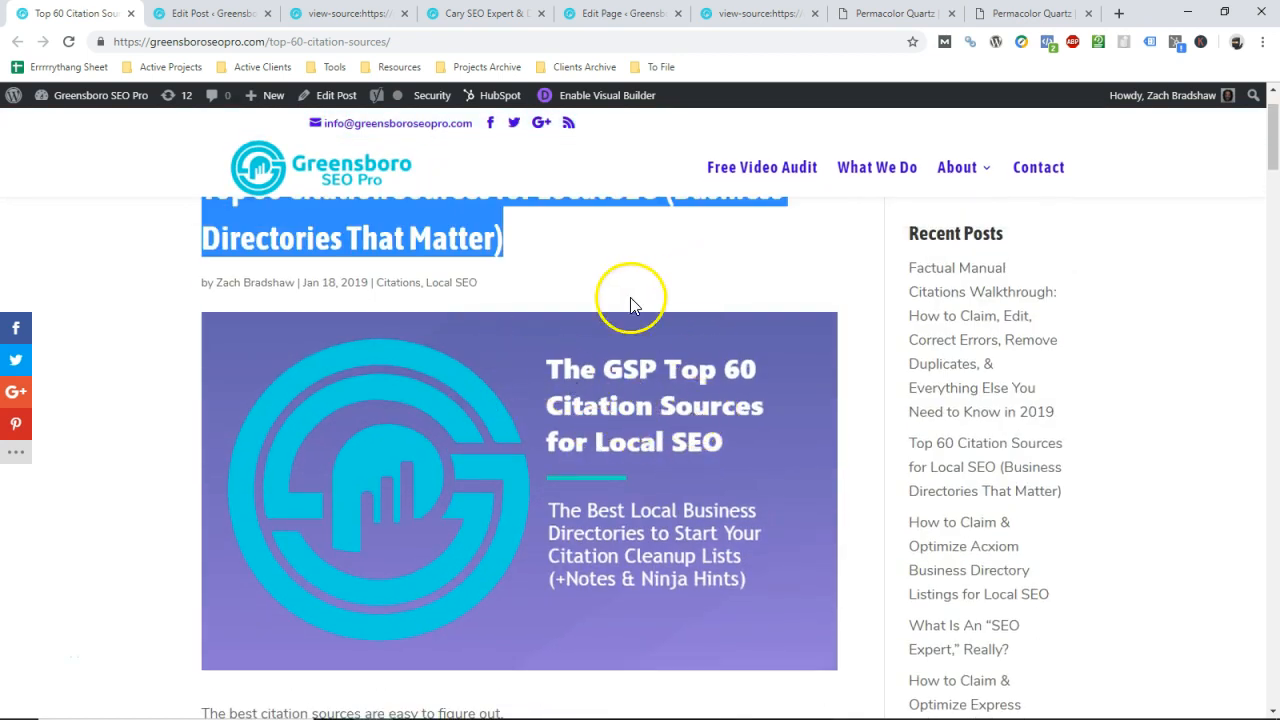
mouse_move(640, 298)
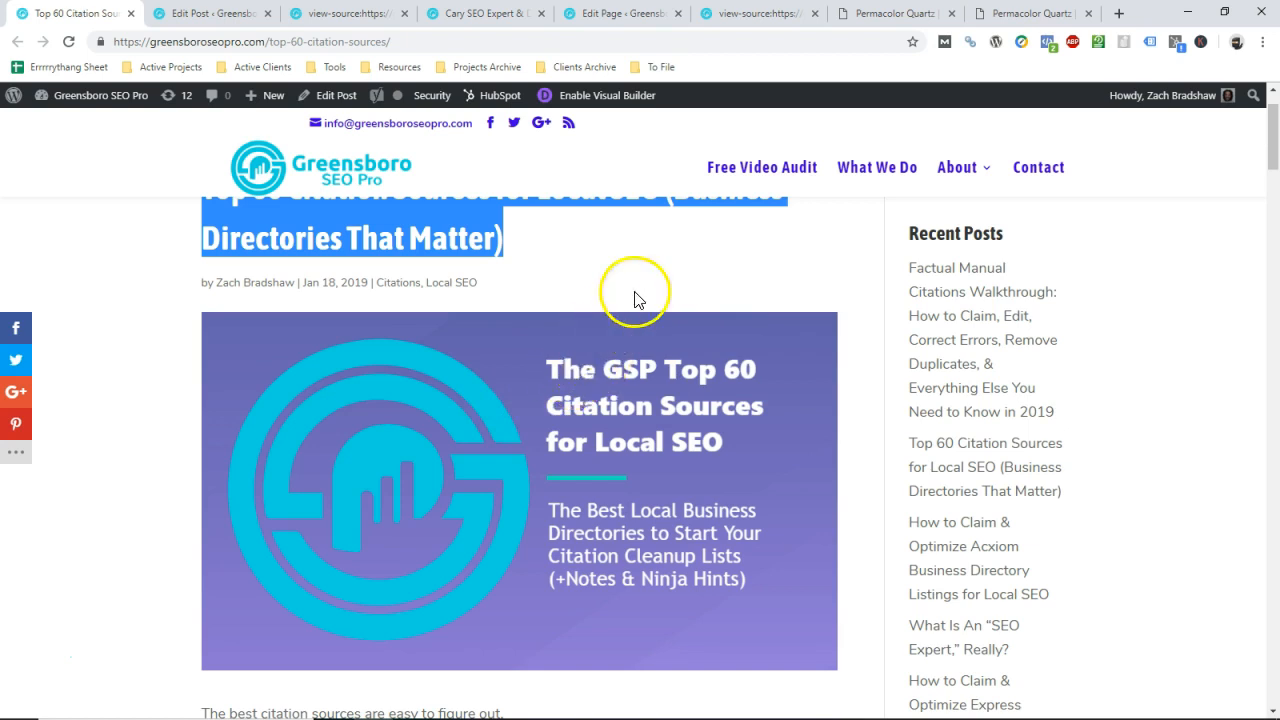
mouse_move(530, 318)
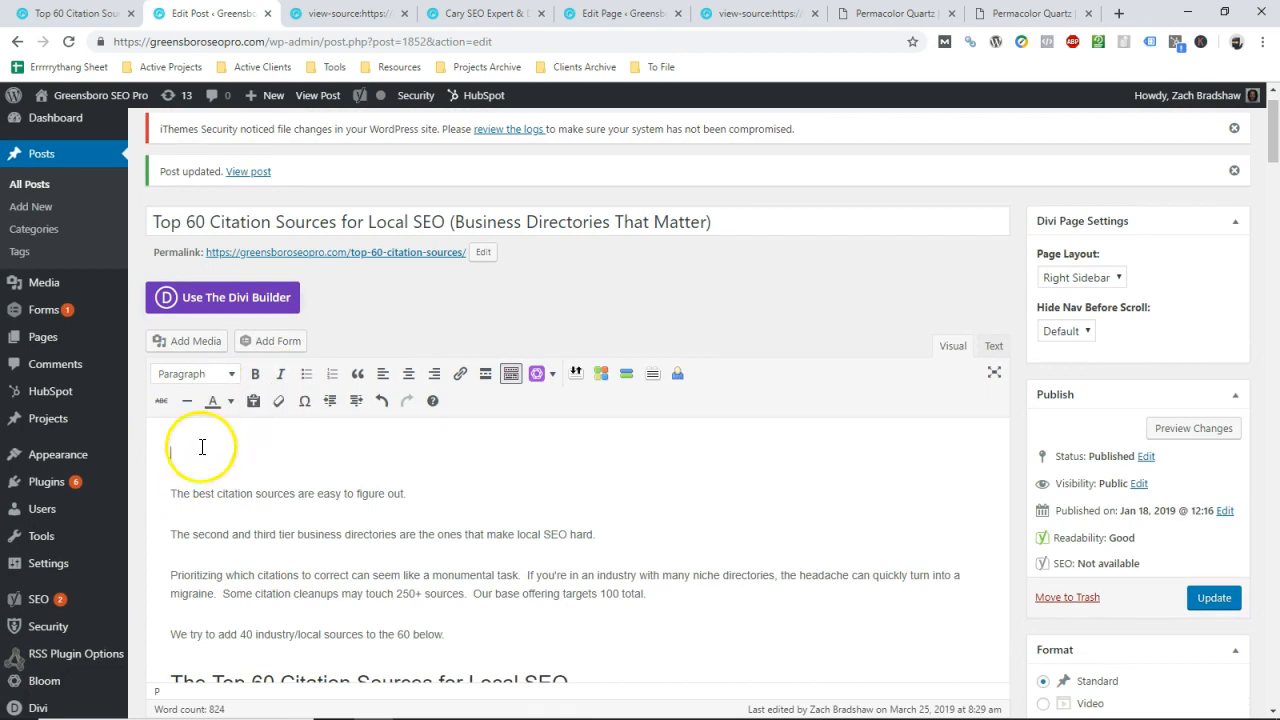
Insert the Top 60 citation sources graphic from the Media Library and update the post.
left_click(186, 341)
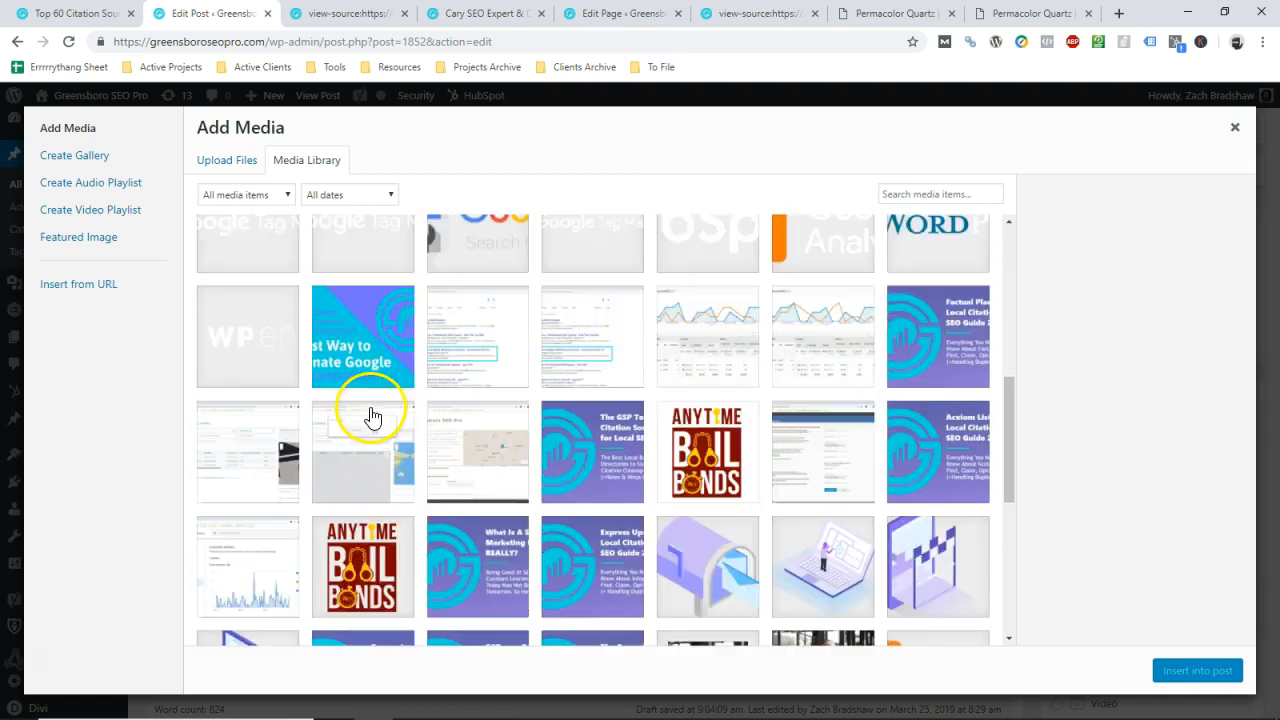
scroll("down", 3)
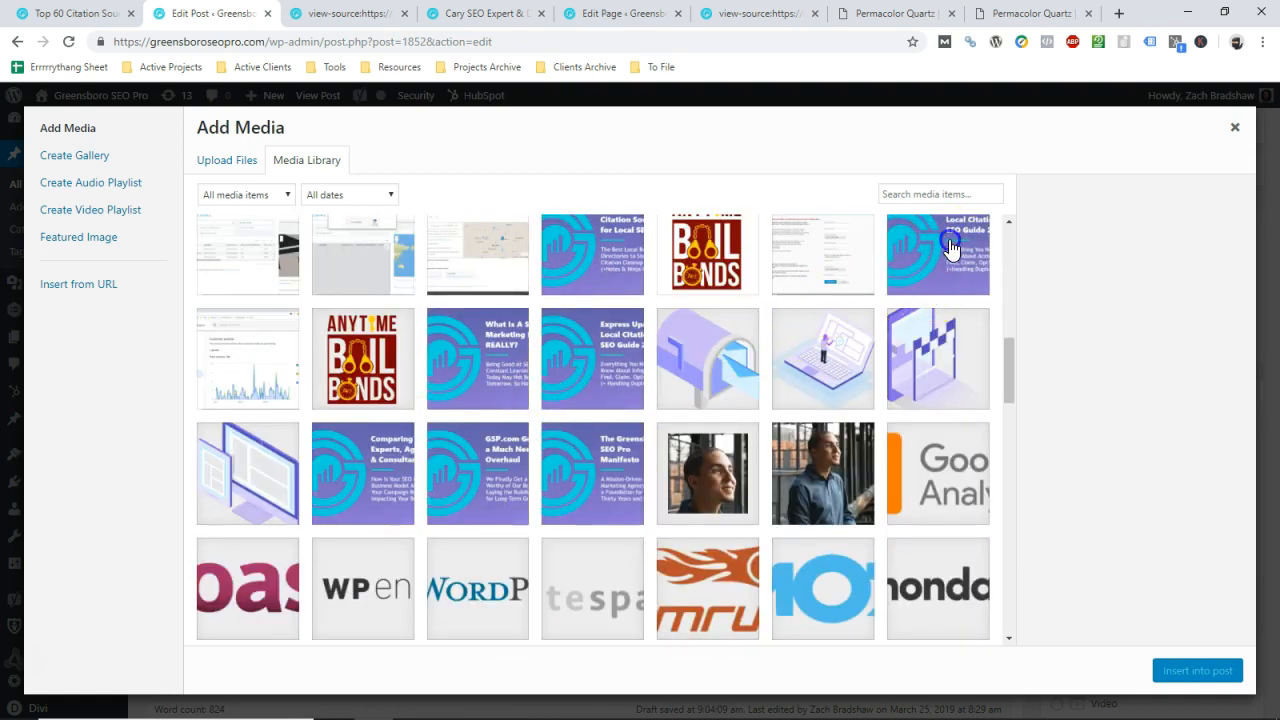
left_click(592, 254)
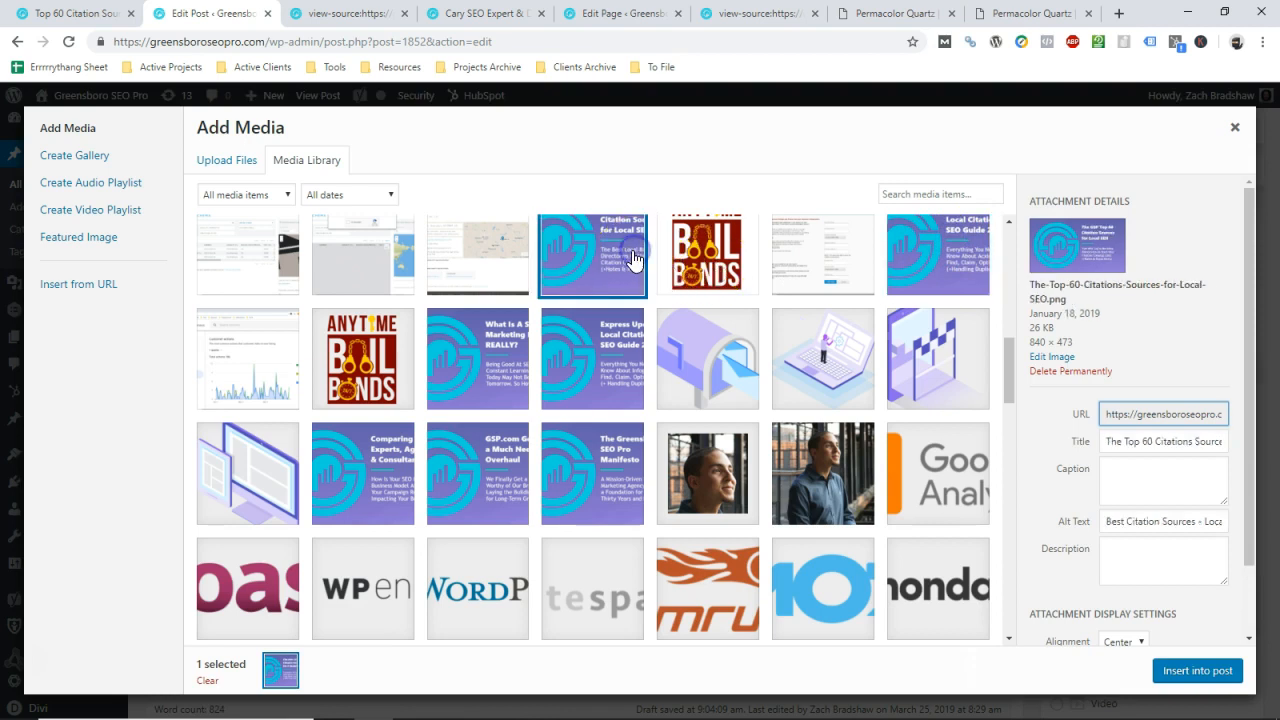
mouse_move(1183, 635)
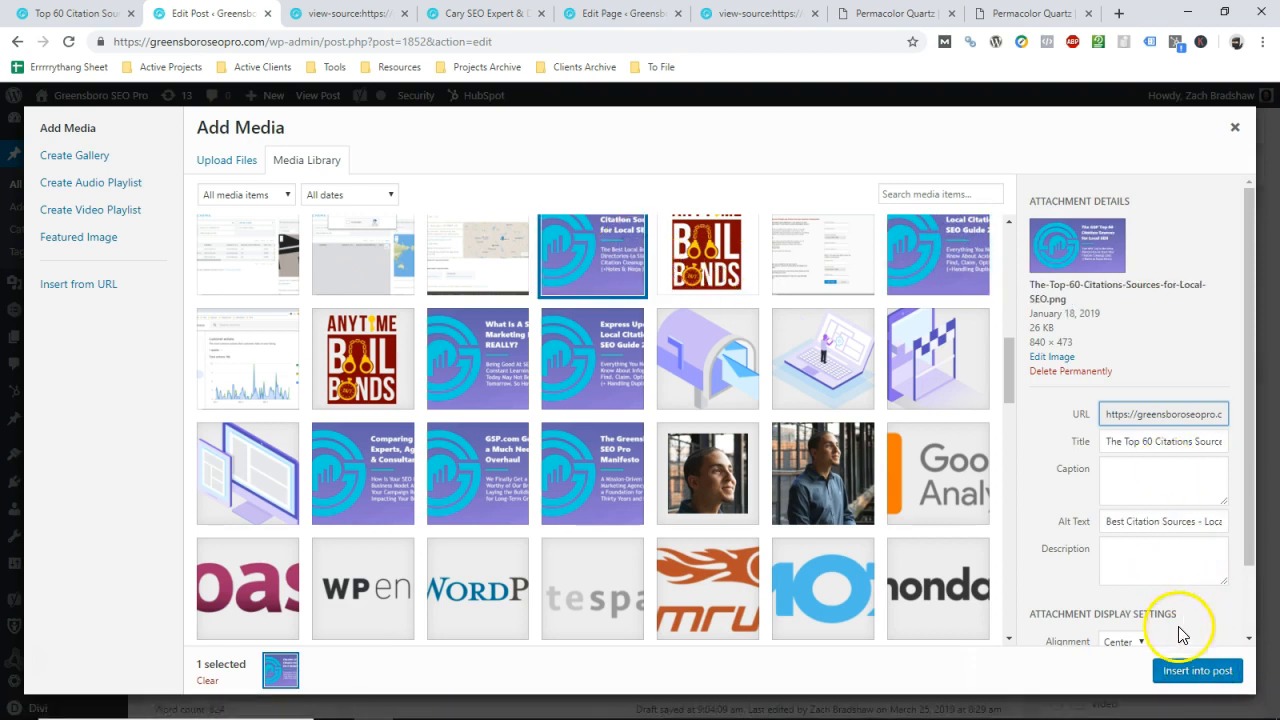
left_click(1197, 670)
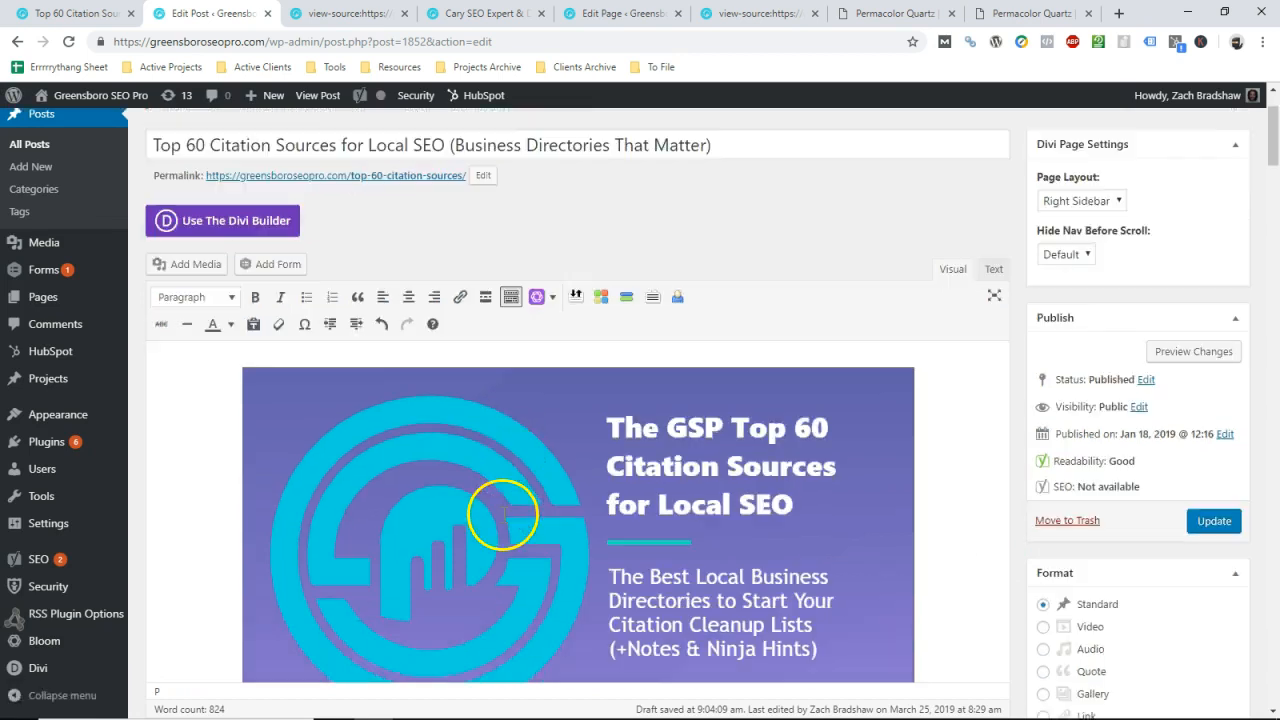
left_click(502, 515)
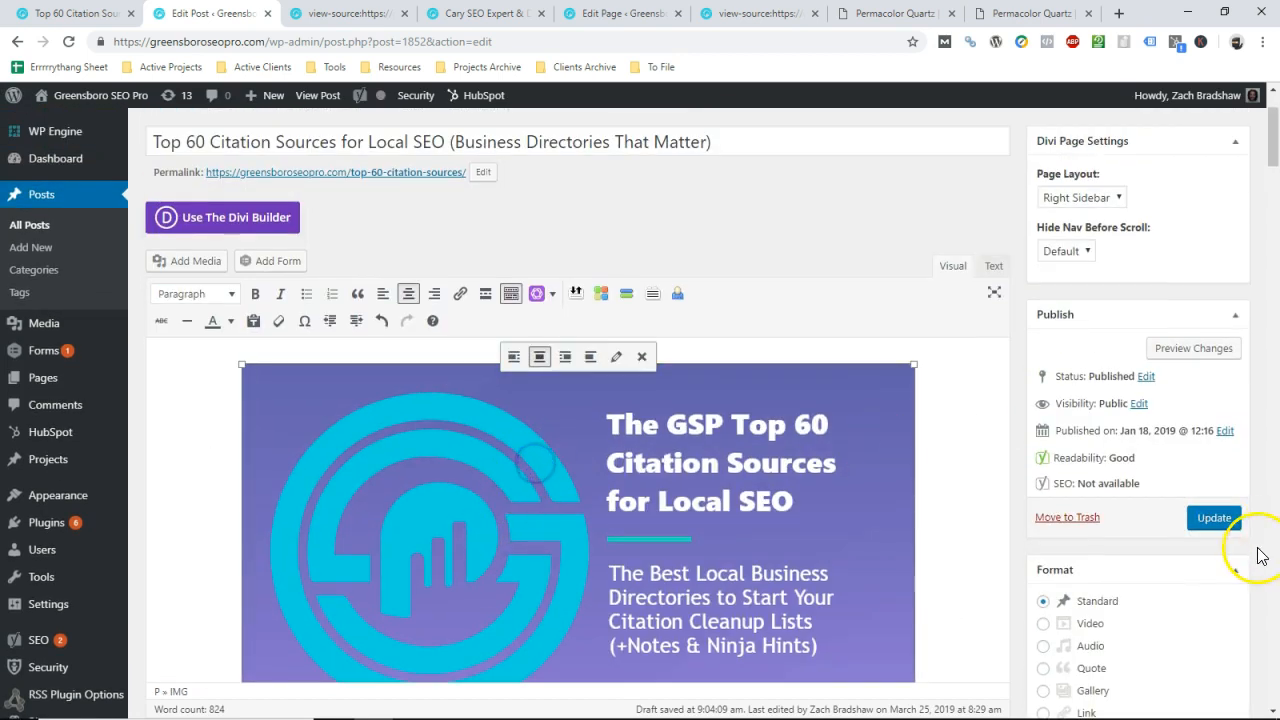
left_click(1213, 517)
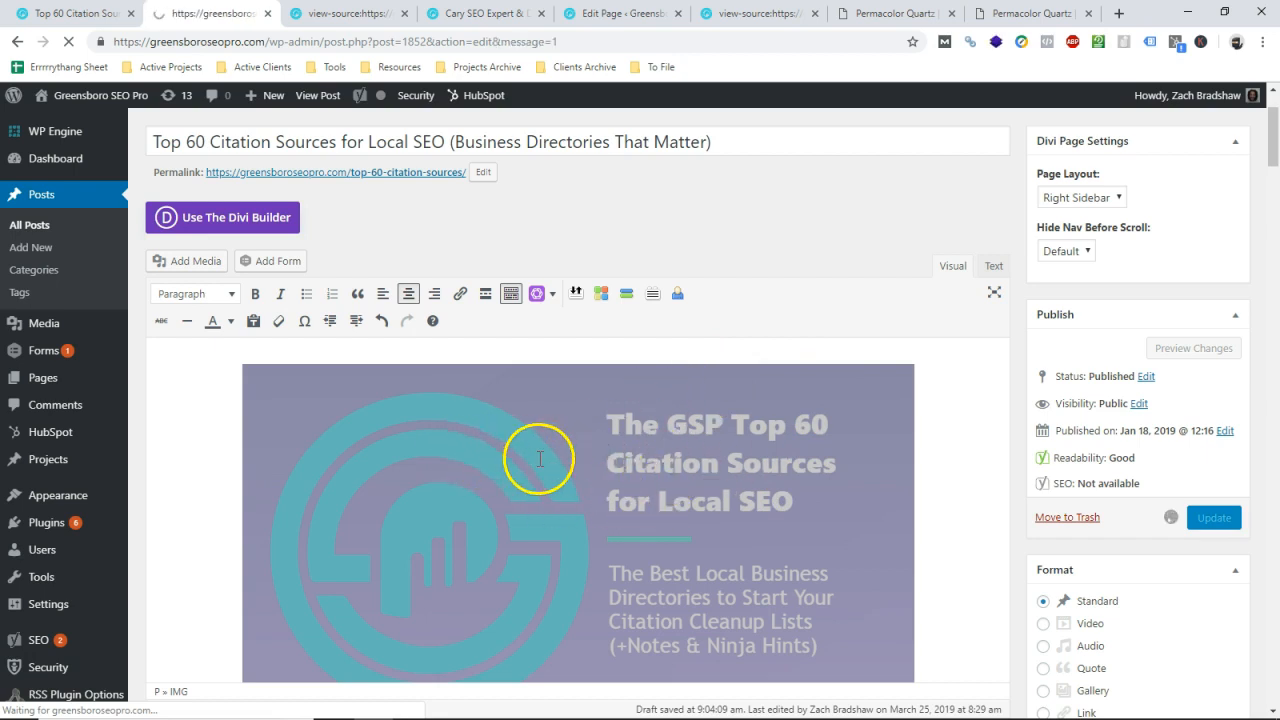
left_click(1214, 517)
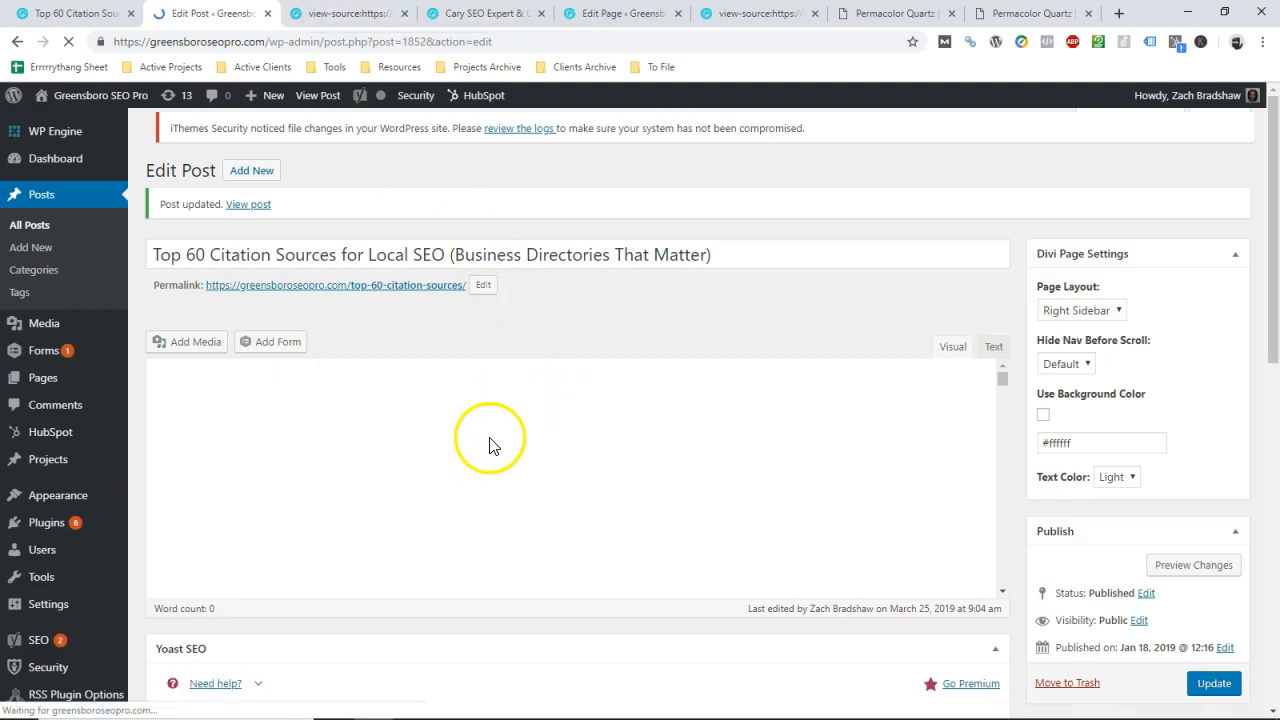
mouse_move(330, 148)
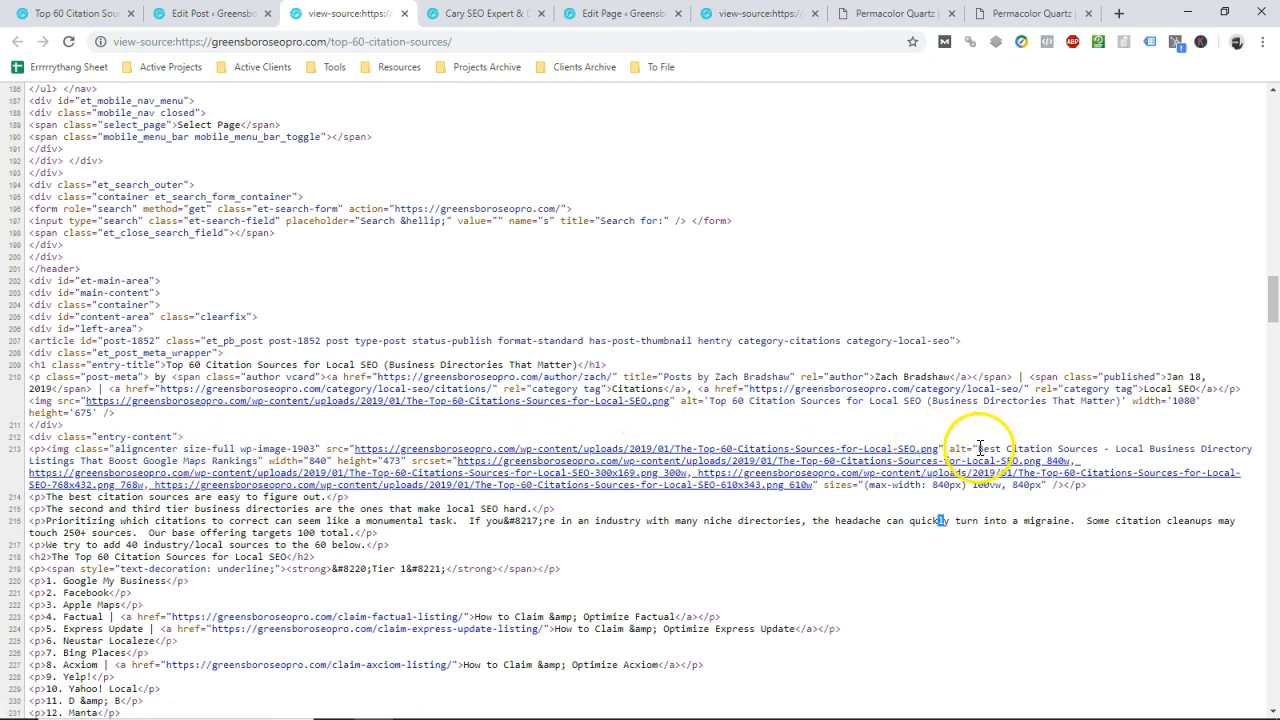
Highlight the inserted image's alt text in the page source, then return to the editor.
left_click_drag(978, 448, 1250, 448)
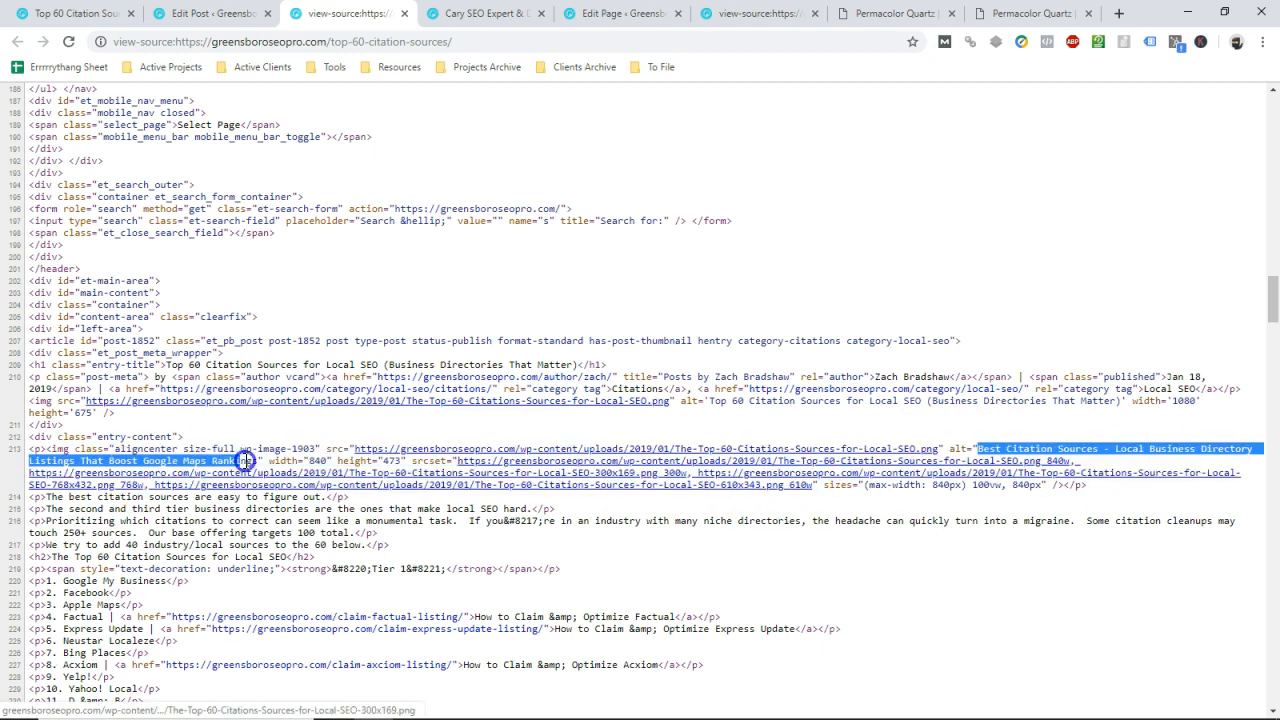
mouse_move(320, 460)
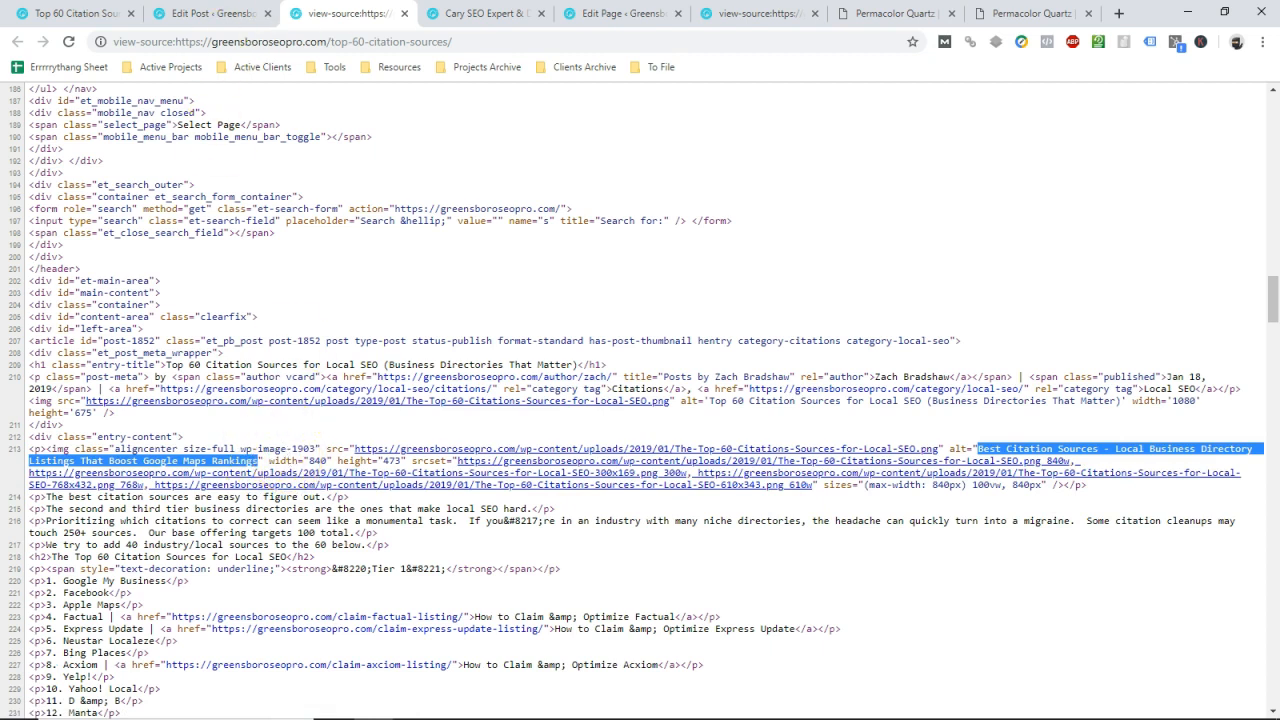
left_click(185, 14)
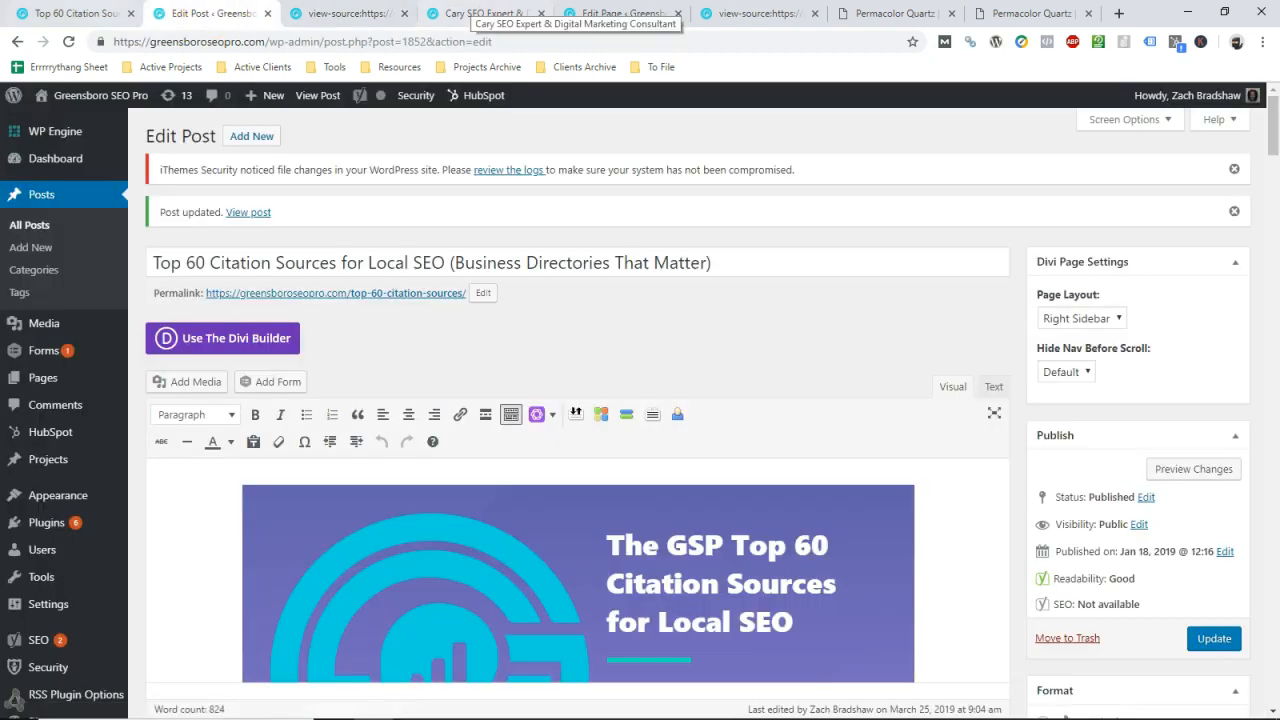
Scroll the live post, which shows the citation graphic twice, then return to its editor.
left_click(248, 212)
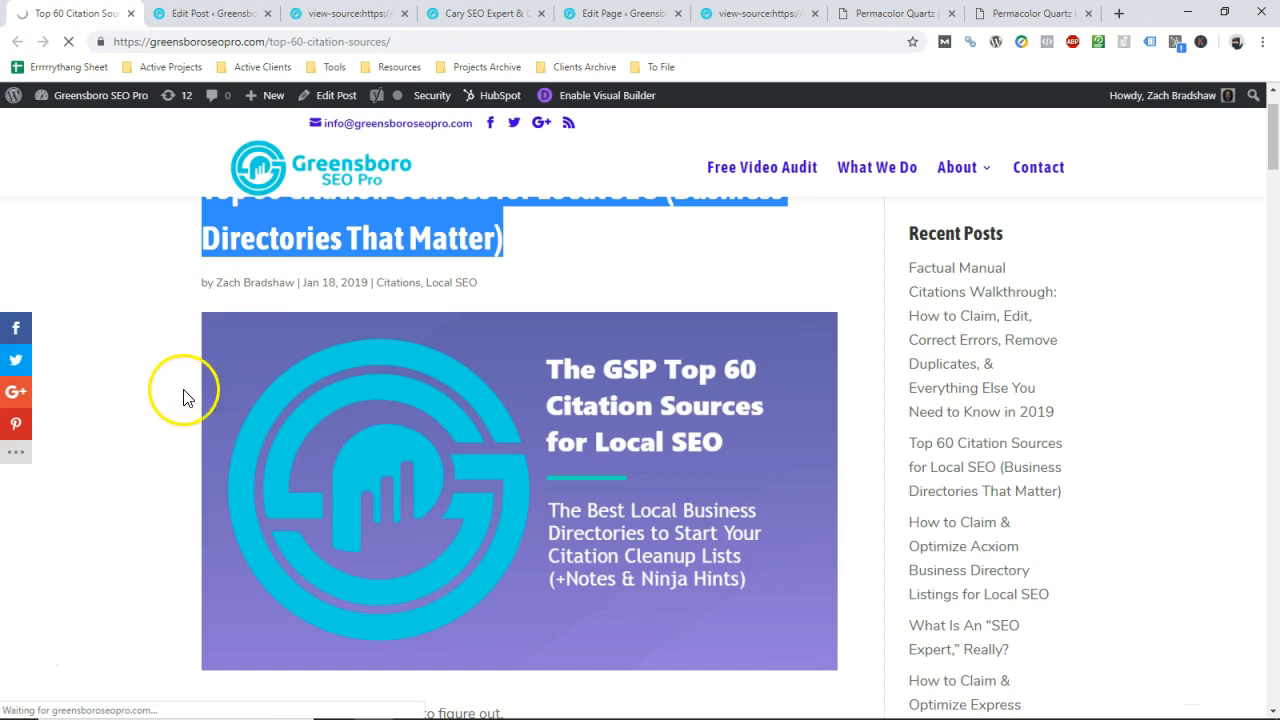
scroll("down", 3)
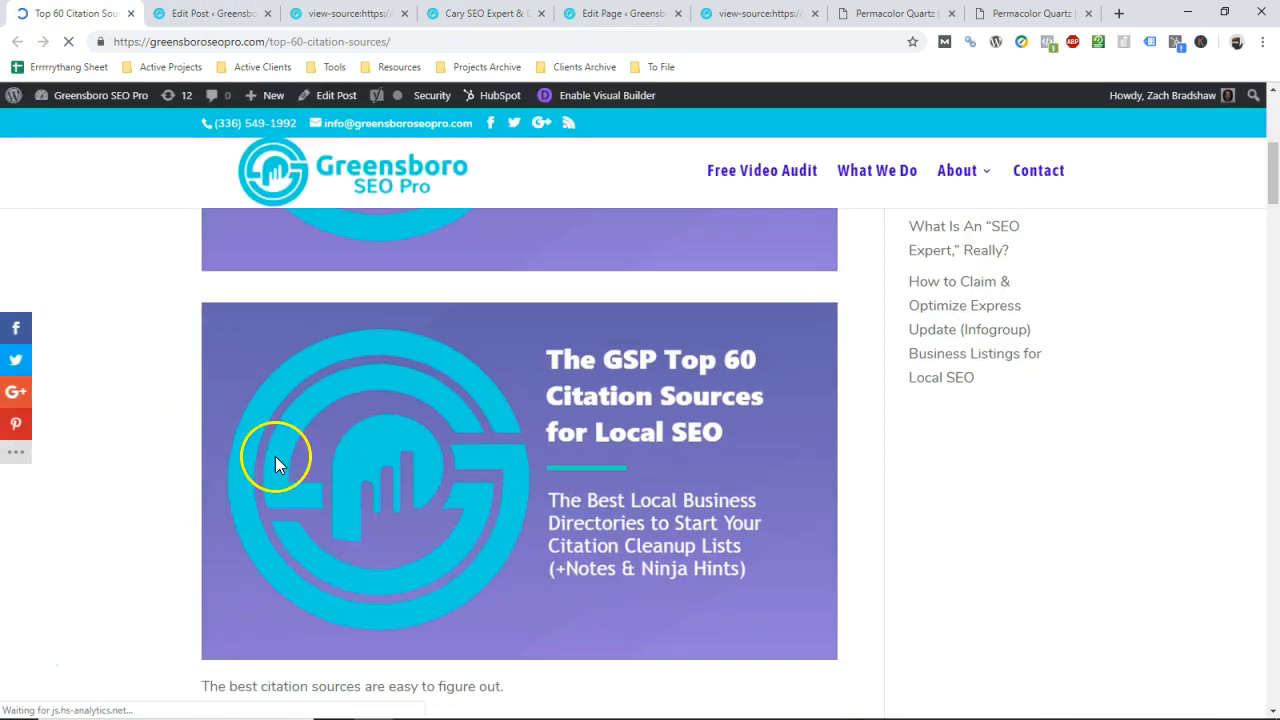
scroll("down", 3)
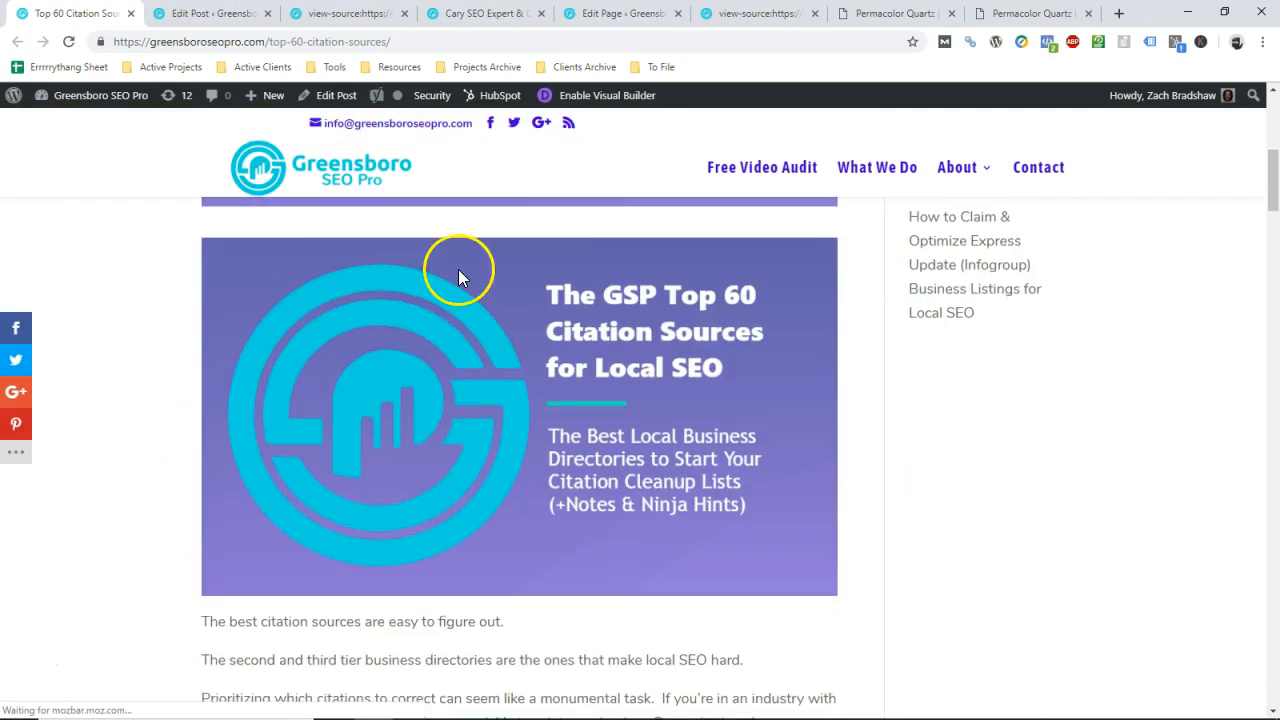
scroll("down", 3)
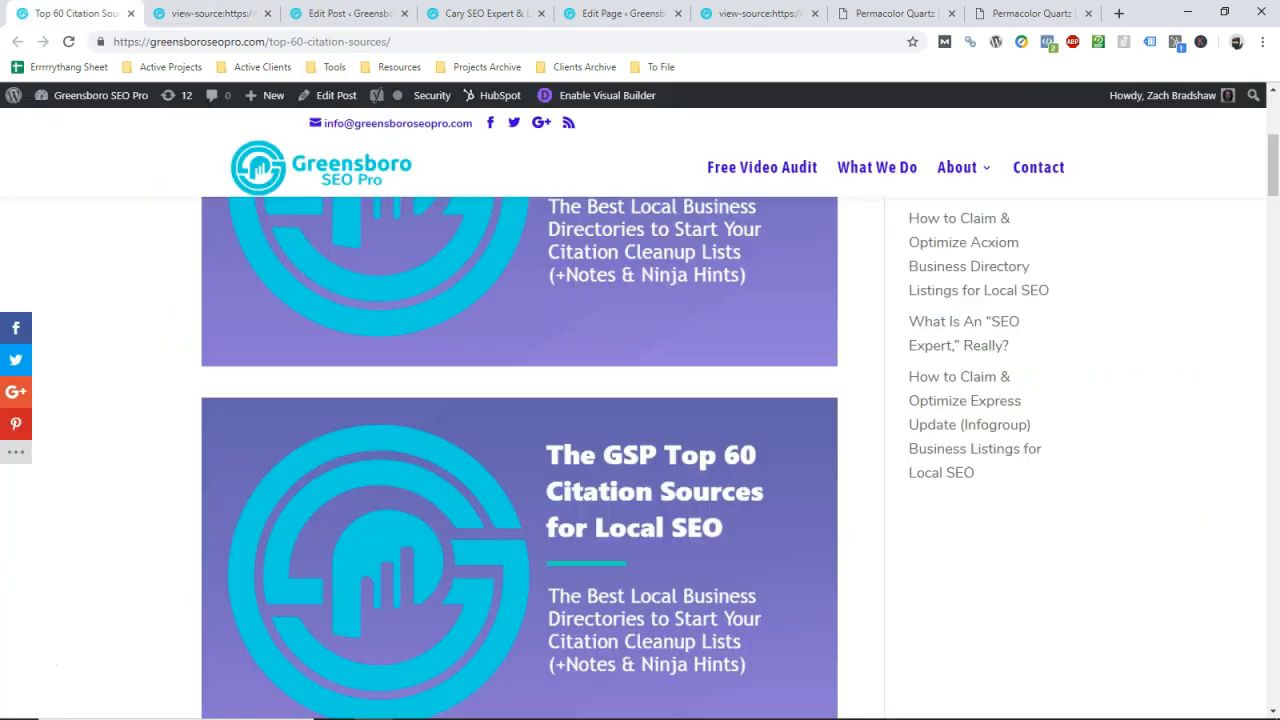
mouse_move(440, 387)
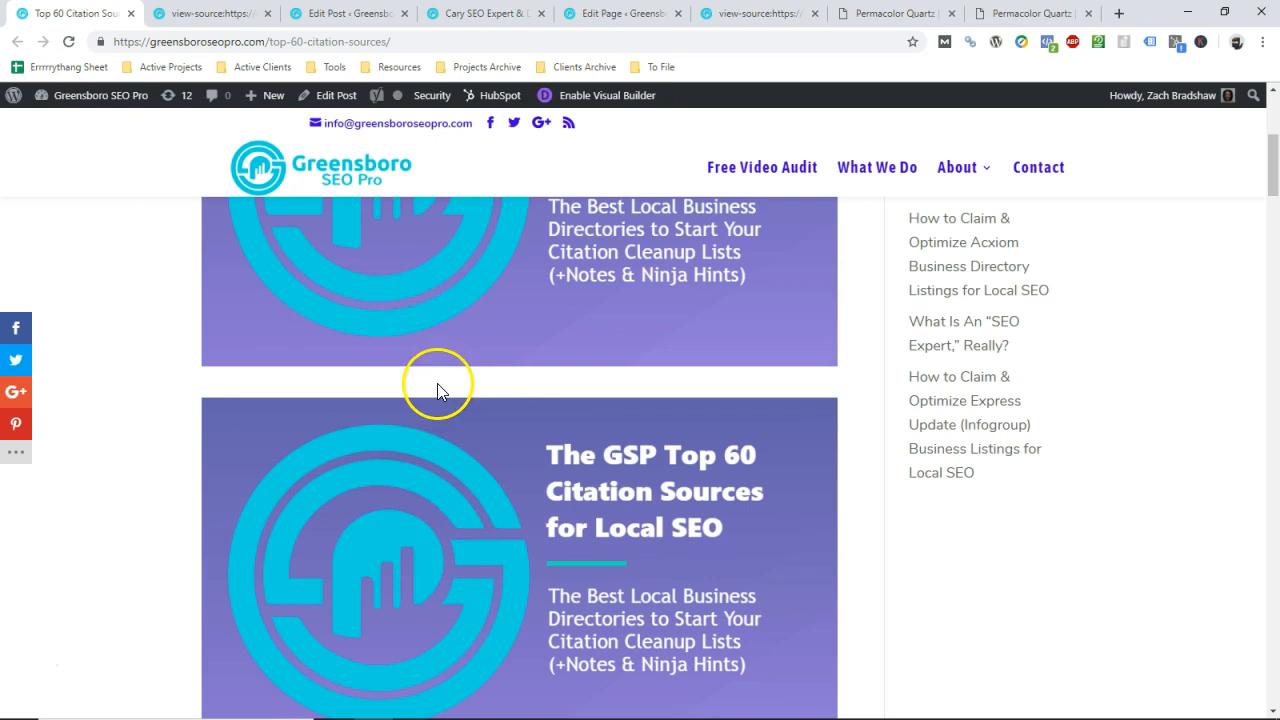
mouse_move(528, 490)
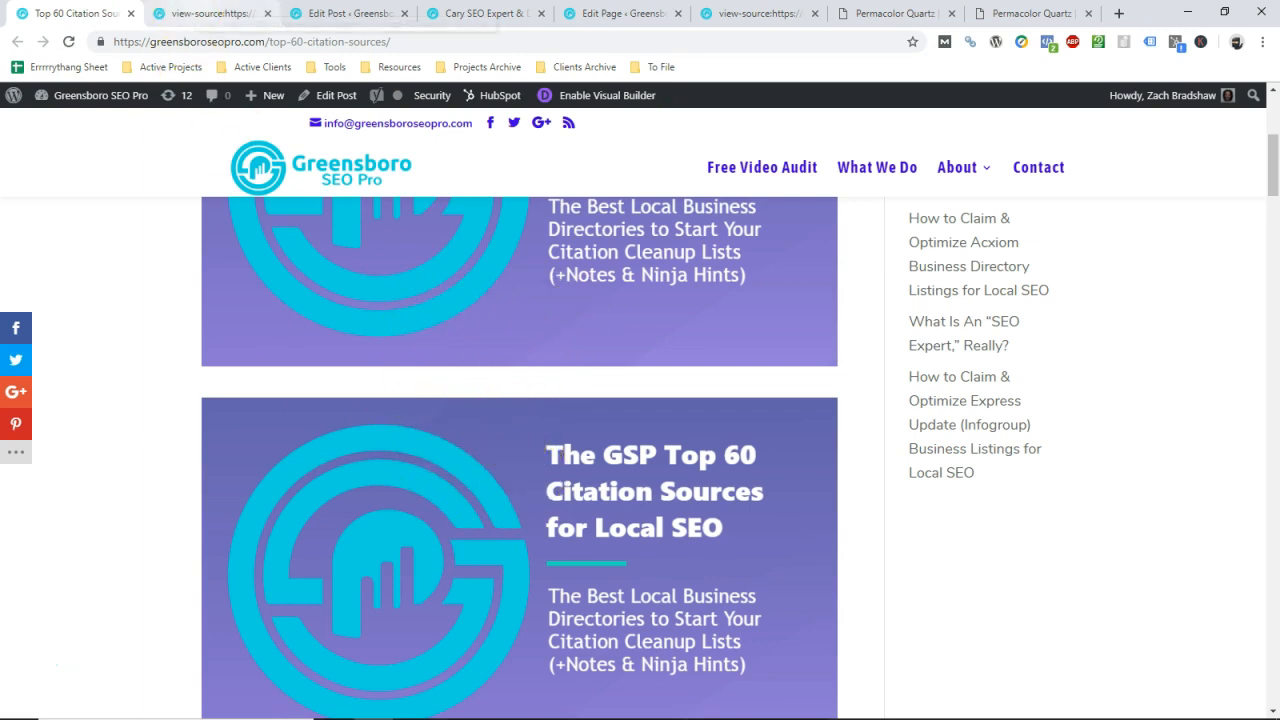
left_click(348, 13)
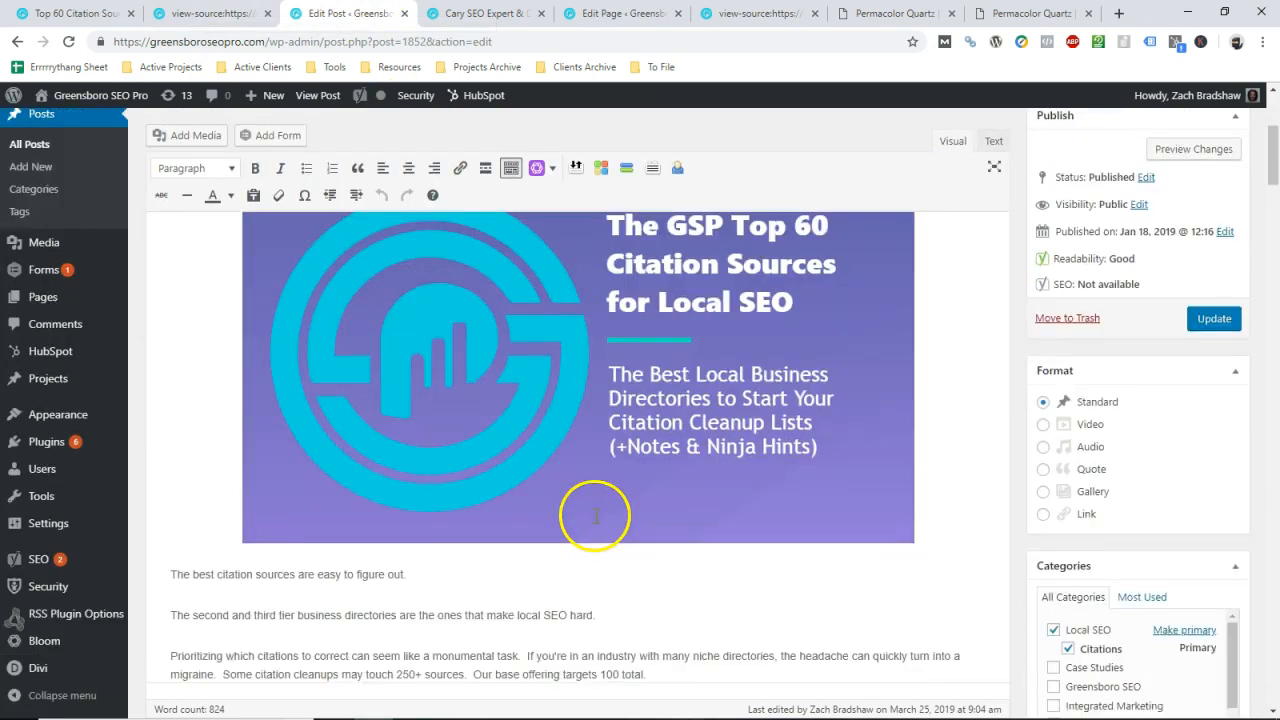
Title the header image 'The Top 60 Citations Sources for Local SEO' and save the post.
left_click(592, 515)
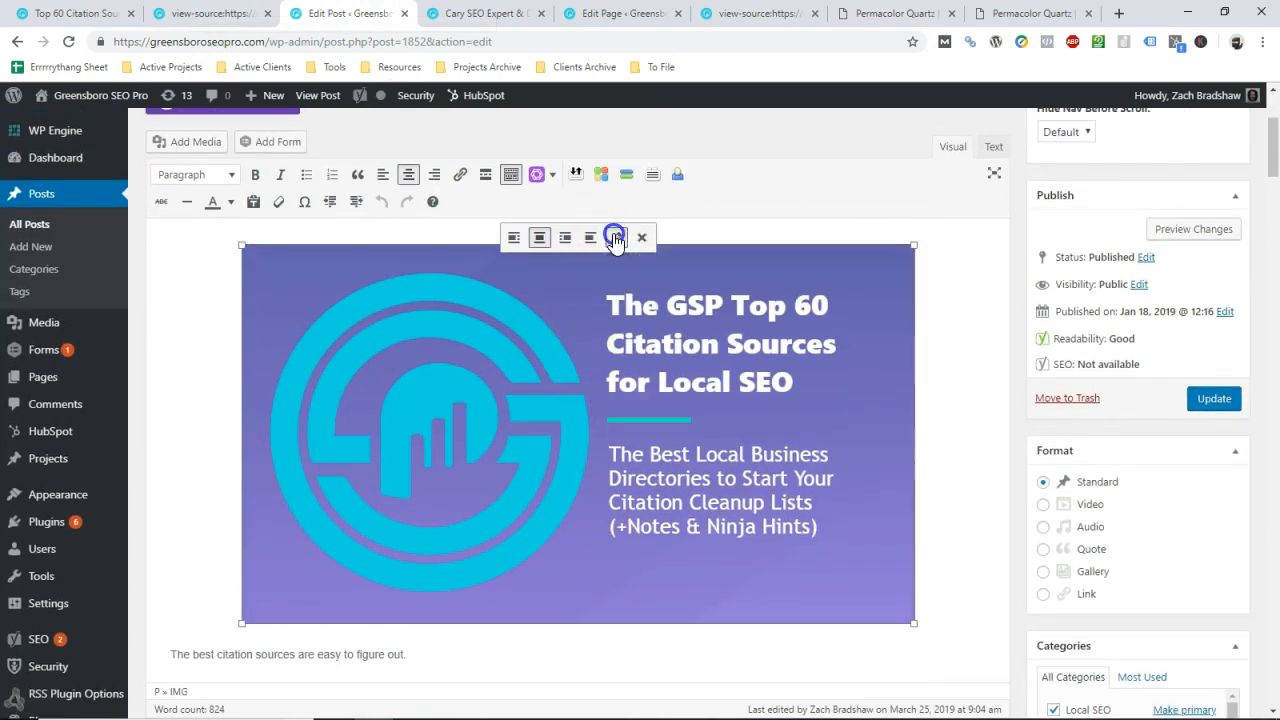
left_click(615, 237)
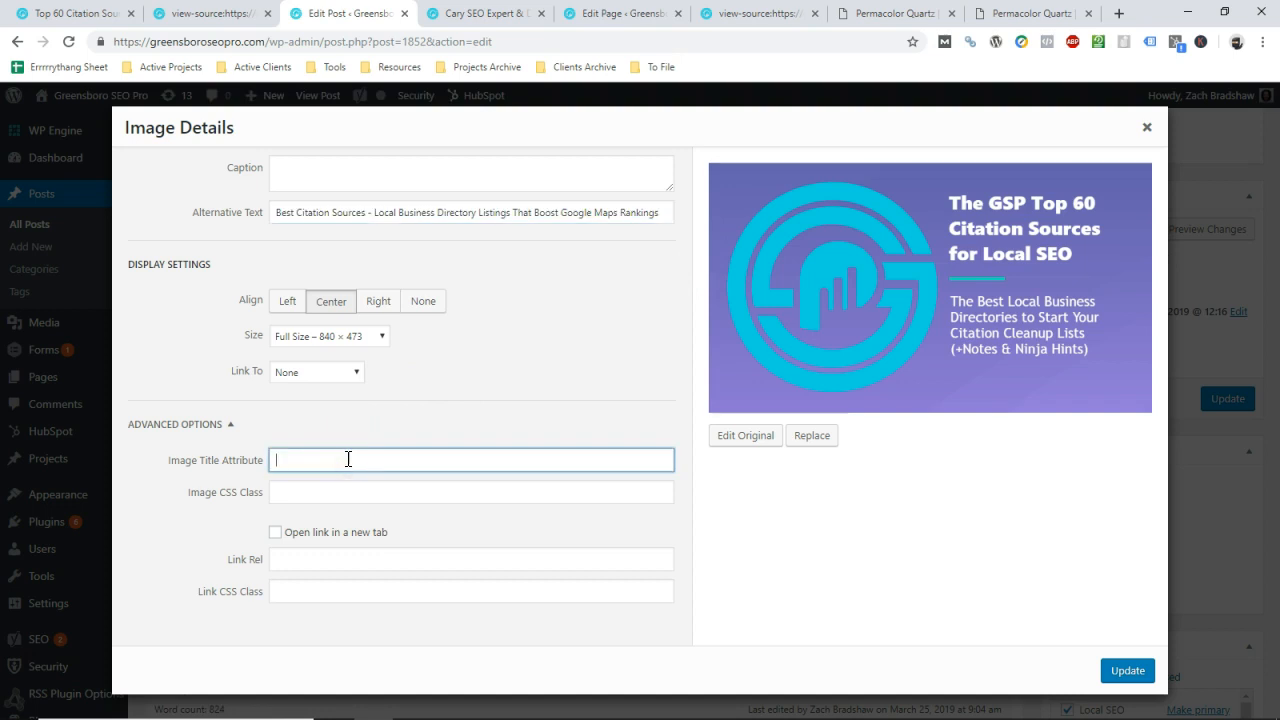
left_click(339, 459)
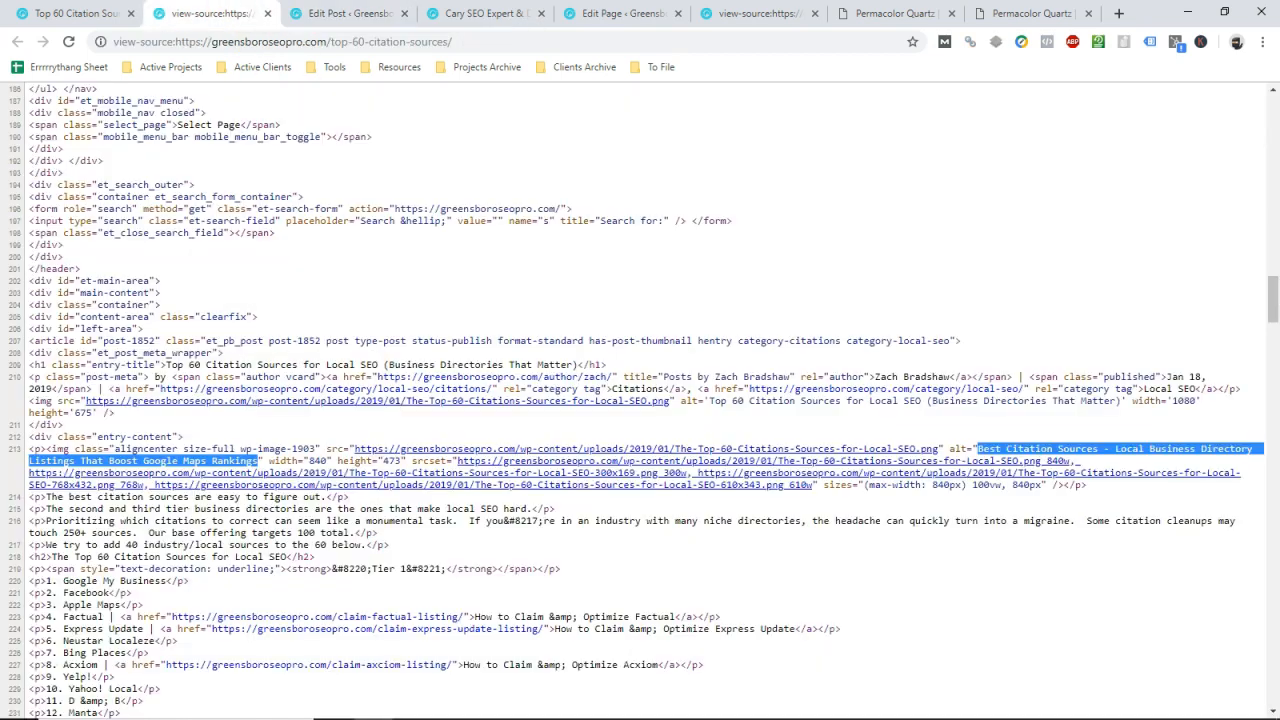
left_click(348, 13)
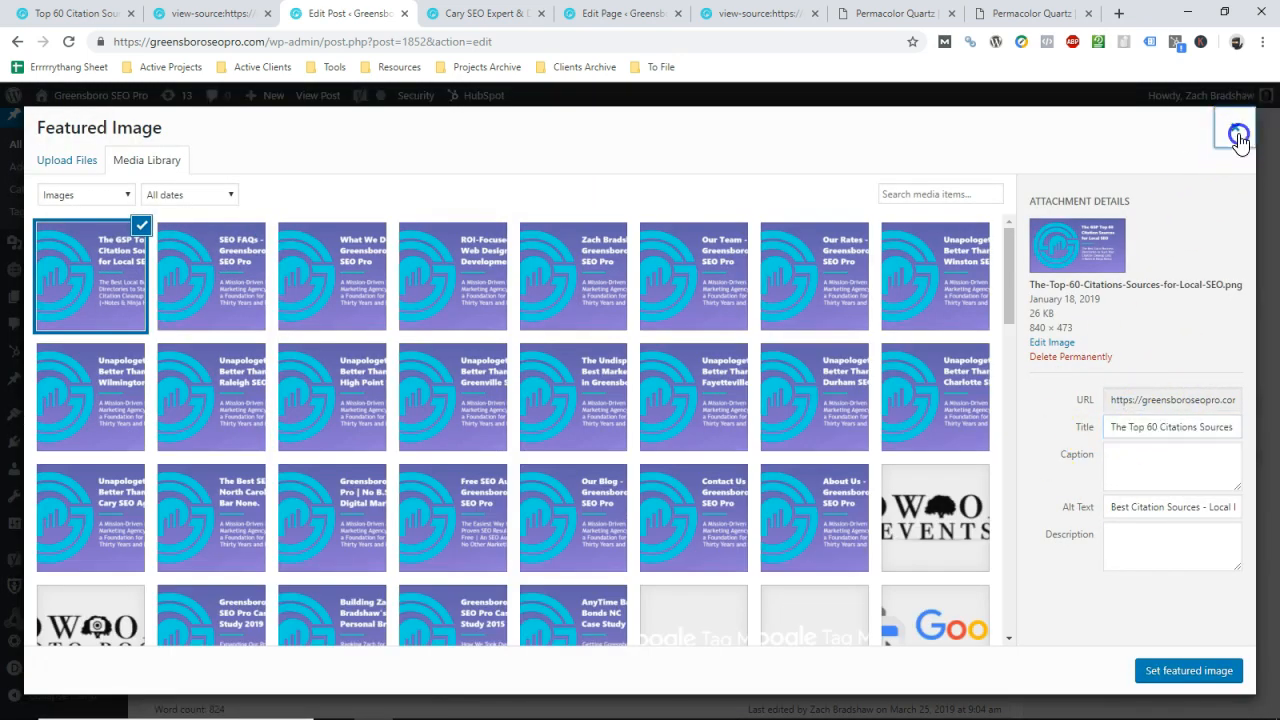
left_click(1234, 134)
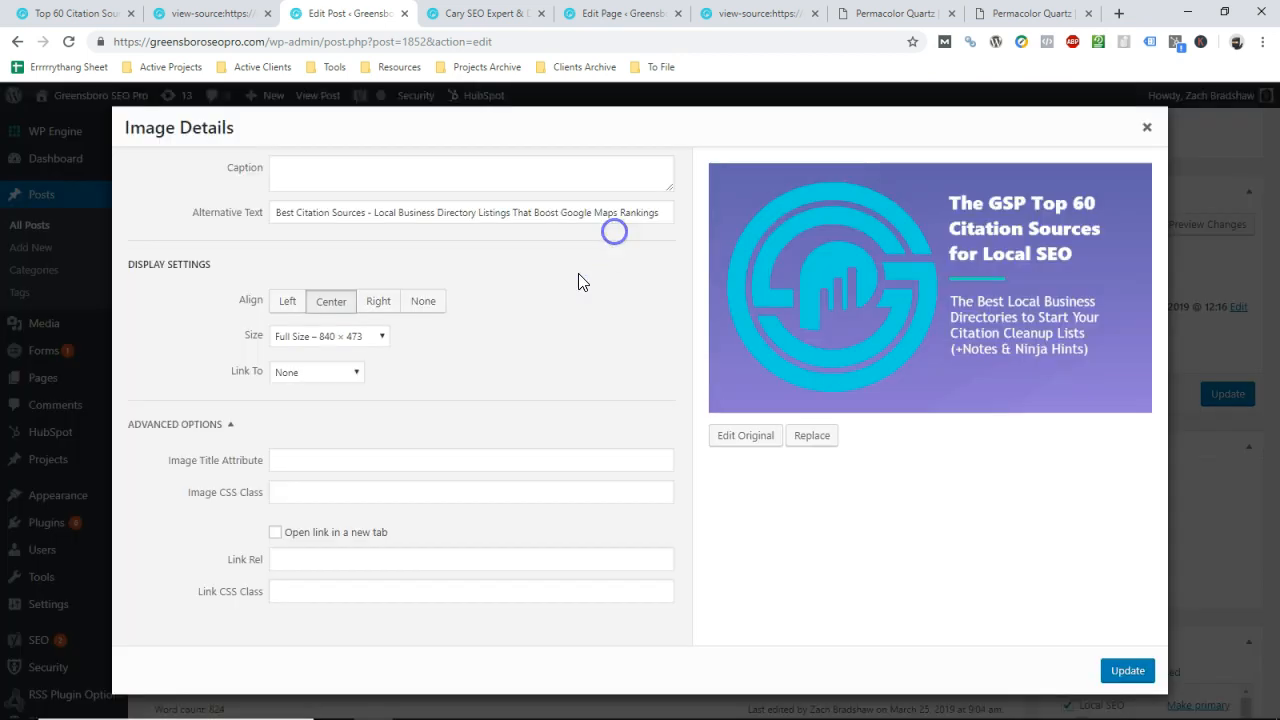
type("The Top 60 Citations Sources for Local SEO")
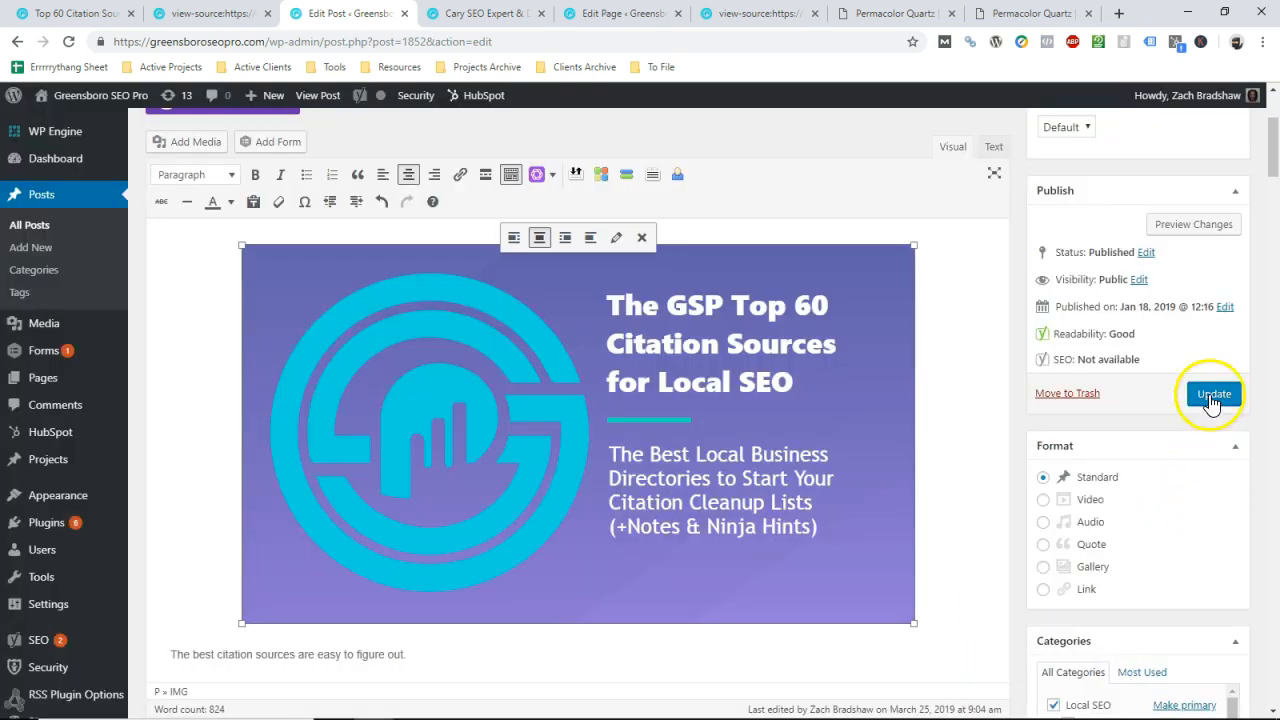
left_click(1211, 393)
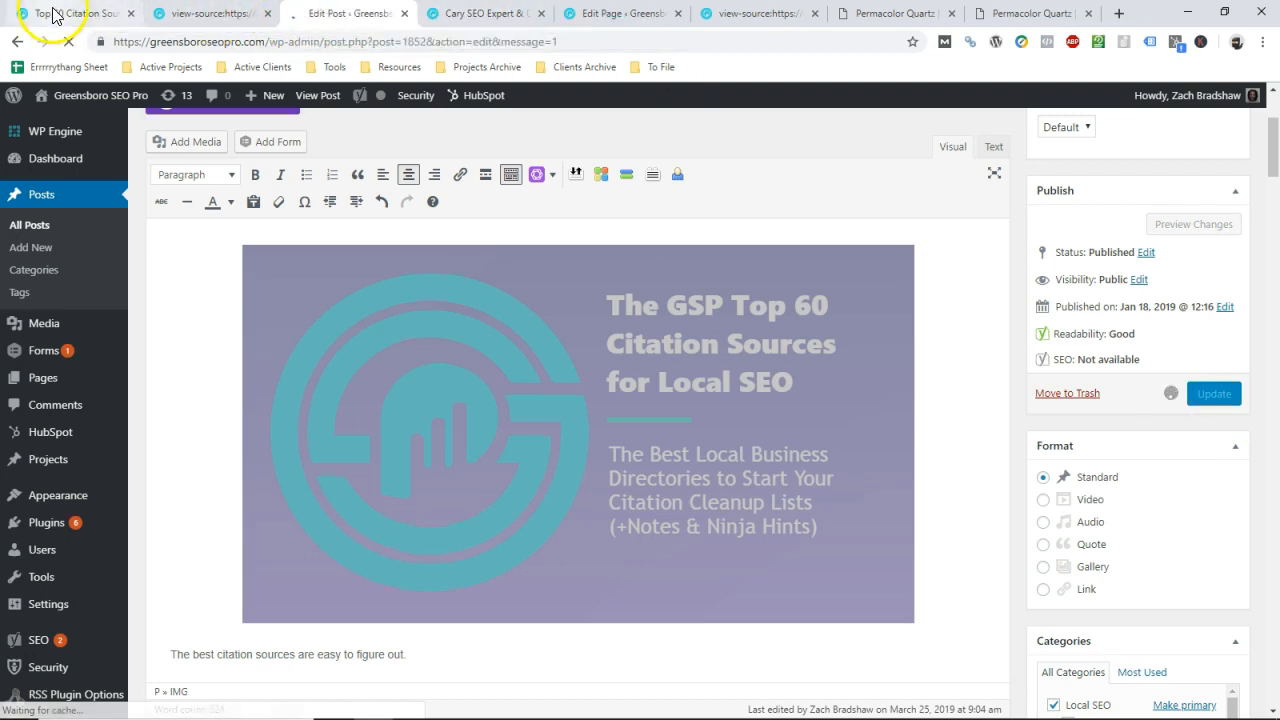
Search the page source for 'title=' and highlight the image's new title value.
left_click(70, 13)
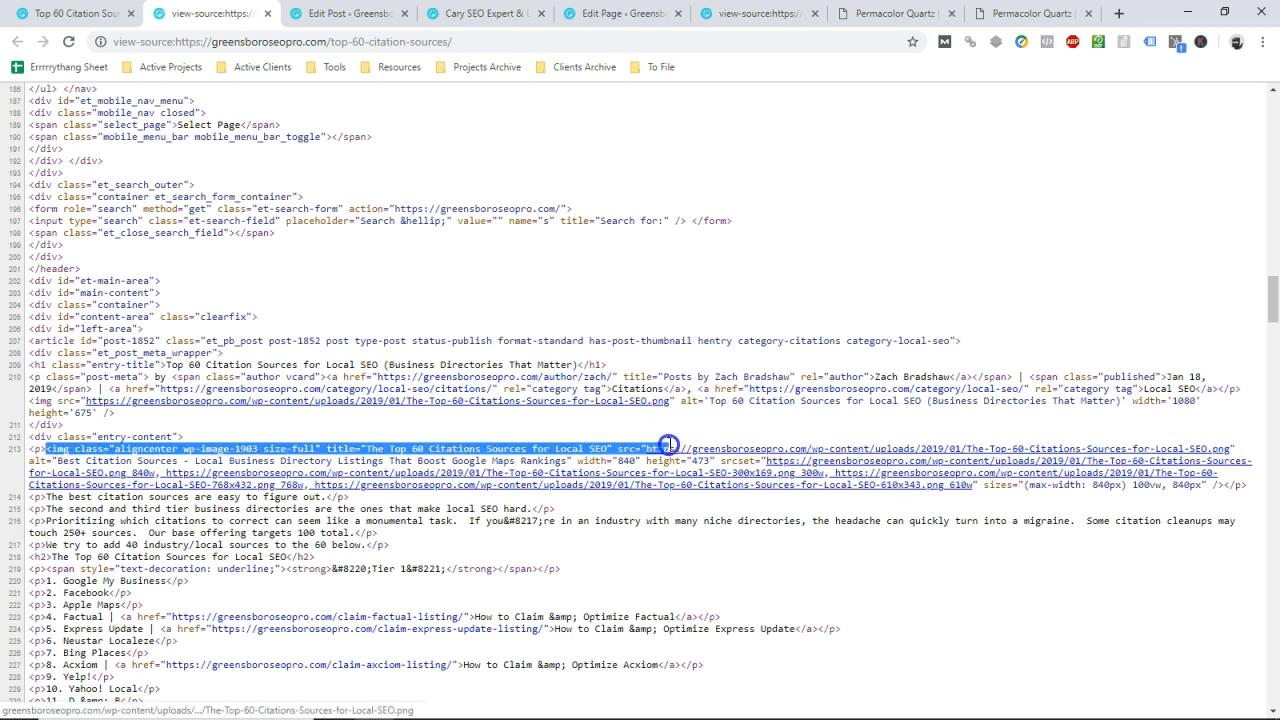
mouse_move(673, 442)
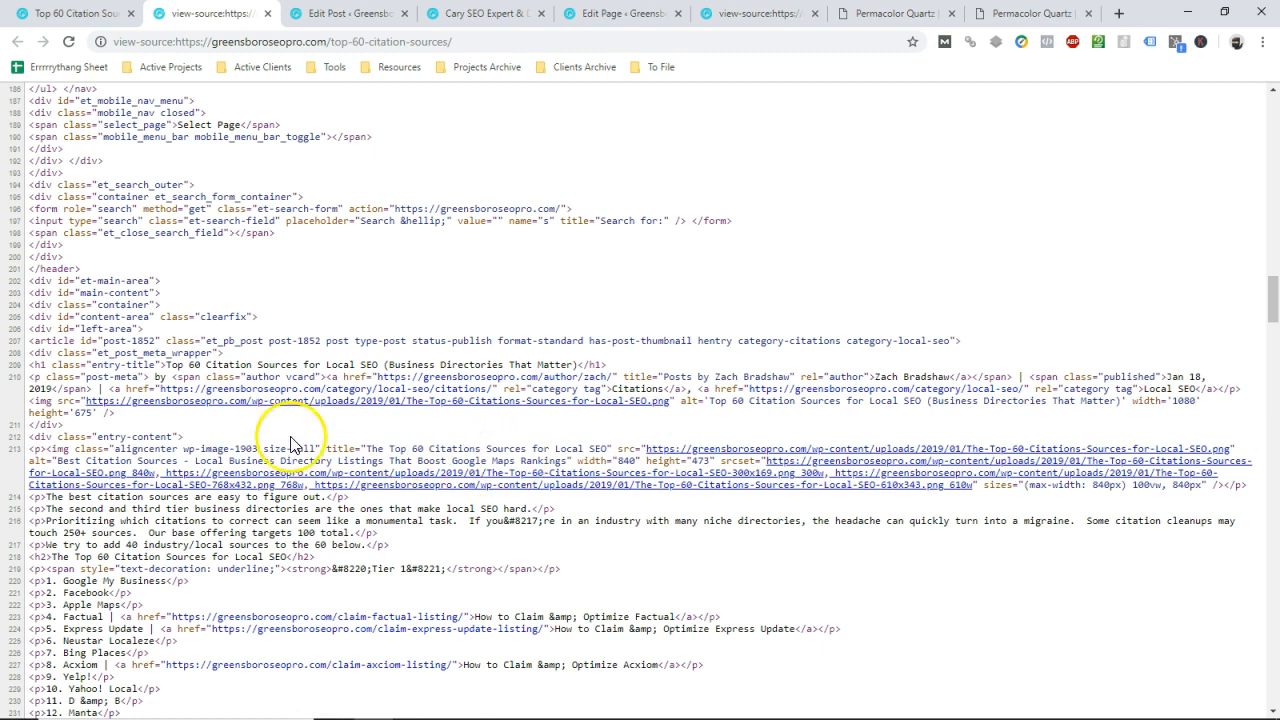
double_click(403, 448)
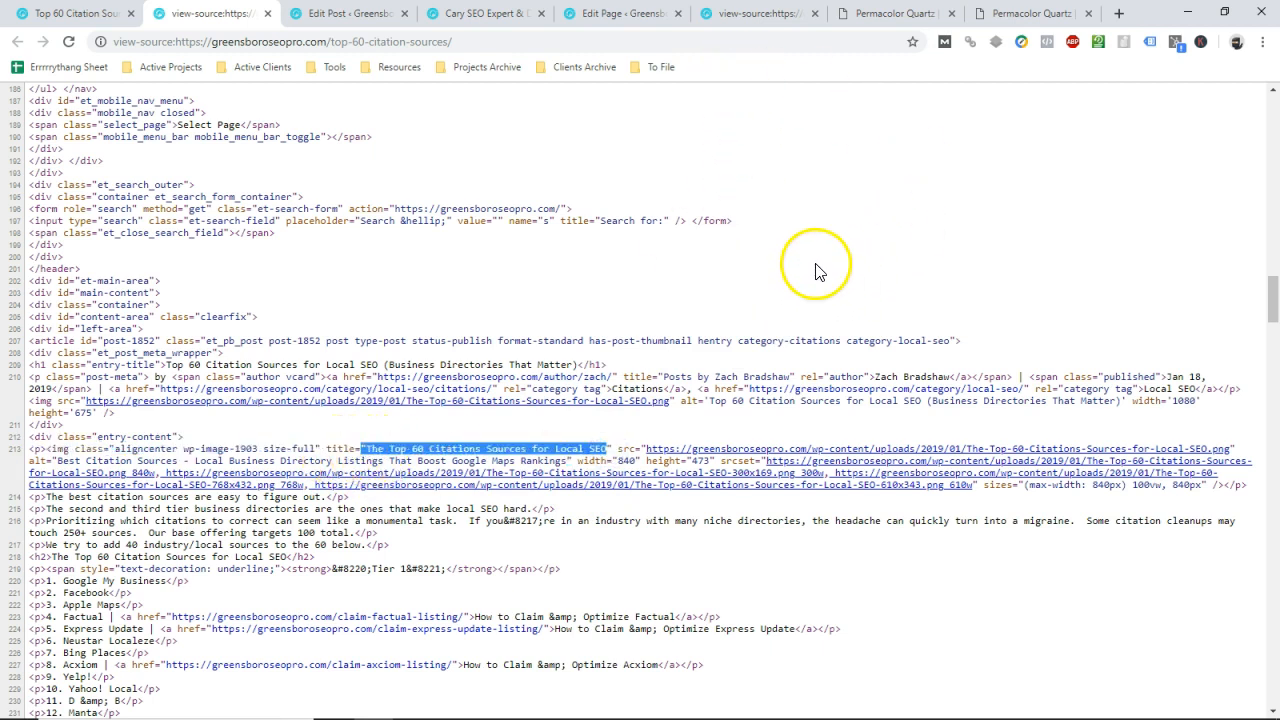
type("title=")
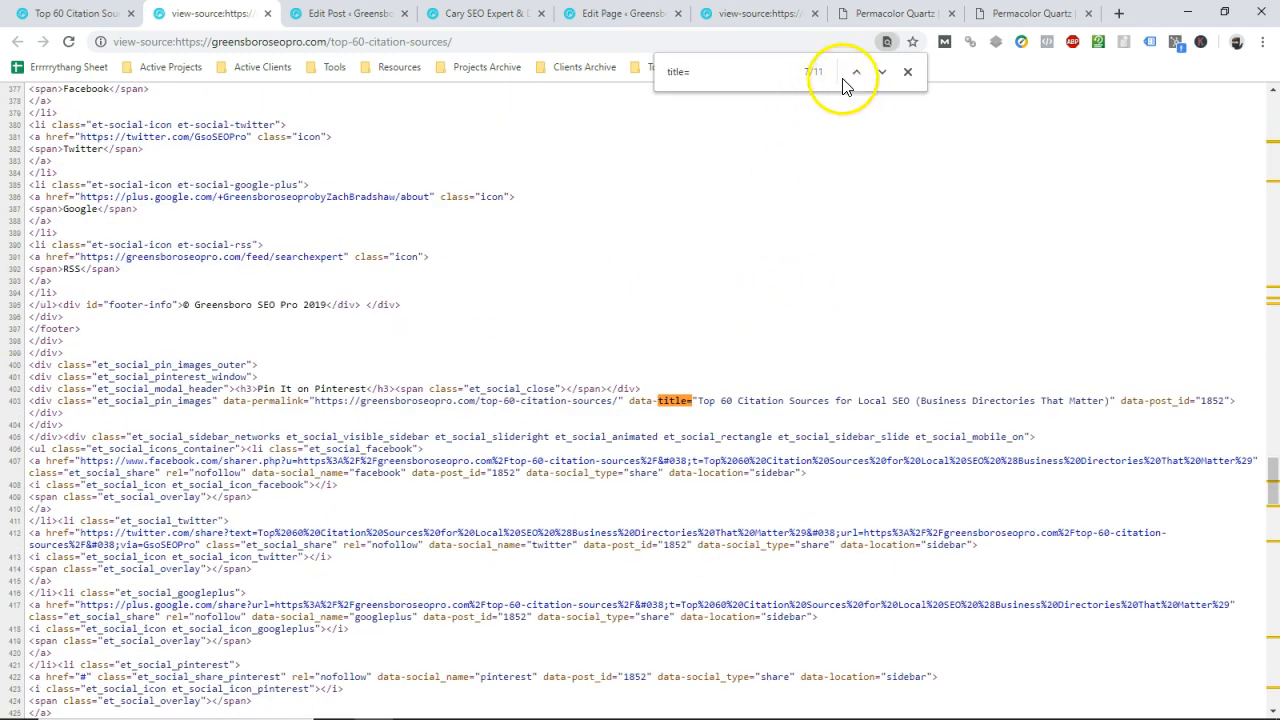
left_click(856, 71)
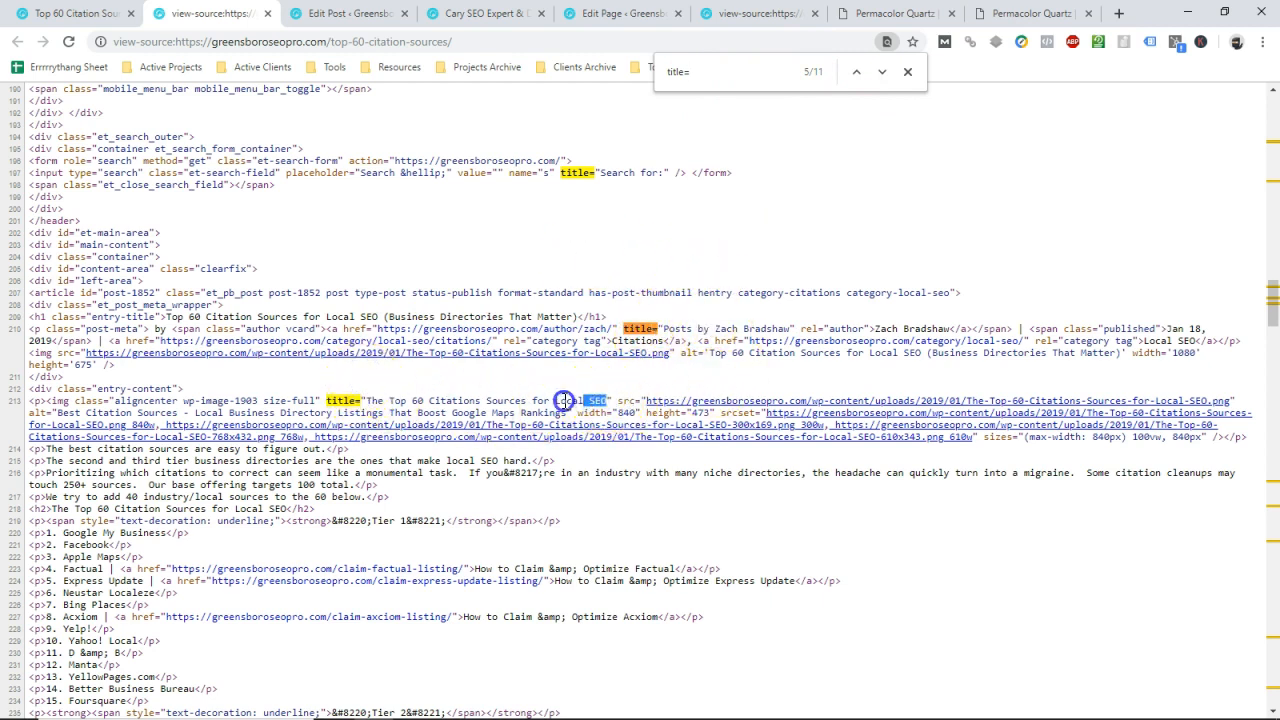
left_click(75, 14)
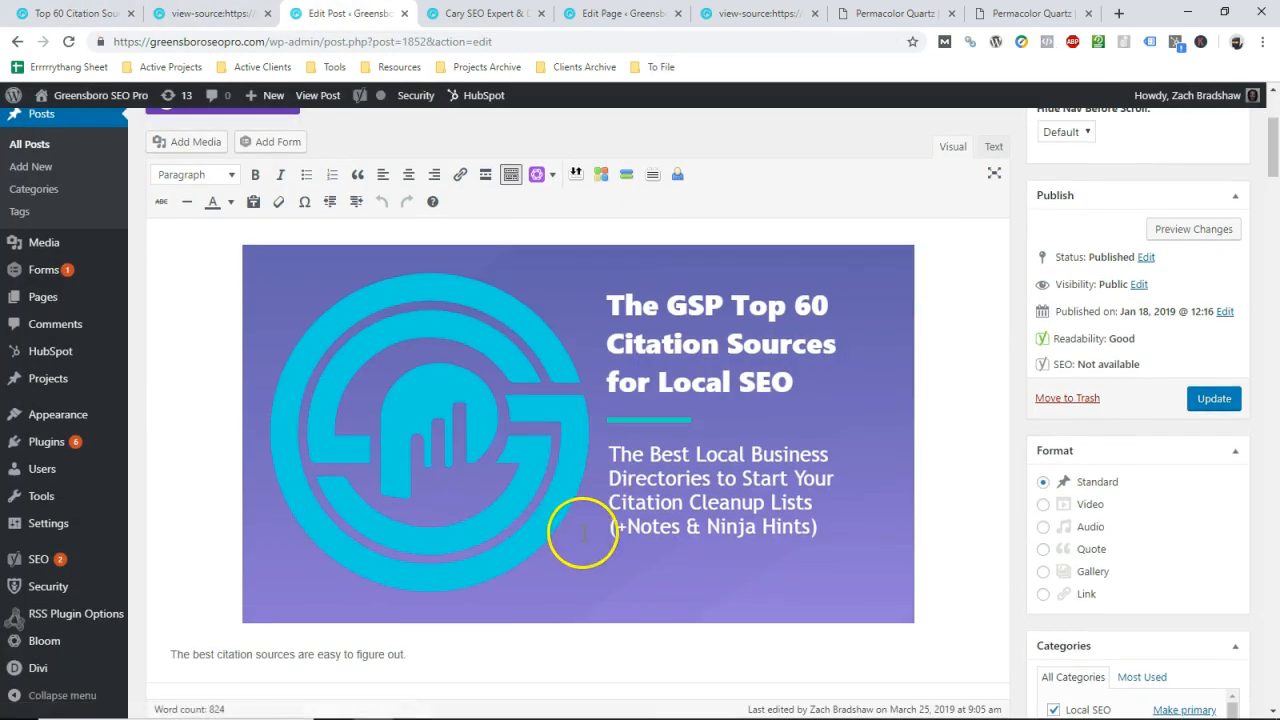
scroll("down", 3)
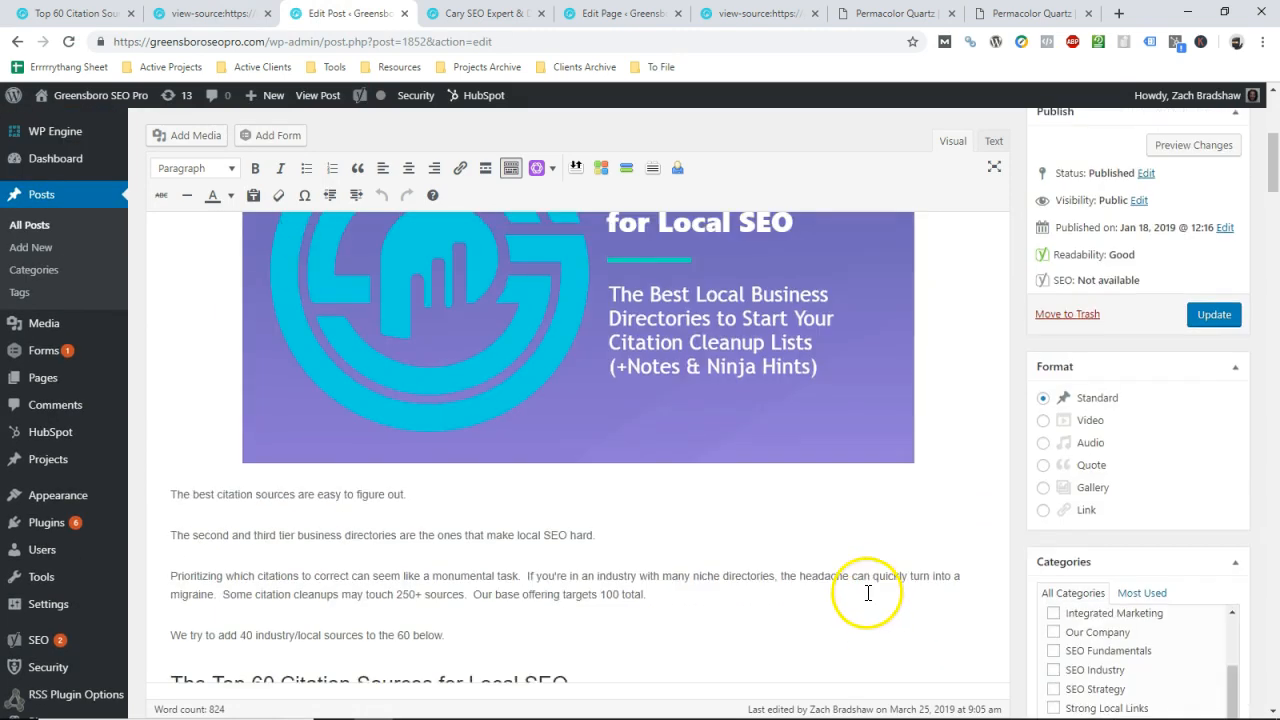
Update the post and view the graphic's 'The Top 60 Citations Sources for Local SEO' hover title.
left_click(1213, 314)
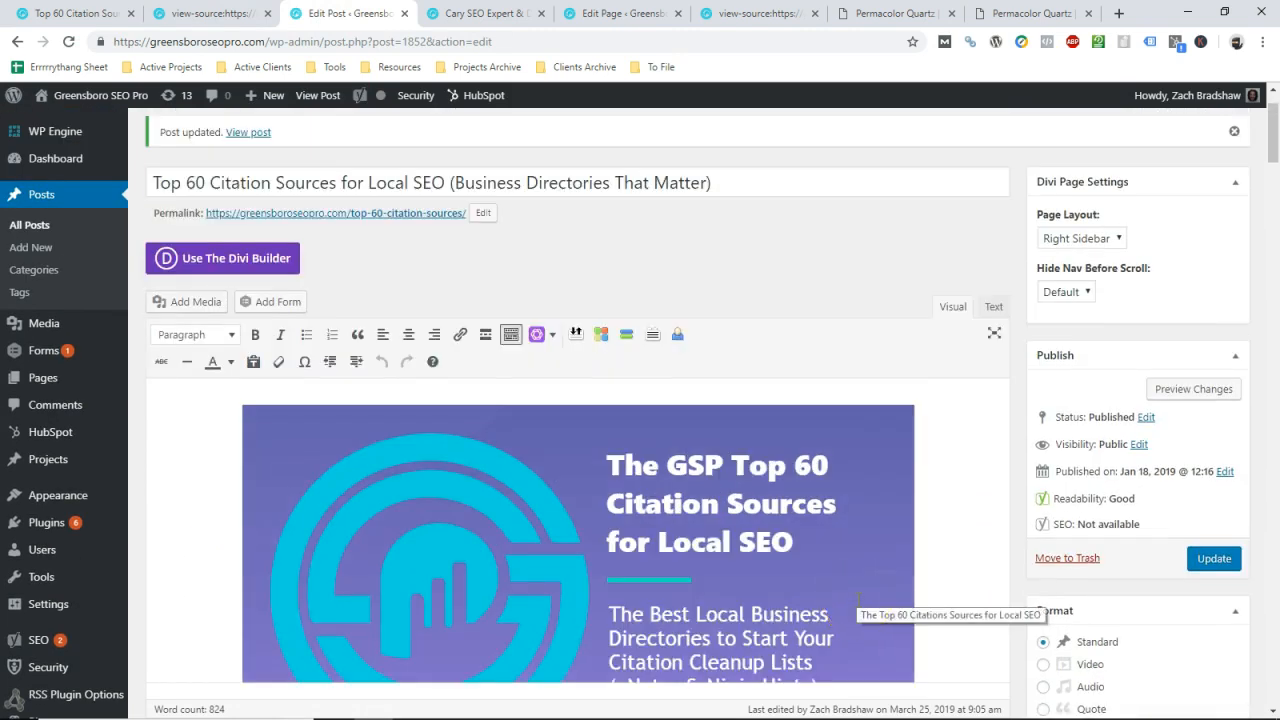
scroll("down", 3)
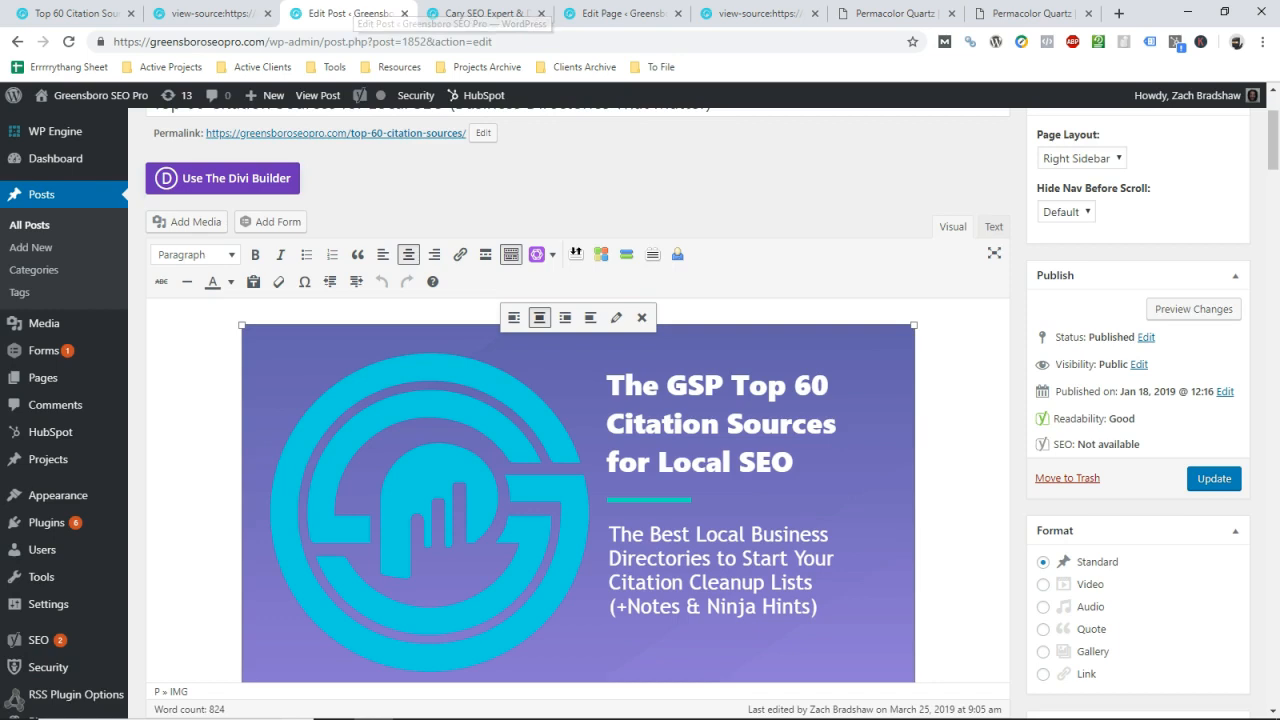
left_click(210, 20)
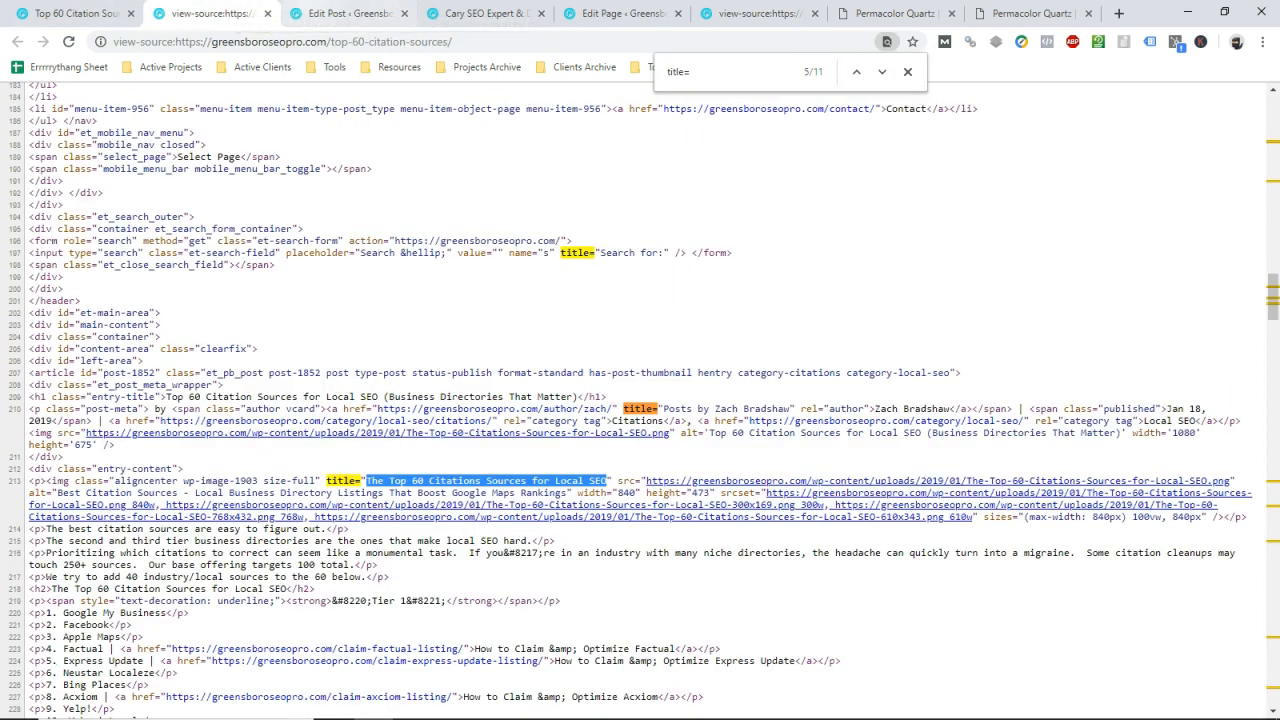
left_click(342, 13)
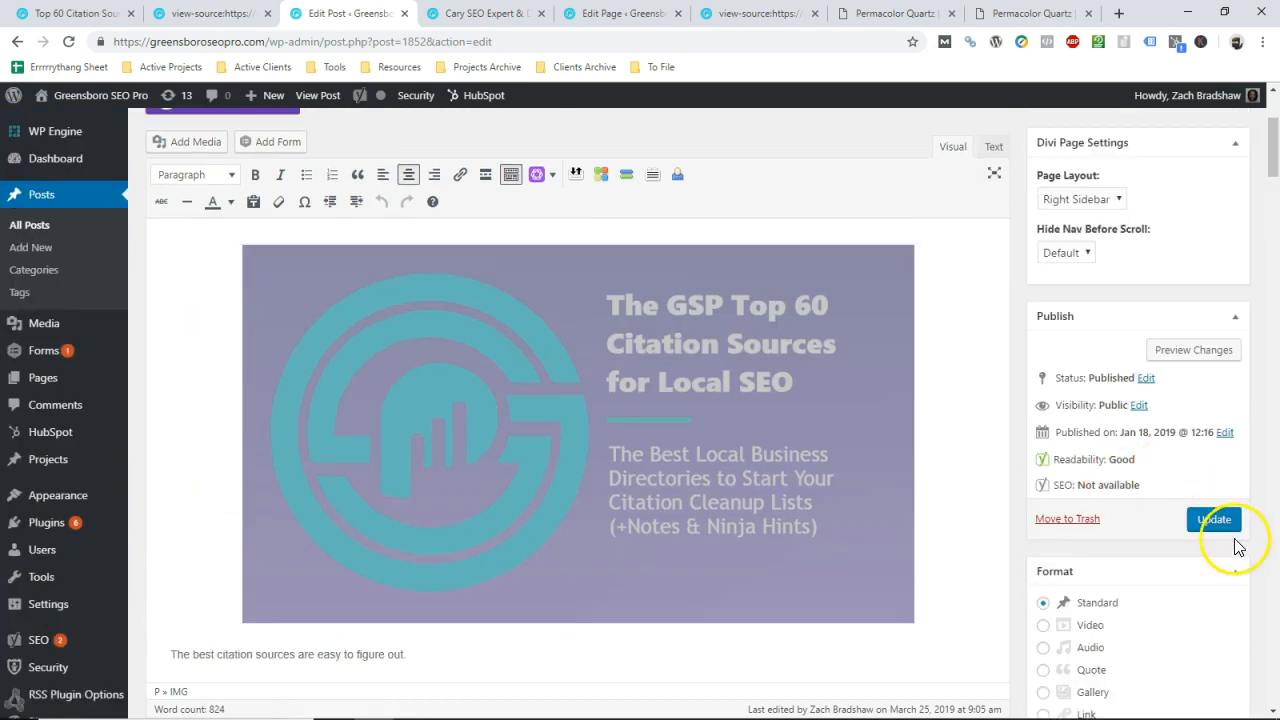
left_click(1209, 519)
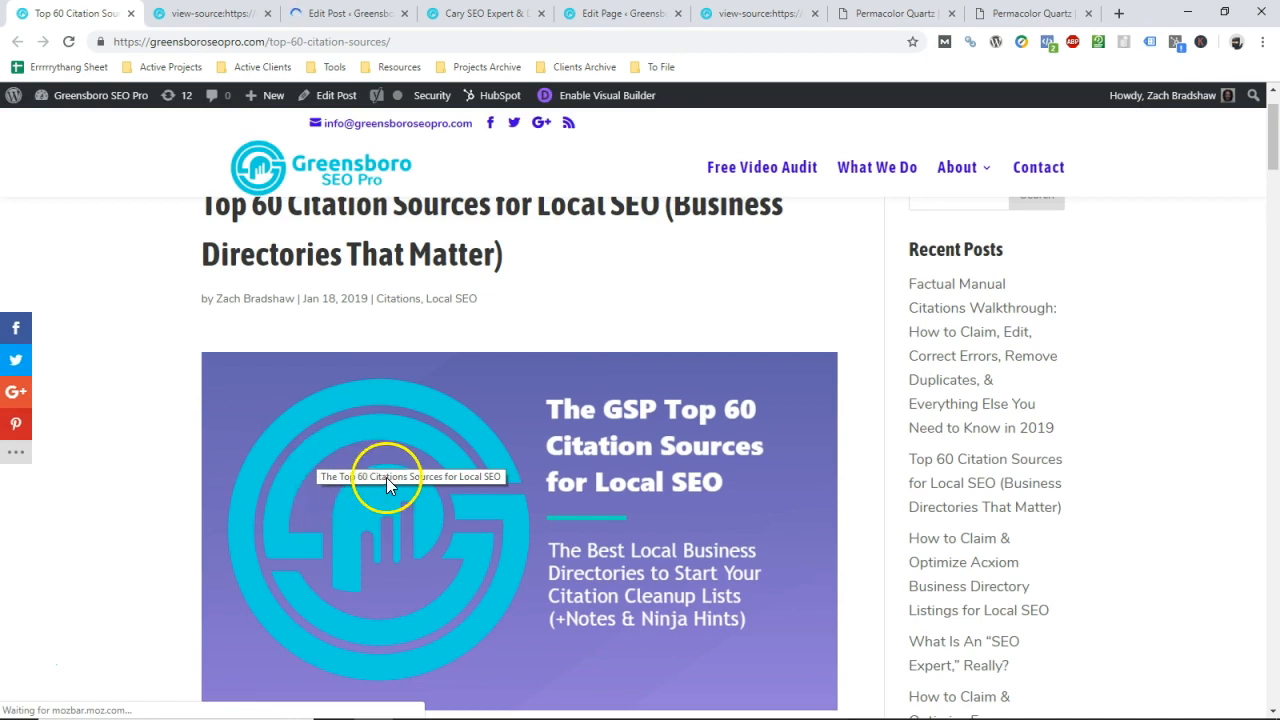
mouse_move(400, 489)
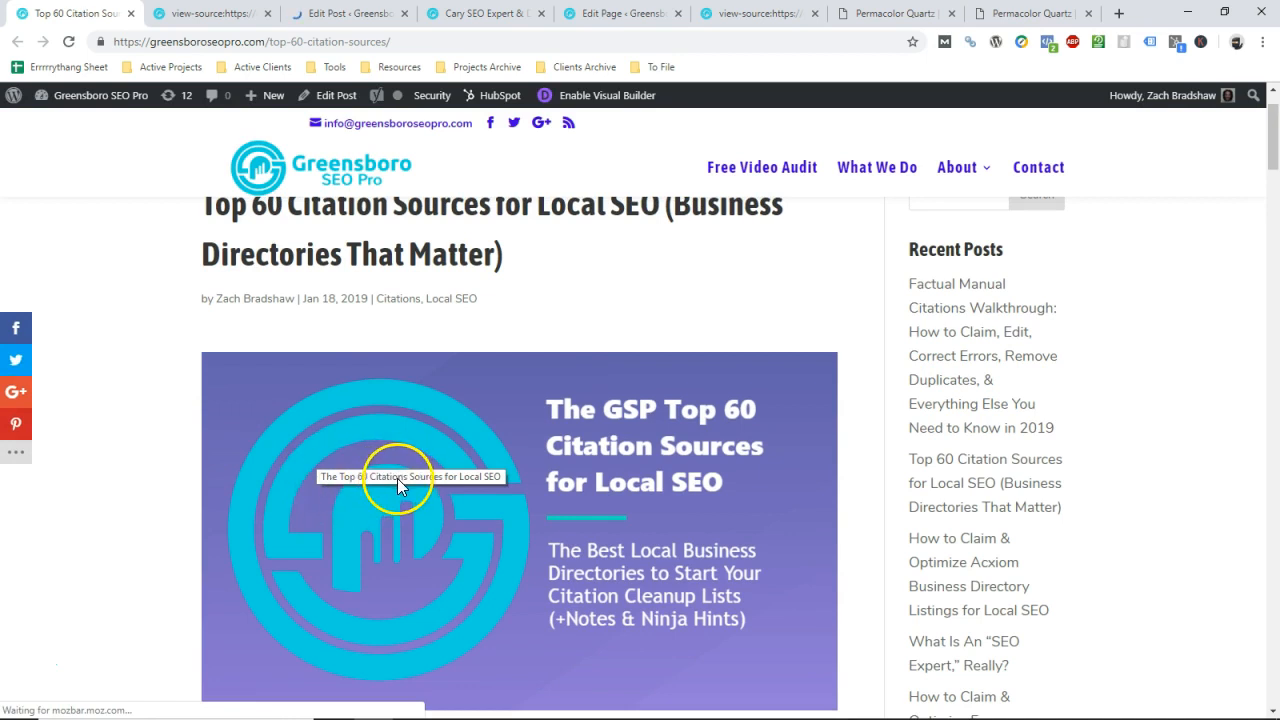
mouse_move(254, 332)
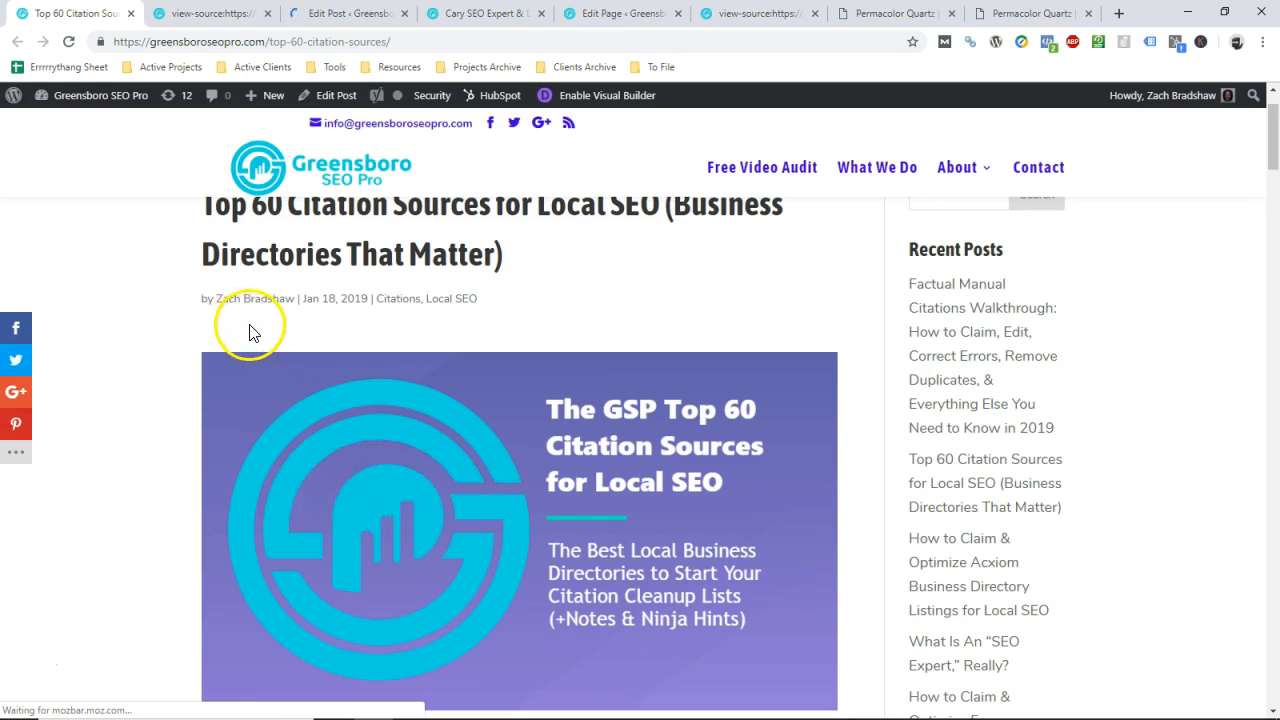
Check the post header image's title tooltip, then switch to the live Cary SEO Expert page.
scroll("down", 3)
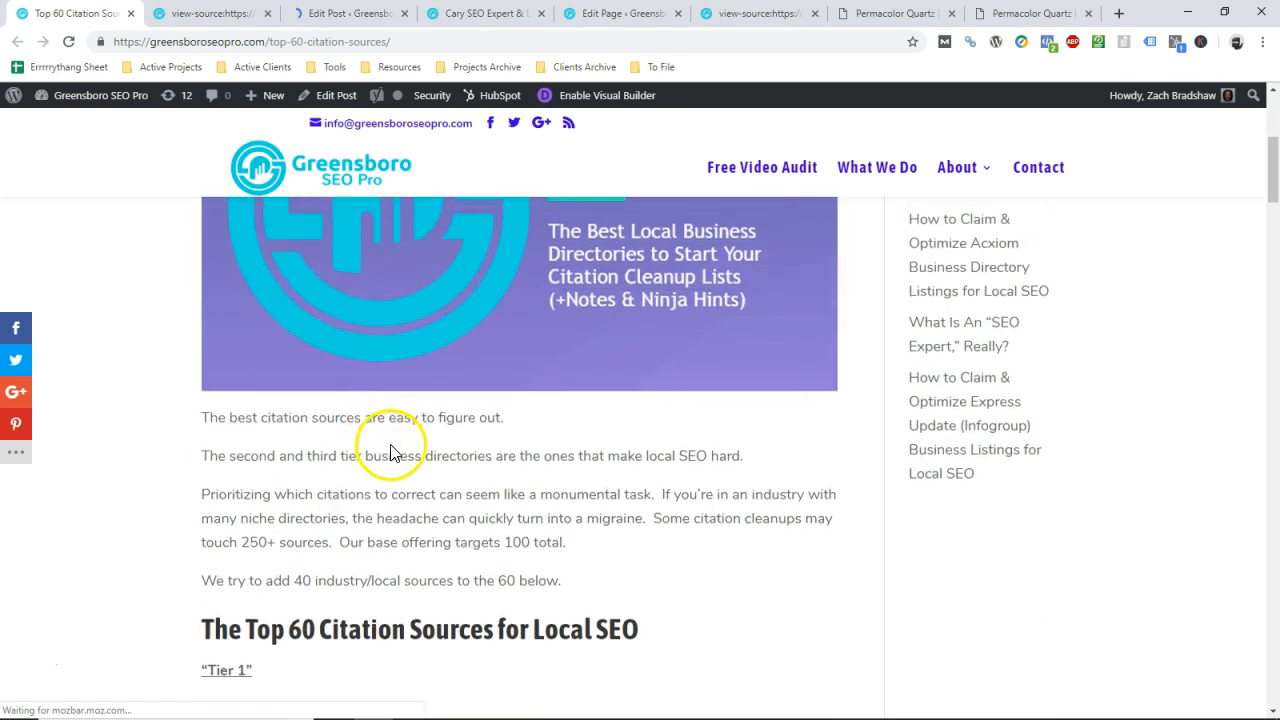
scroll("up", 3)
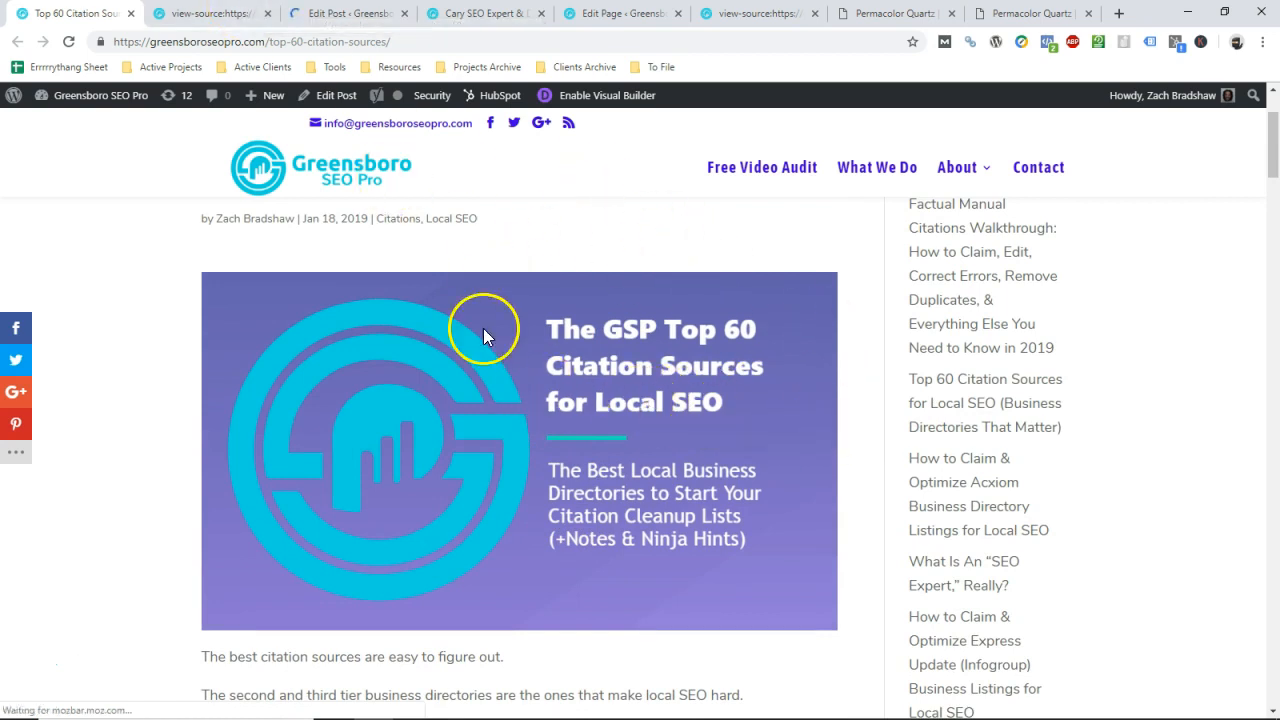
mouse_move(647, 345)
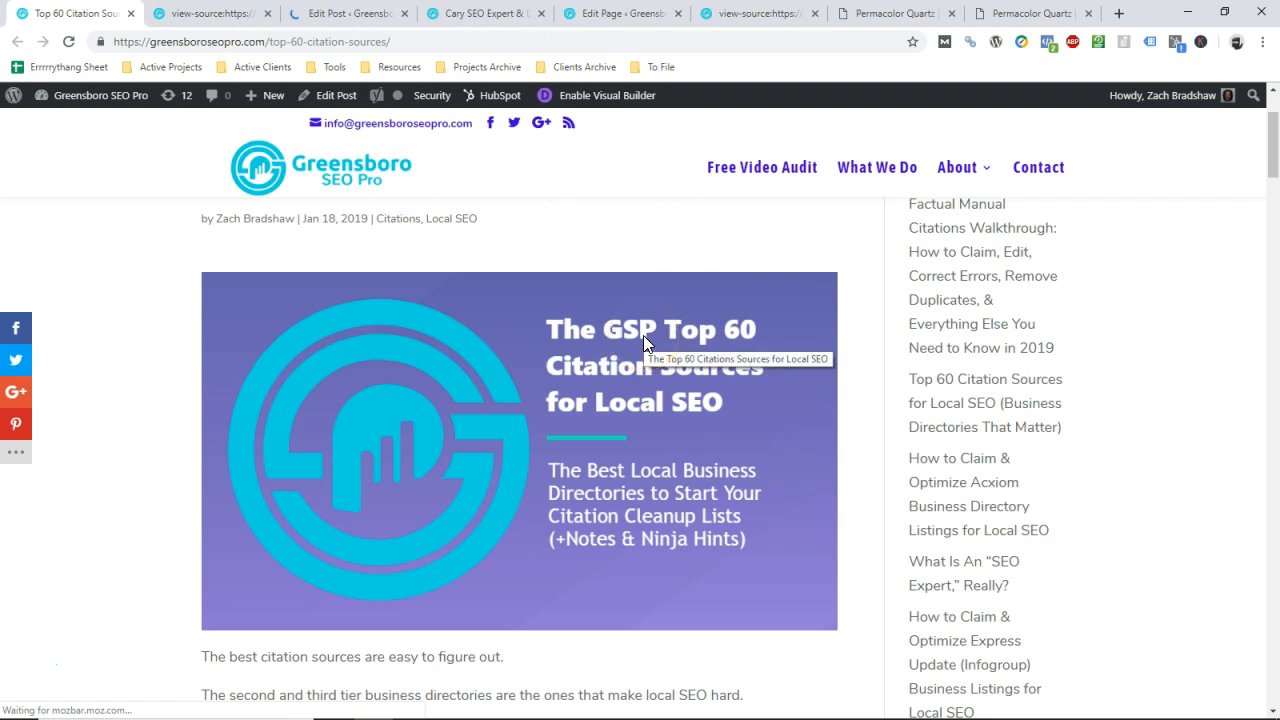
left_click(350, 13)
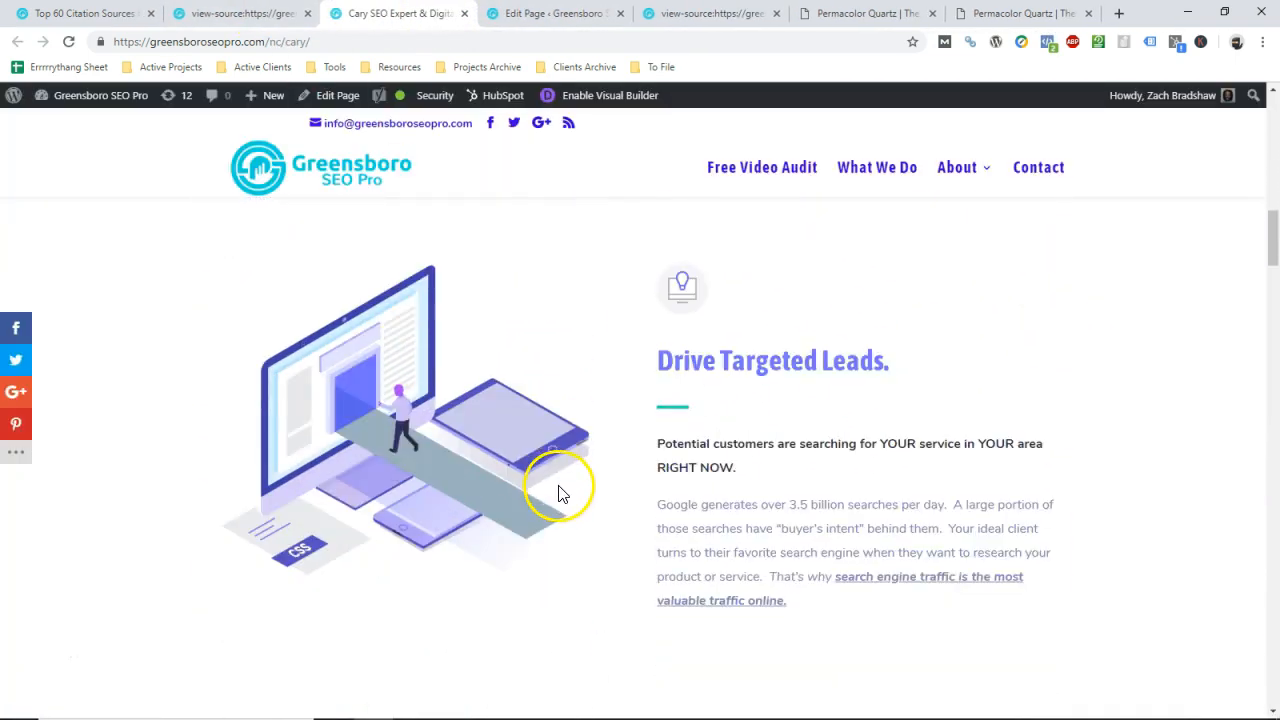
scroll("down", 3)
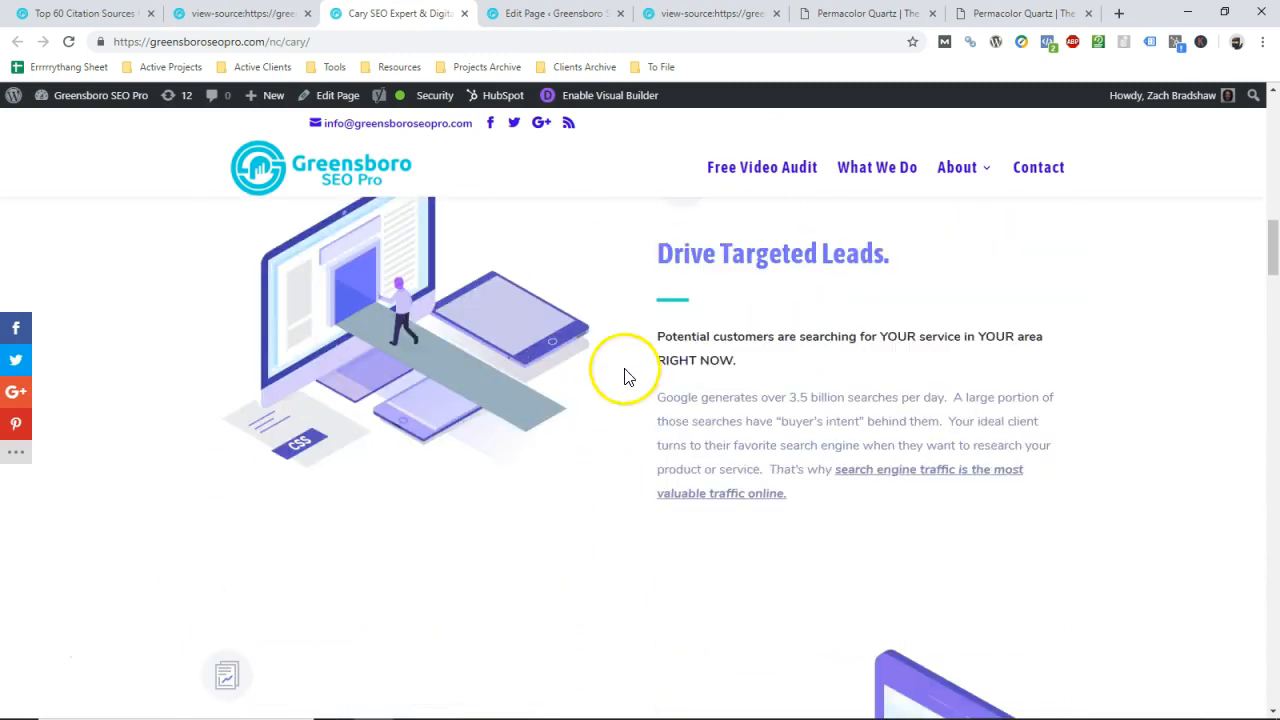
scroll("down", 3)
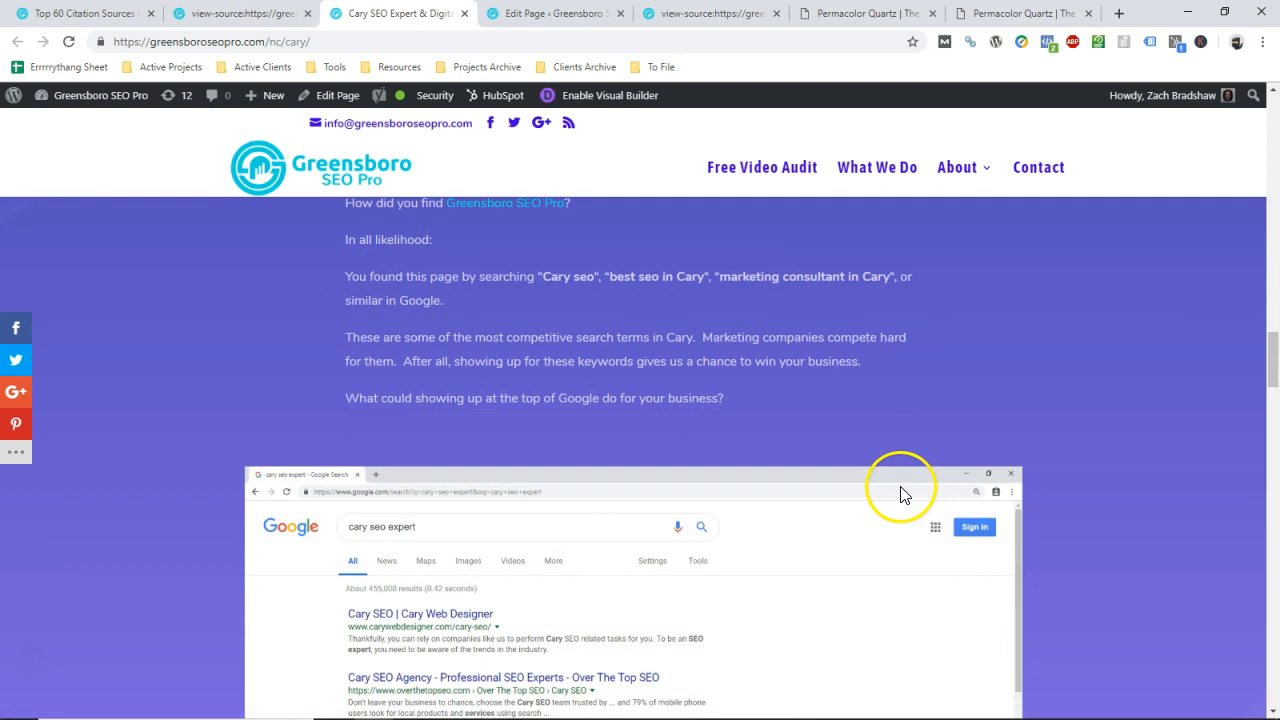
mouse_move(899, 408)
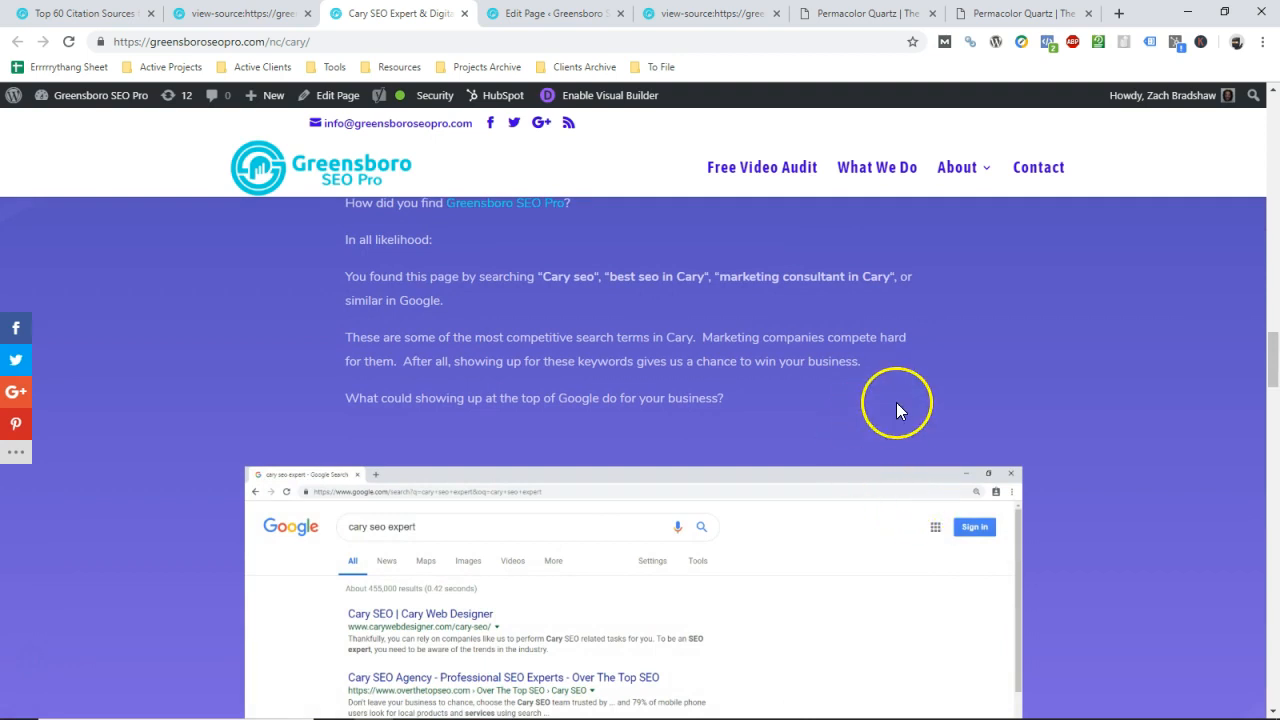
left_click(553, 13)
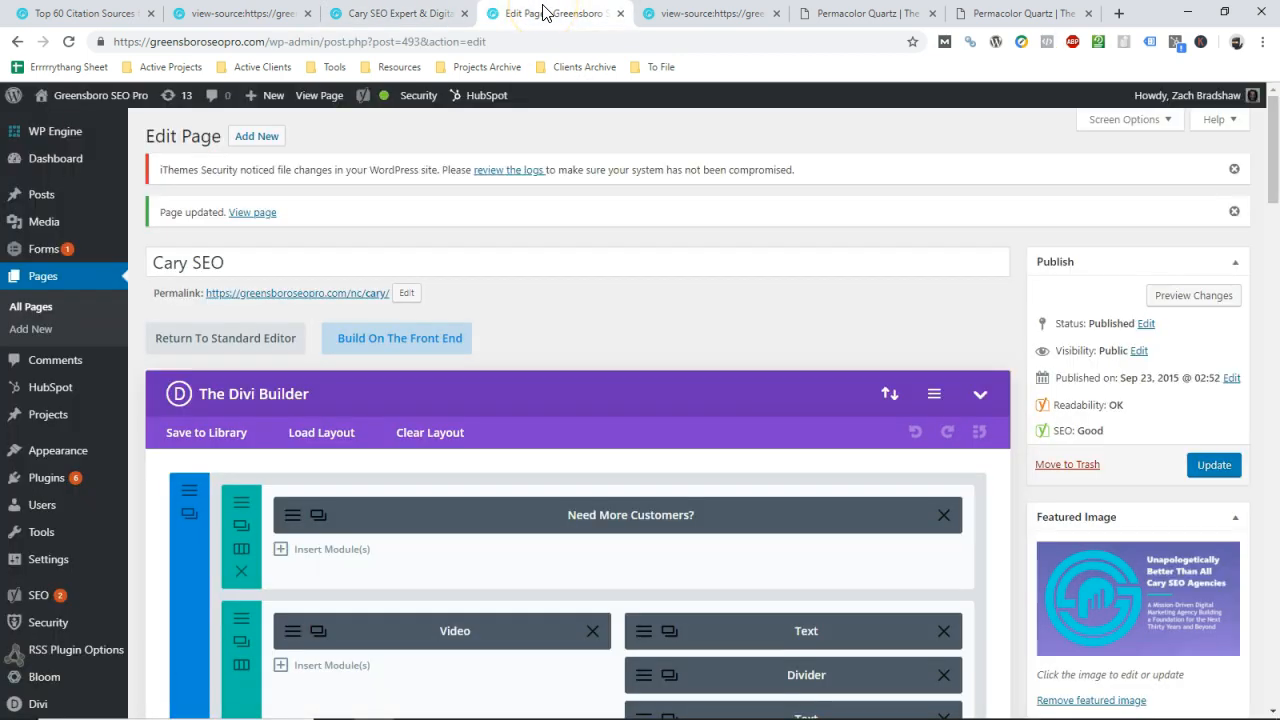
mouse_move(531, 155)
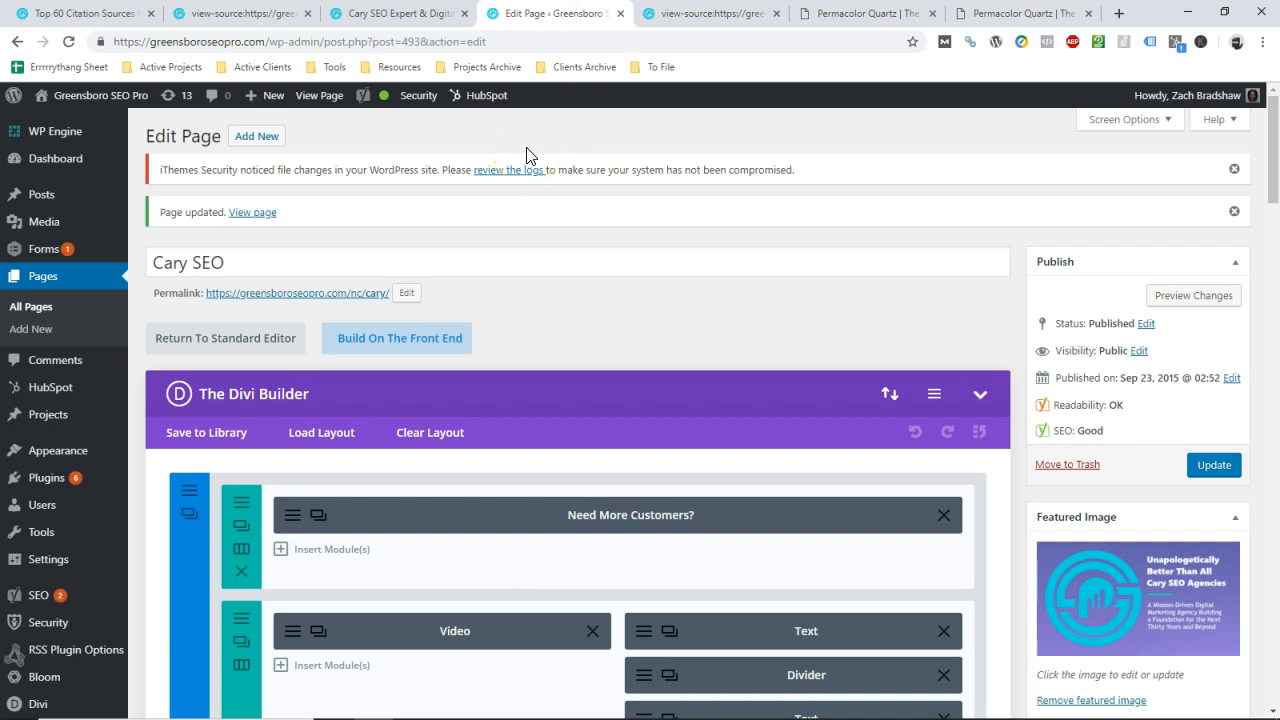
scroll("down", 3)
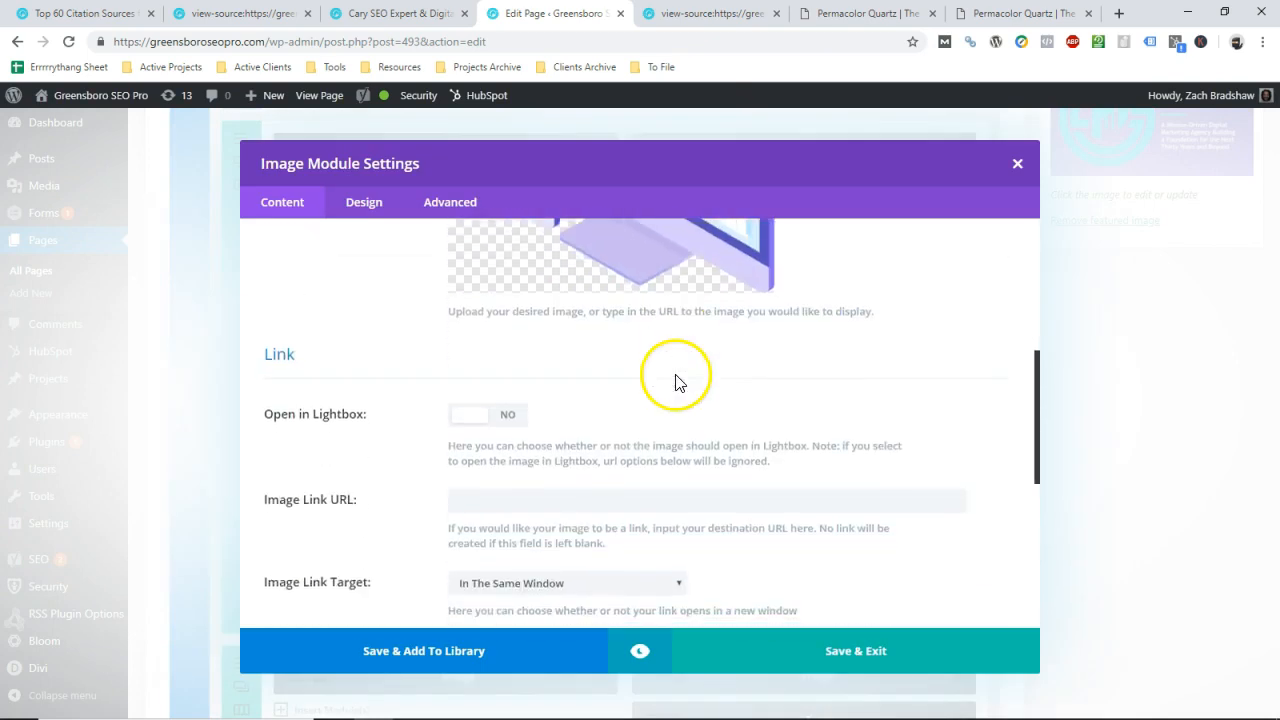
scroll("down", 3)
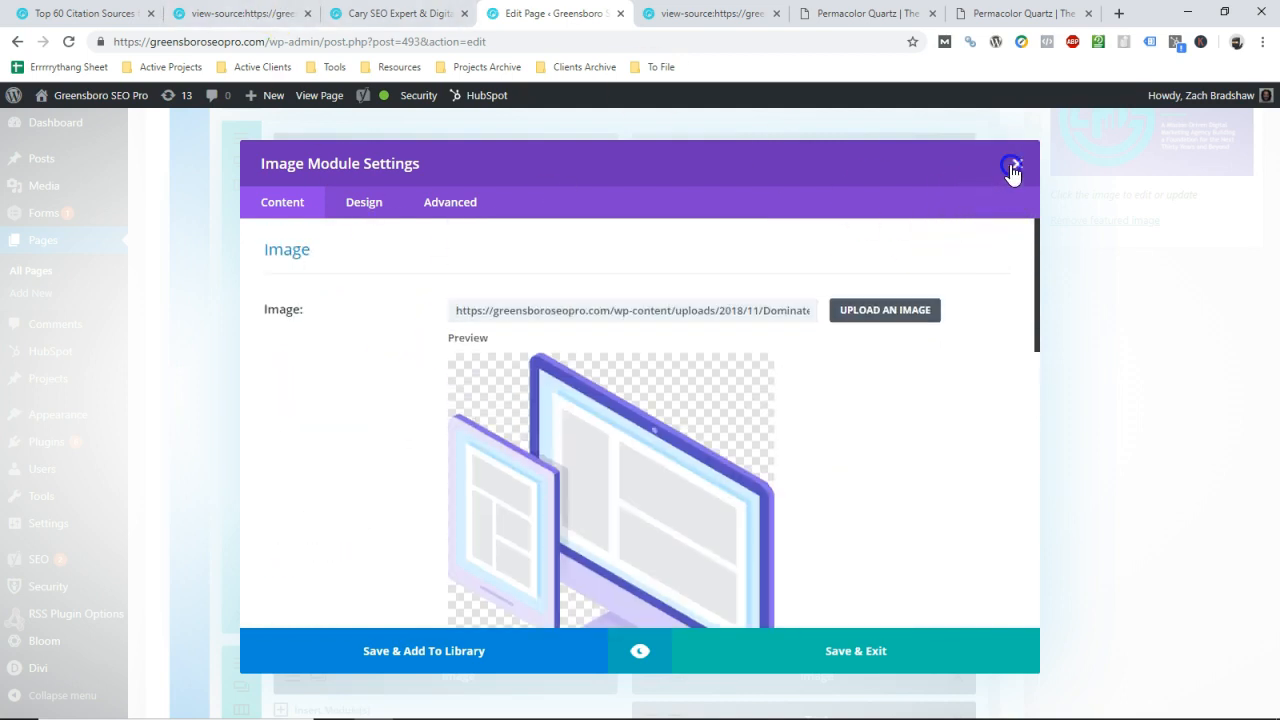
left_click(1014, 165)
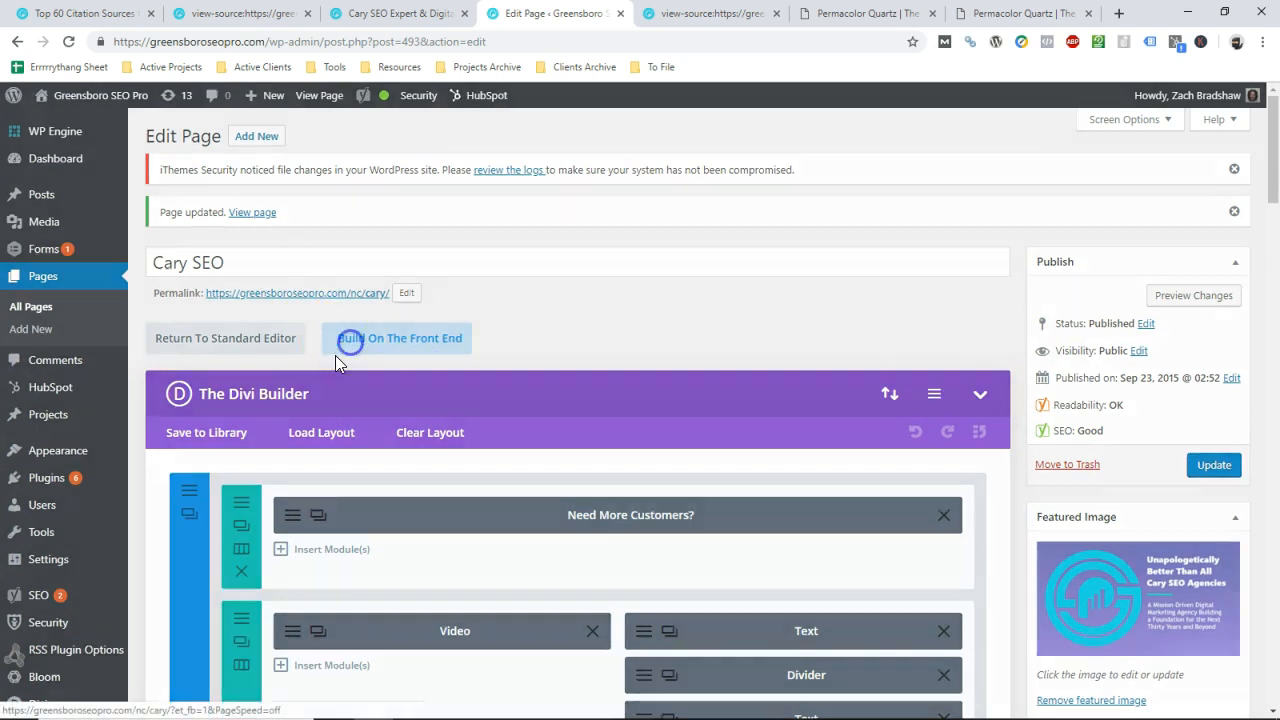
Launch the Divi front-end builder and open the Dominate Search monitor image's settings.
left_click(350, 338)
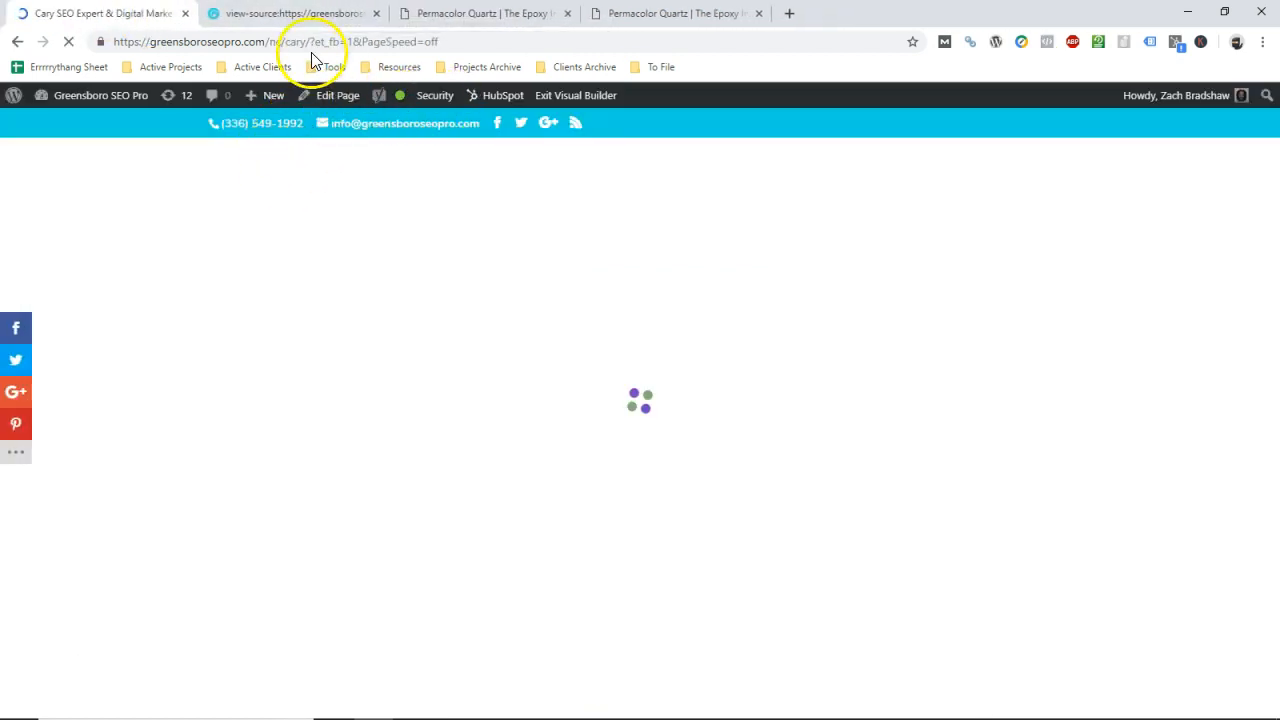
left_click(677, 13)
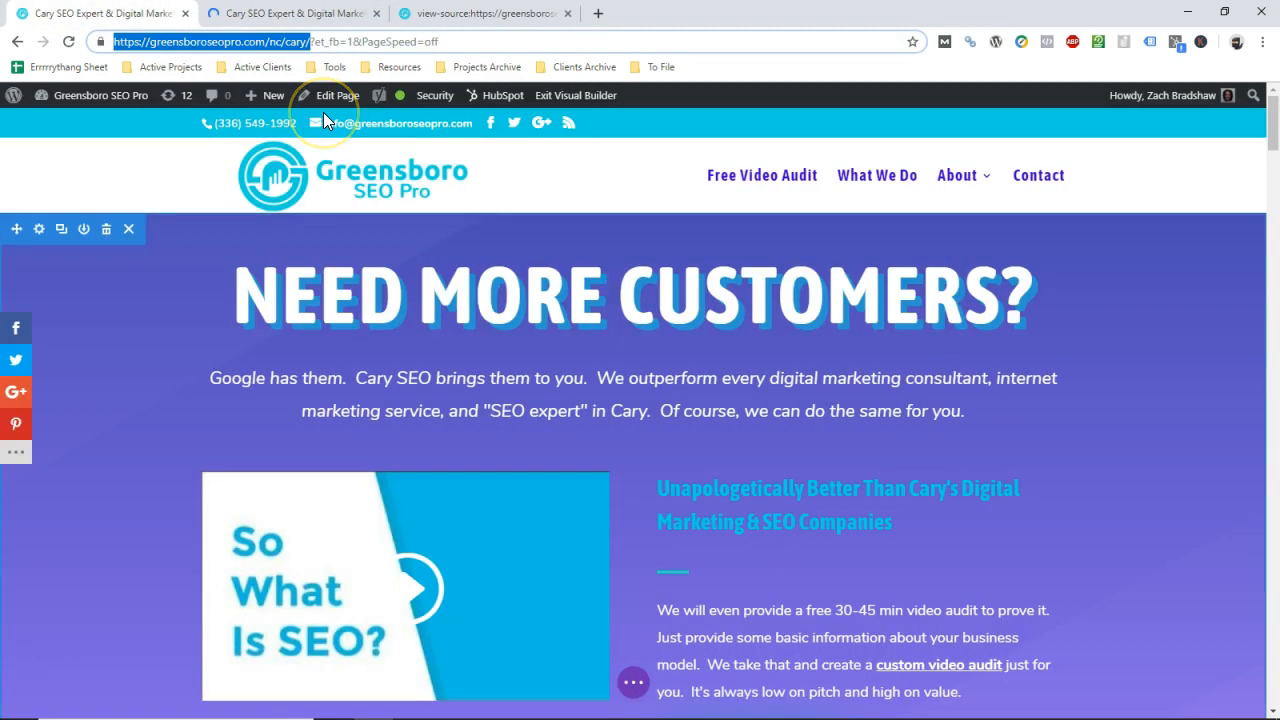
scroll("down", 3)
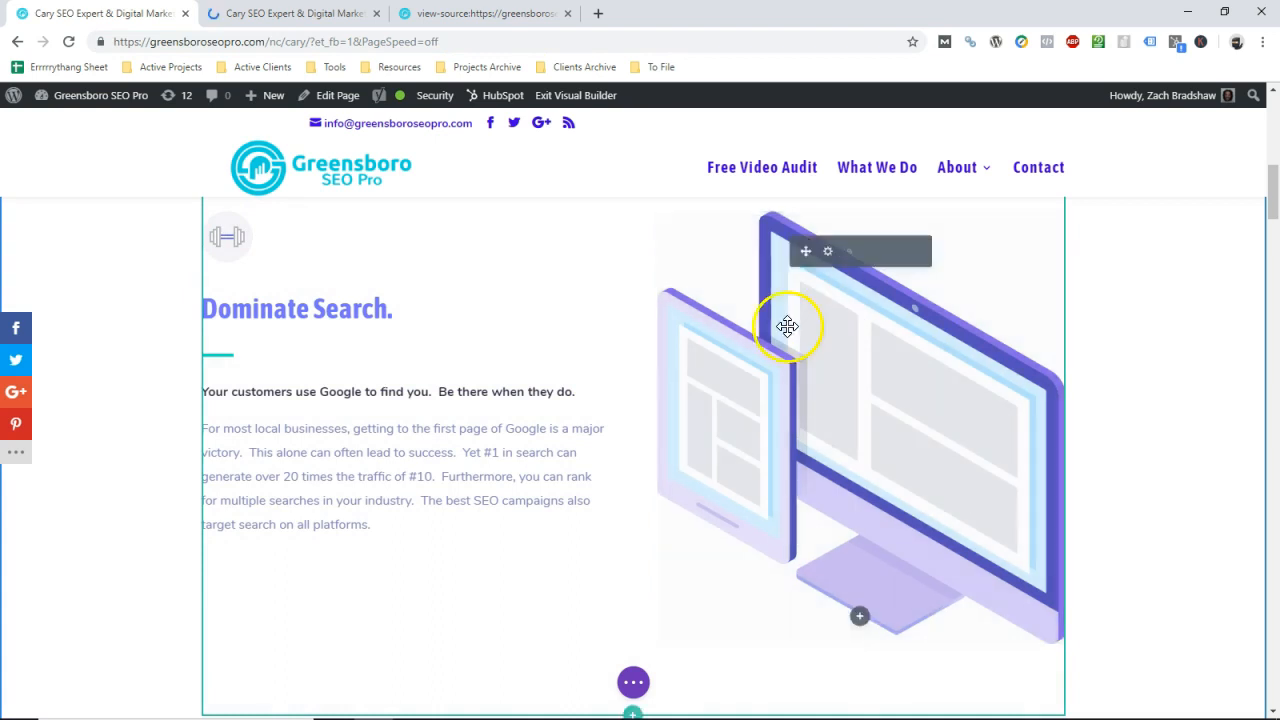
left_click(828, 251)
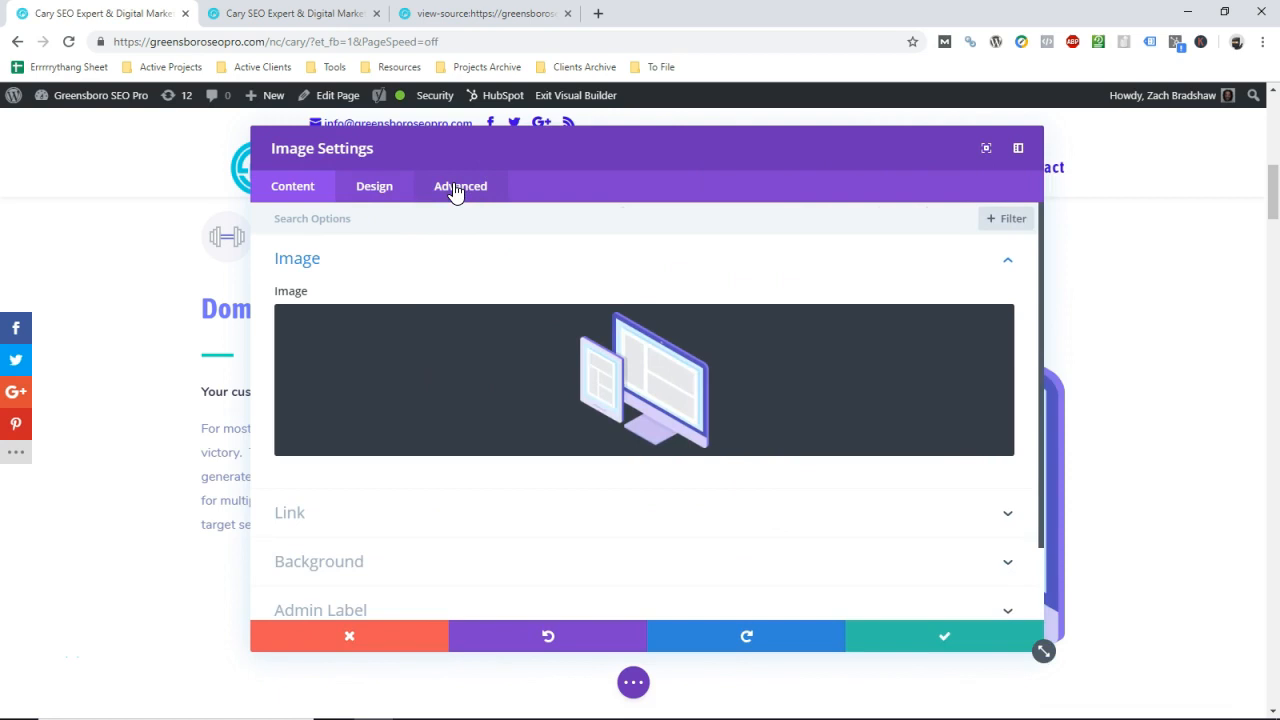
Show the image's attributes: alt 'First Image Alt Text', title 'First Image Title Tag'.
left_click(460, 186)
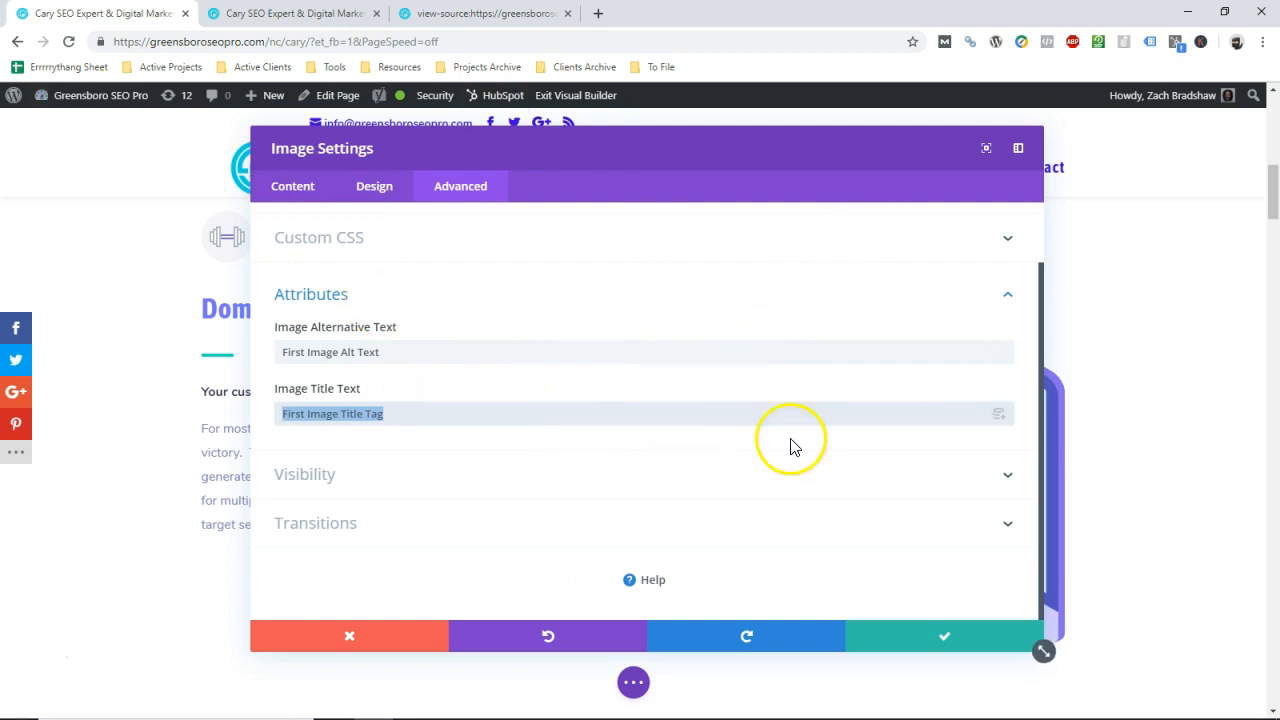
mouse_move(857, 484)
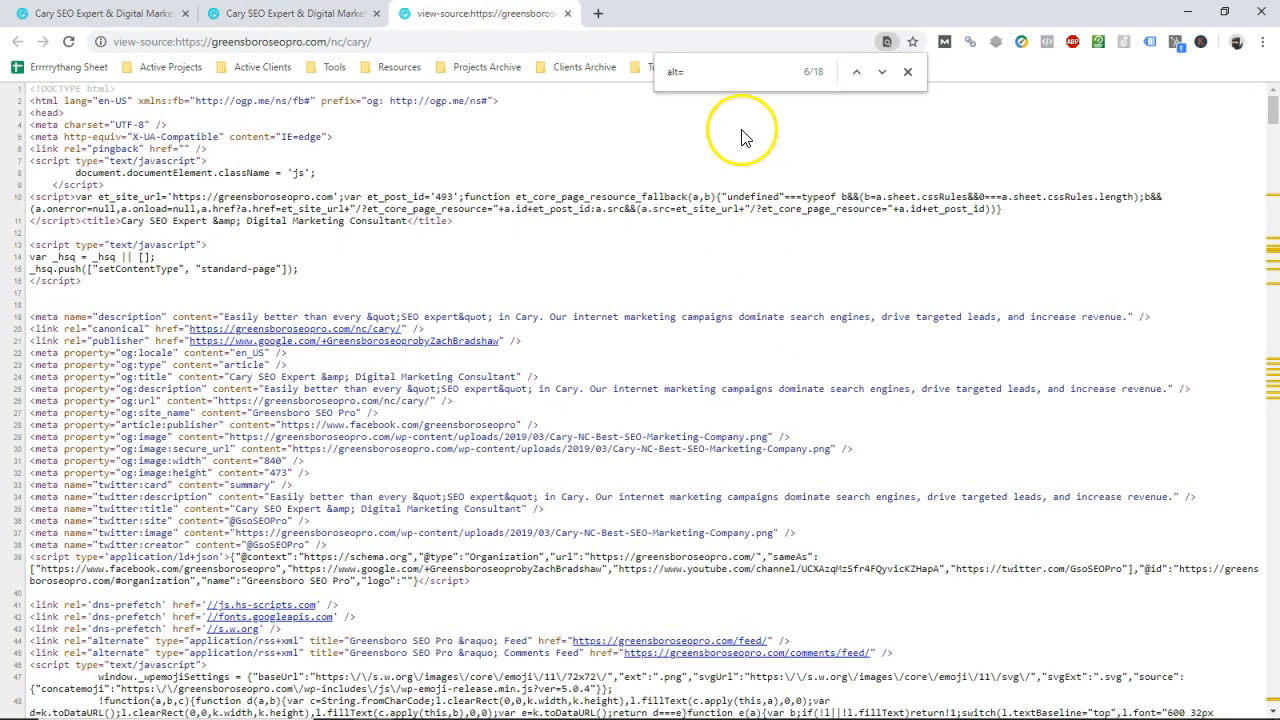
Step through alt= matches to confirm the image's alt 'First Image Alt Text' and title.
left_click(856, 71)
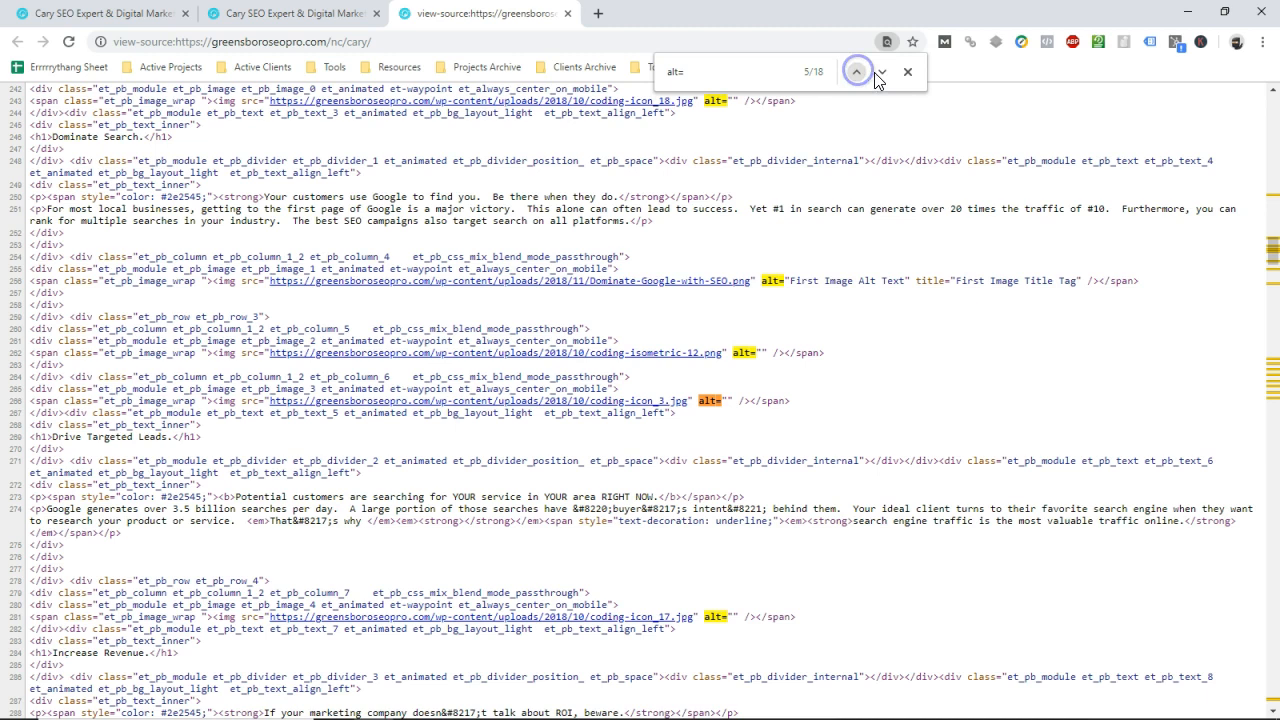
left_click(856, 71)
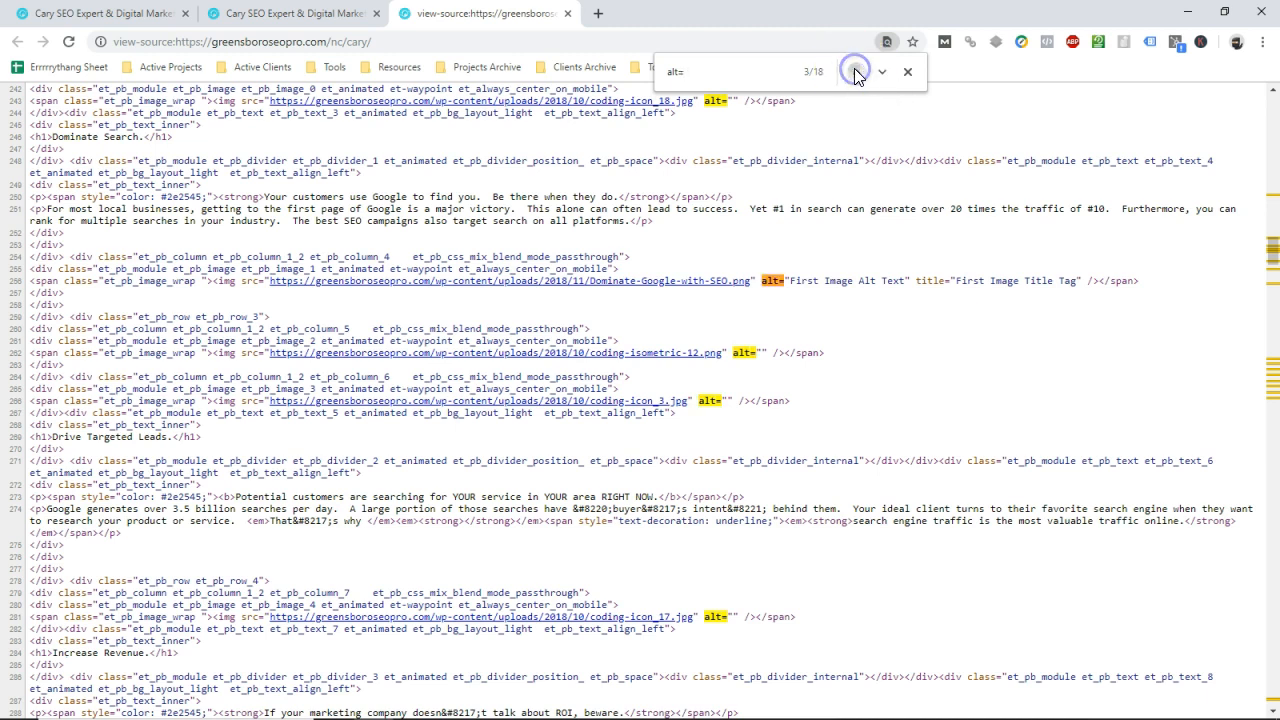
left_click(858, 71)
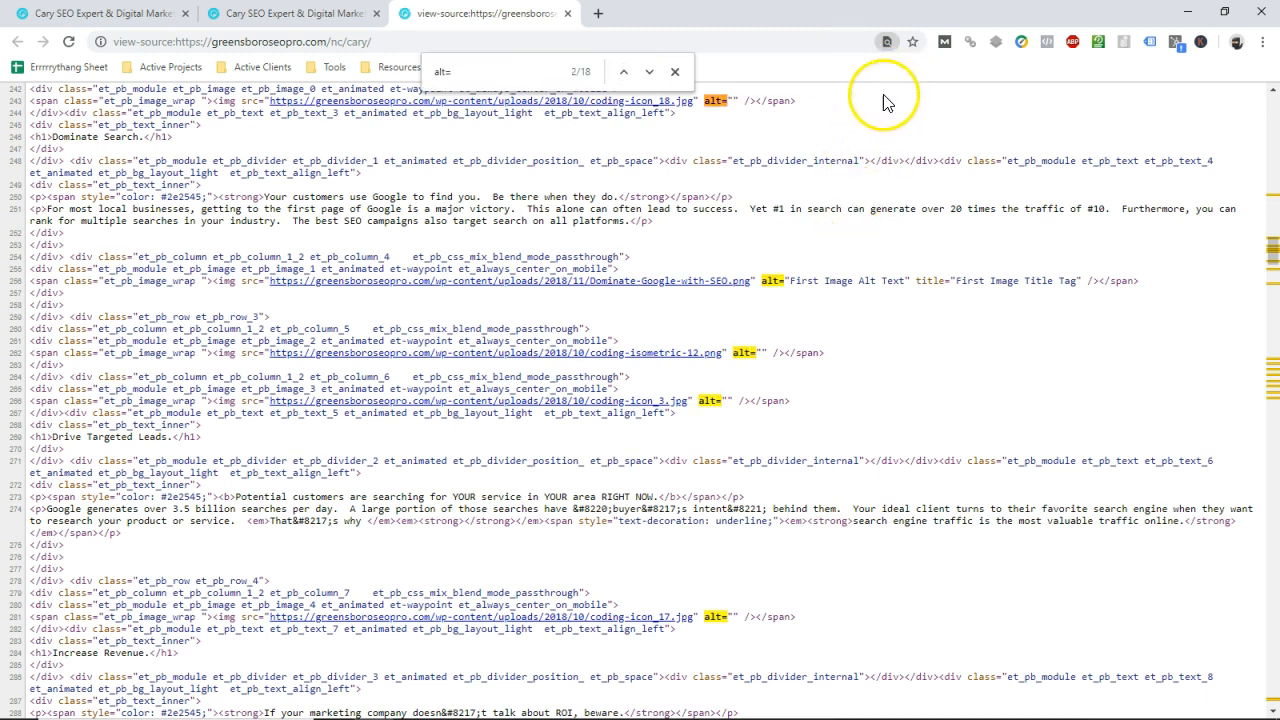
left_click(856, 71)
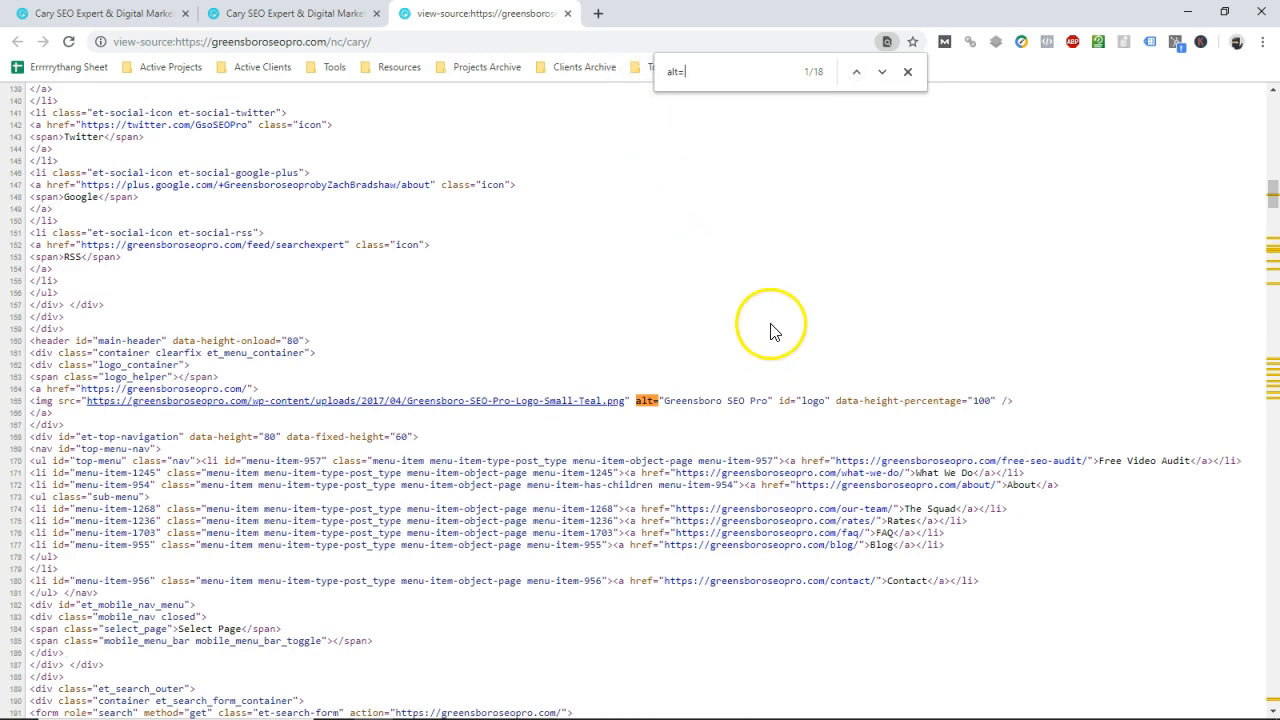
left_click(882, 71)
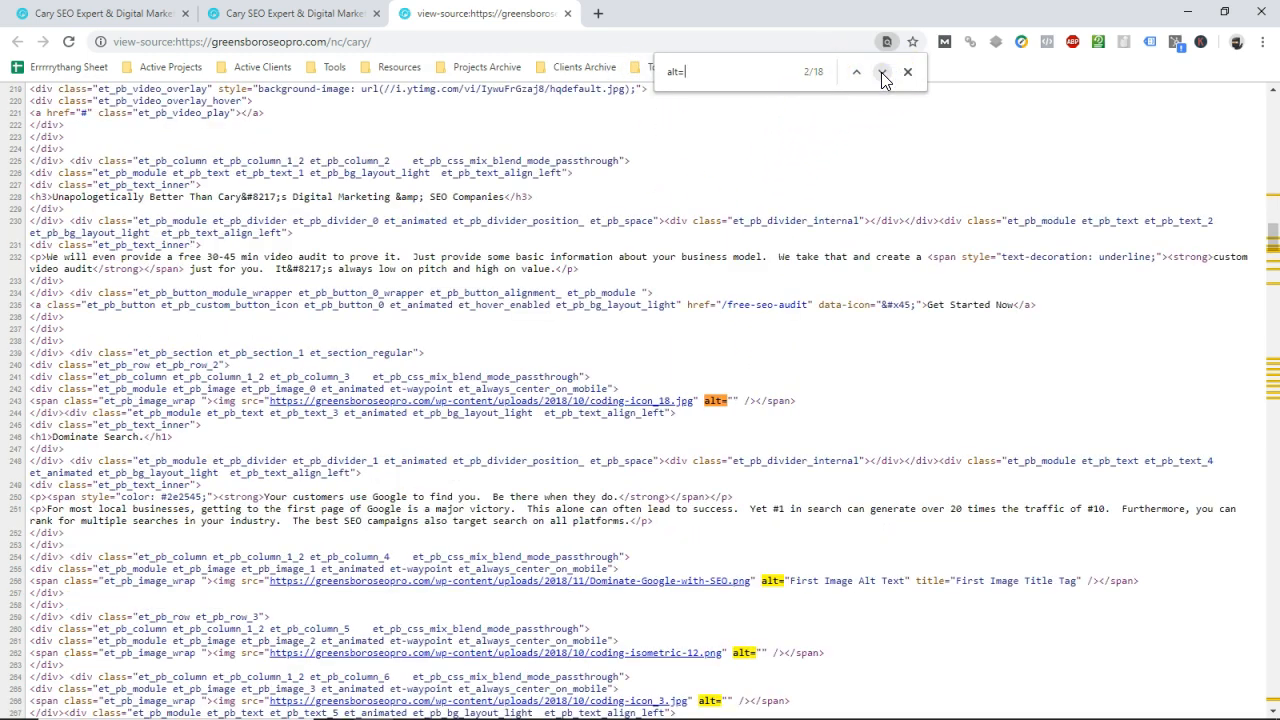
left_click(882, 71)
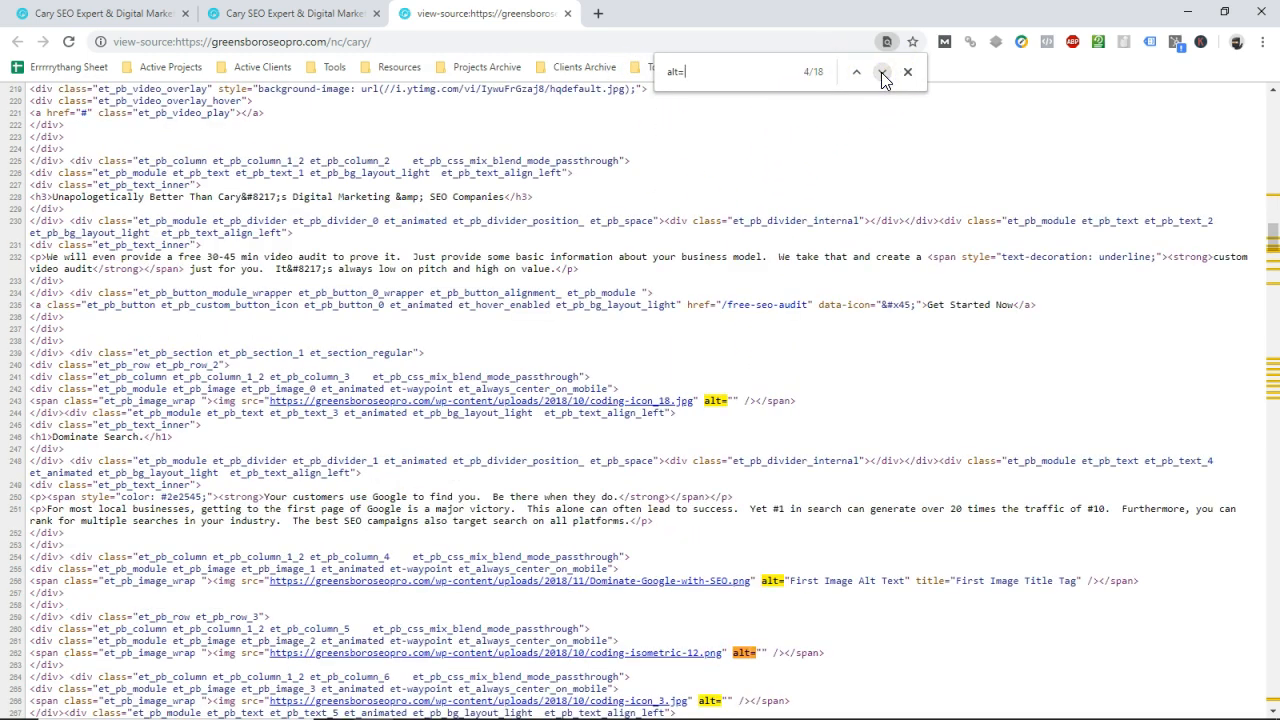
scroll("down", 3)
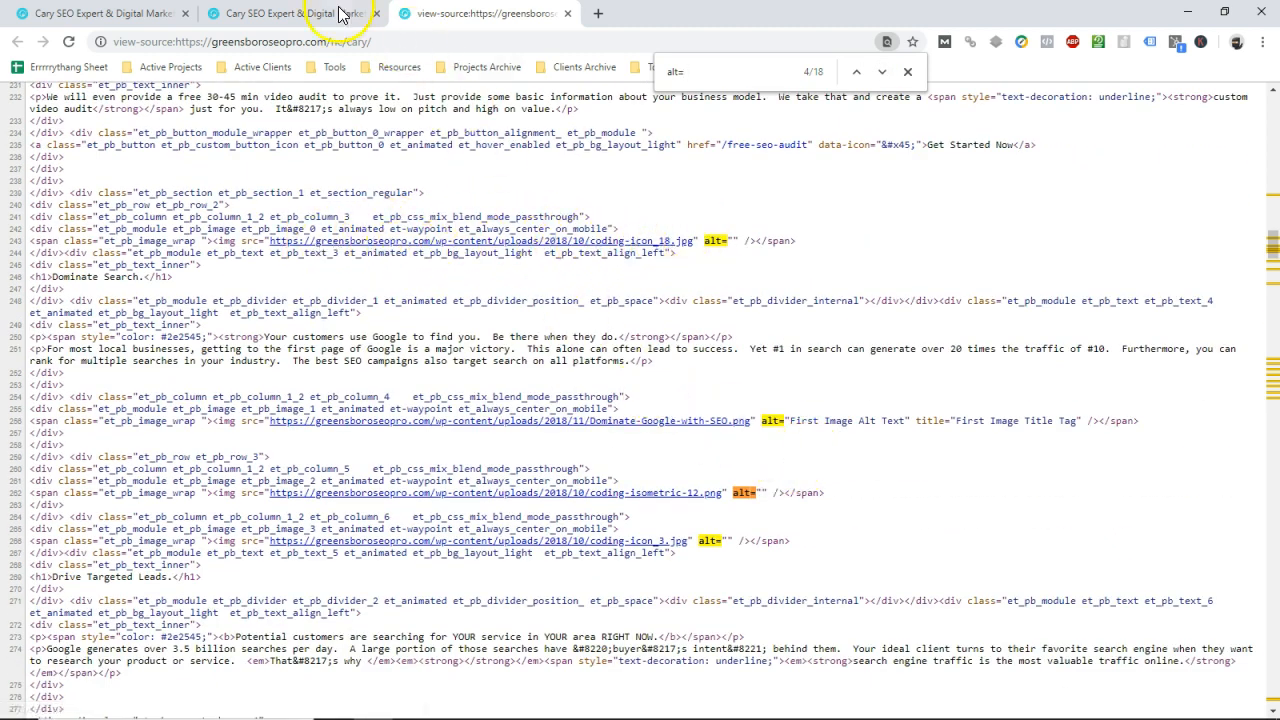
left_click(290, 16)
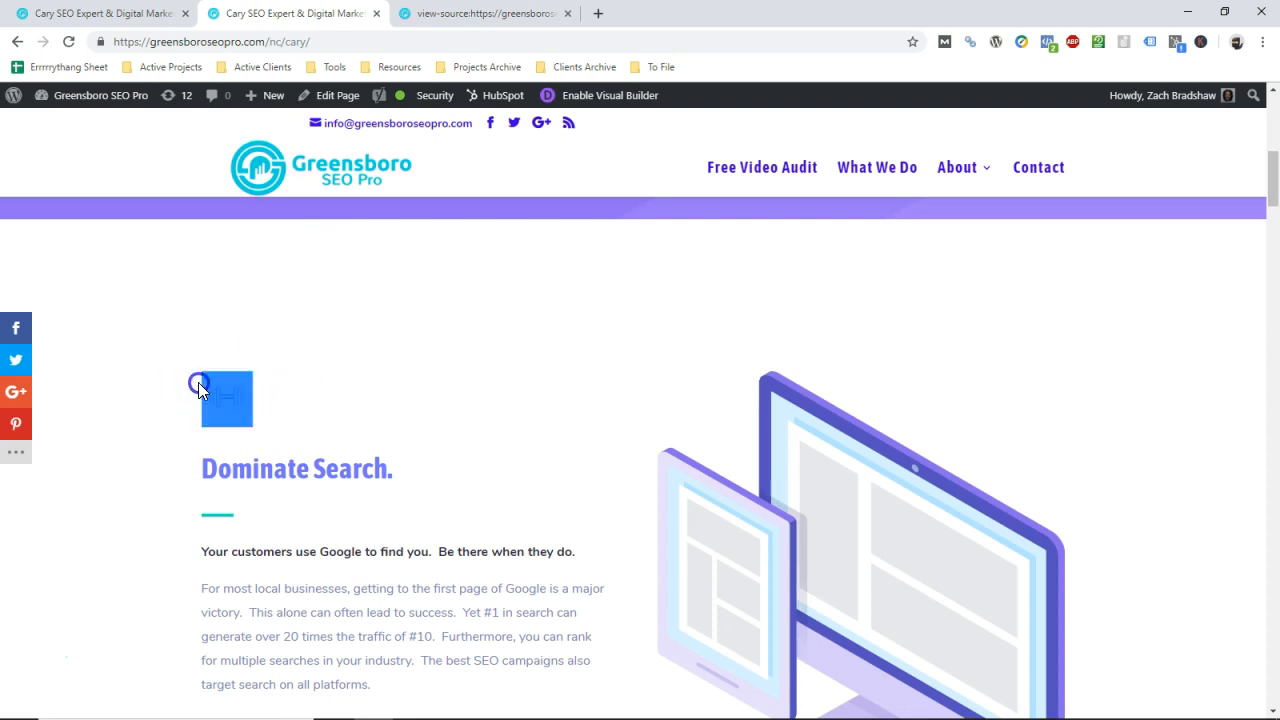
left_click(485, 13)
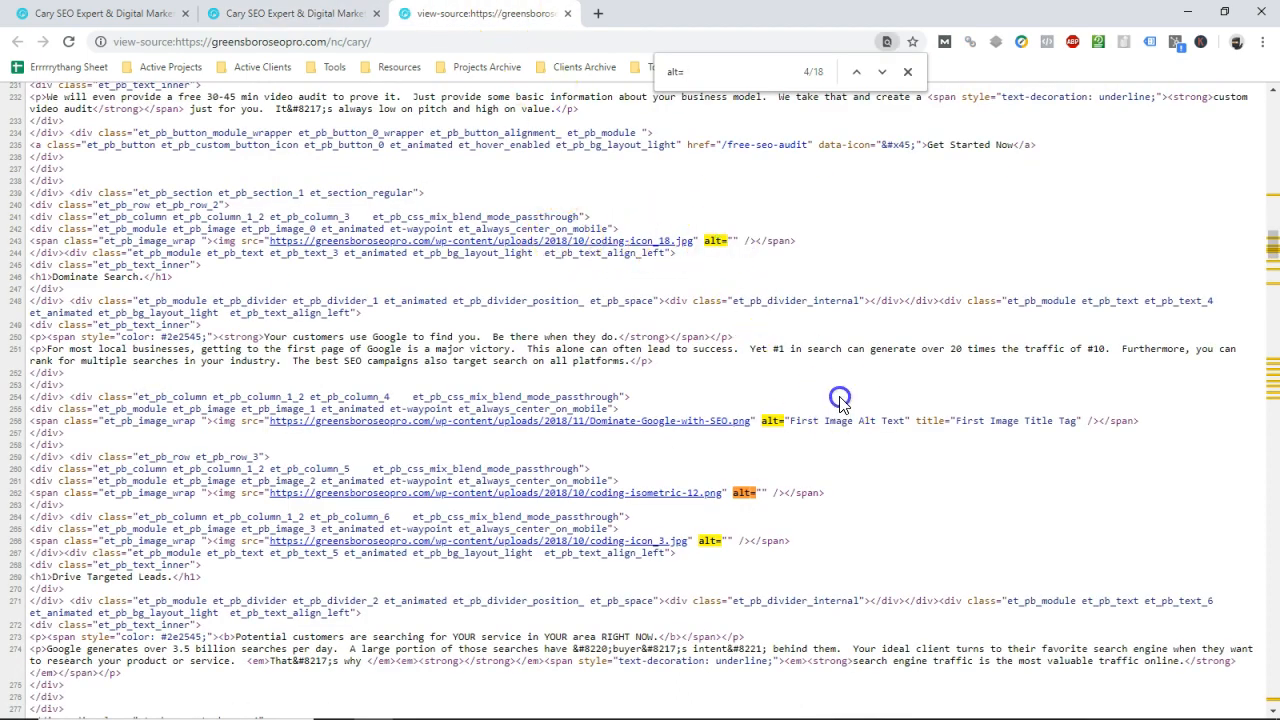
mouse_move(947, 420)
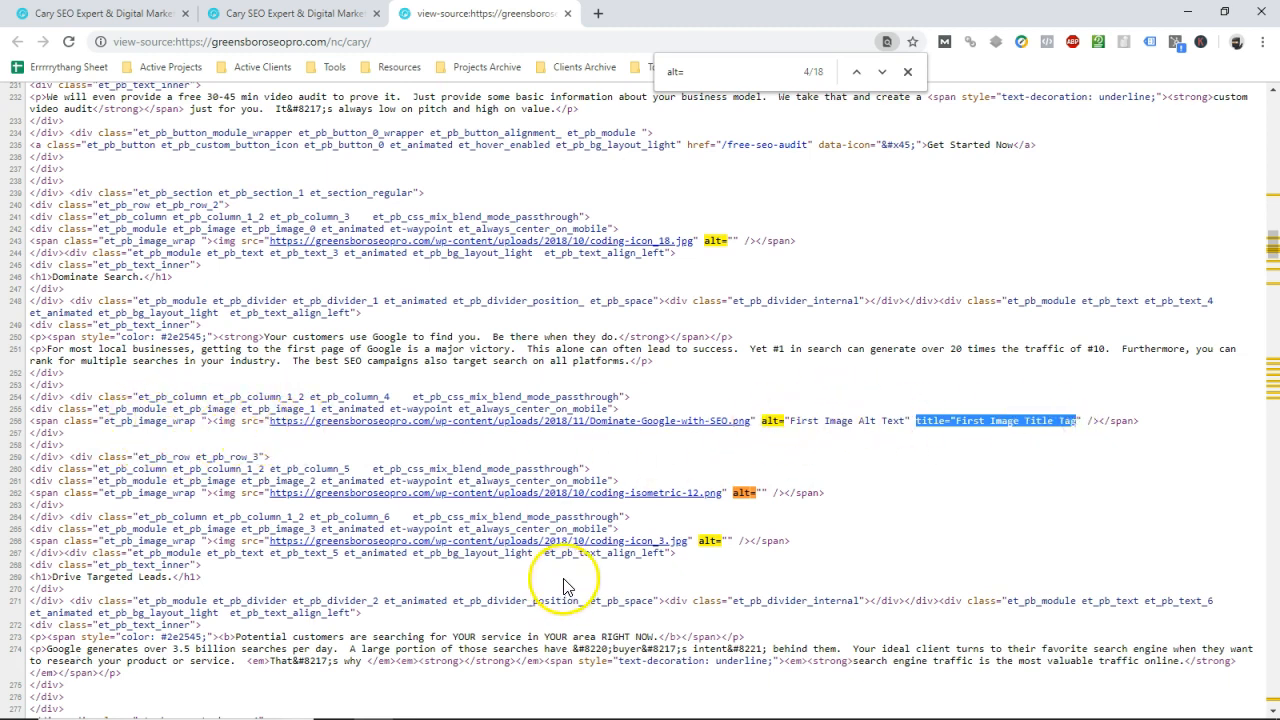
mouse_move(755, 473)
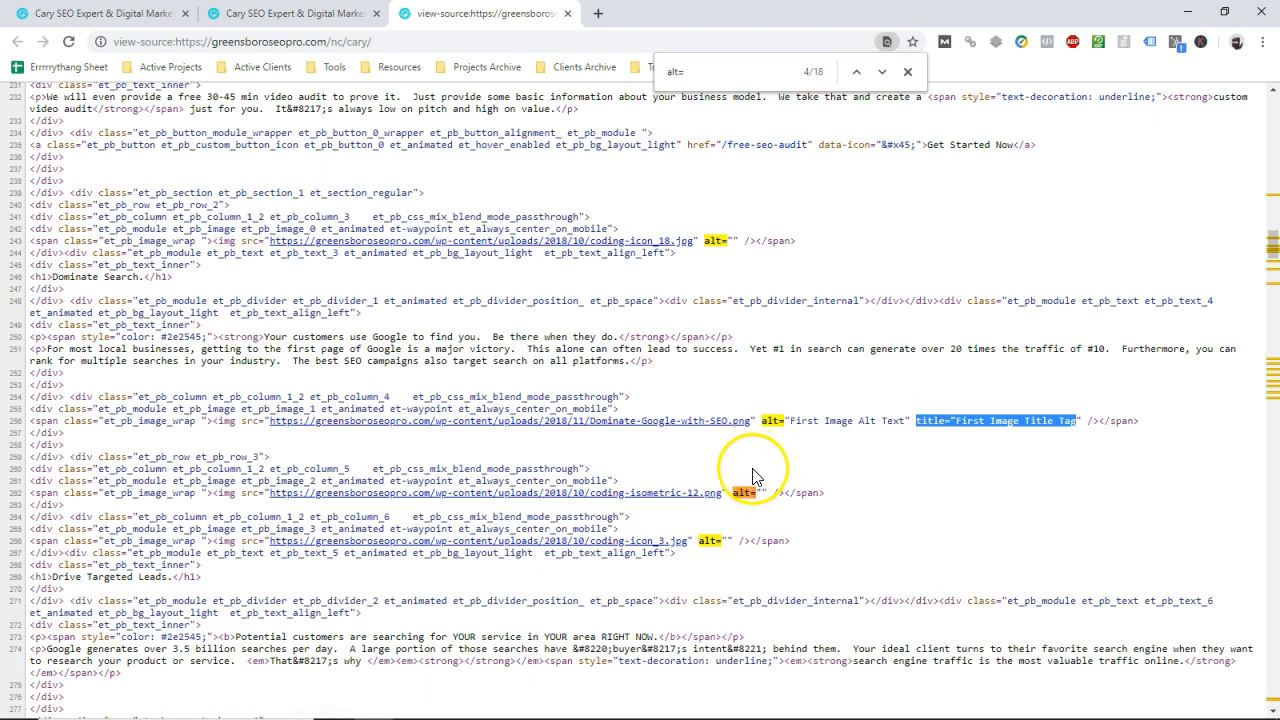
mouse_move(757, 458)
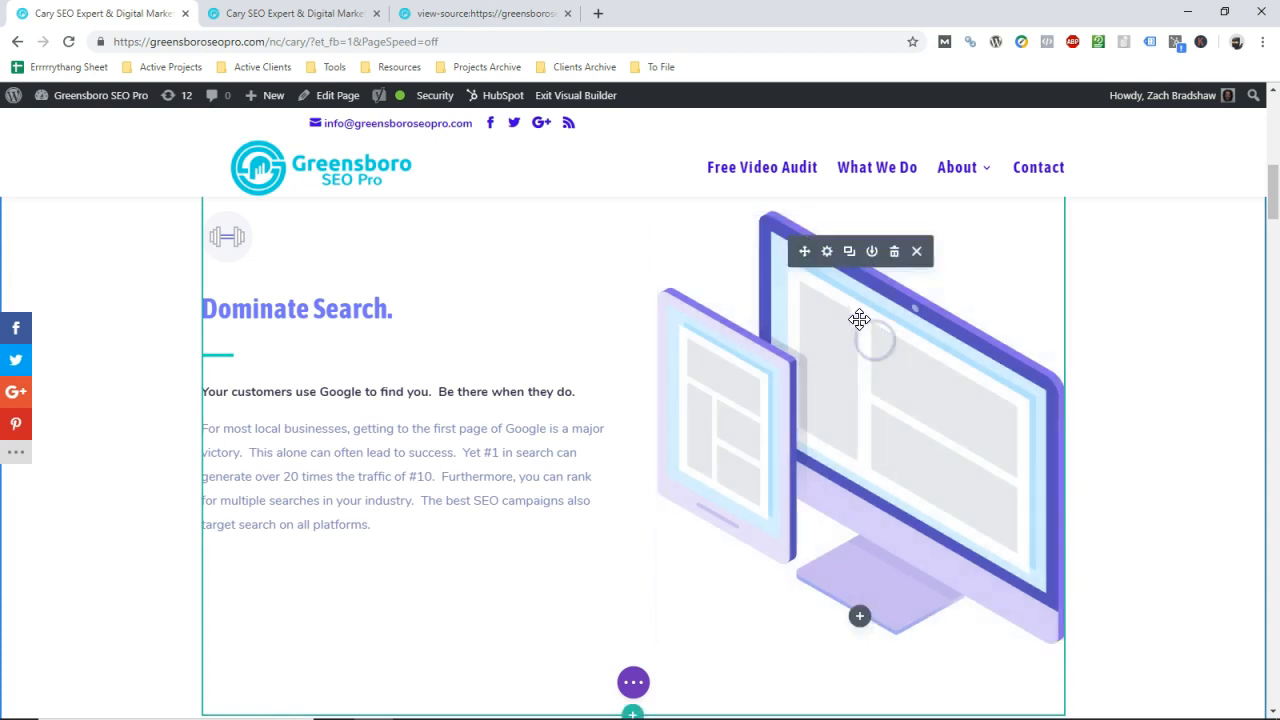
left_click(826, 251)
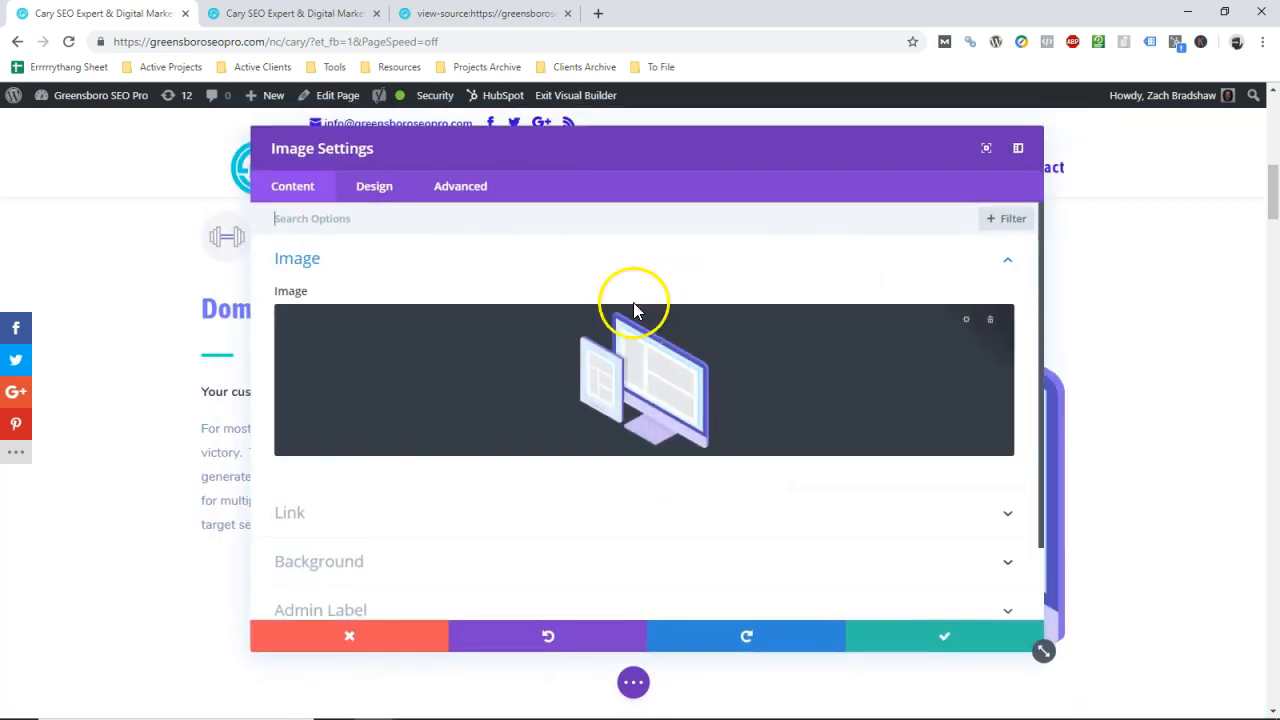
left_click(460, 185)
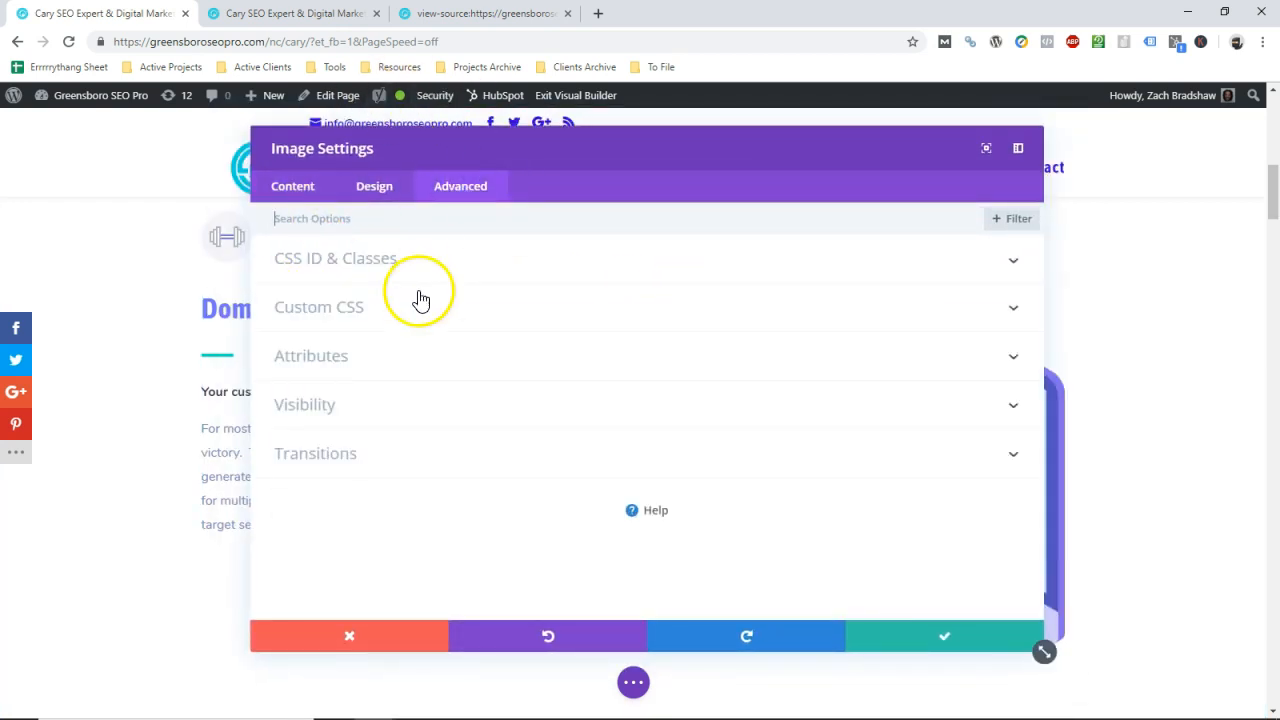
left_click(311, 355)
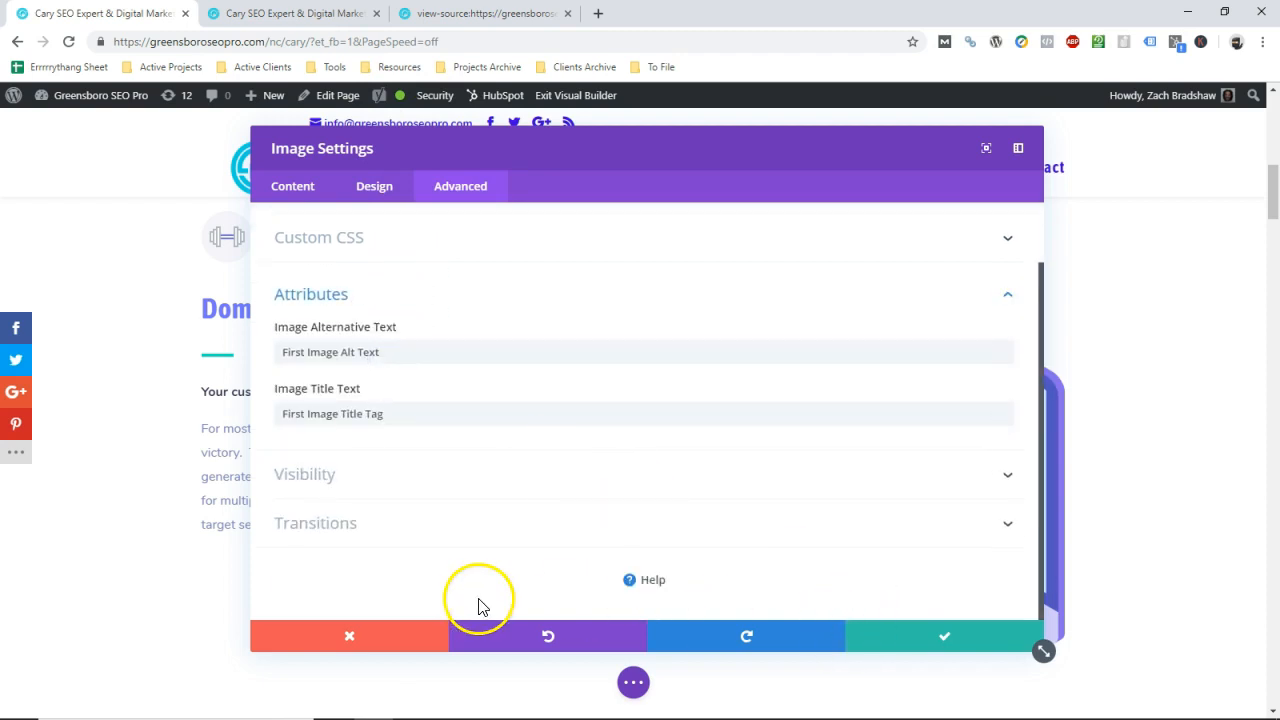
left_click(926, 637)
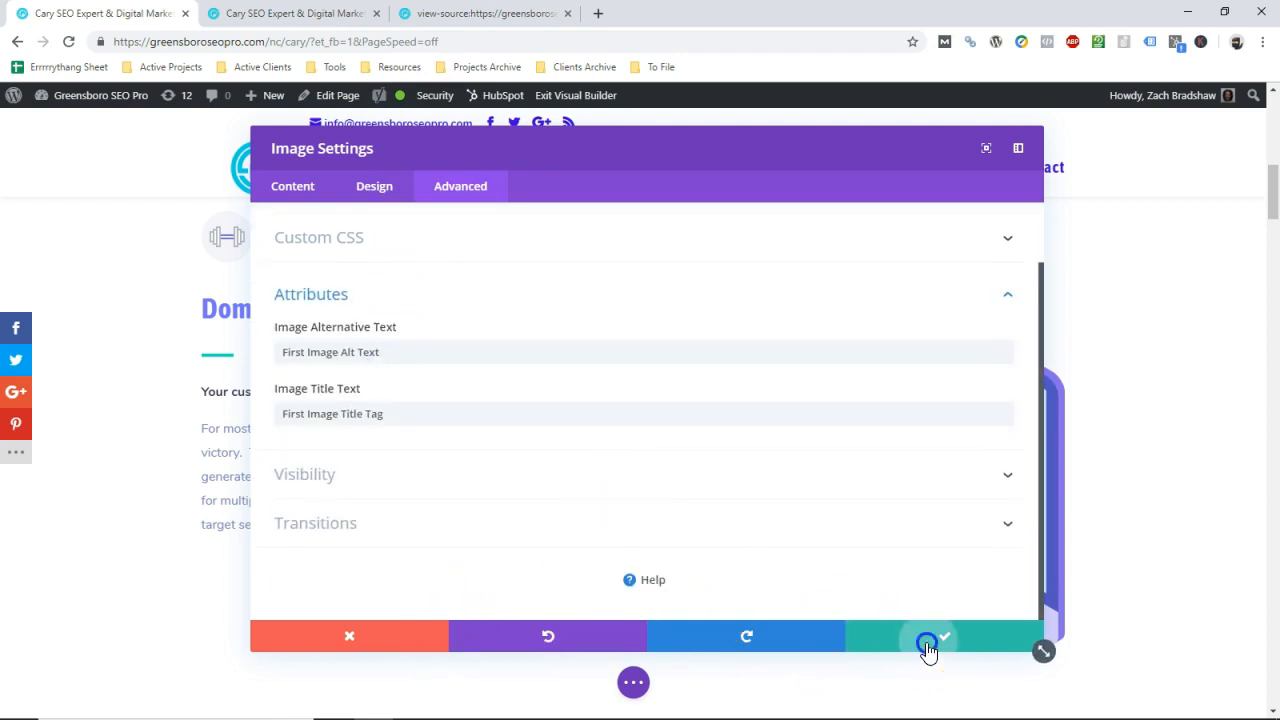
left_click(930, 637)
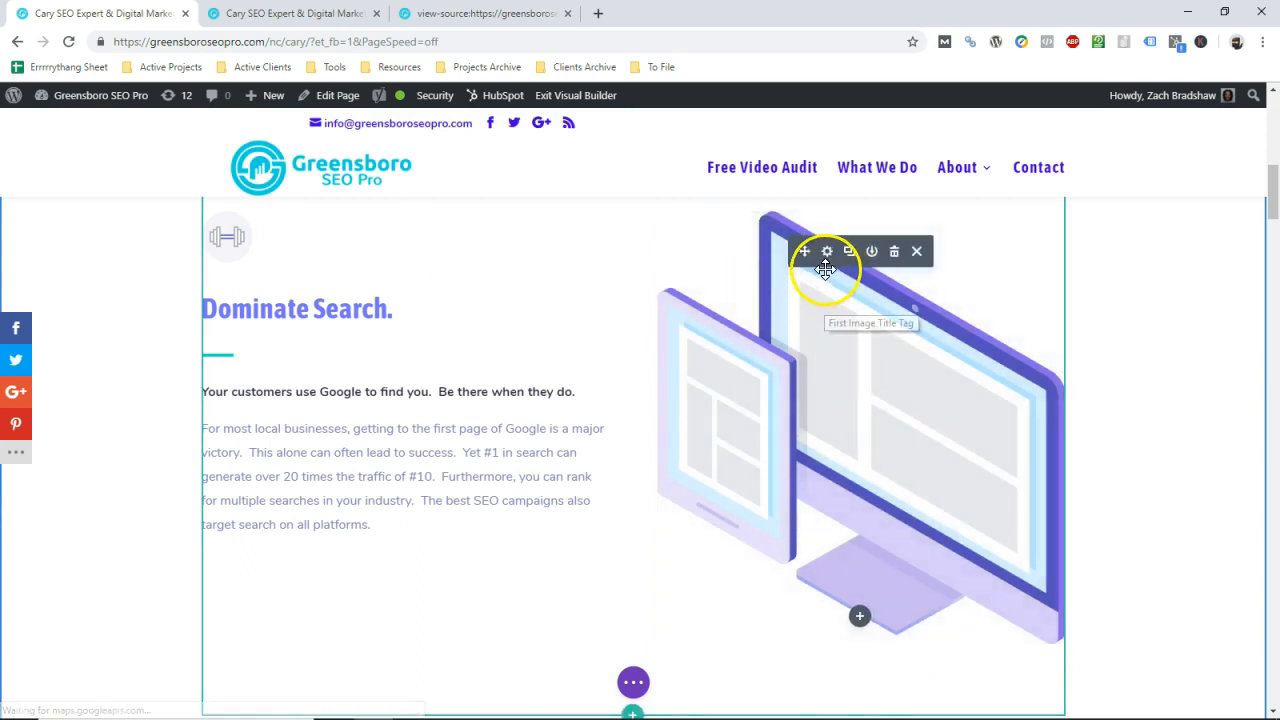
mouse_move(827, 251)
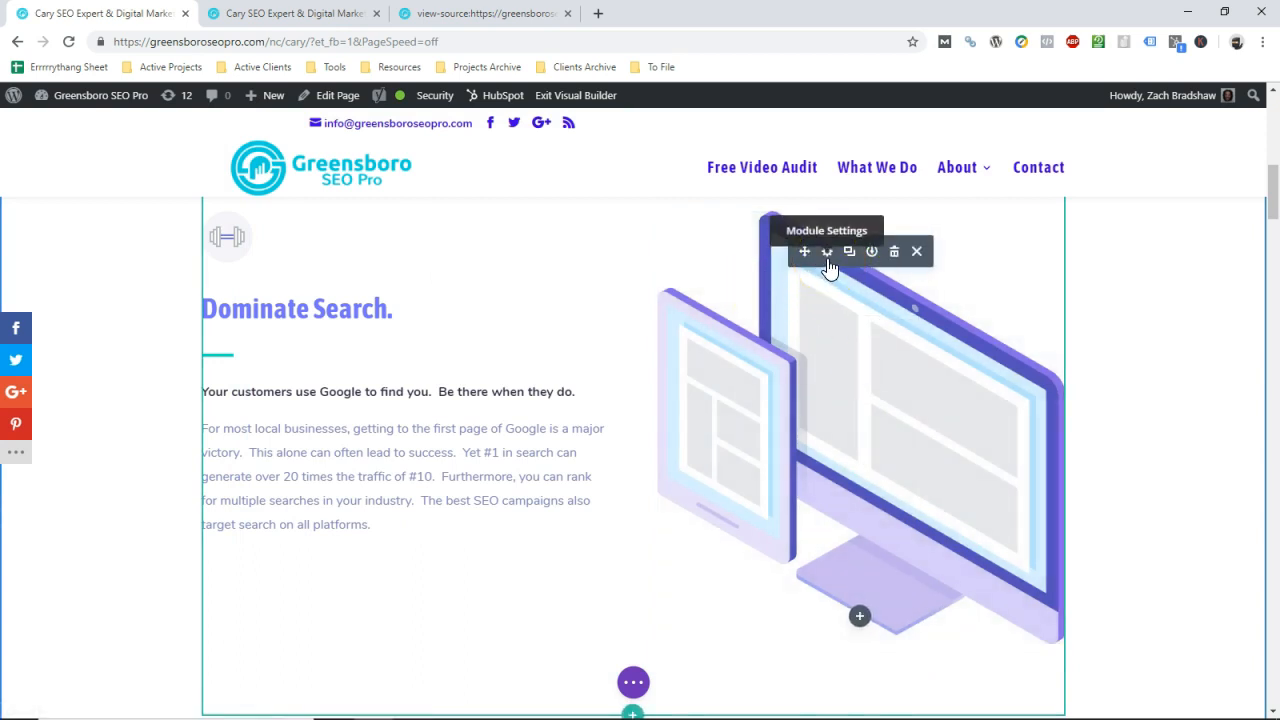
left_click(827, 251)
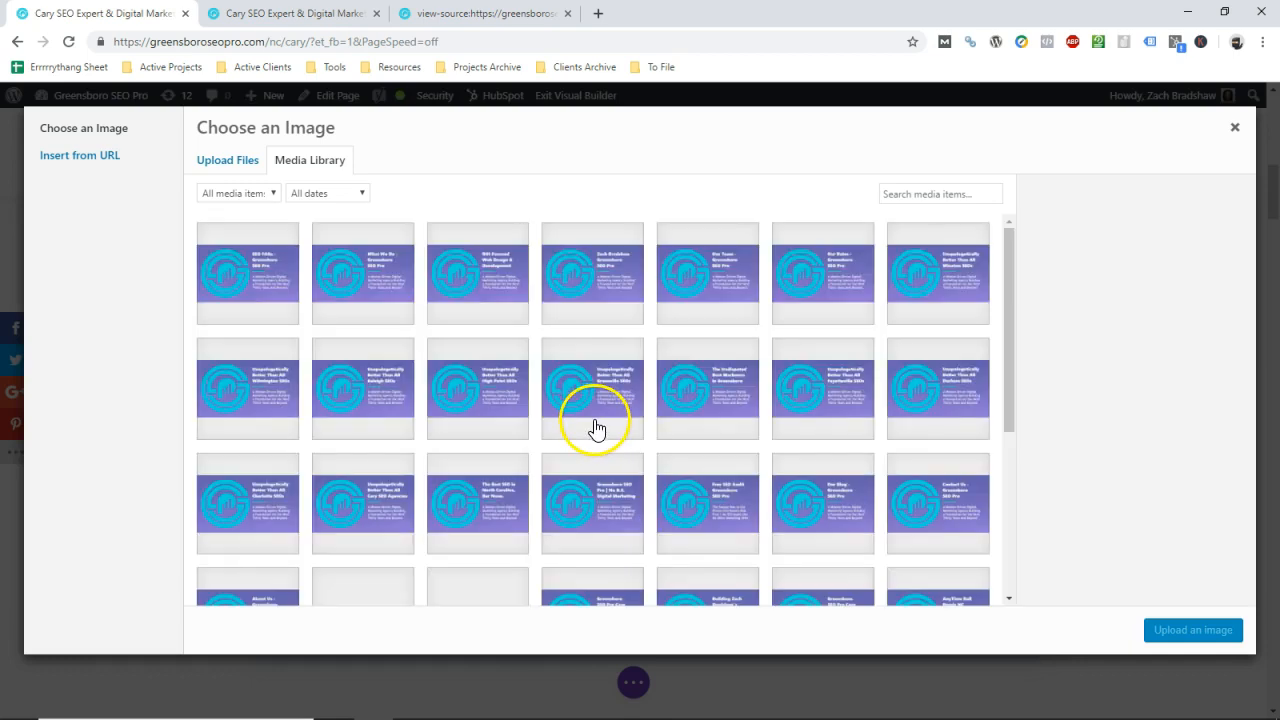
Inspect image attachments' Title and Alt Text in the media library, then close it unchanged.
left_click(592, 273)
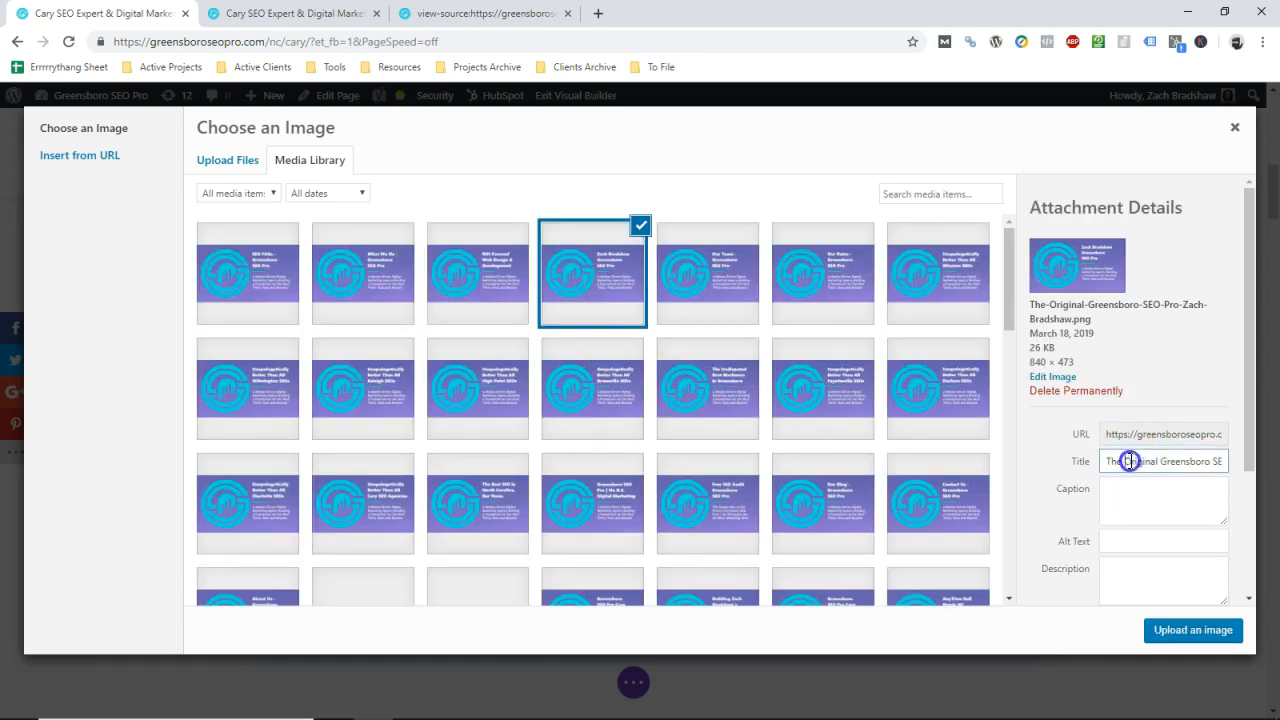
scroll("down", 3)
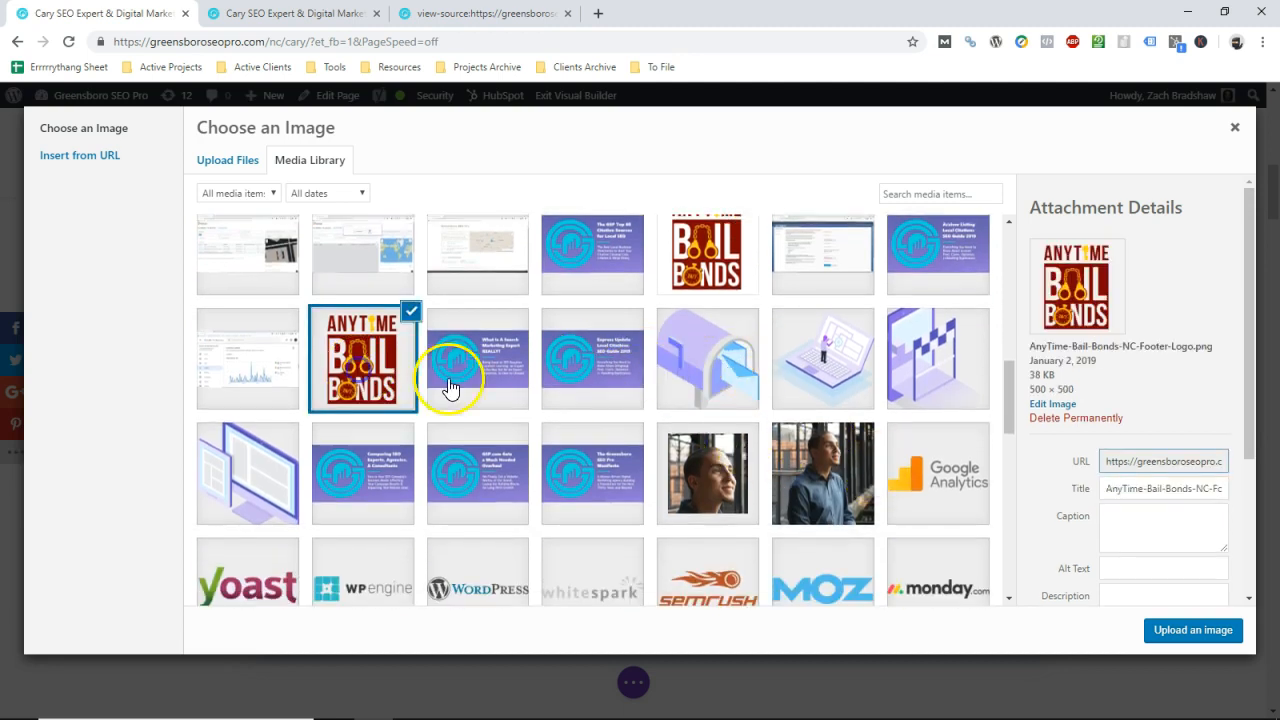
left_click(247, 473)
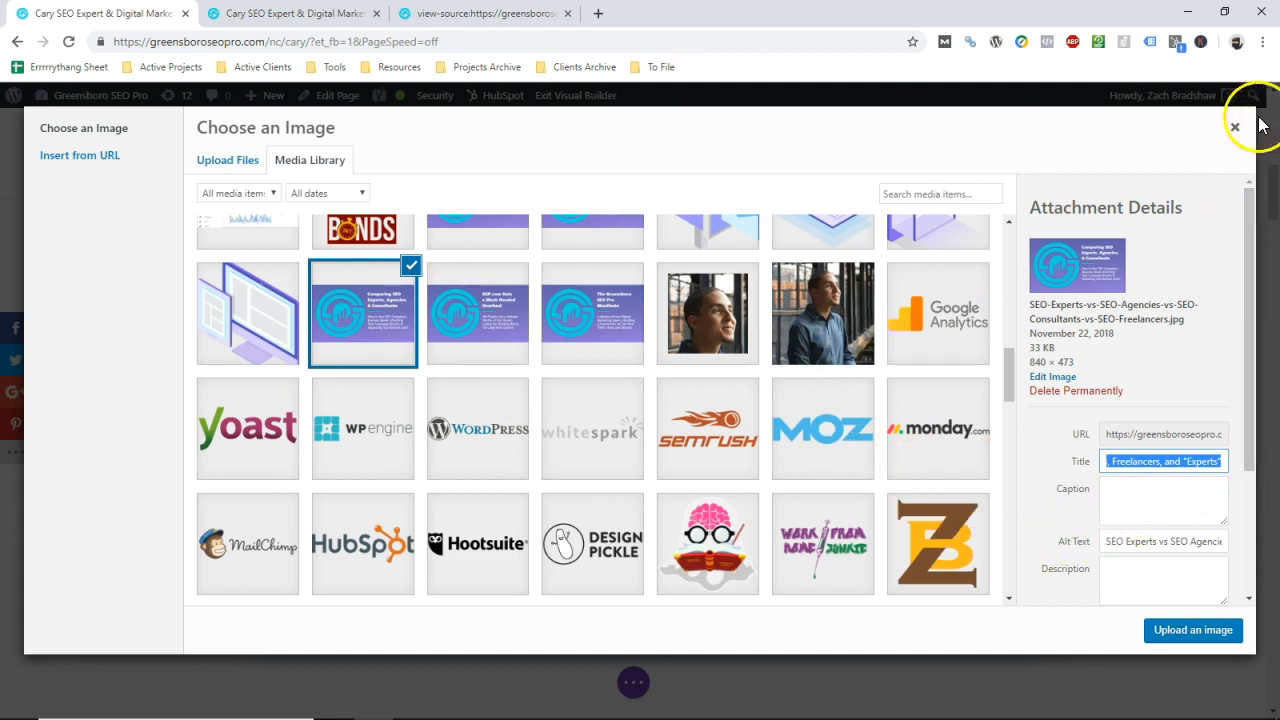
mouse_move(1233, 126)
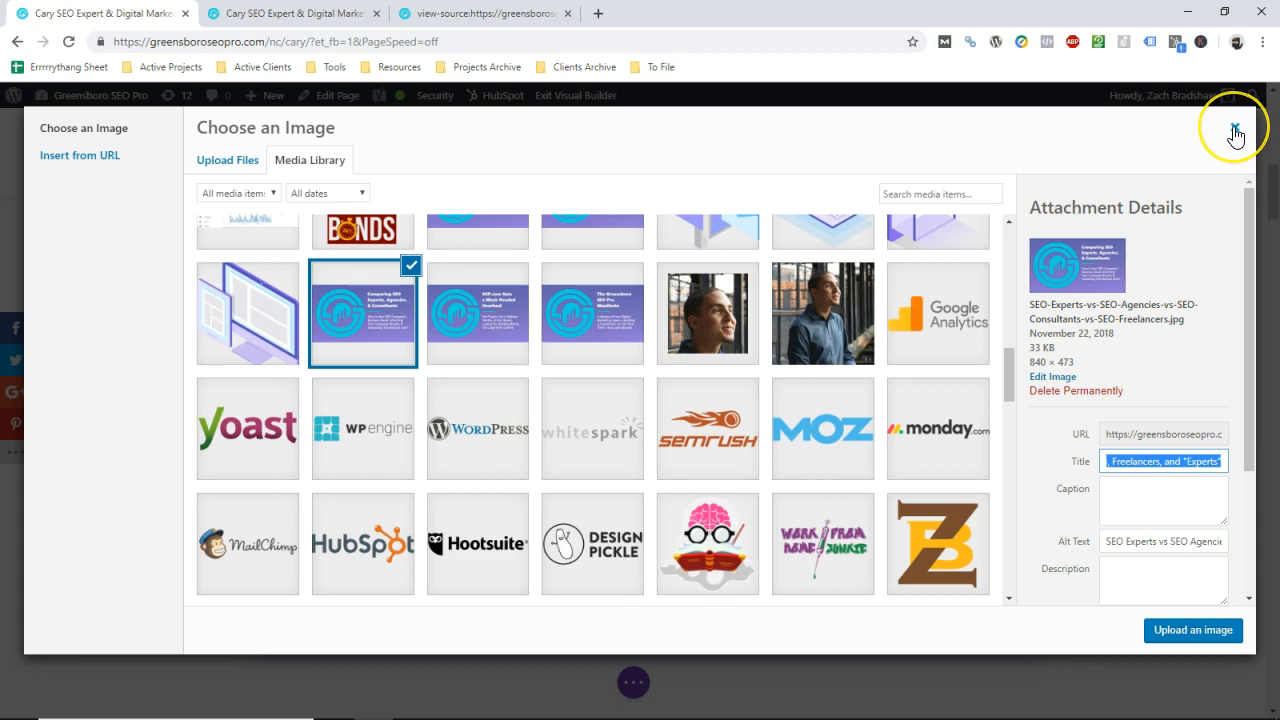
left_click(1232, 127)
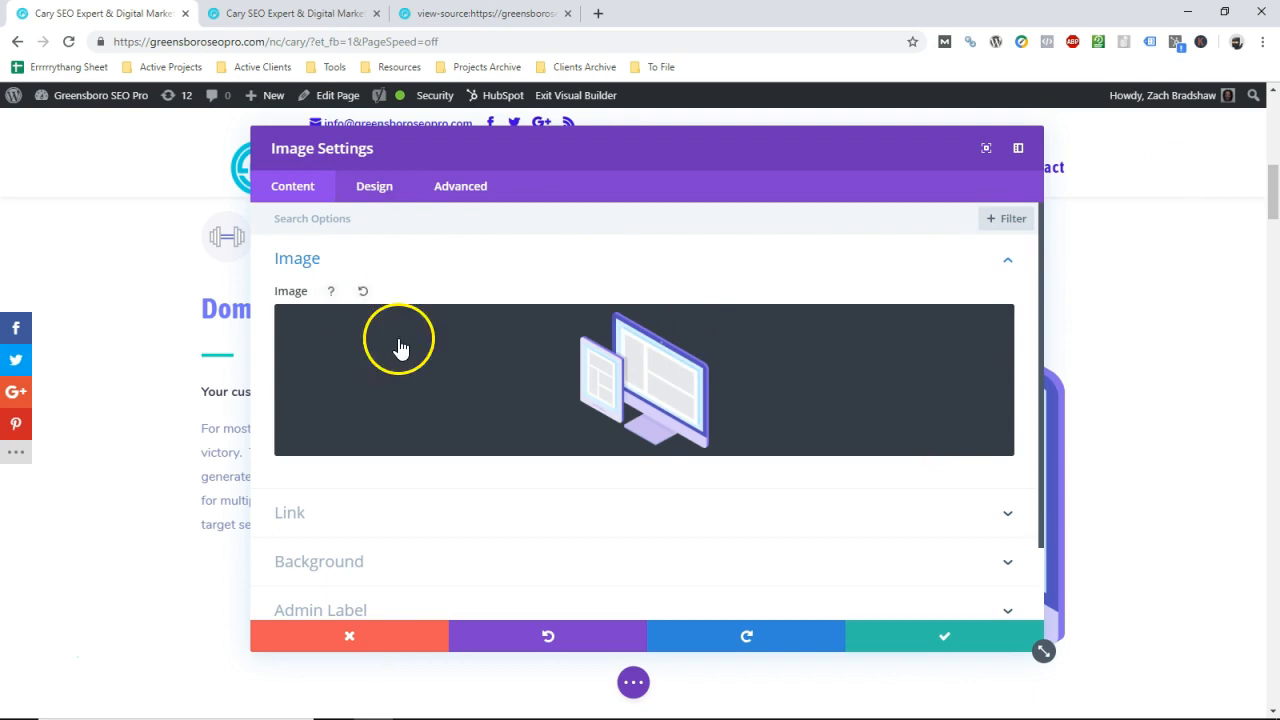
Review the image's Advanced options, discard all changes, and open the Dominate Search text module.
left_click(460, 186)
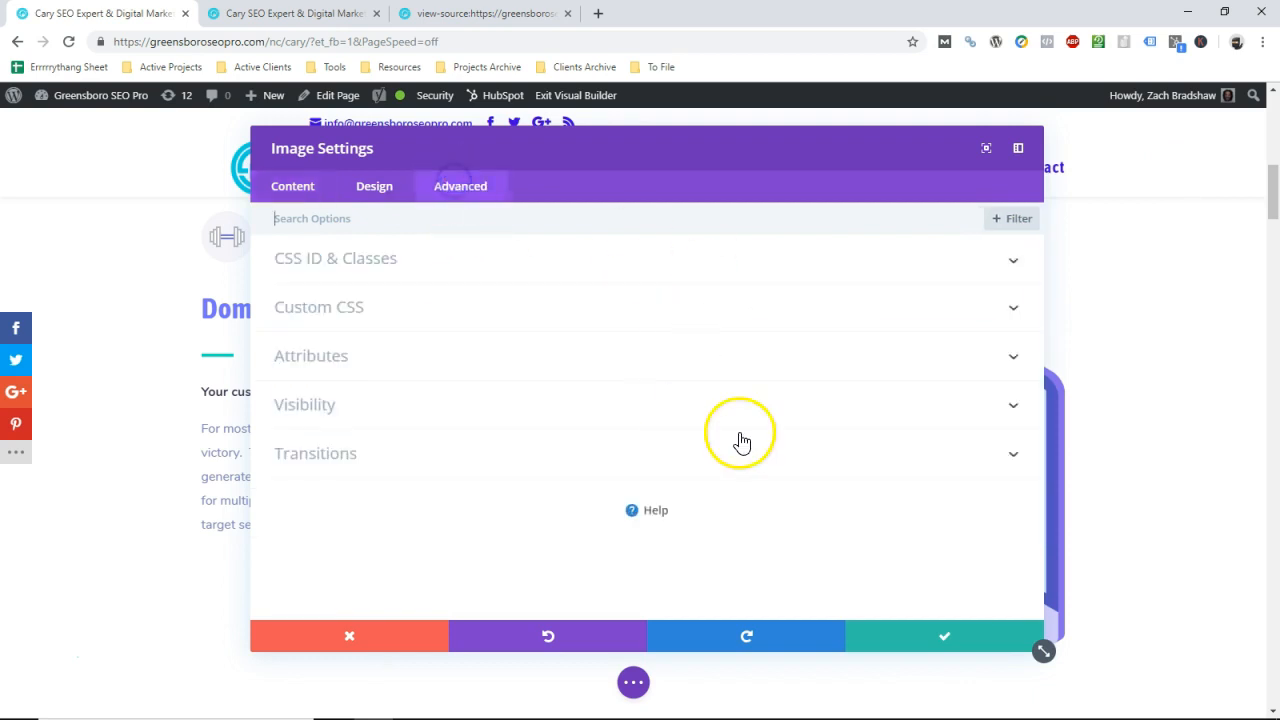
mouse_move(448, 627)
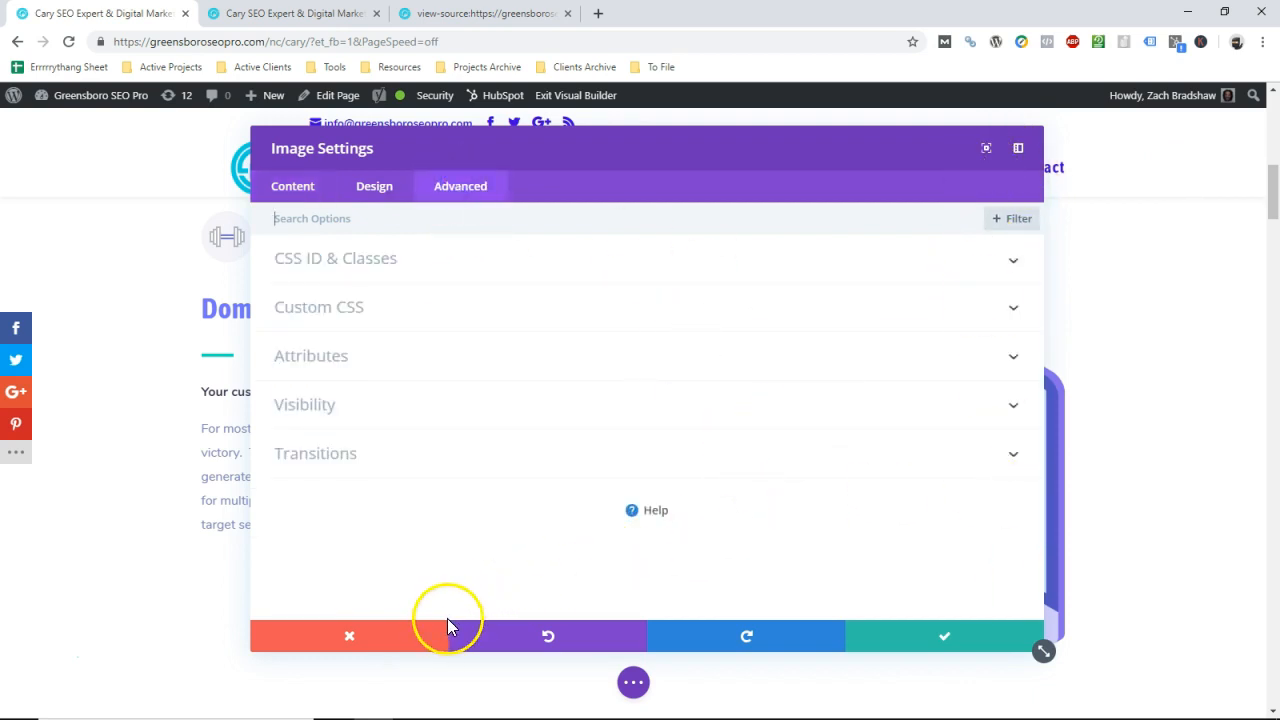
mouse_move(421, 639)
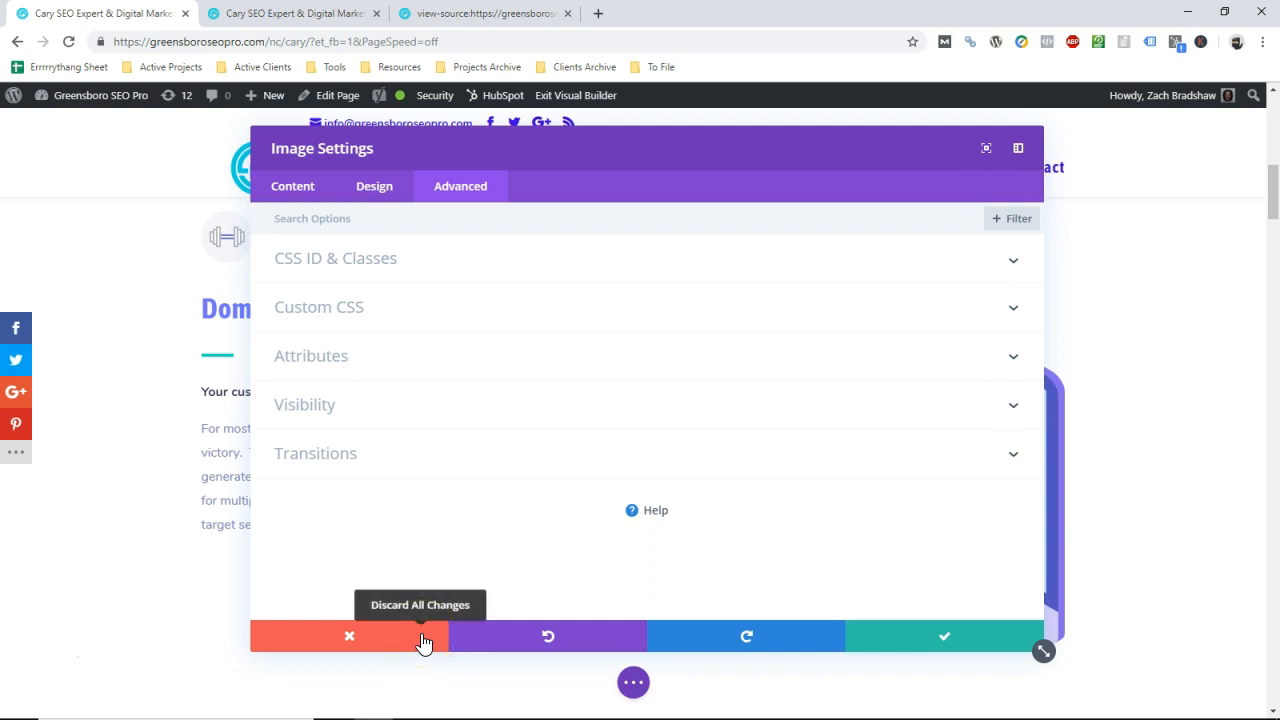
left_click(349, 636)
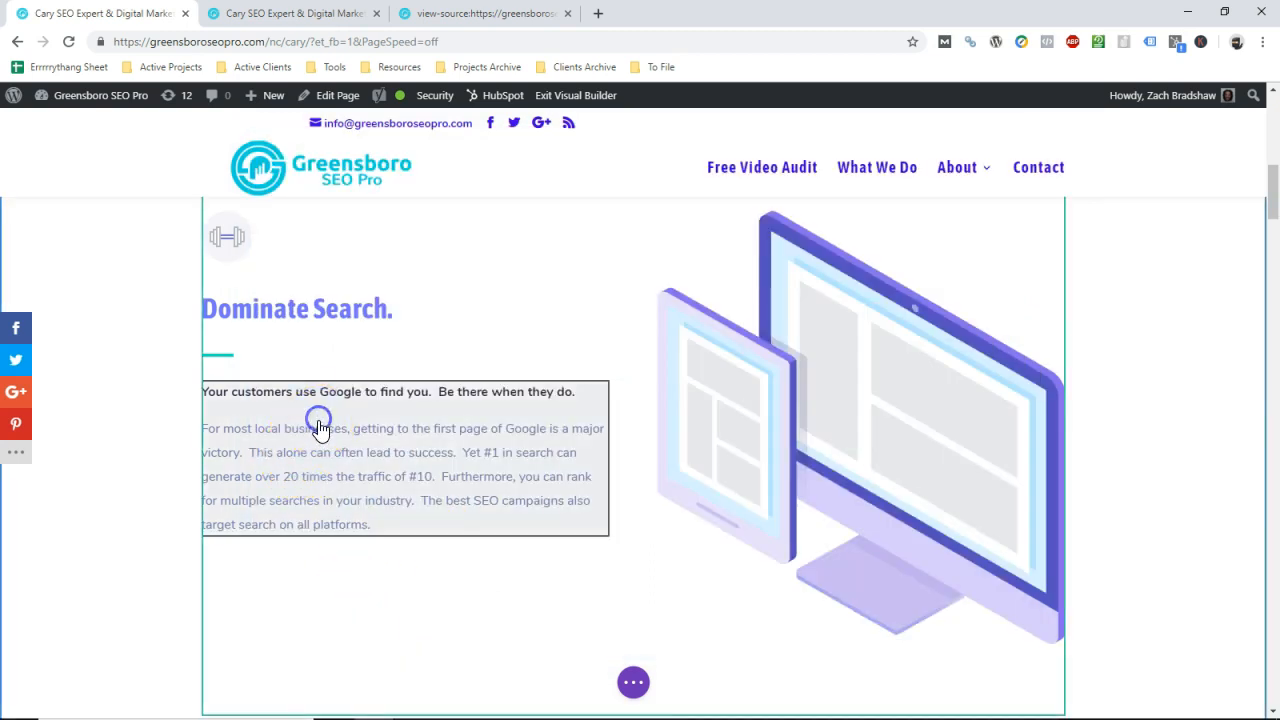
left_click(318, 421)
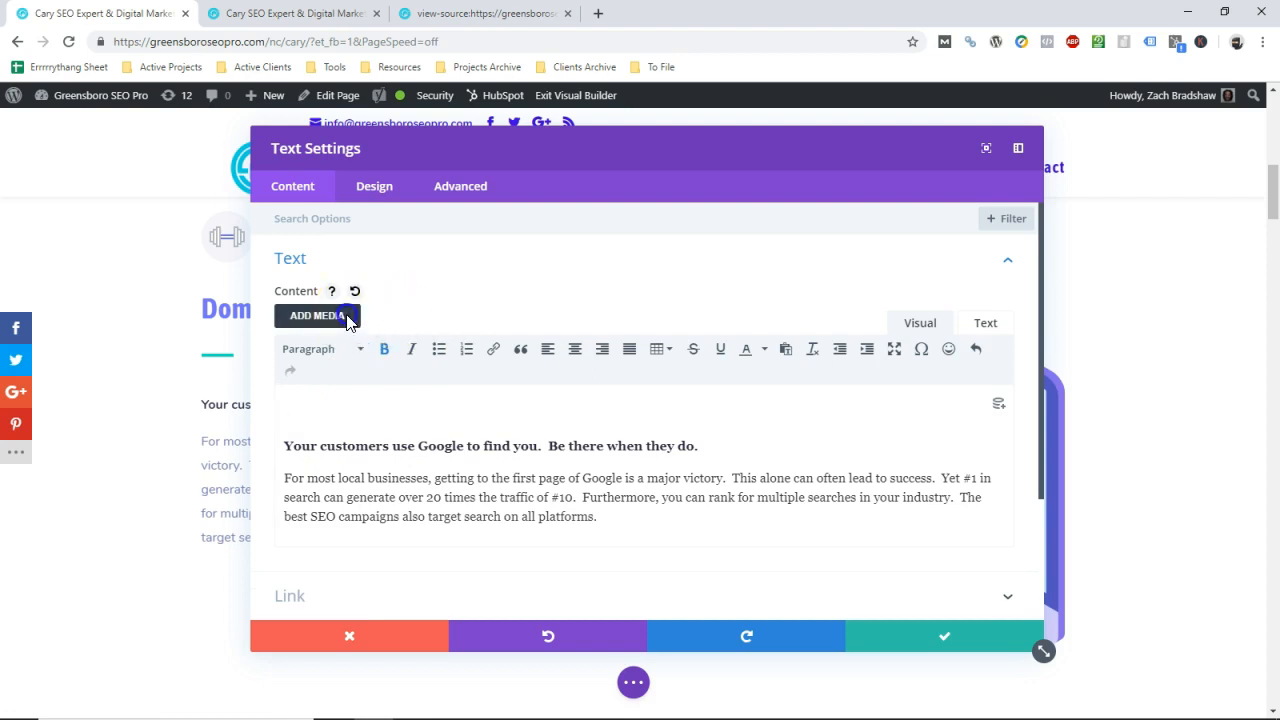
Insert the Greenville-NC-Best-SEO-Marketing-Company image into the text module and view its HTML code.
left_click(317, 316)
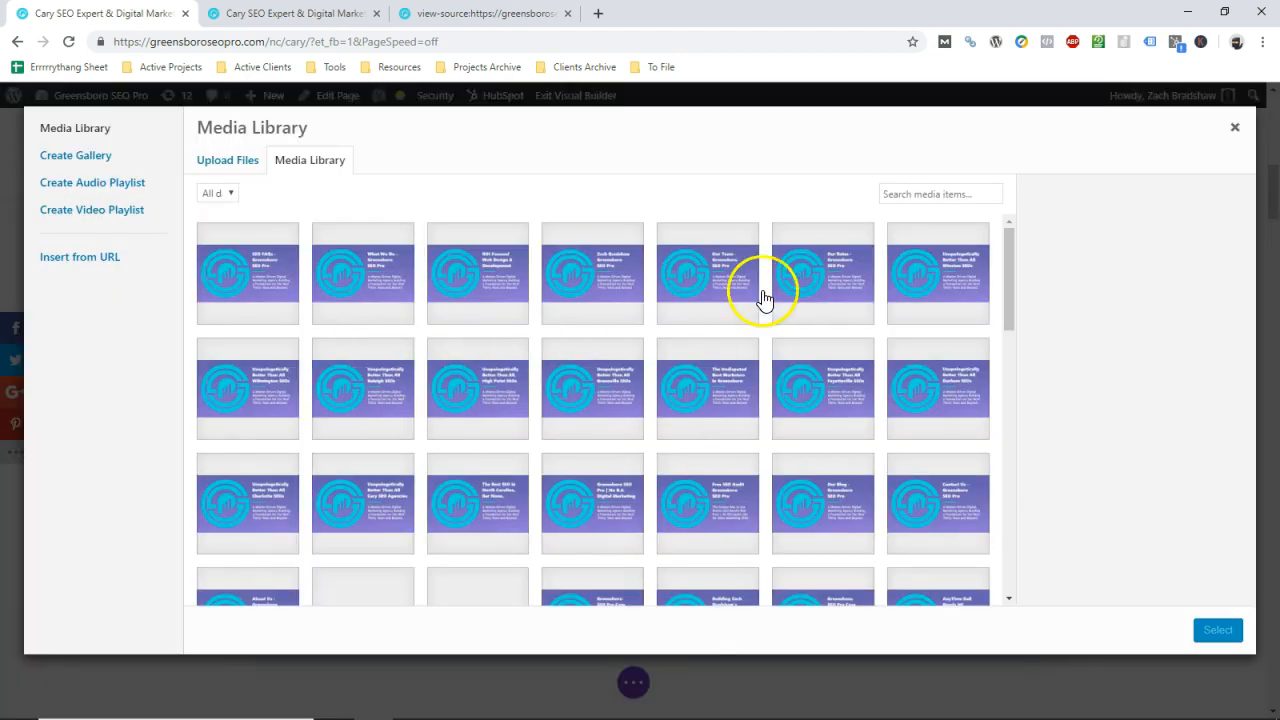
mouse_move(686, 323)
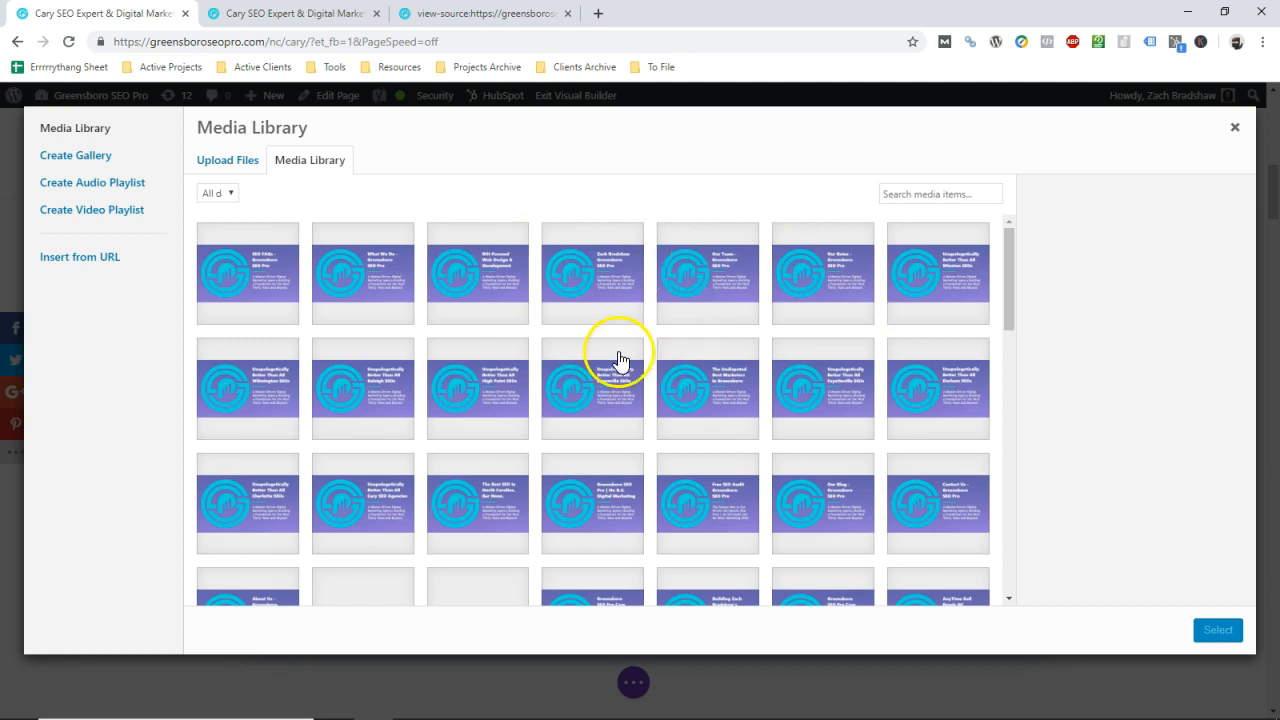
left_click(592, 386)
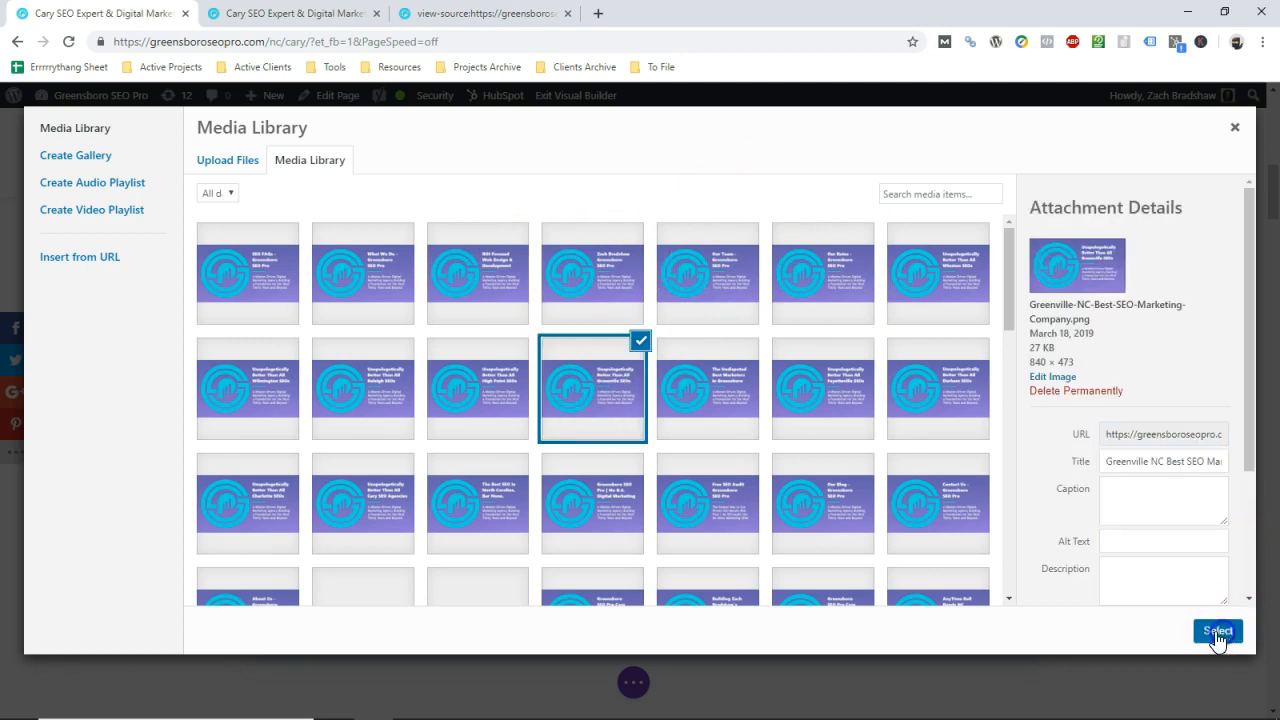
left_click(1217, 632)
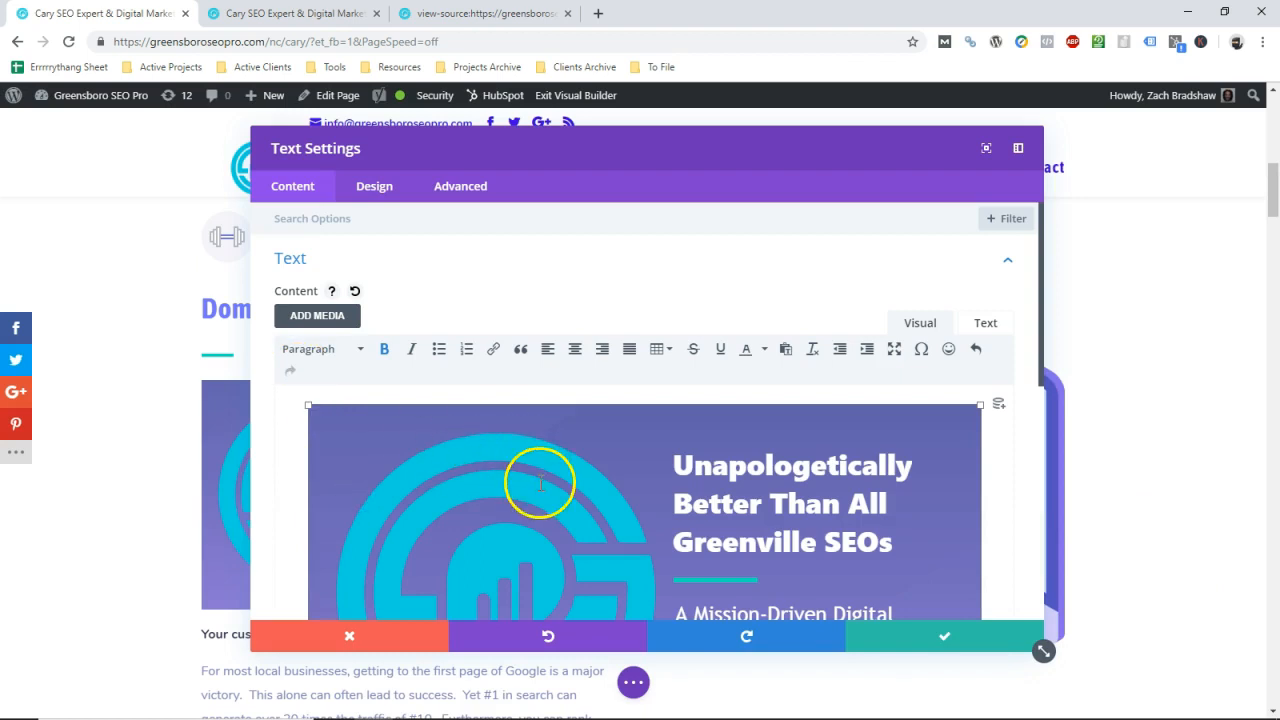
scroll("down", 3)
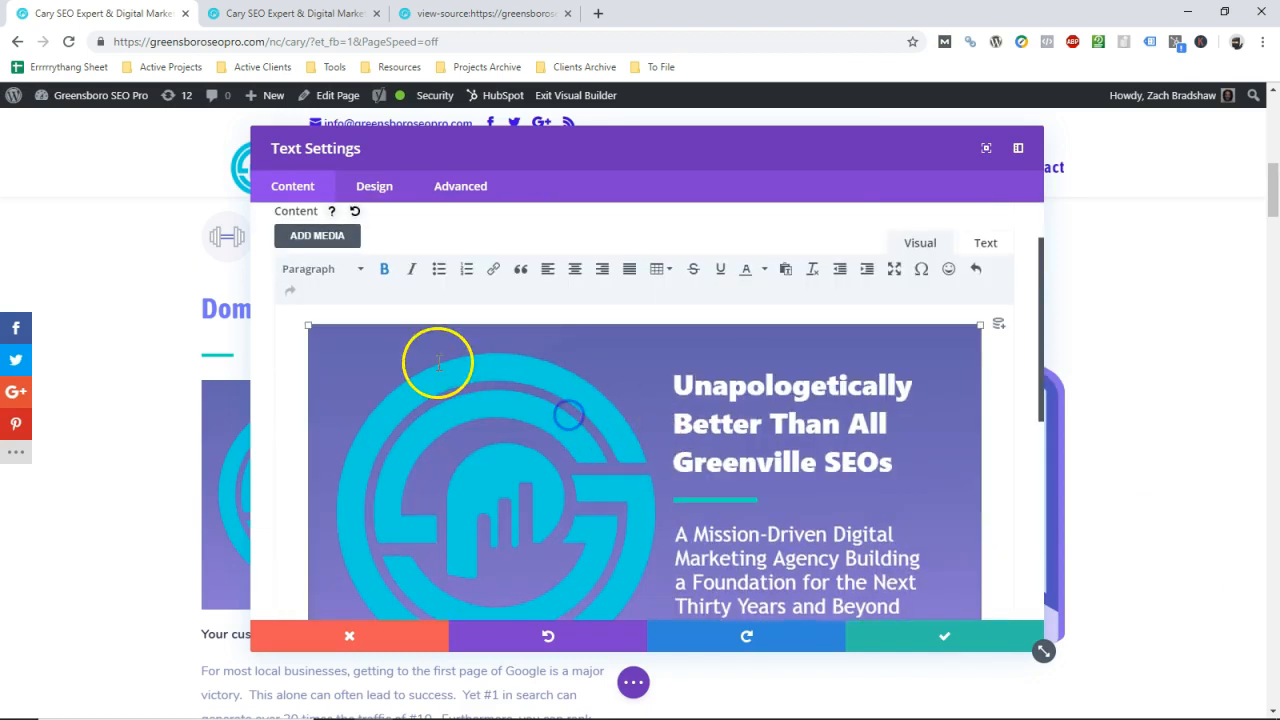
scroll("down", 3)
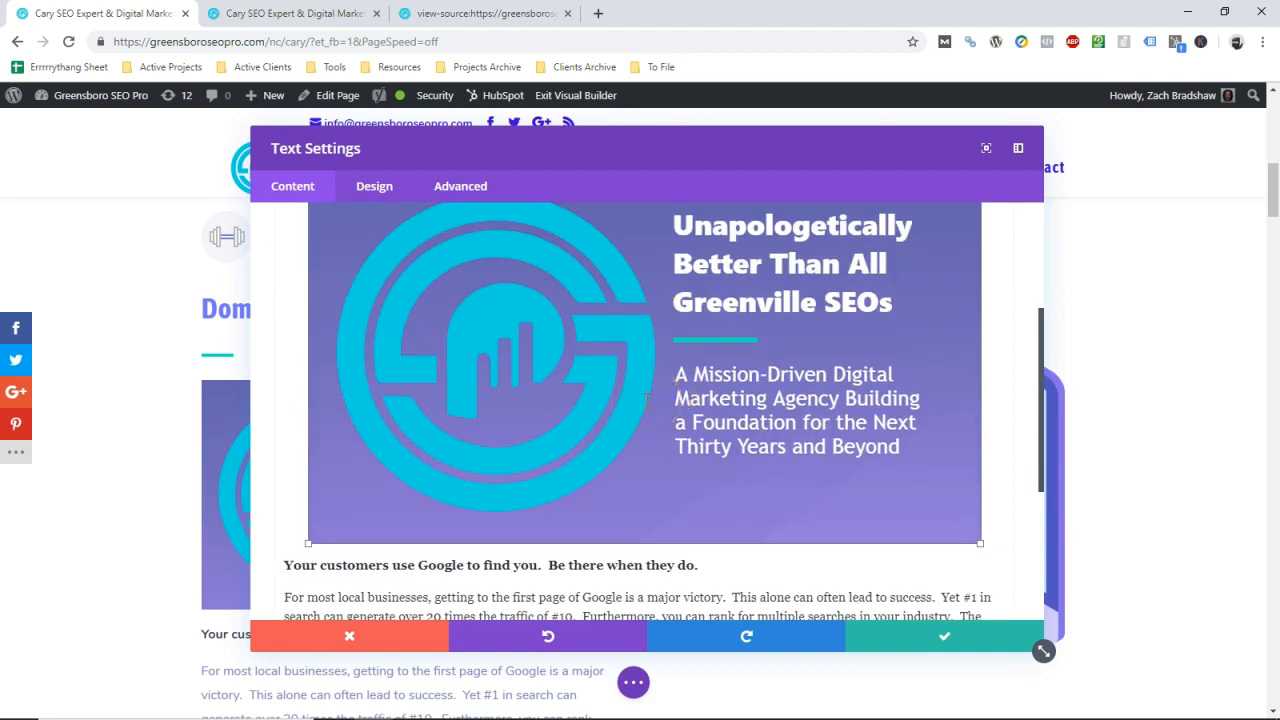
left_click(988, 243)
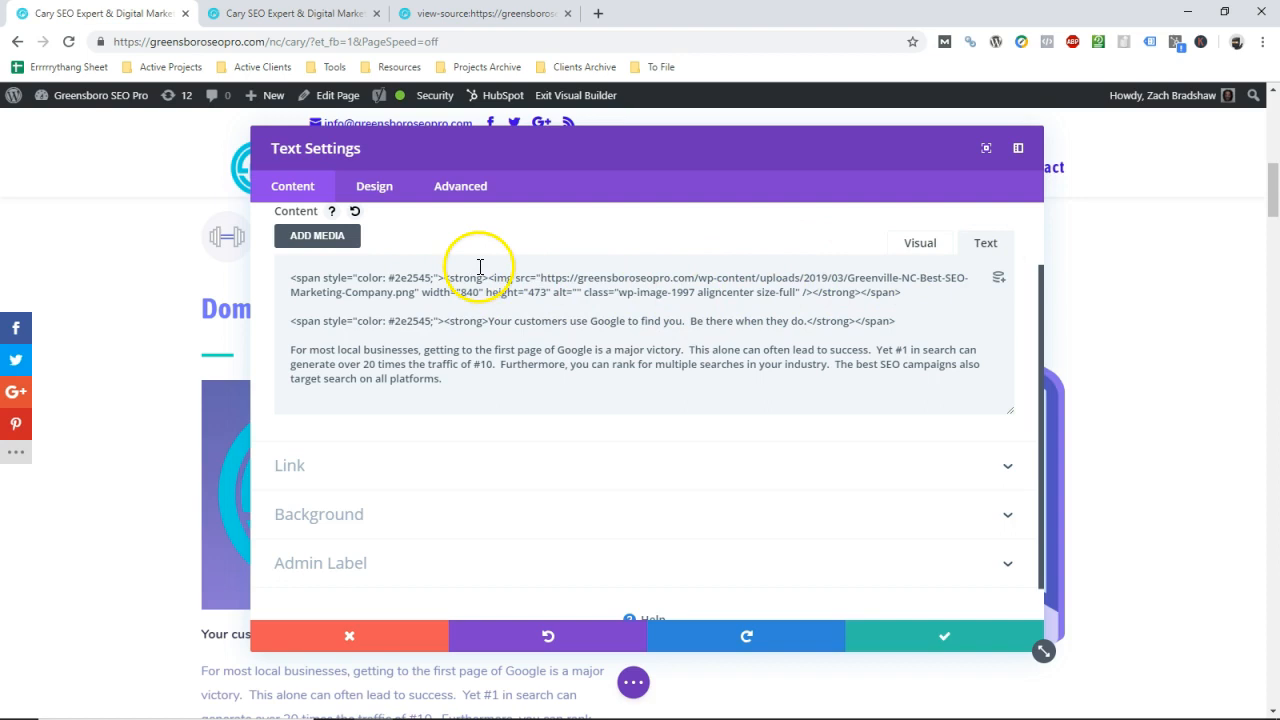
Add a custom alt attribute ('whatever…') to the img tag and save the text module.
left_click(514, 281)
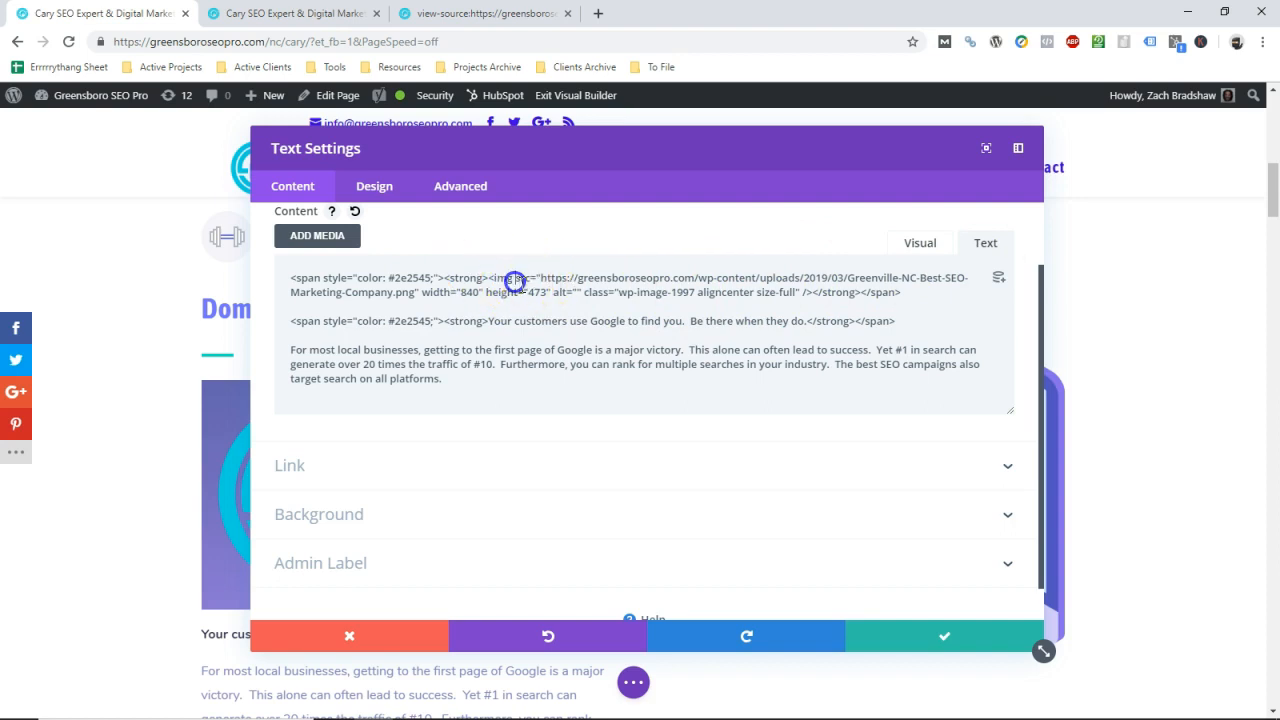
left_click(517, 284)
type("alt=\"")
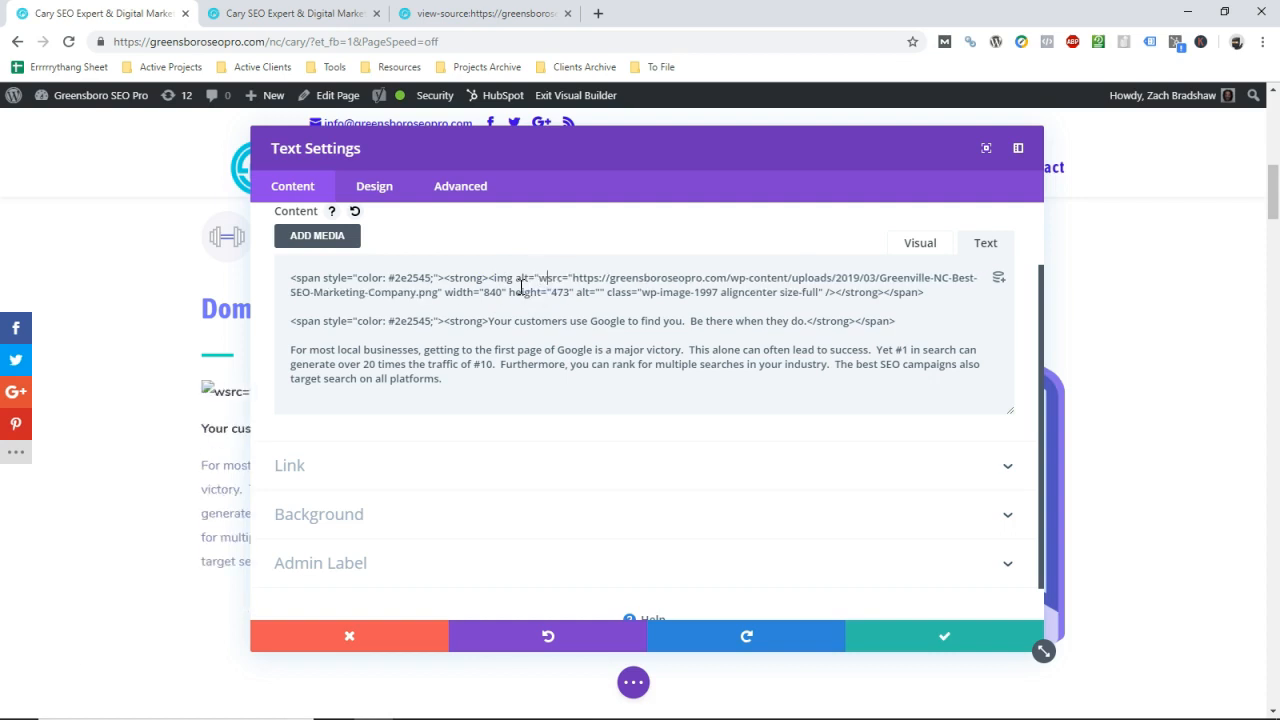
type("whatever")
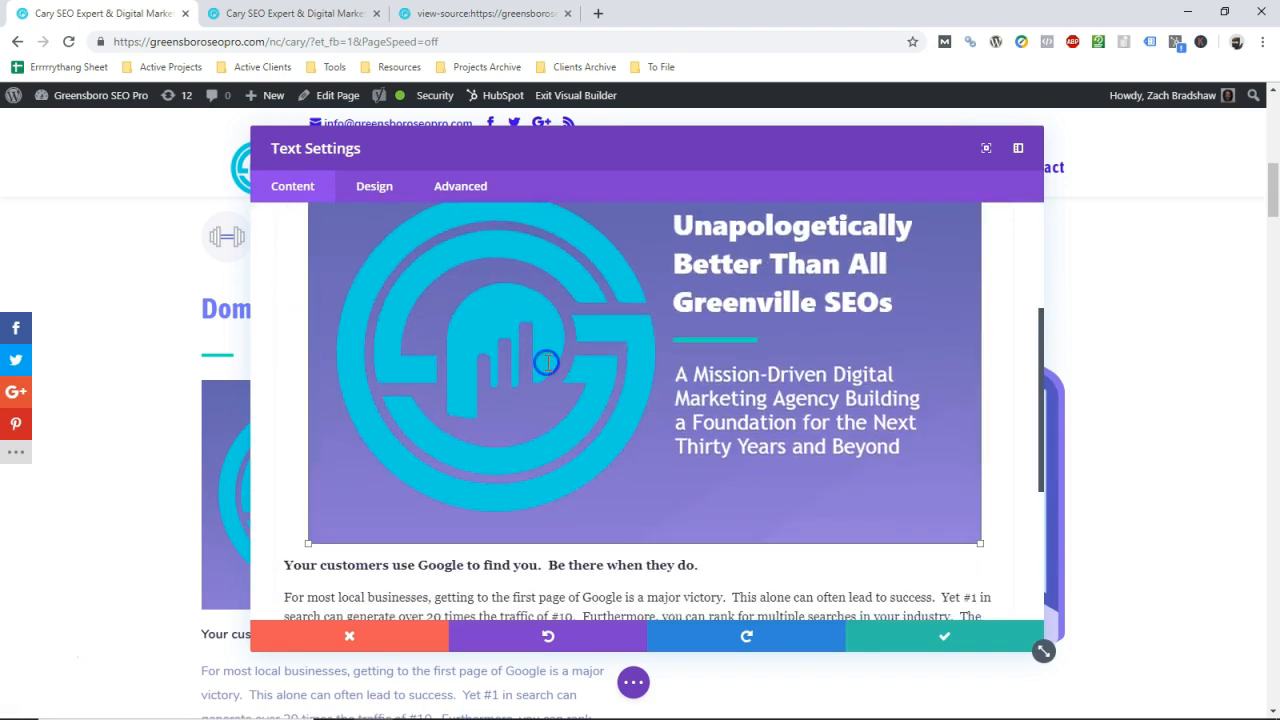
mouse_move(926, 642)
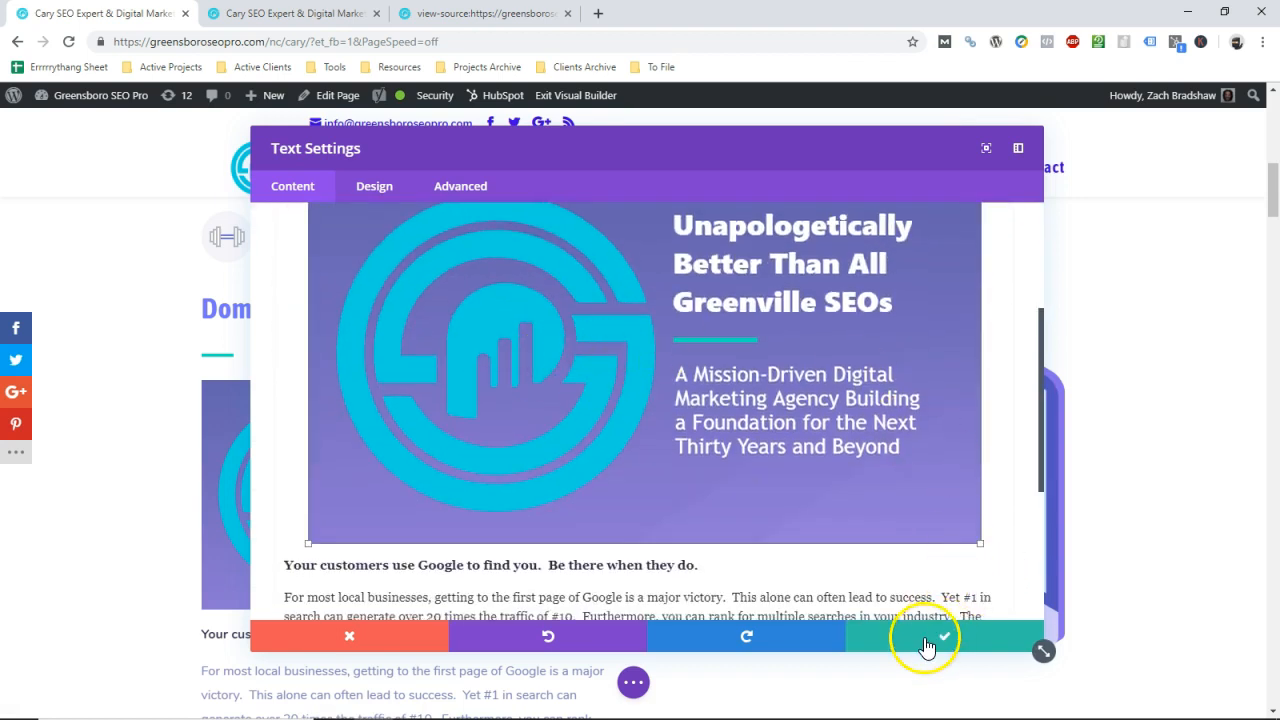
left_click(943, 636)
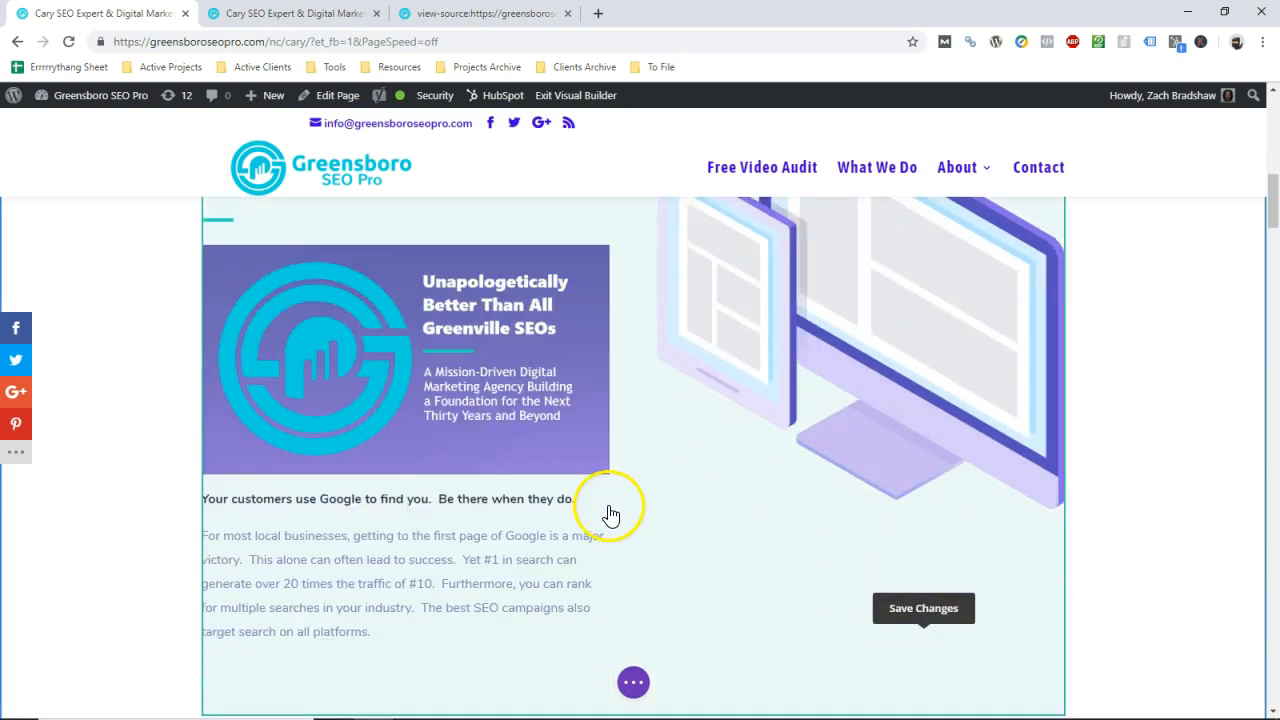
Save the Cary SEO page from the Divi builder settings bar.
scroll("down", 3)
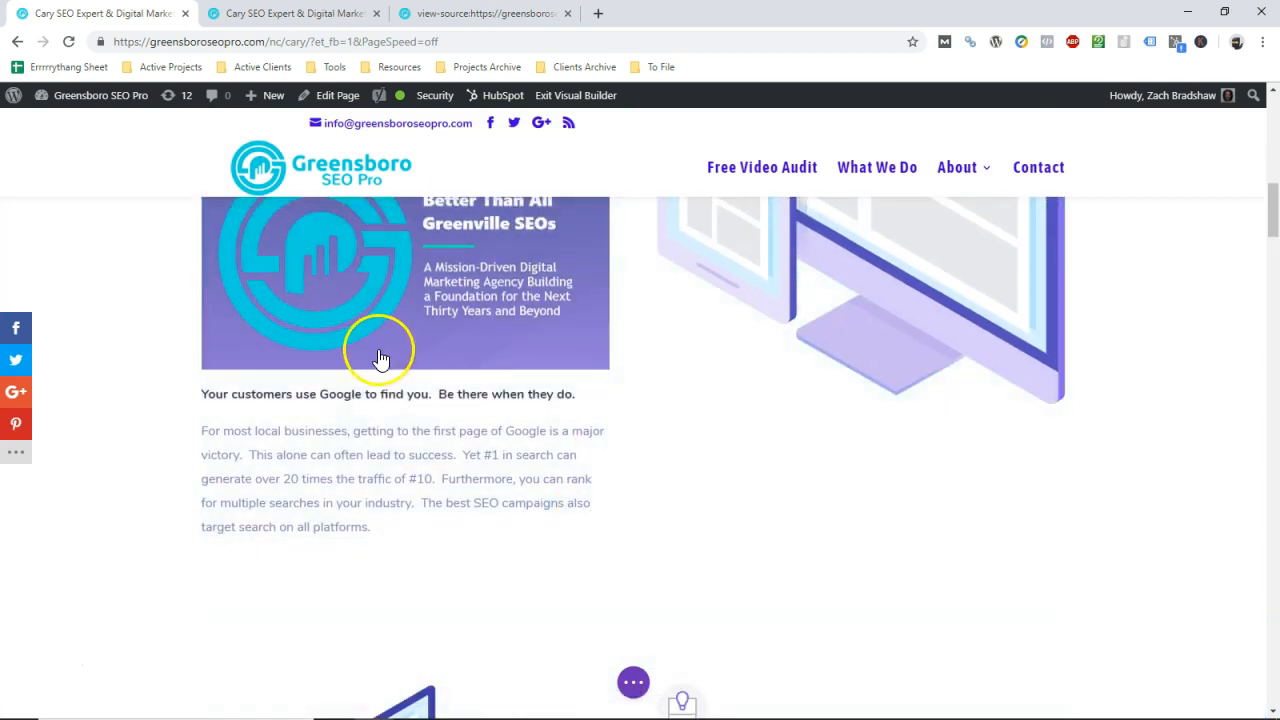
scroll("up", 3)
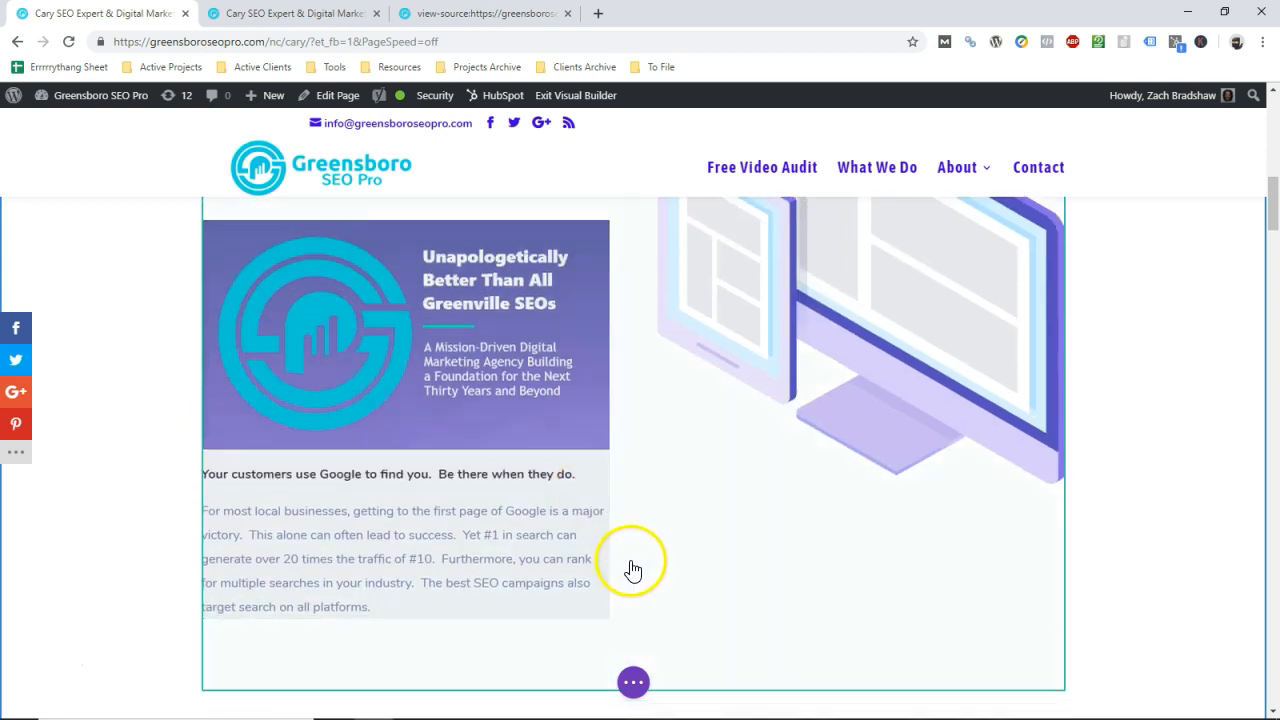
left_click(633, 682)
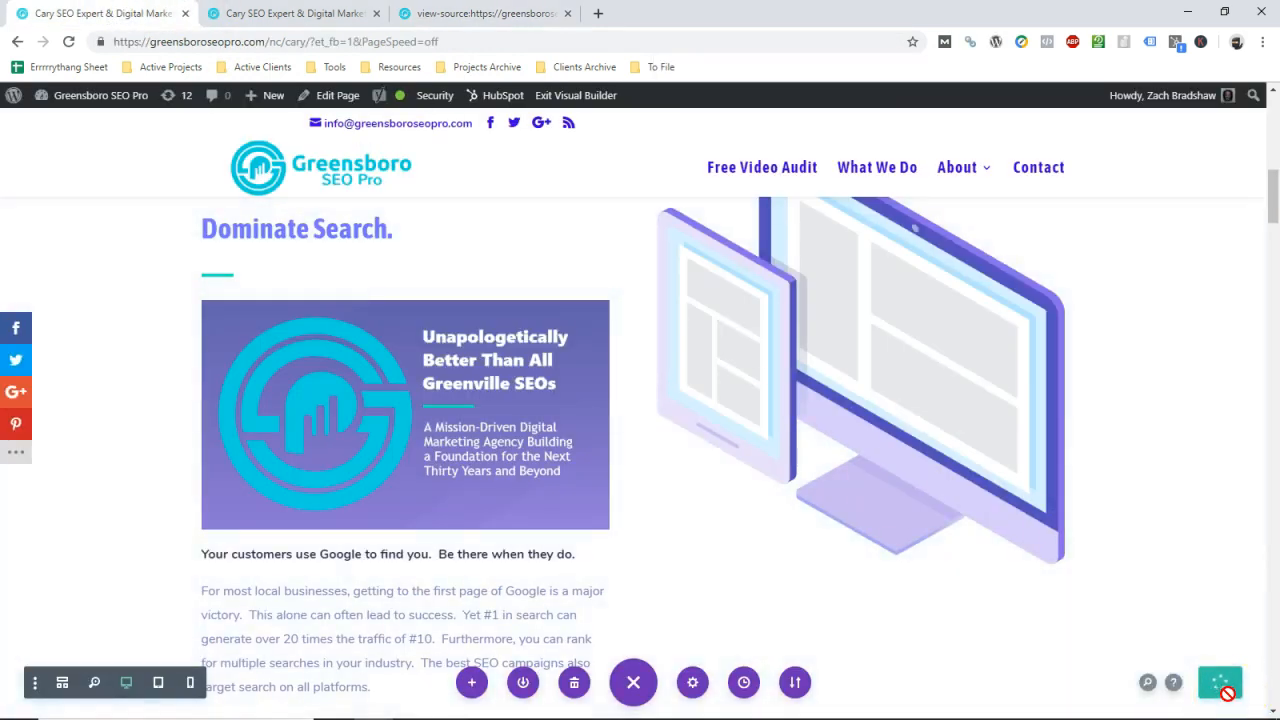
left_click(493, 14)
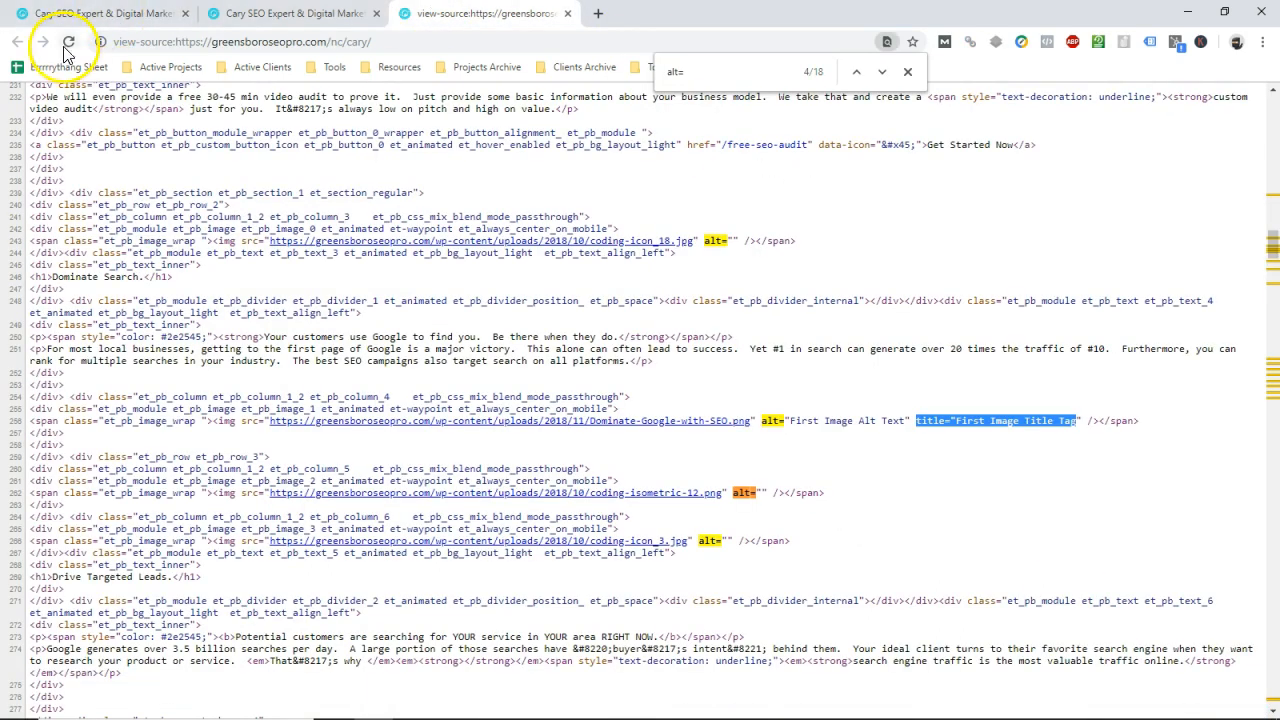
Reload the page source to find the Greenville image with alt 'whatever I want it to be'.
left_click(73, 43)
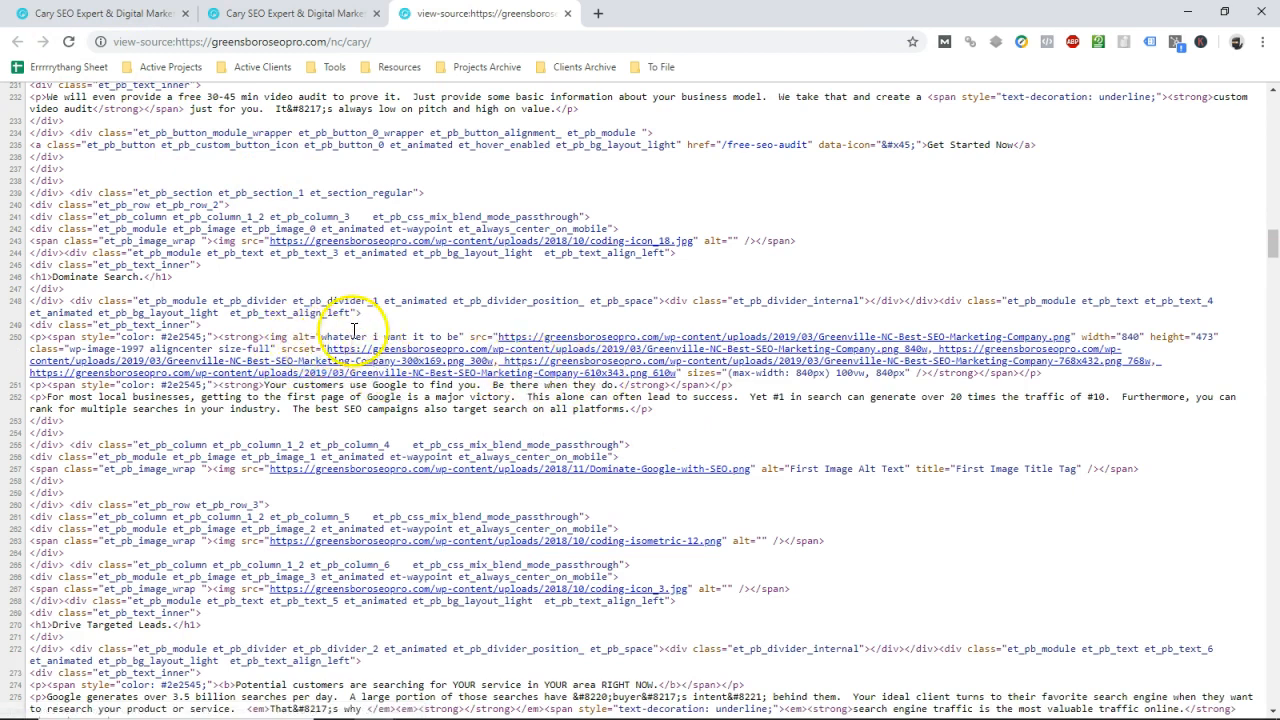
mouse_move(705, 372)
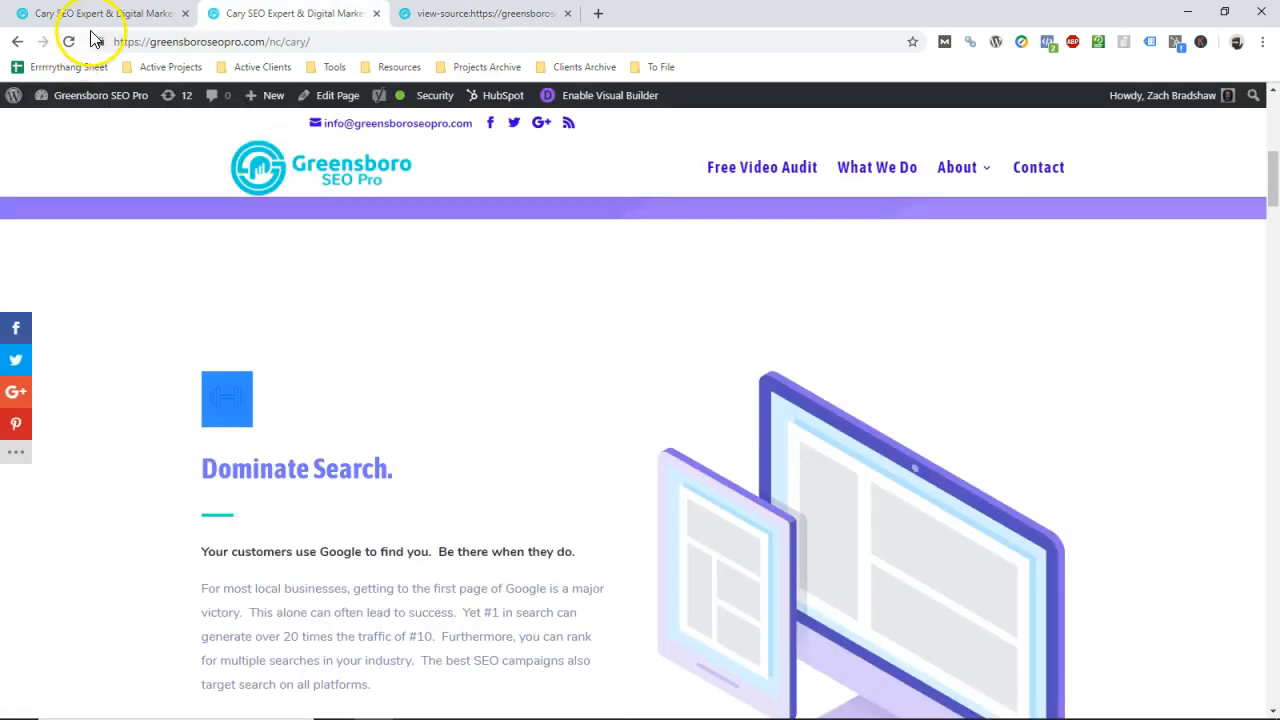
mouse_move(405, 345)
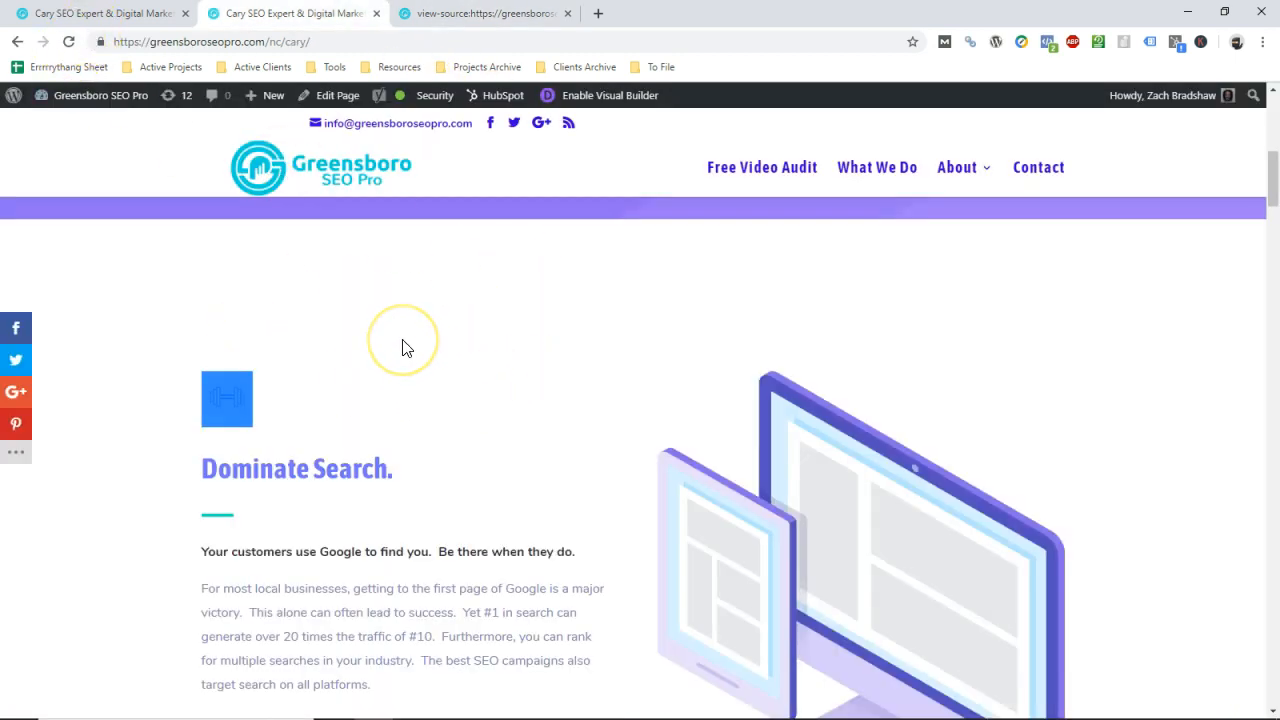
mouse_move(550, 399)
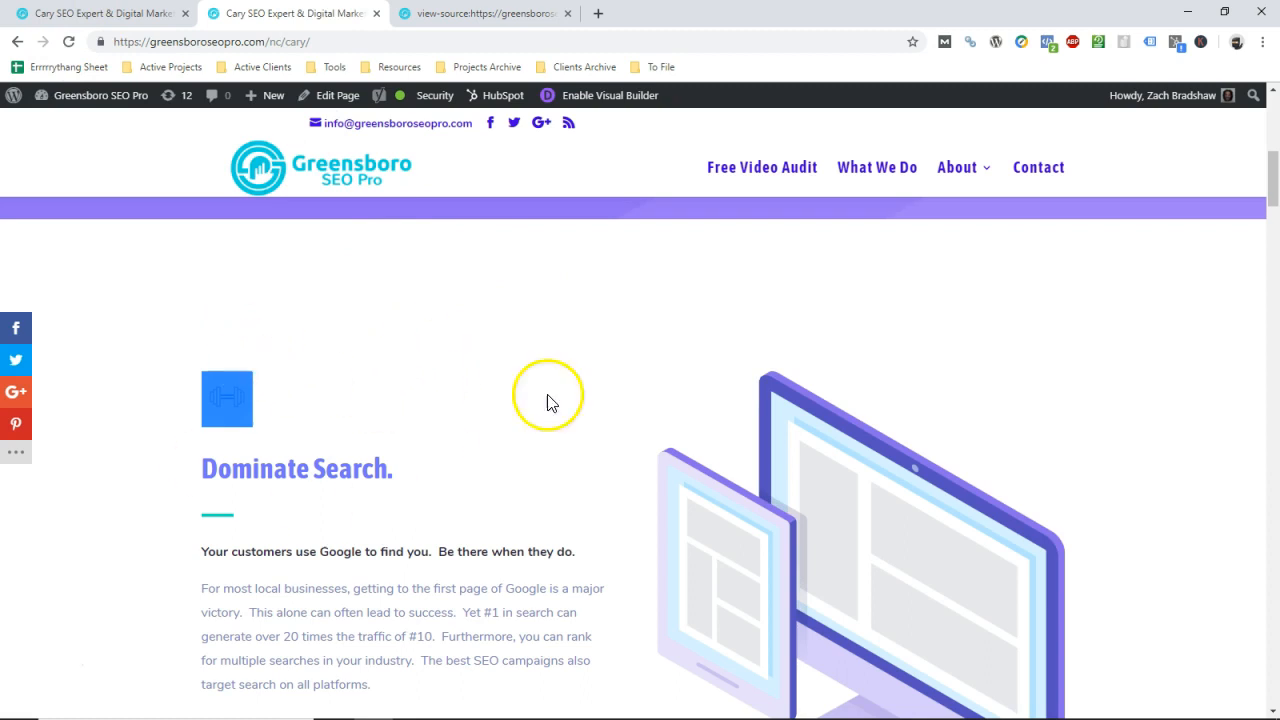
Scroll the live Cary SEO page and enable the Divi Visual Builder from the admin bar.
scroll("down", 3)
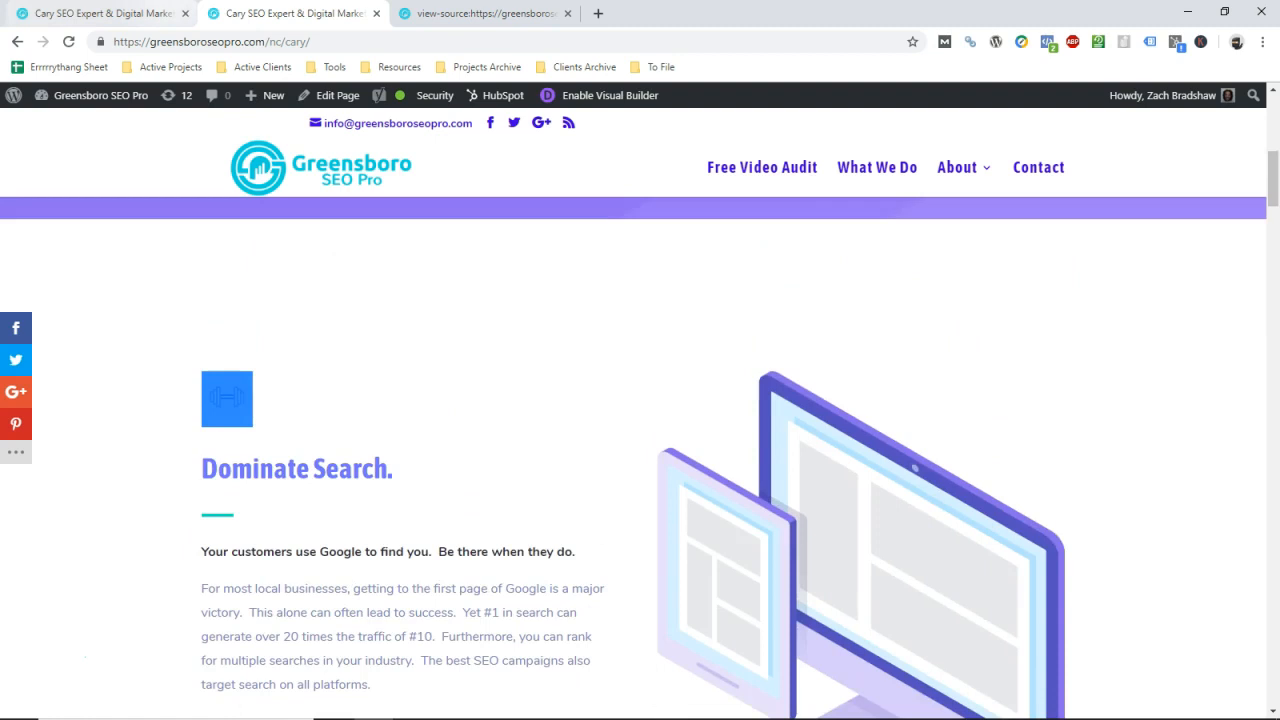
left_click(608, 95)
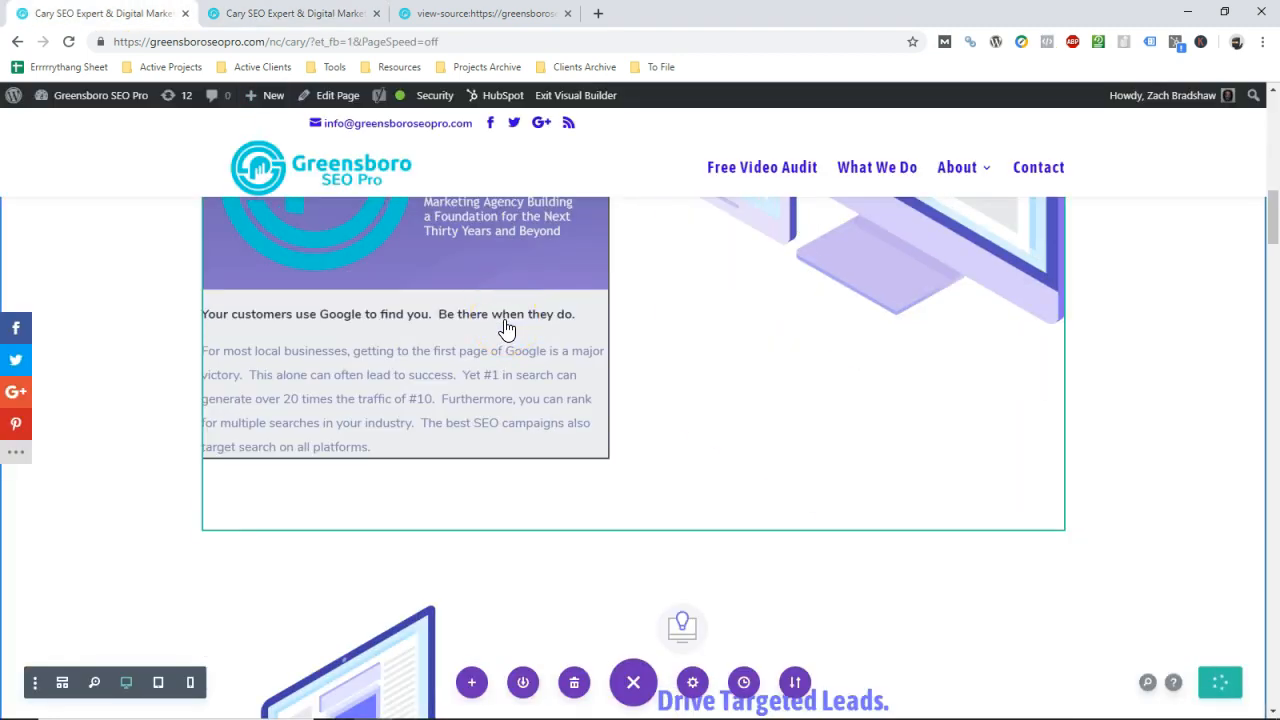